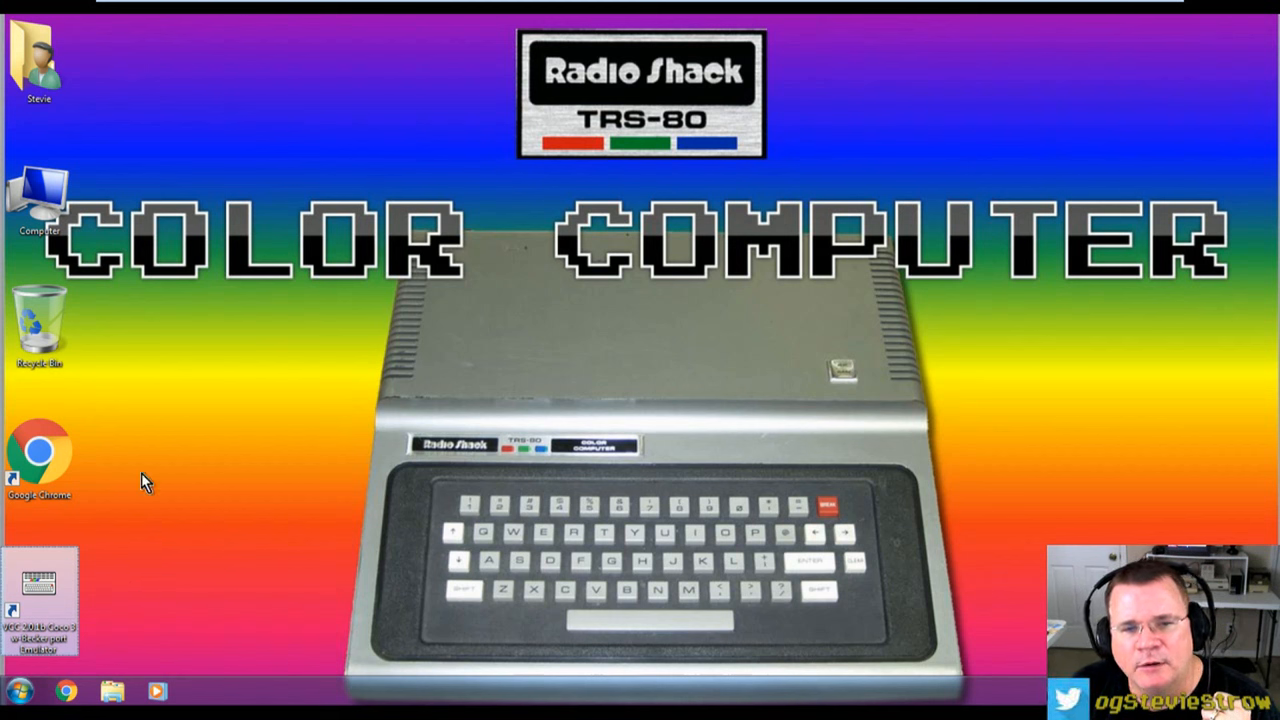
pyautogui.moveTo(40, 640)
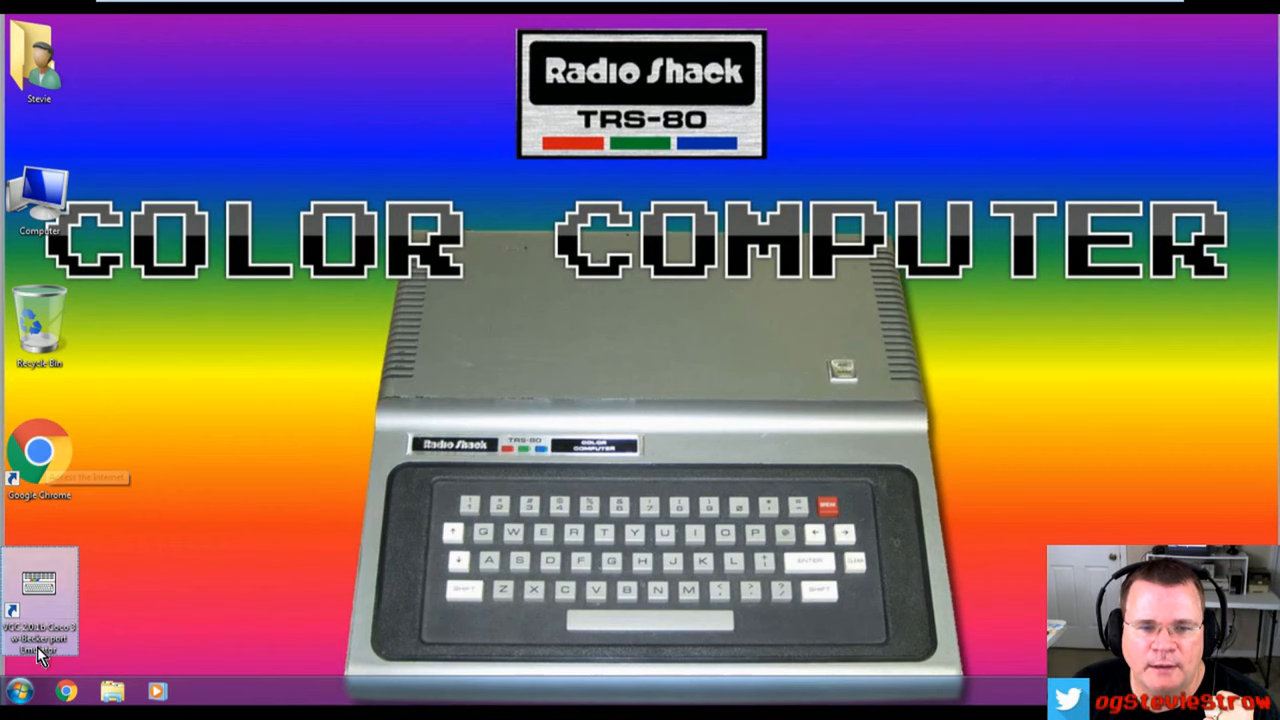
# Step: Bring up the CoCo links page in Chrome and scroll down to the Emulators section
pyautogui.doubleClick(40, 600)
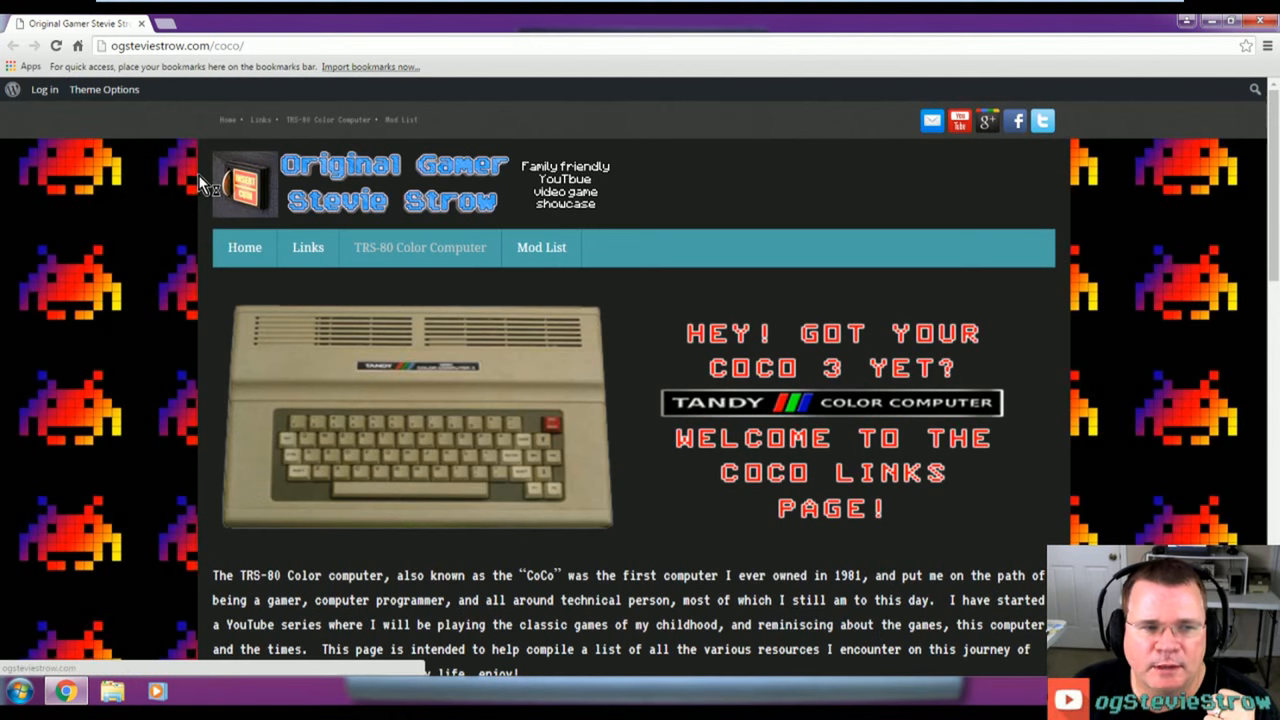
pyautogui.scroll(-3)
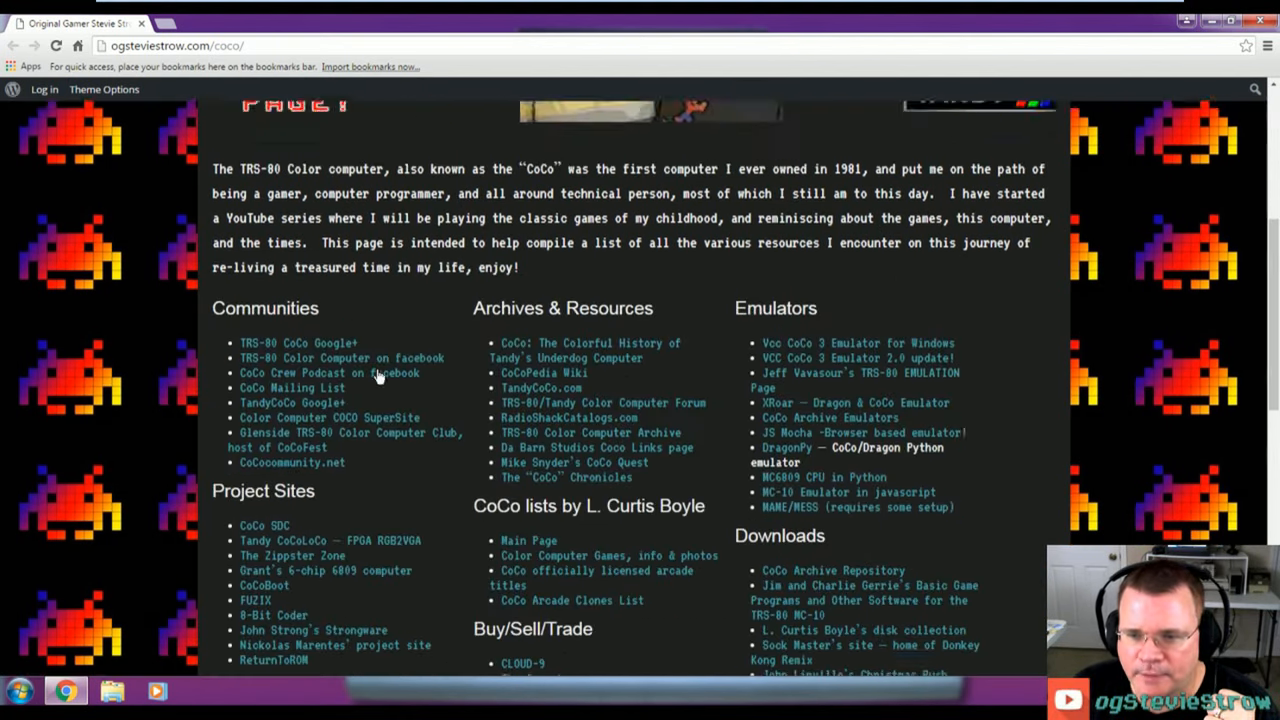
pyautogui.scroll(-3)
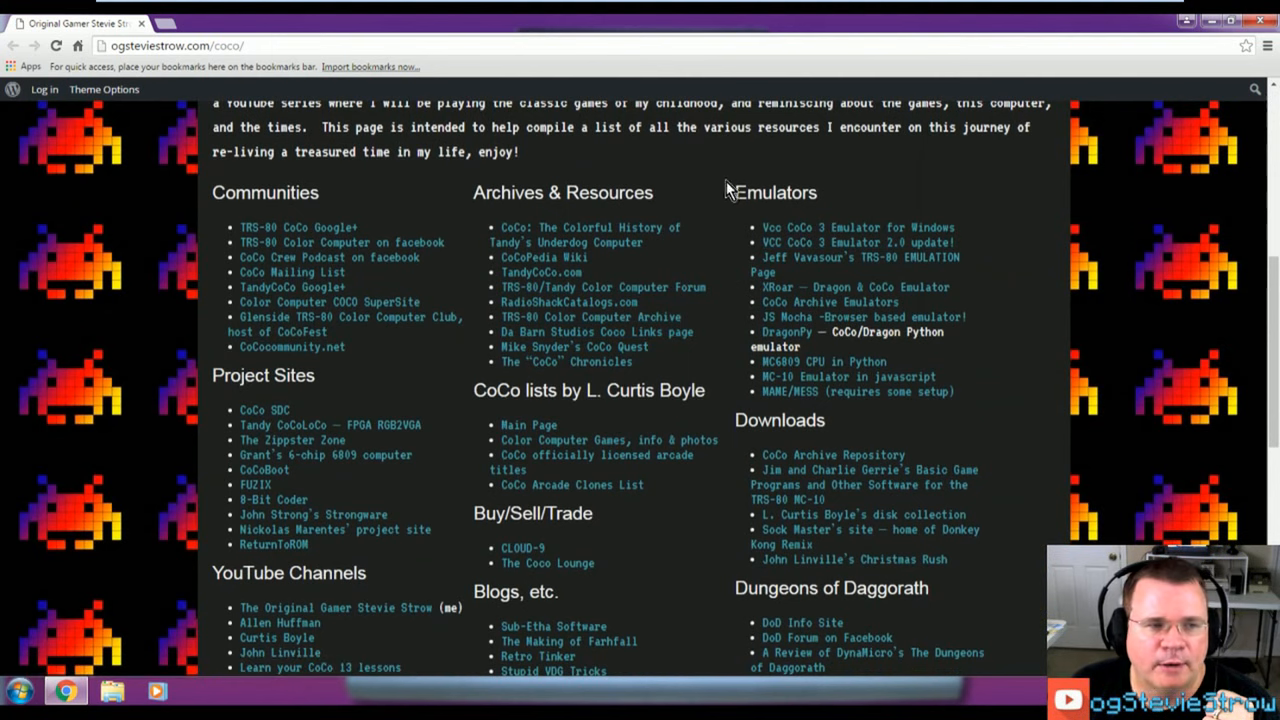
pyautogui.moveTo(812, 288)
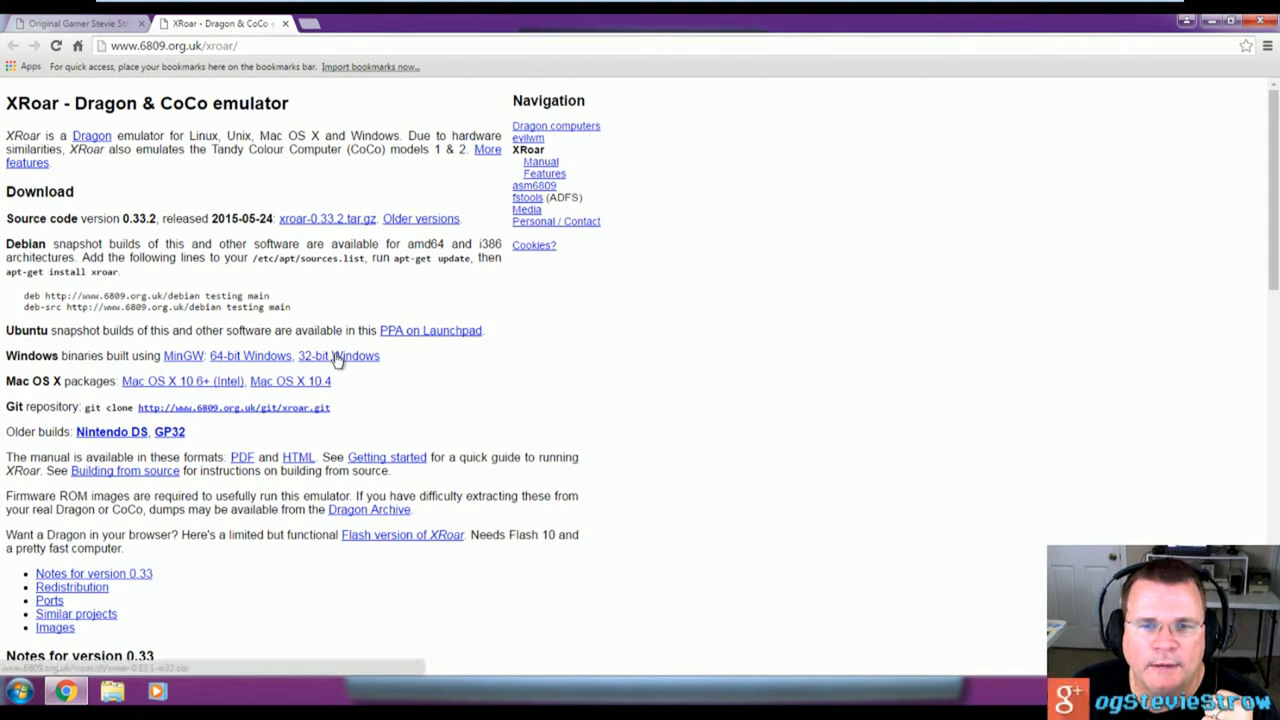
pyautogui.moveTo(276, 356)
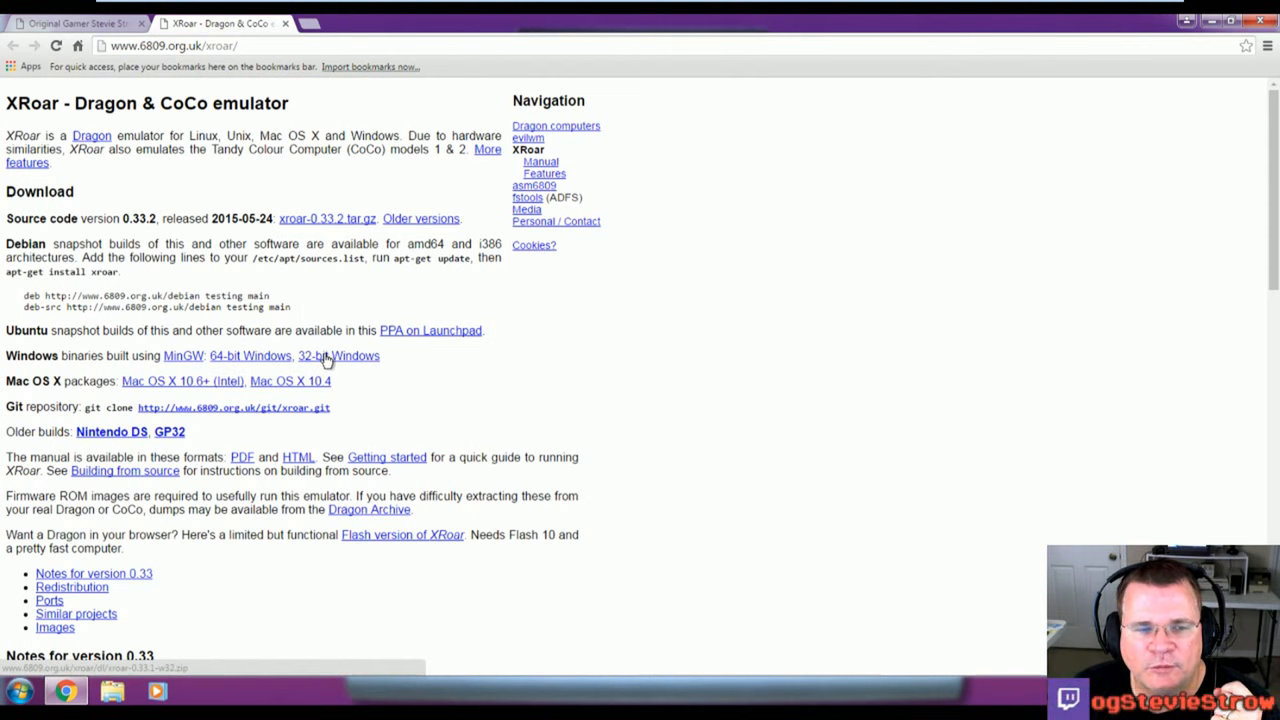
pyautogui.moveTo(362, 380)
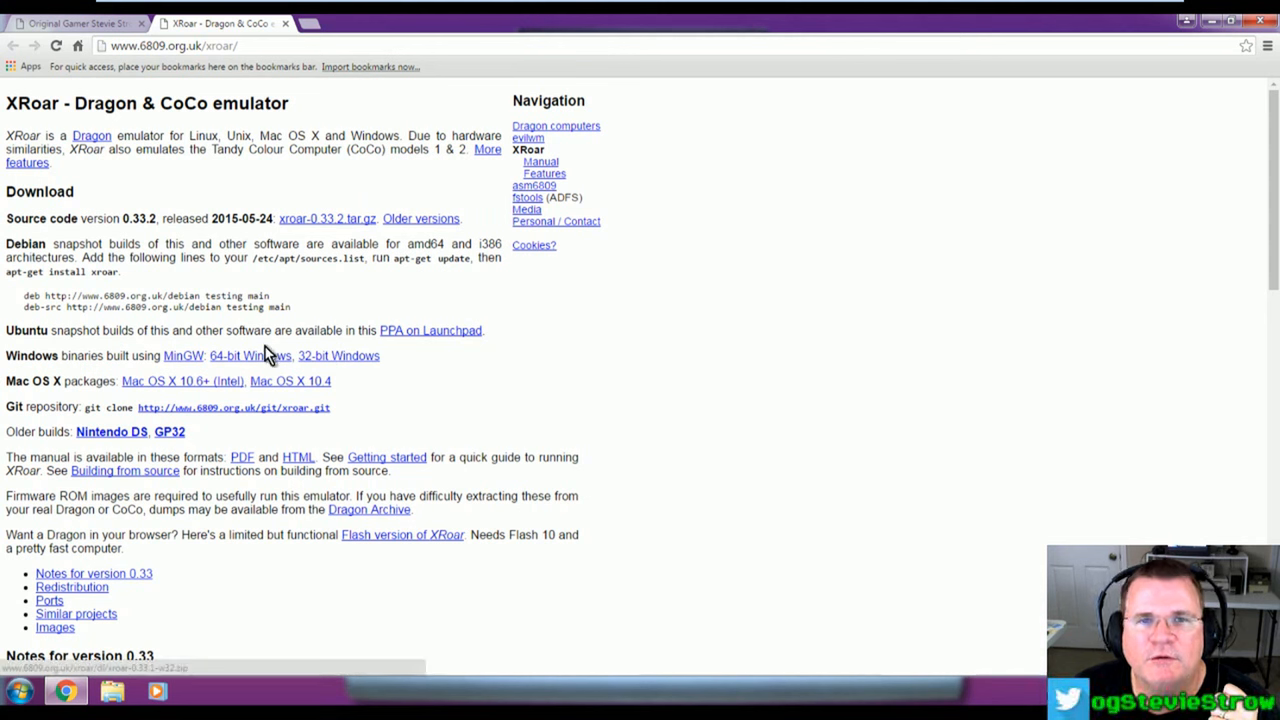
pyautogui.moveTo(364, 362)
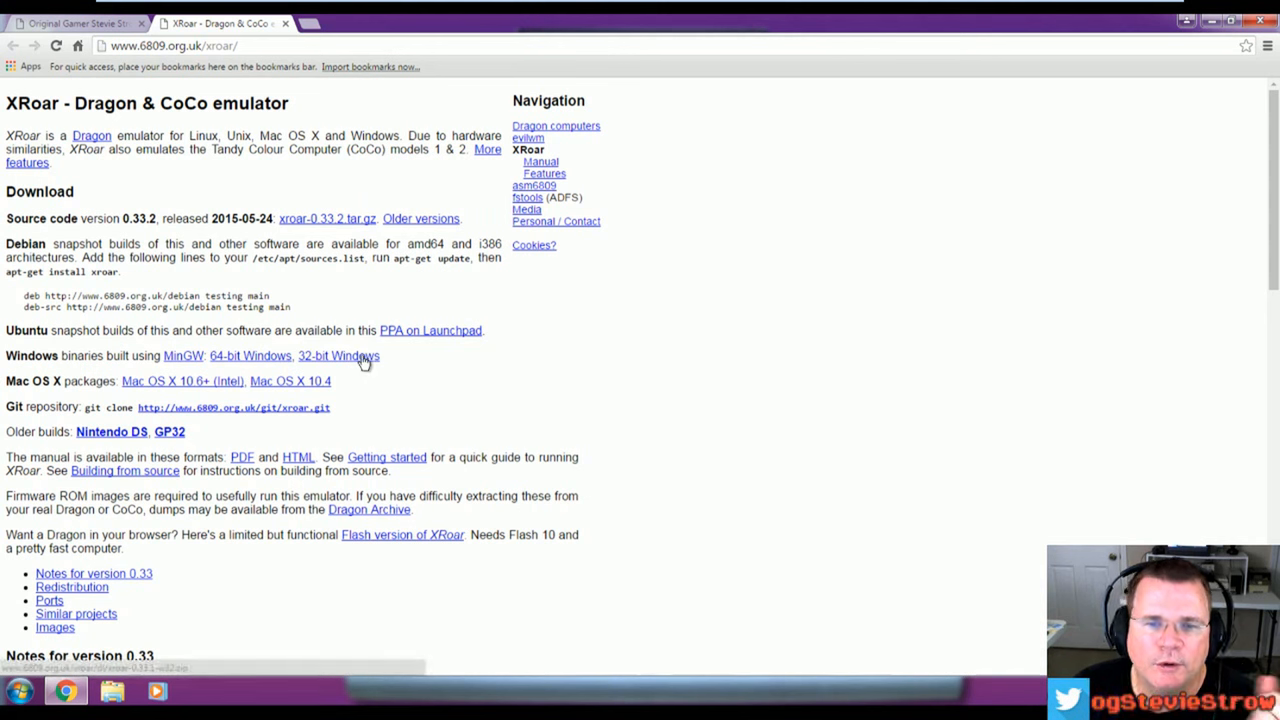
pyautogui.moveTo(370, 374)
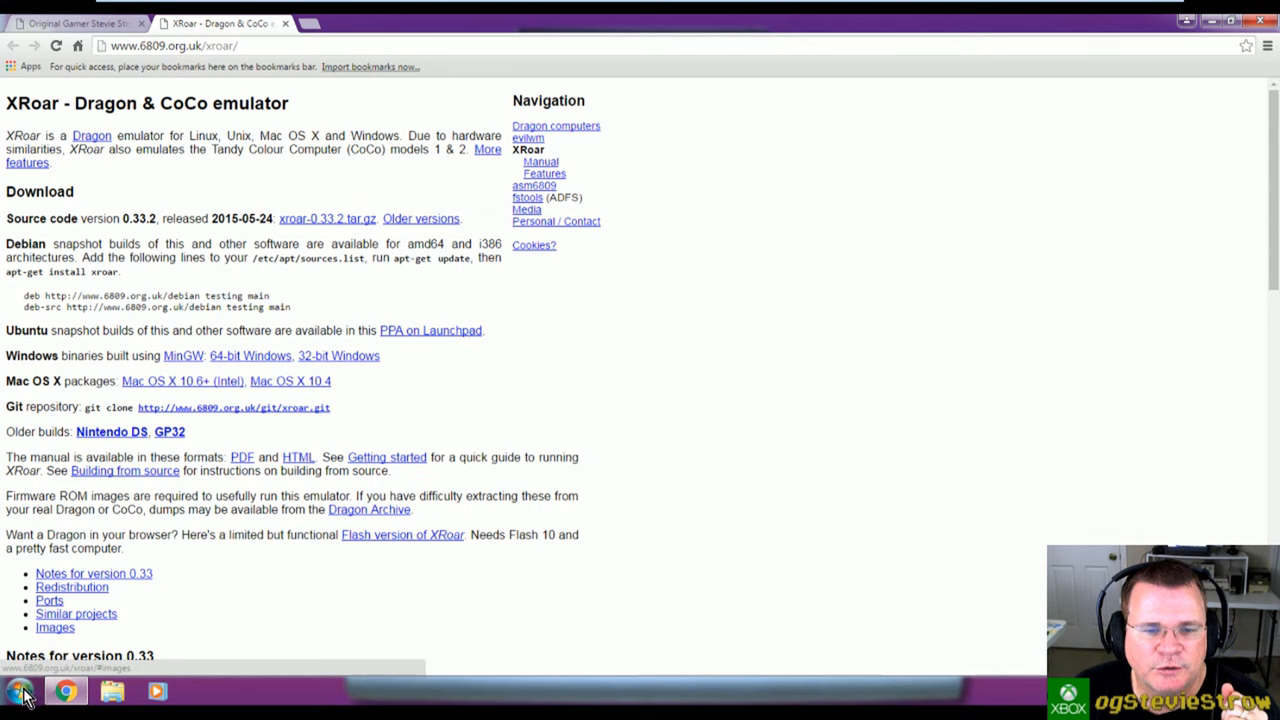
pyautogui.click(18, 690)
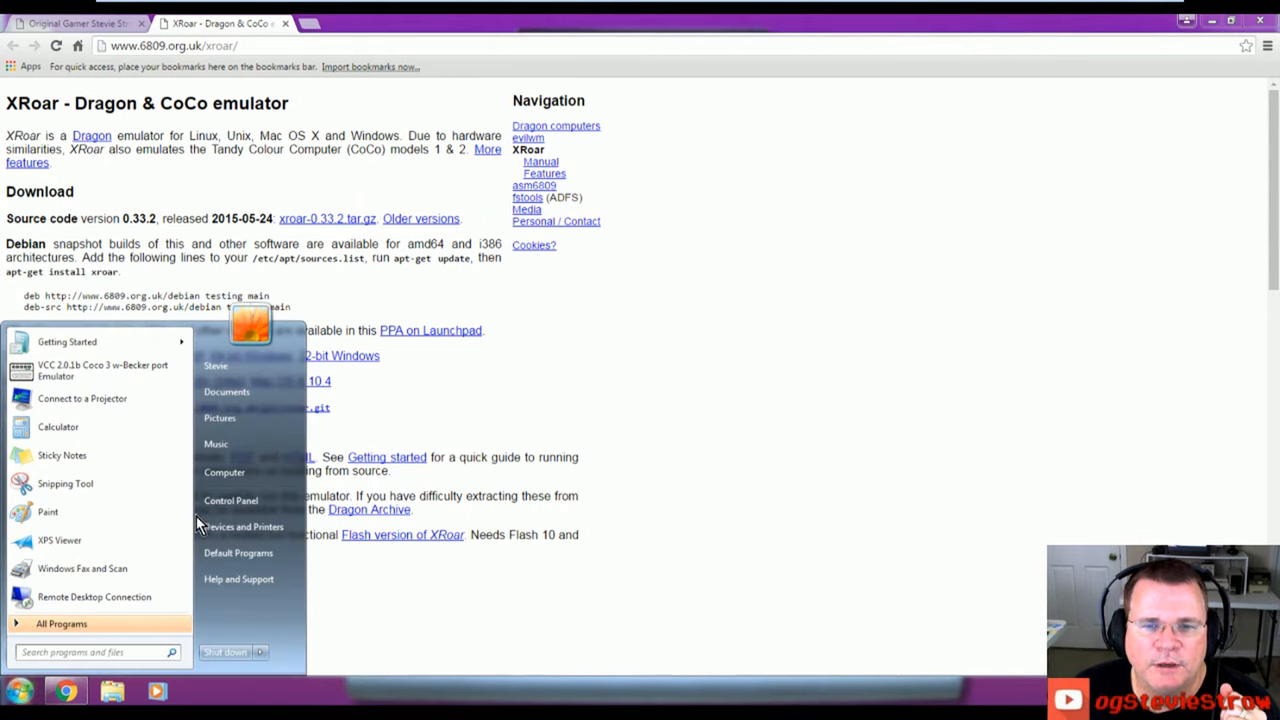
pyautogui.rightClick(224, 472)
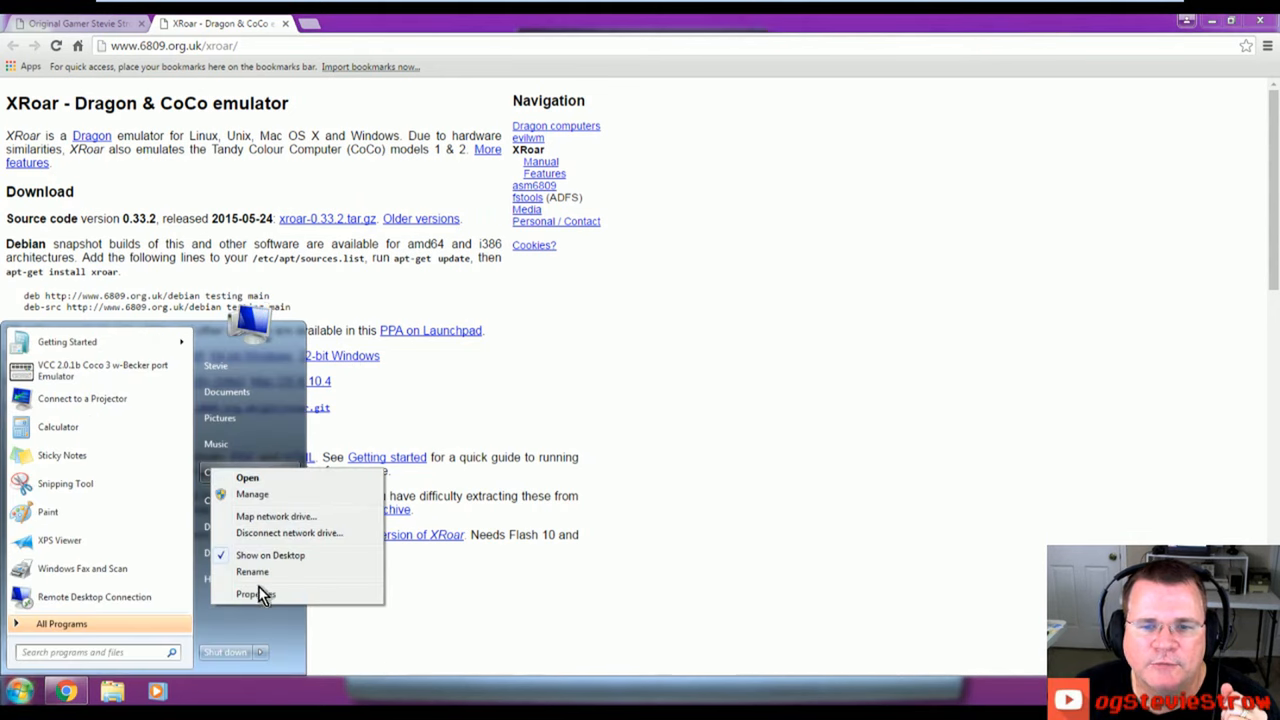
pyautogui.click(252, 594)
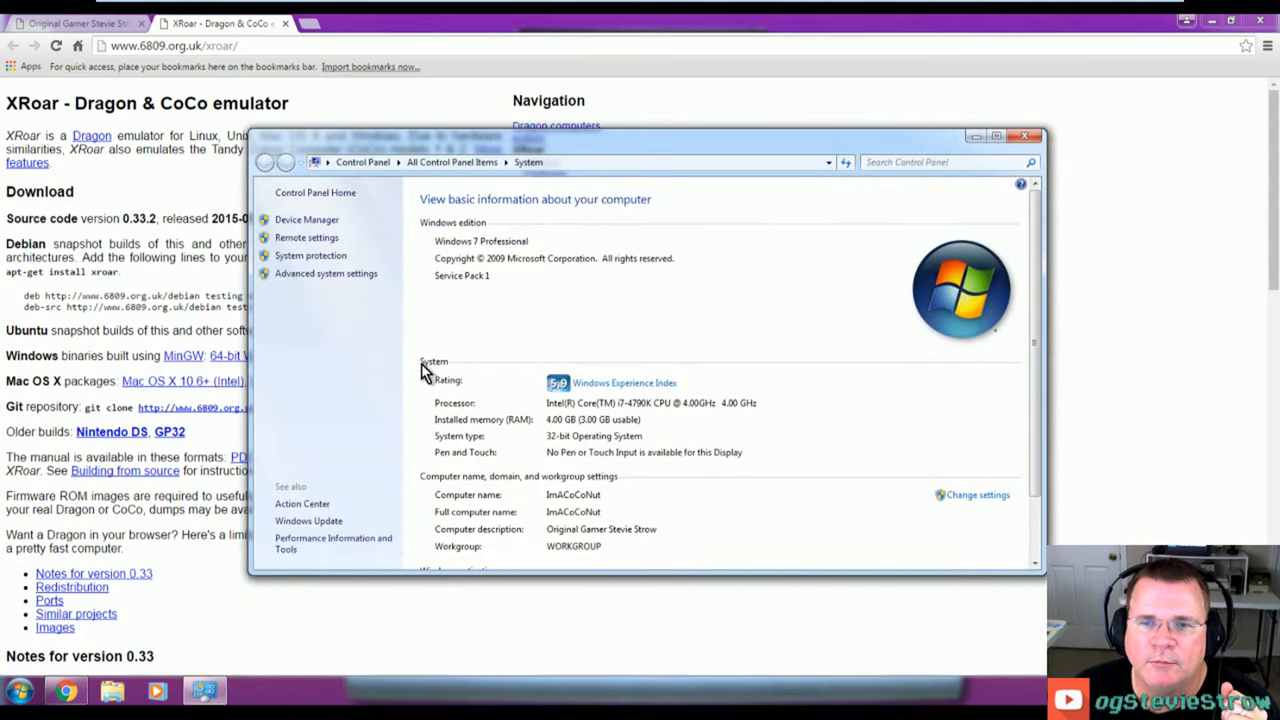
pyautogui.moveTo(444, 428)
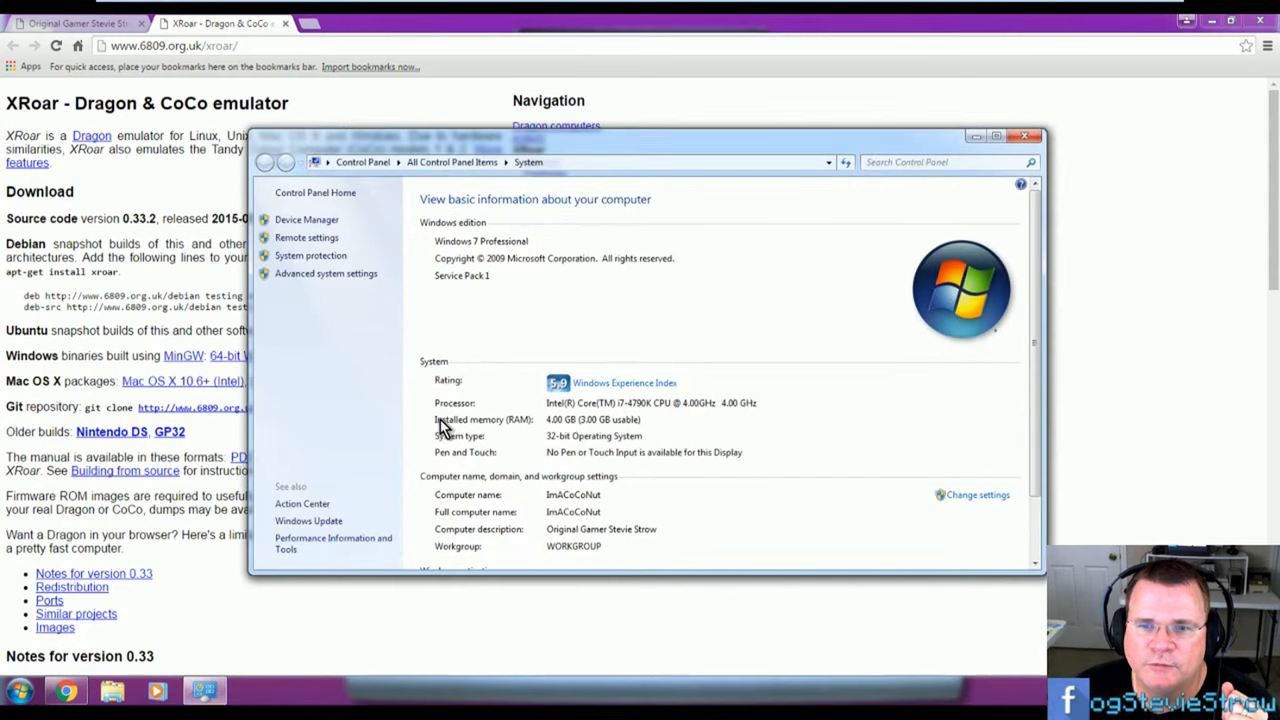
pyautogui.moveTo(540, 448)
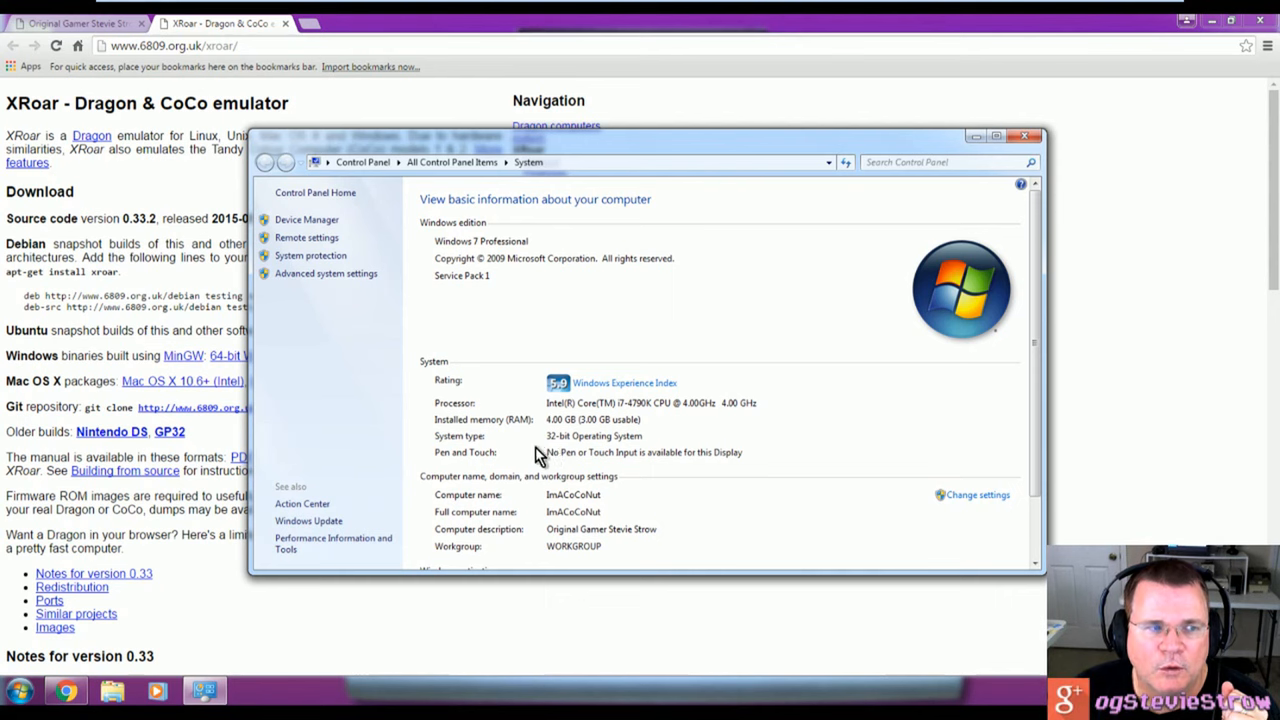
pyautogui.moveTo(1030, 178)
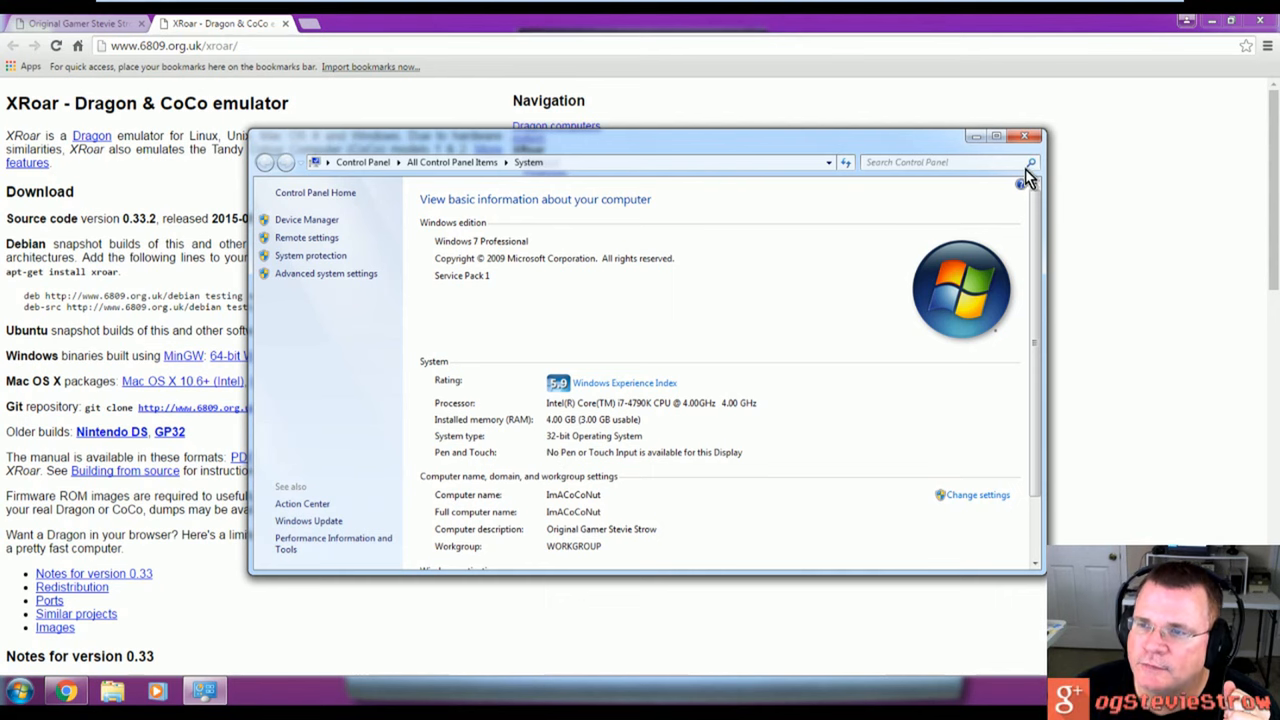
pyautogui.click(1024, 136)
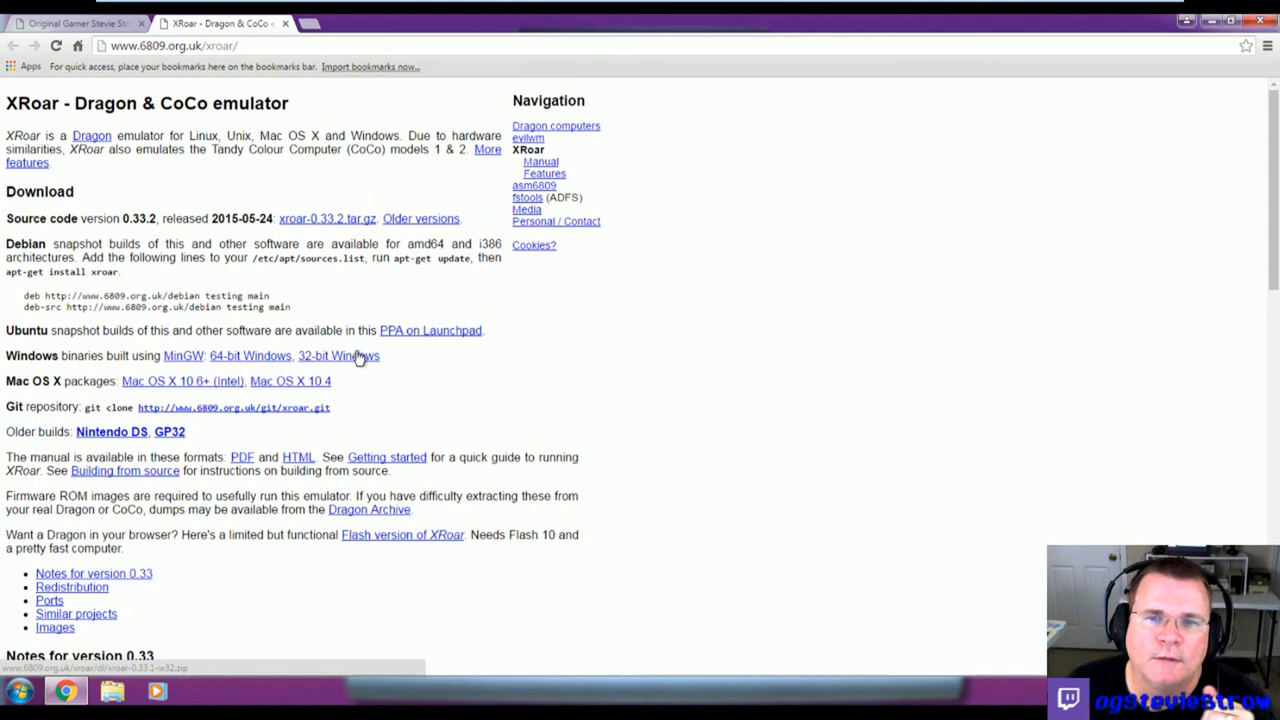
# Step: Download the 32-bit Windows build of XRoar from the download page
pyautogui.click(356, 356)
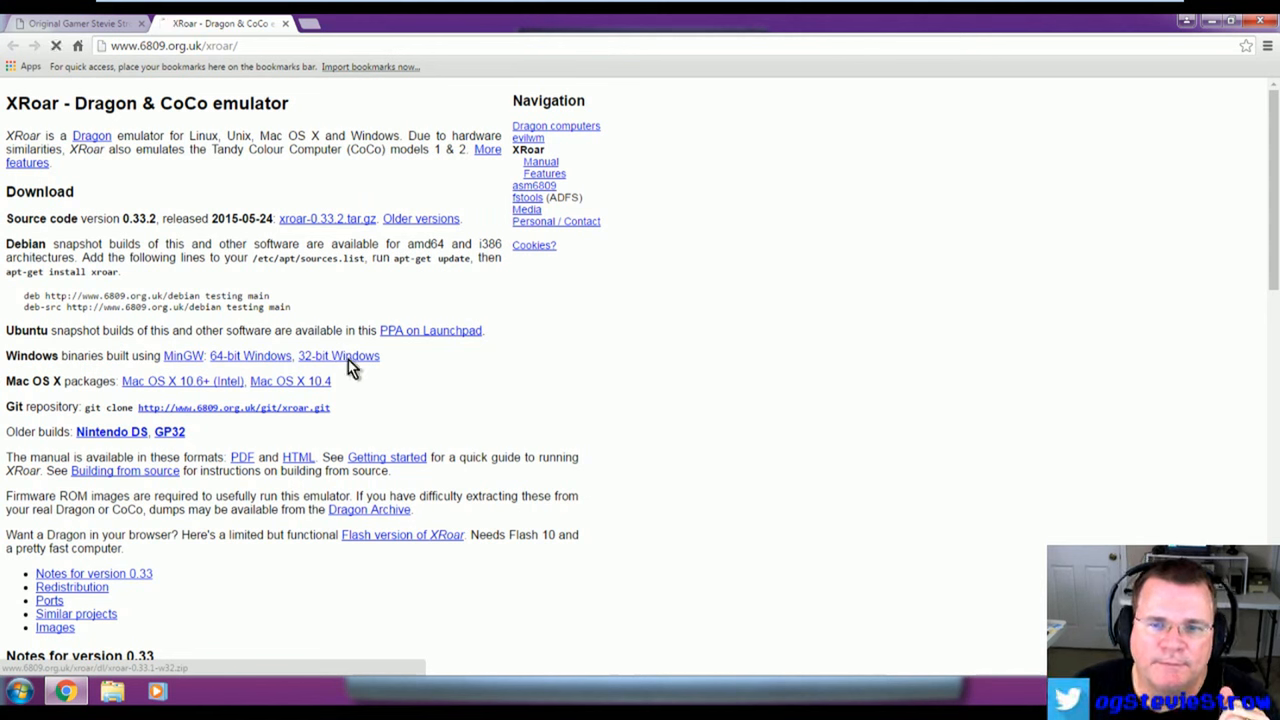
pyautogui.click(338, 356)
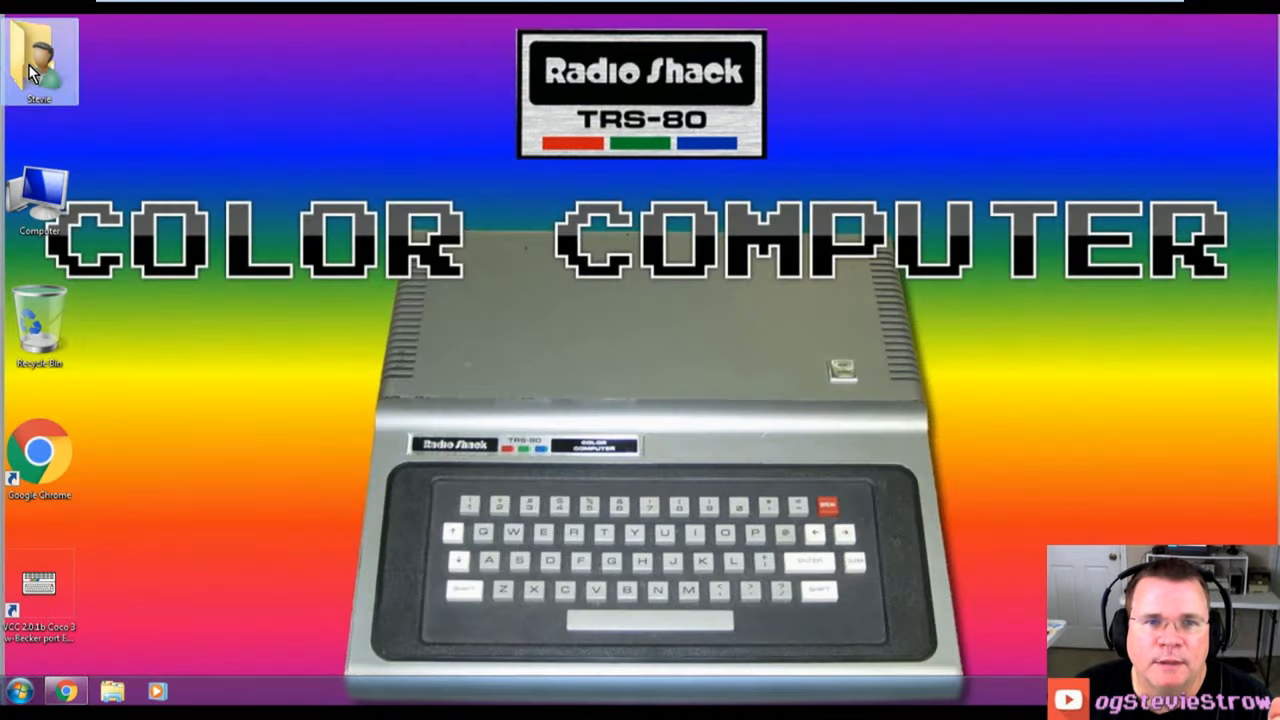
# Step: Extract the downloaded xroar-0.33.1-w32 zip inside the Downloads folder
pyautogui.doubleClick(38, 56)
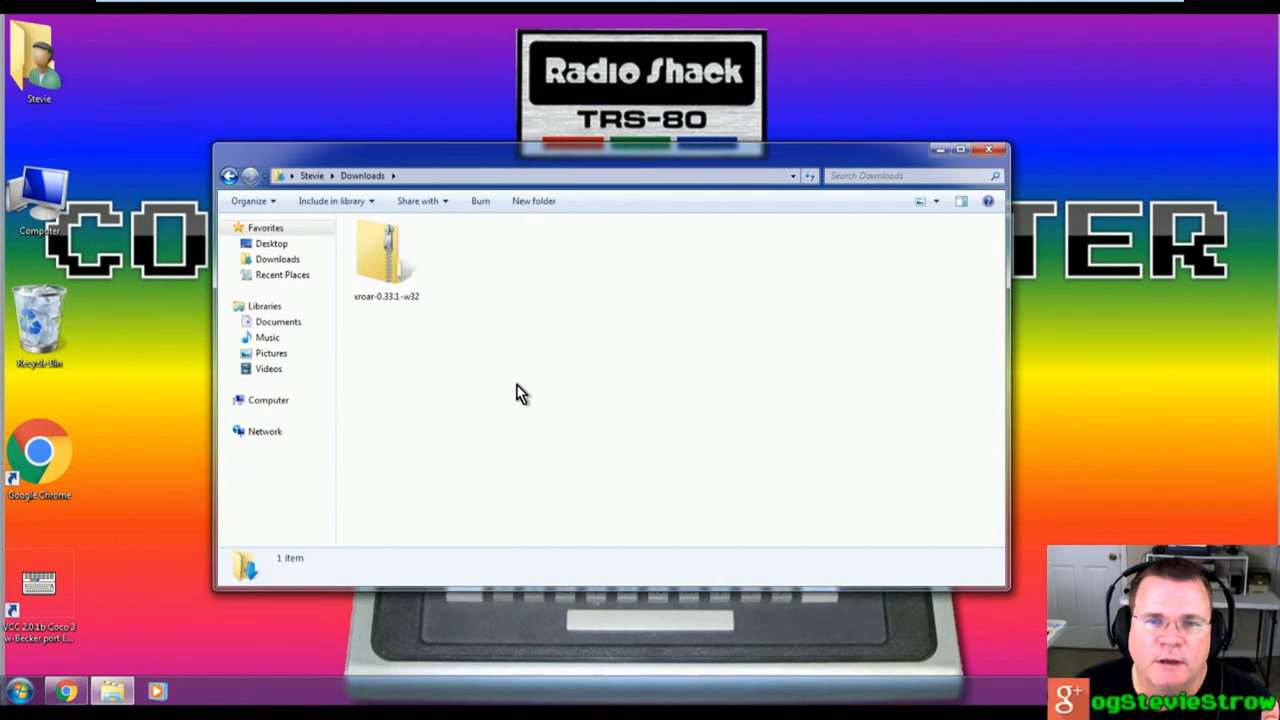
pyautogui.click(386, 258)
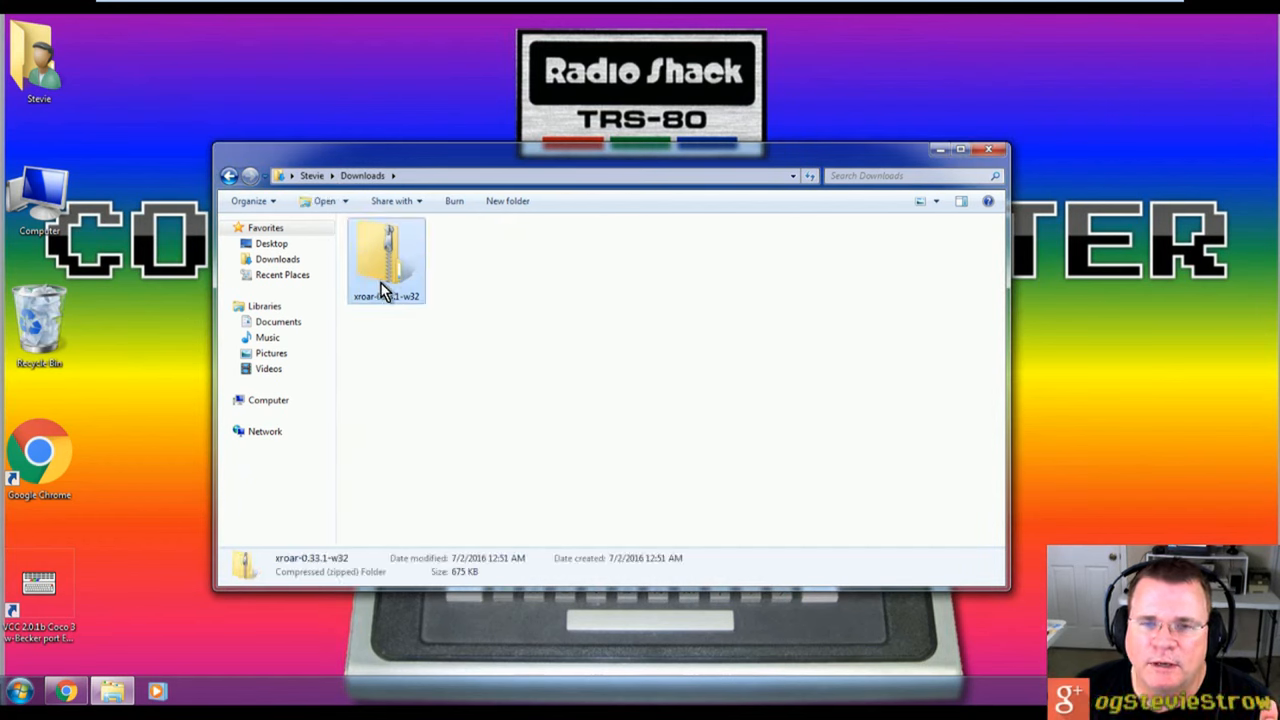
pyautogui.moveTo(378, 278)
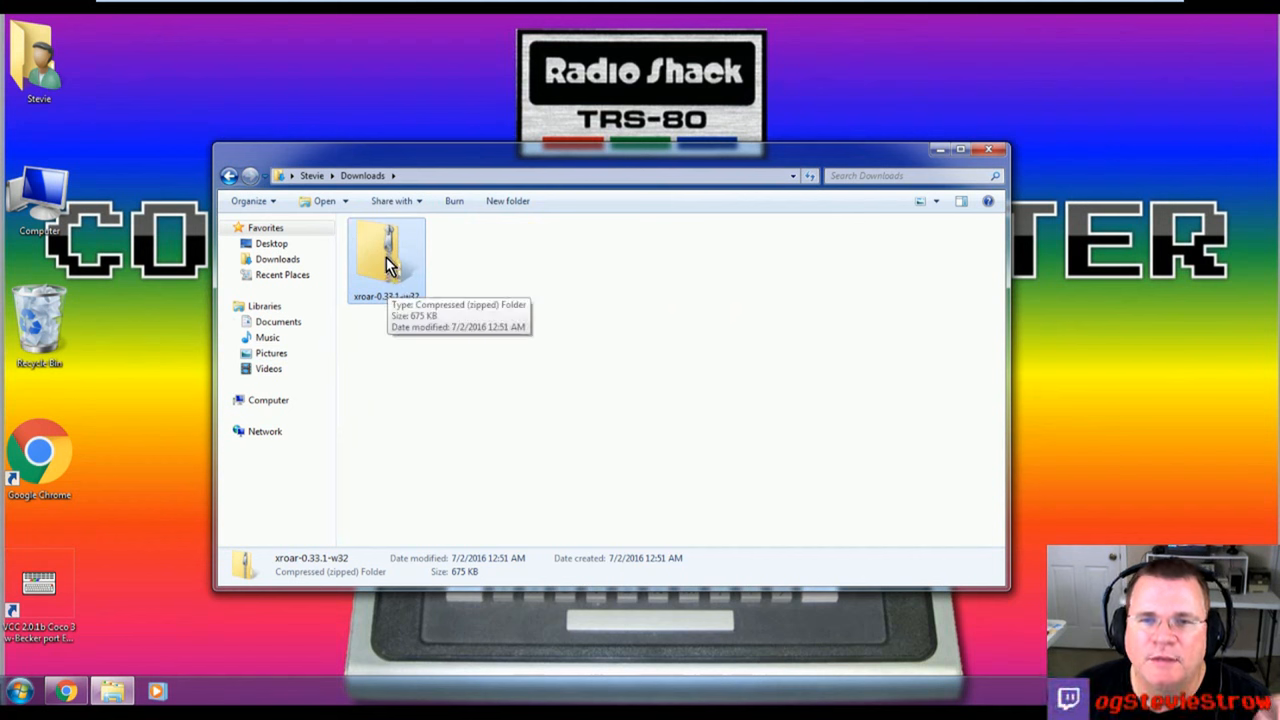
pyautogui.rightClick(388, 256)
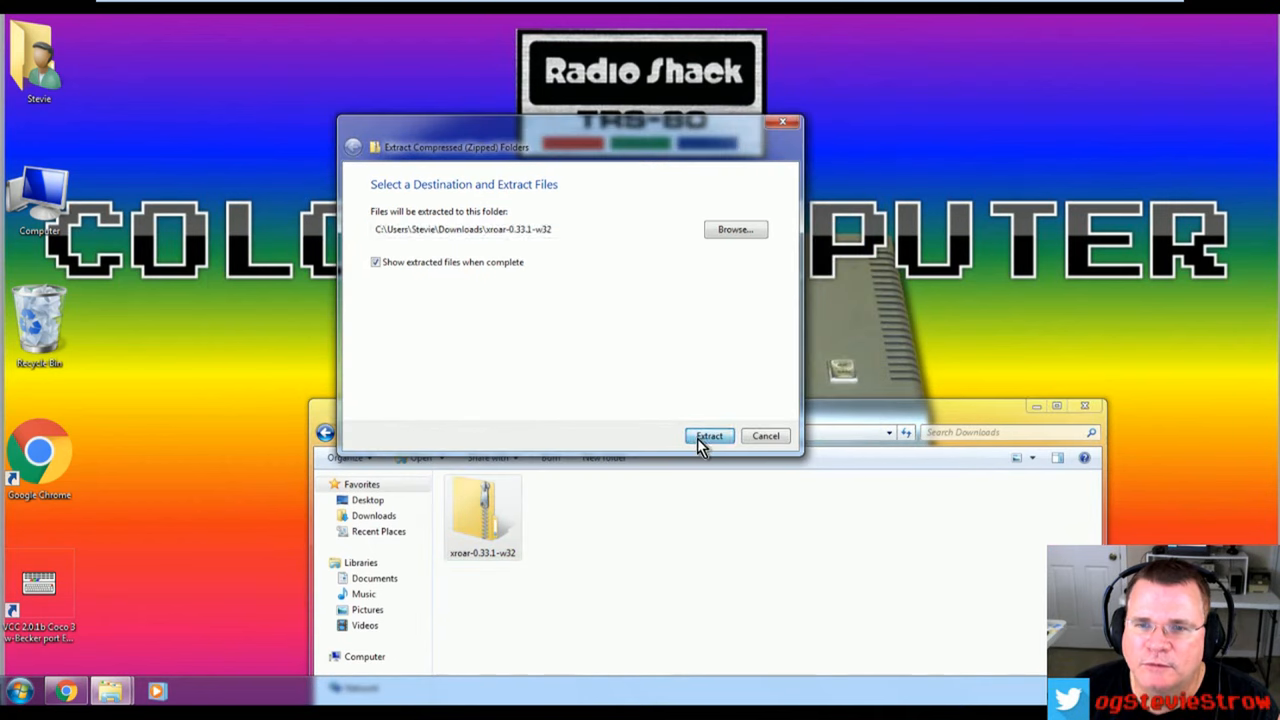
pyautogui.click(708, 436)
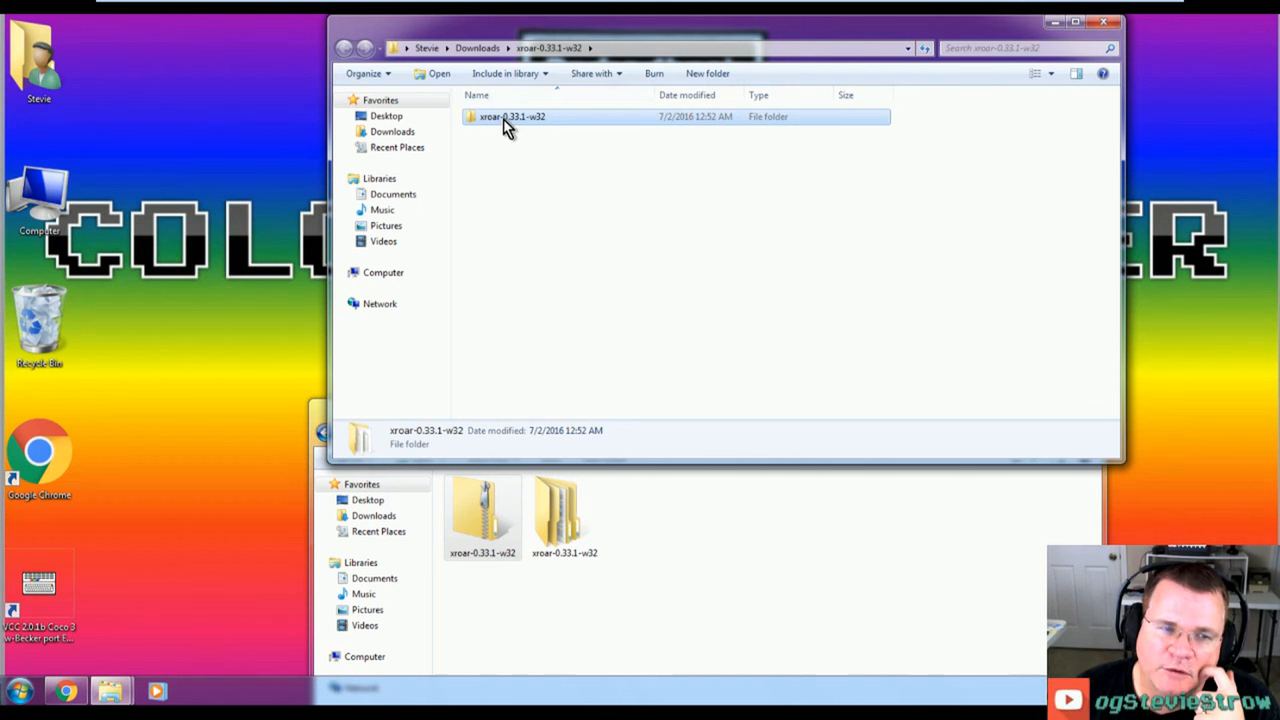
pyautogui.moveTo(476, 124)
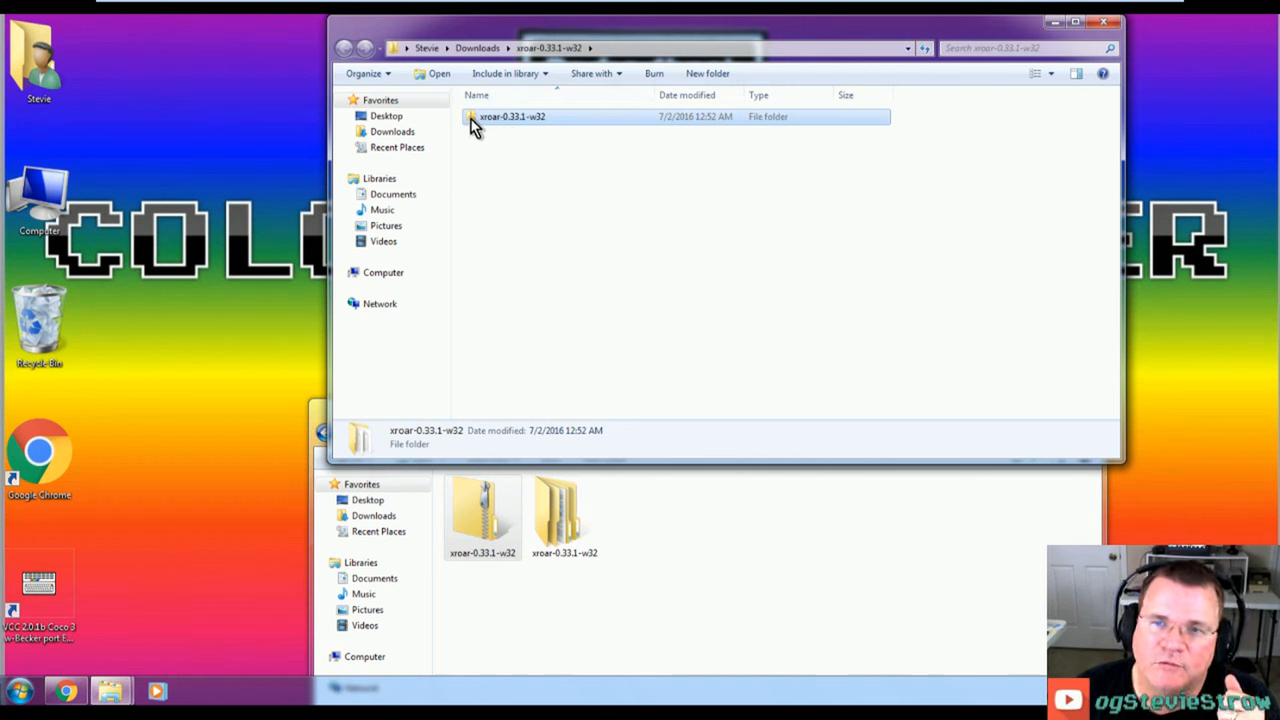
# Step: Move the extracted xroar-0.33.1-w32 folder onto the desktop beside the Recycle Bin
pyautogui.moveTo(512, 116); pyautogui.dragTo(156, 486)
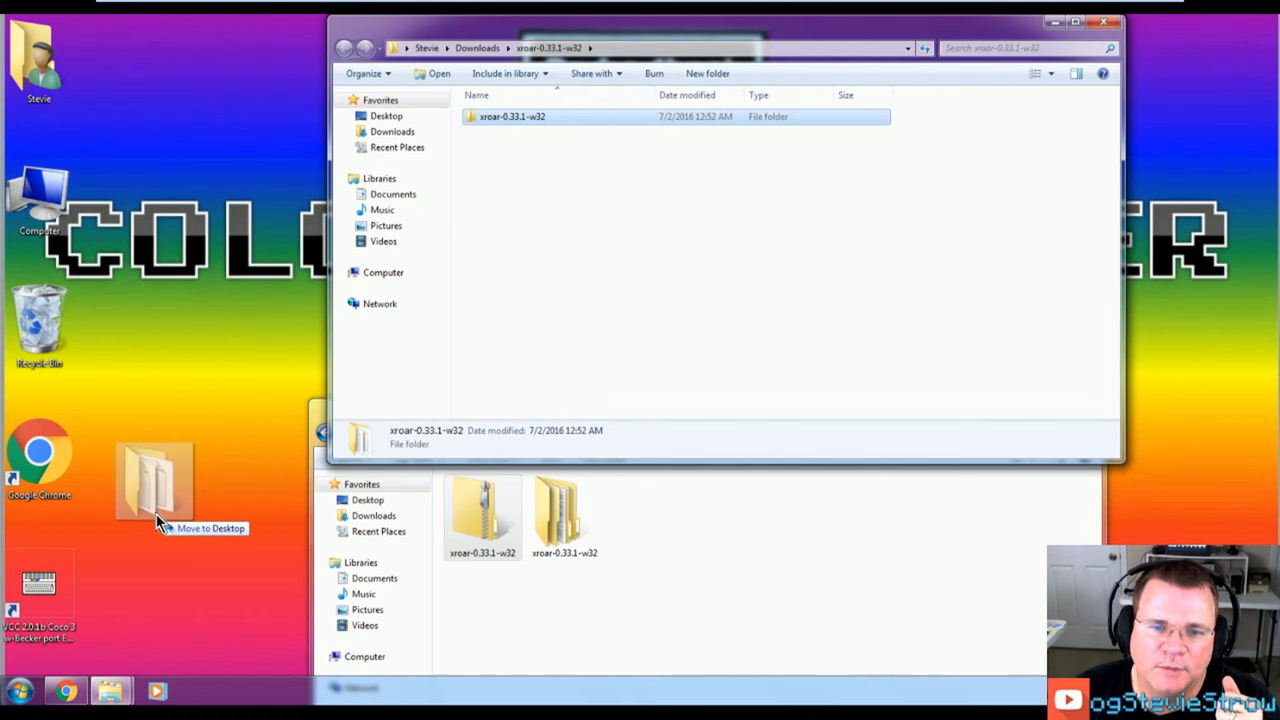
pyautogui.moveTo(512, 116); pyautogui.dragTo(198, 460)
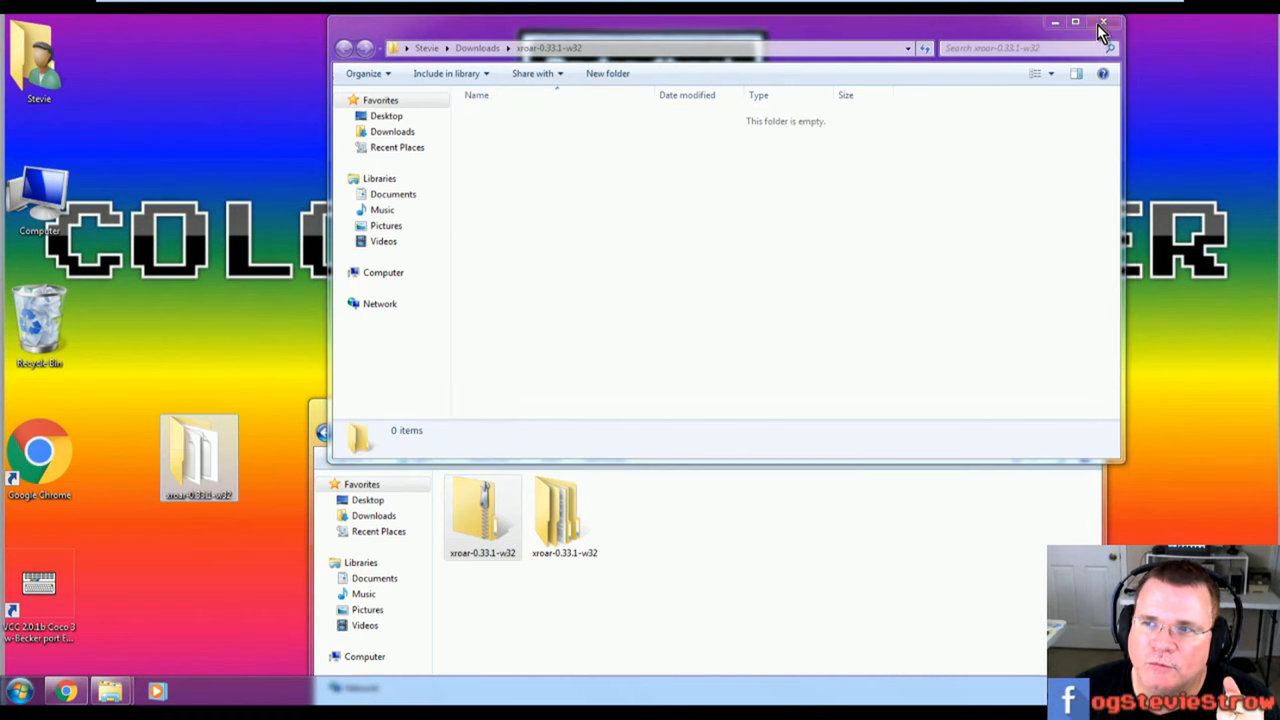
pyautogui.click(1104, 22)
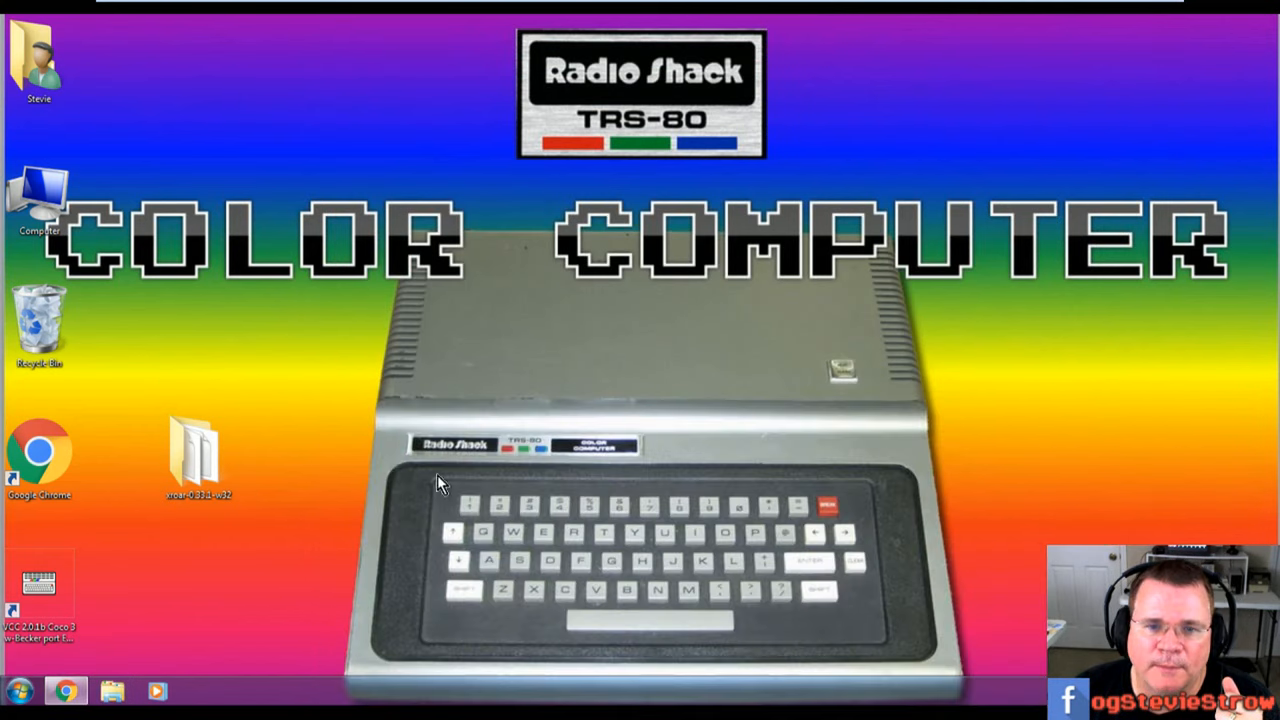
pyautogui.moveTo(198, 450); pyautogui.dragTo(198, 320)
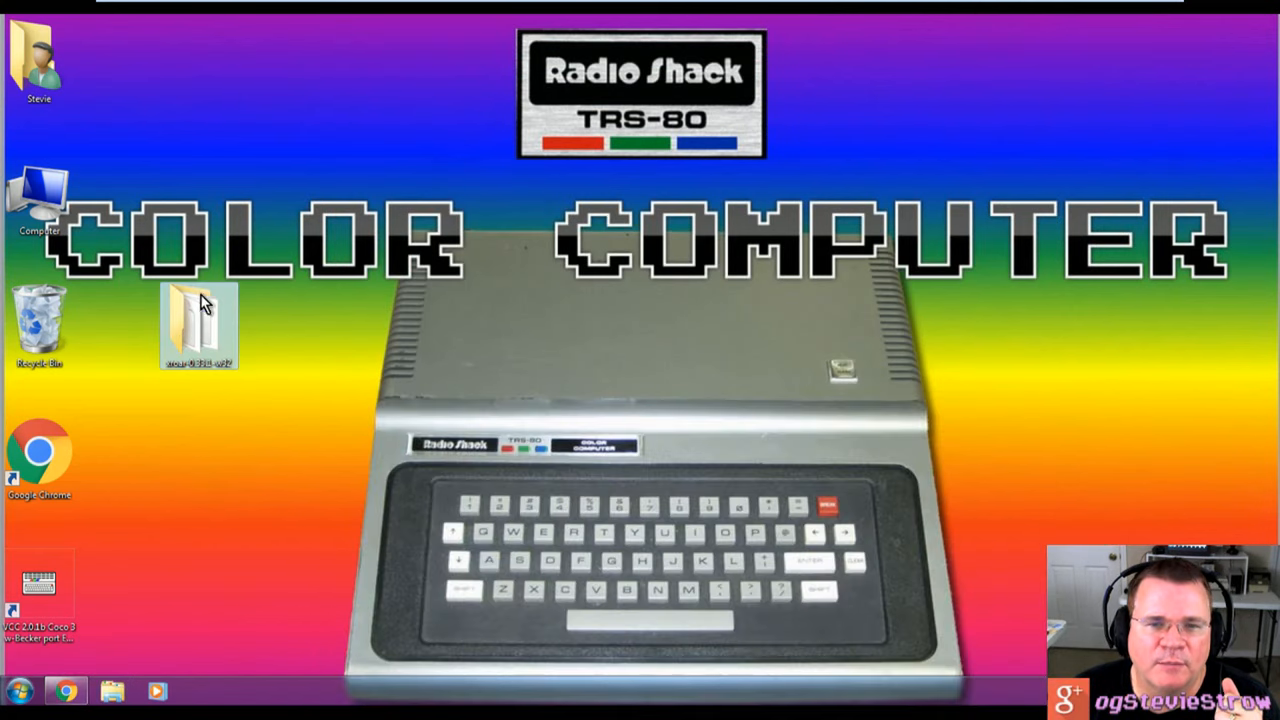
# Step: View the xroar folder's contents and select the xroar application file
pyautogui.doubleClick(198, 320)
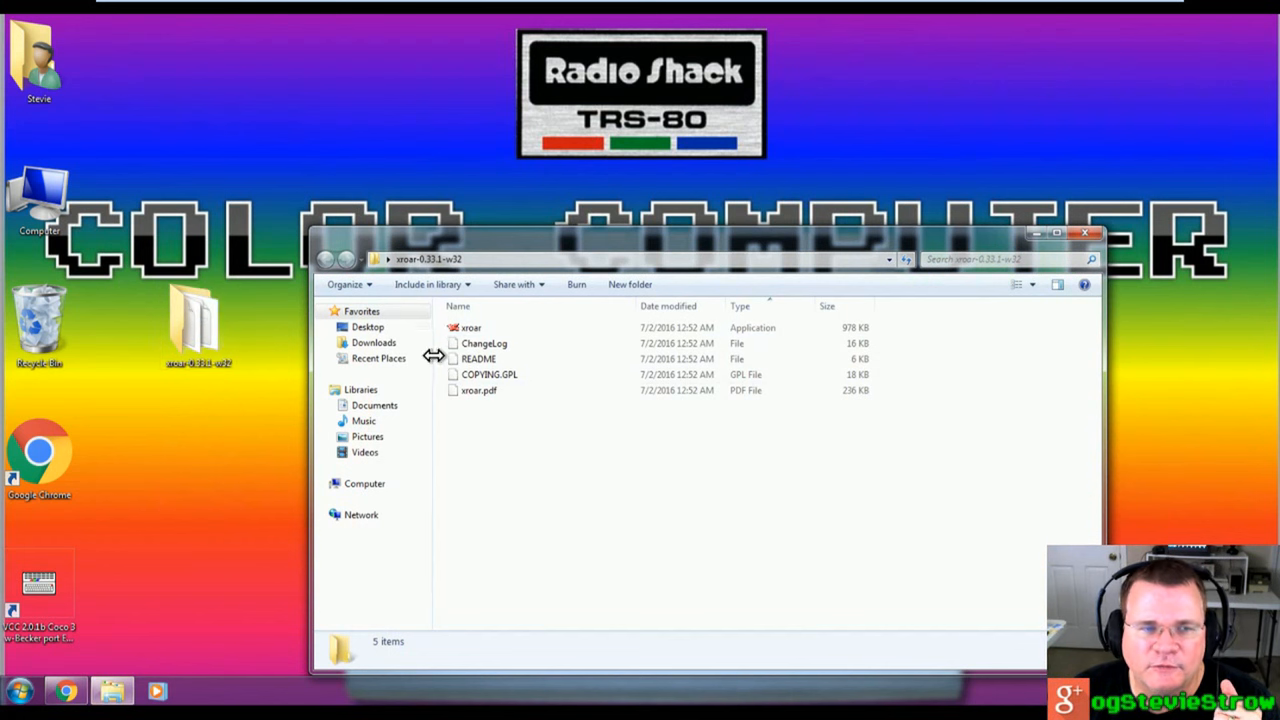
pyautogui.click(470, 328)
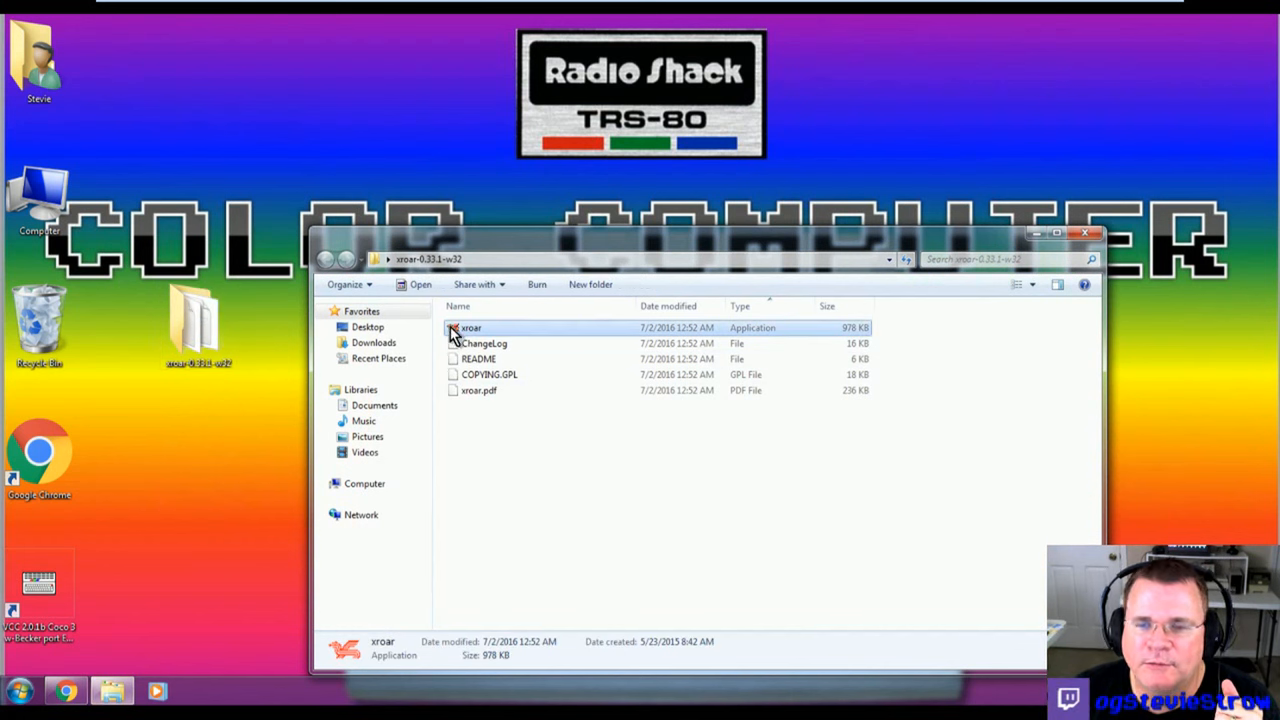
pyautogui.moveTo(744, 330)
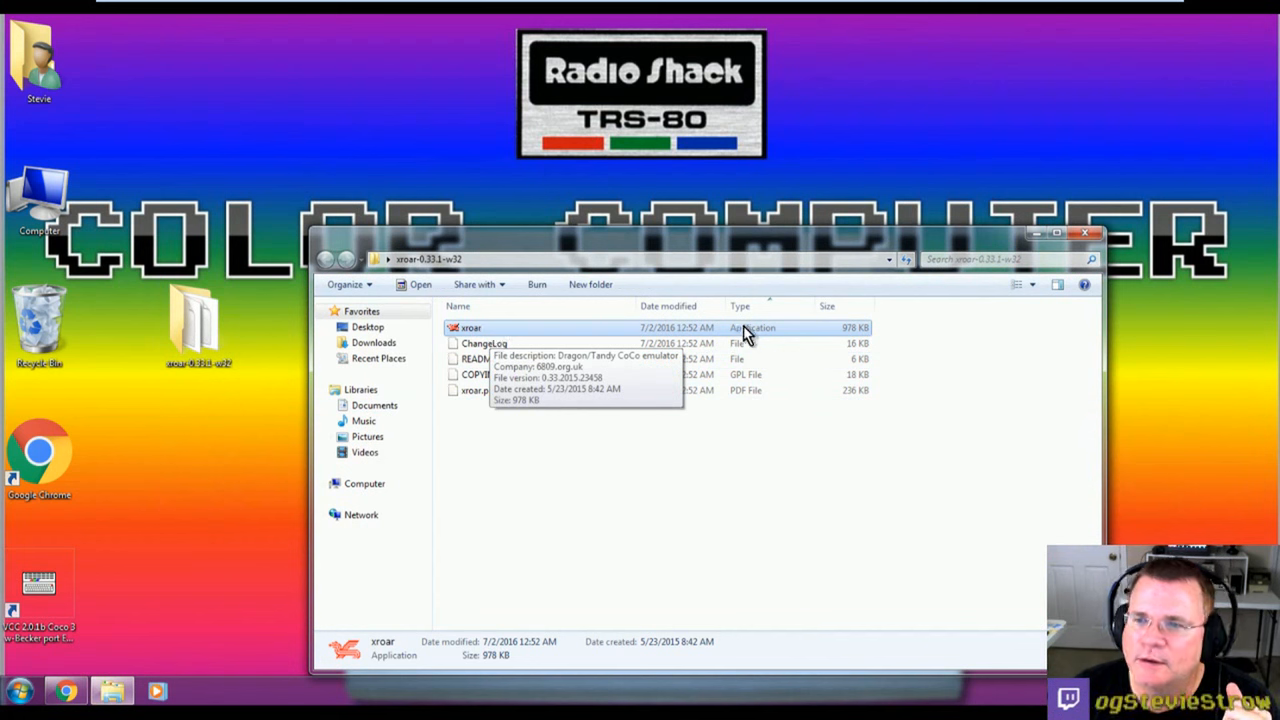
pyautogui.moveTo(820, 336)
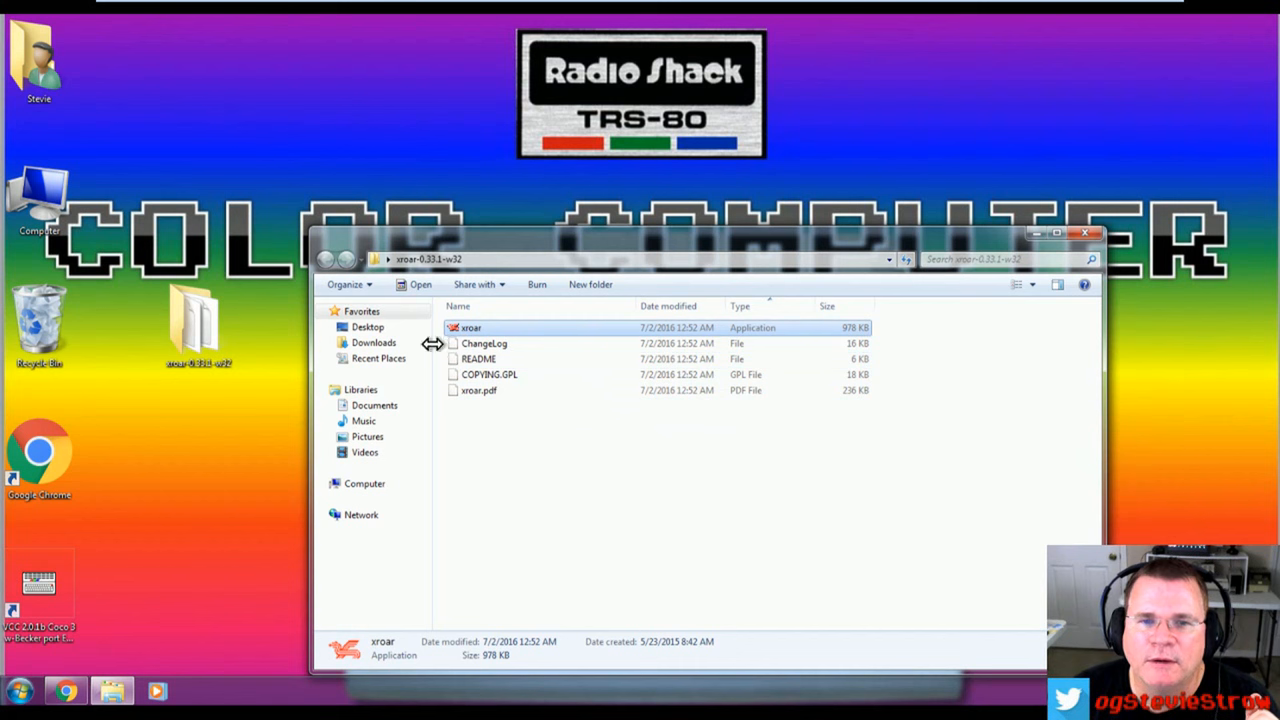
pyautogui.moveTo(470, 328)
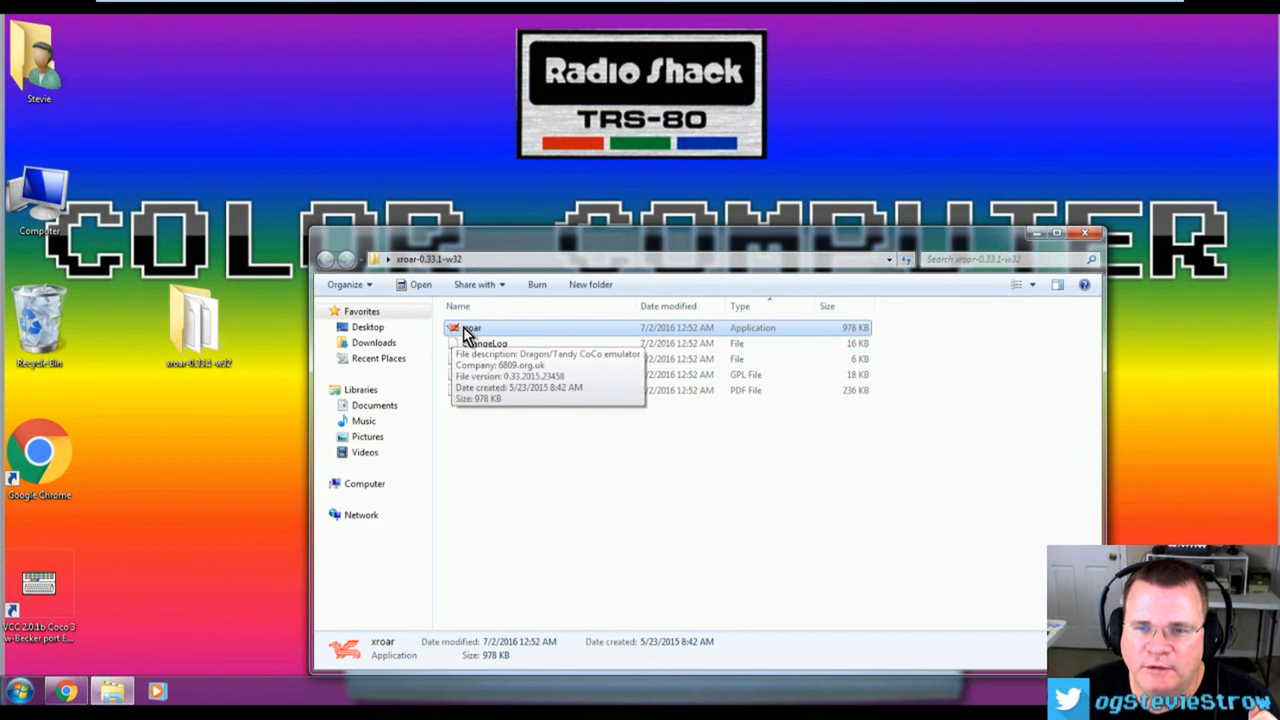
# Step: Run xroar.exe past the security warning, see the checkerboard screen, then close it
pyautogui.doubleClick(466, 328)
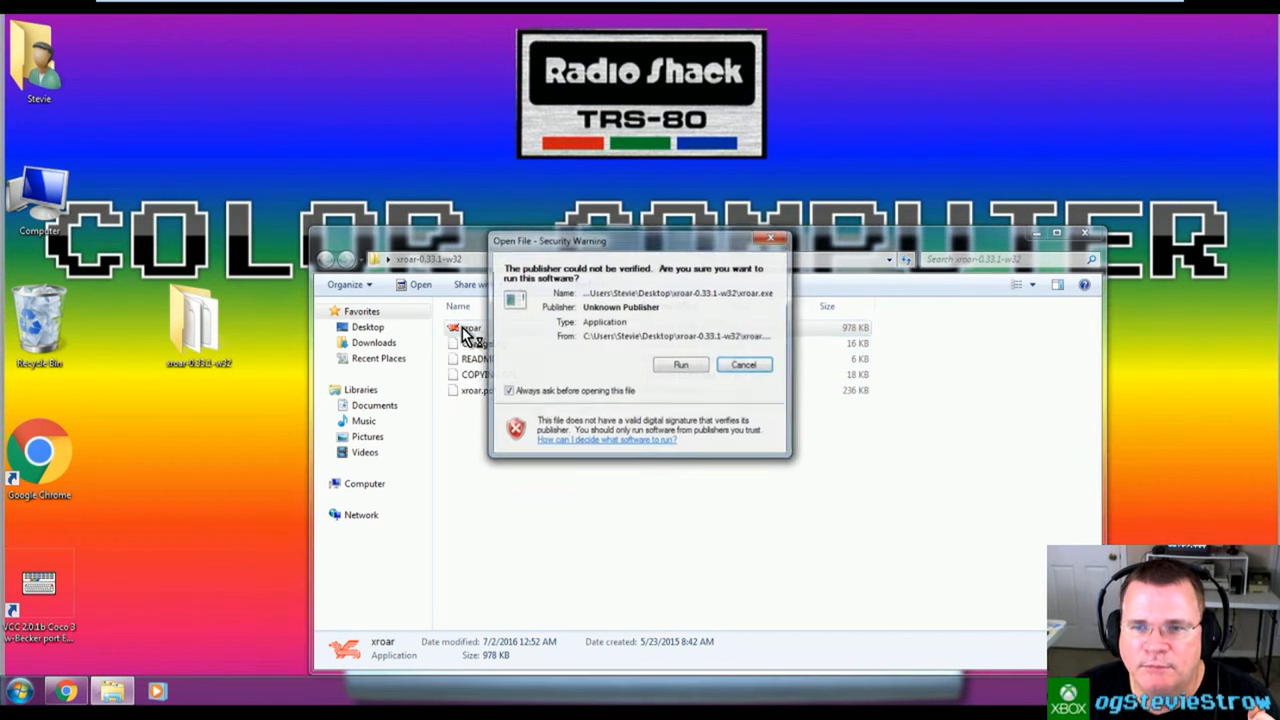
pyautogui.click(680, 364)
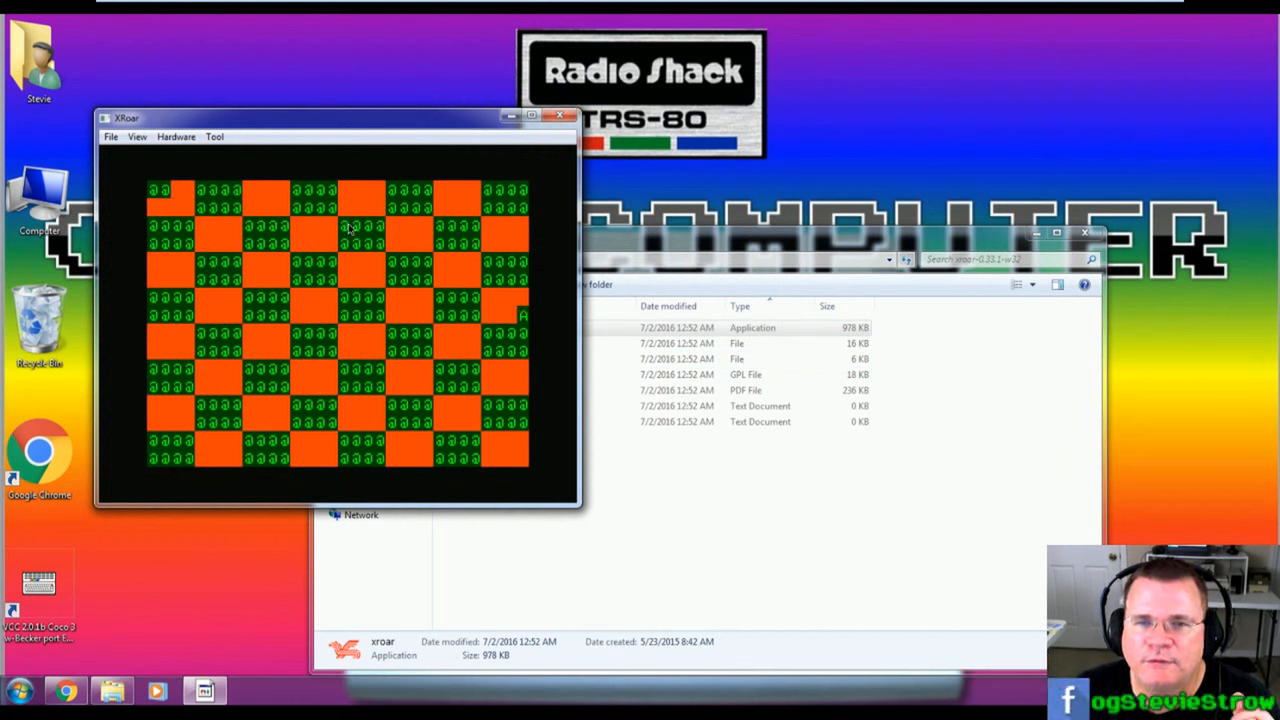
pyautogui.moveTo(288, 160)
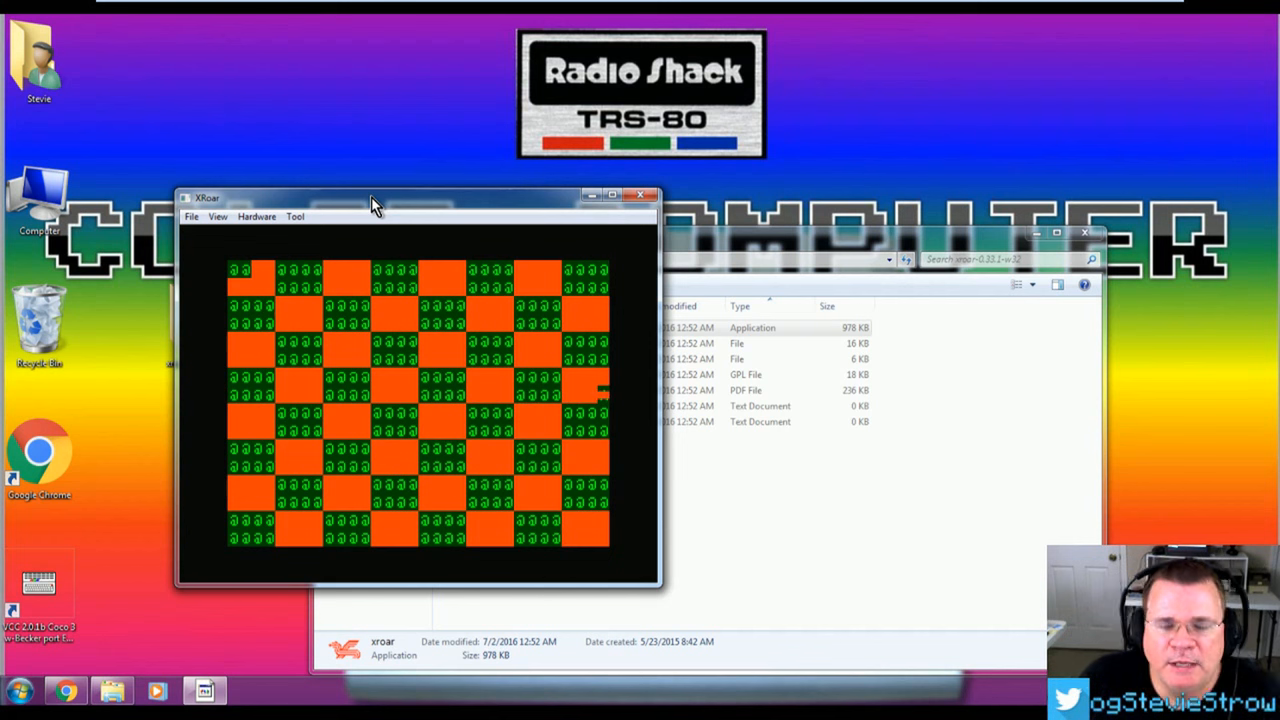
pyautogui.moveTo(400, 240)
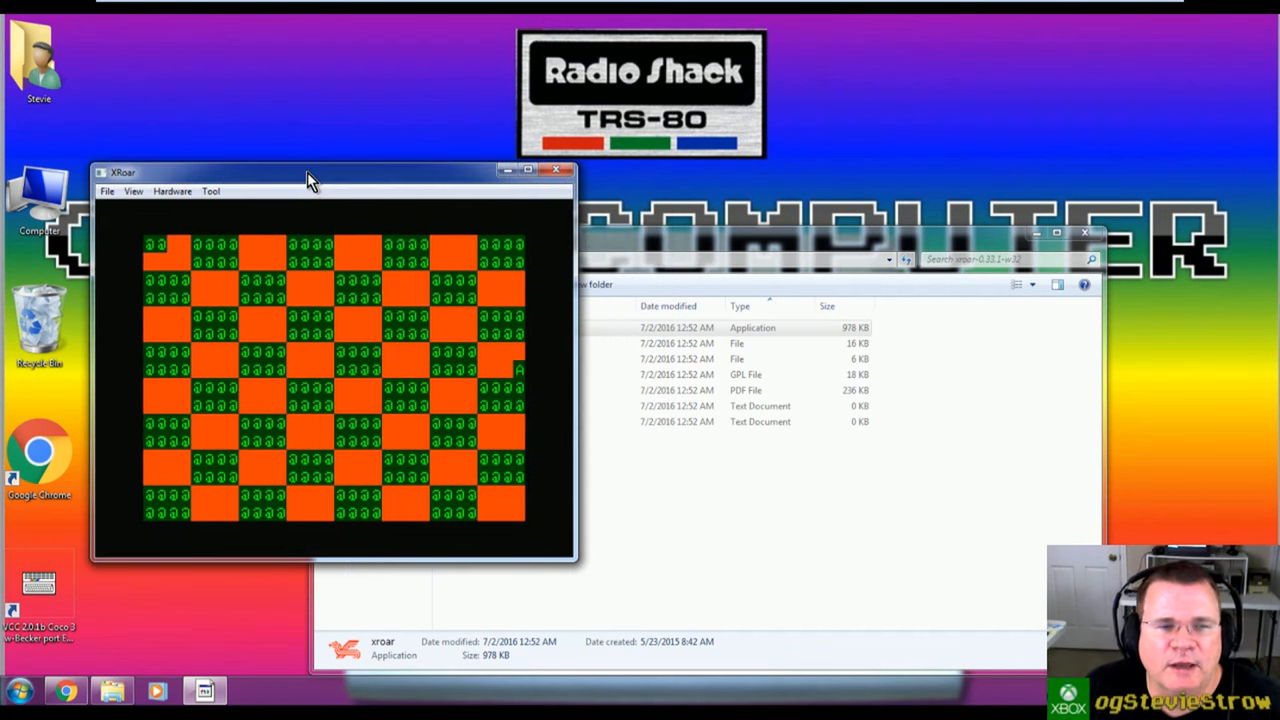
pyautogui.moveTo(384, 264)
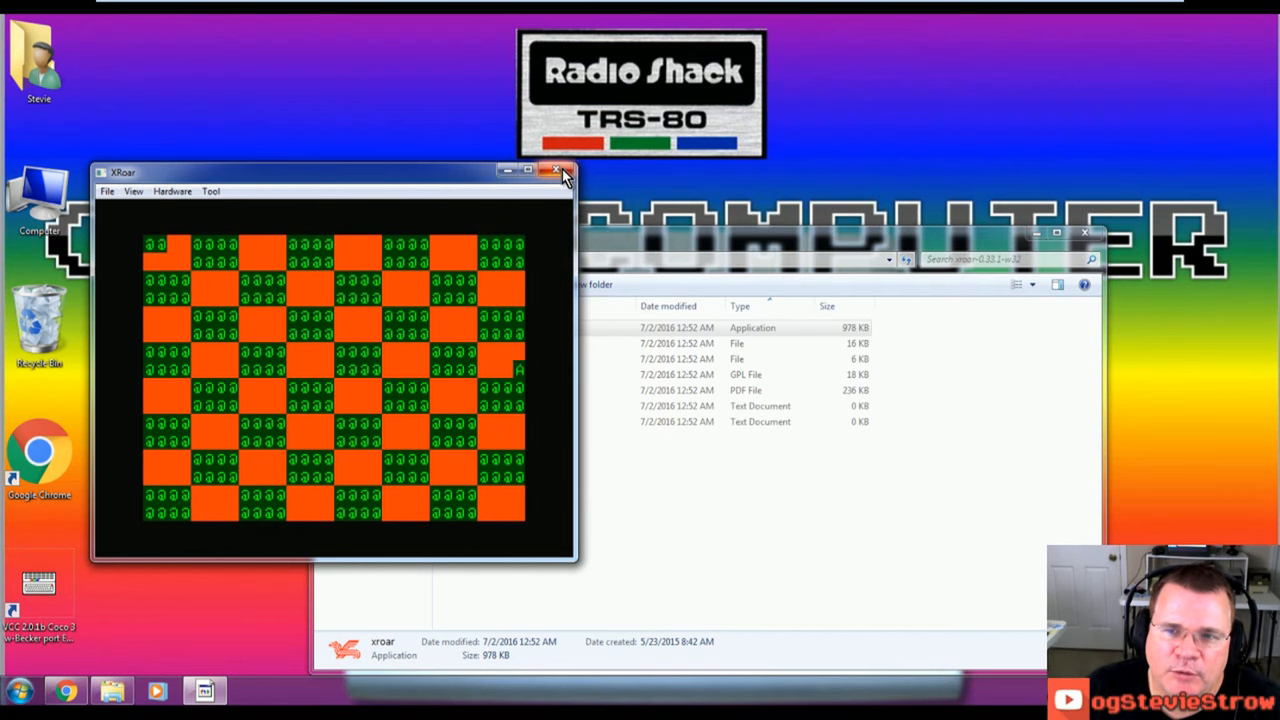
pyautogui.click(560, 172)
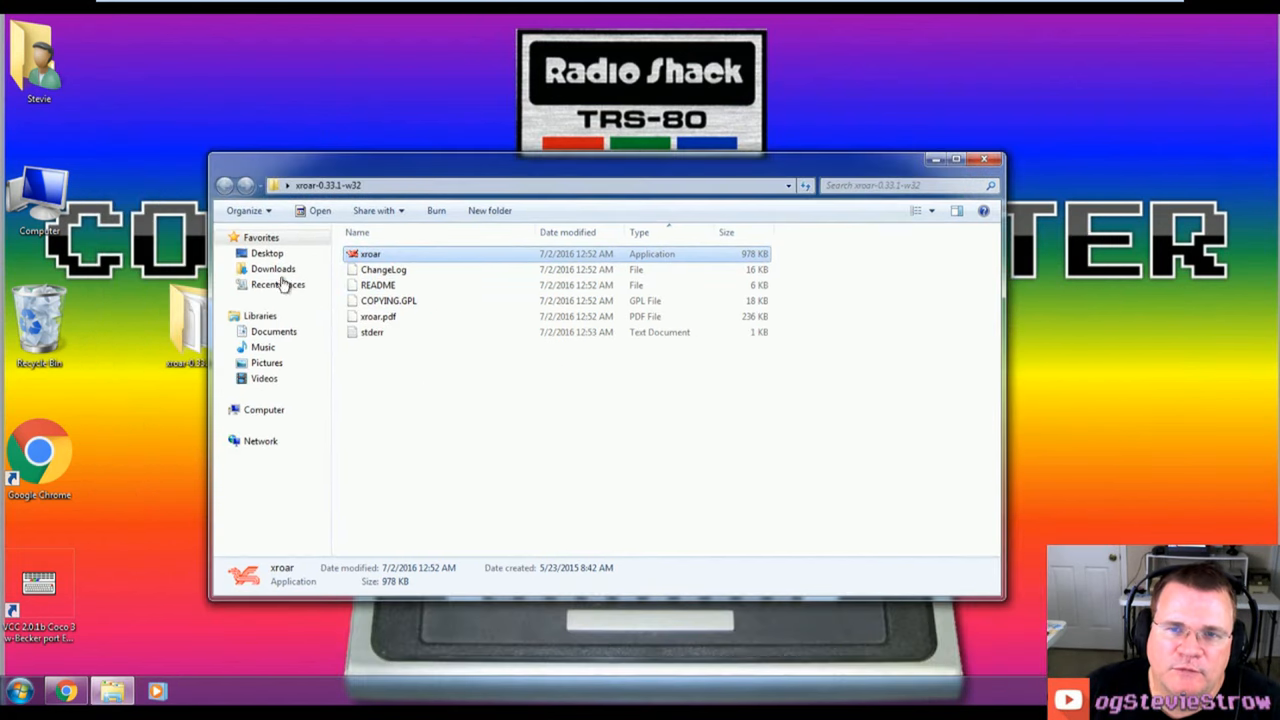
pyautogui.moveTo(836, 170)
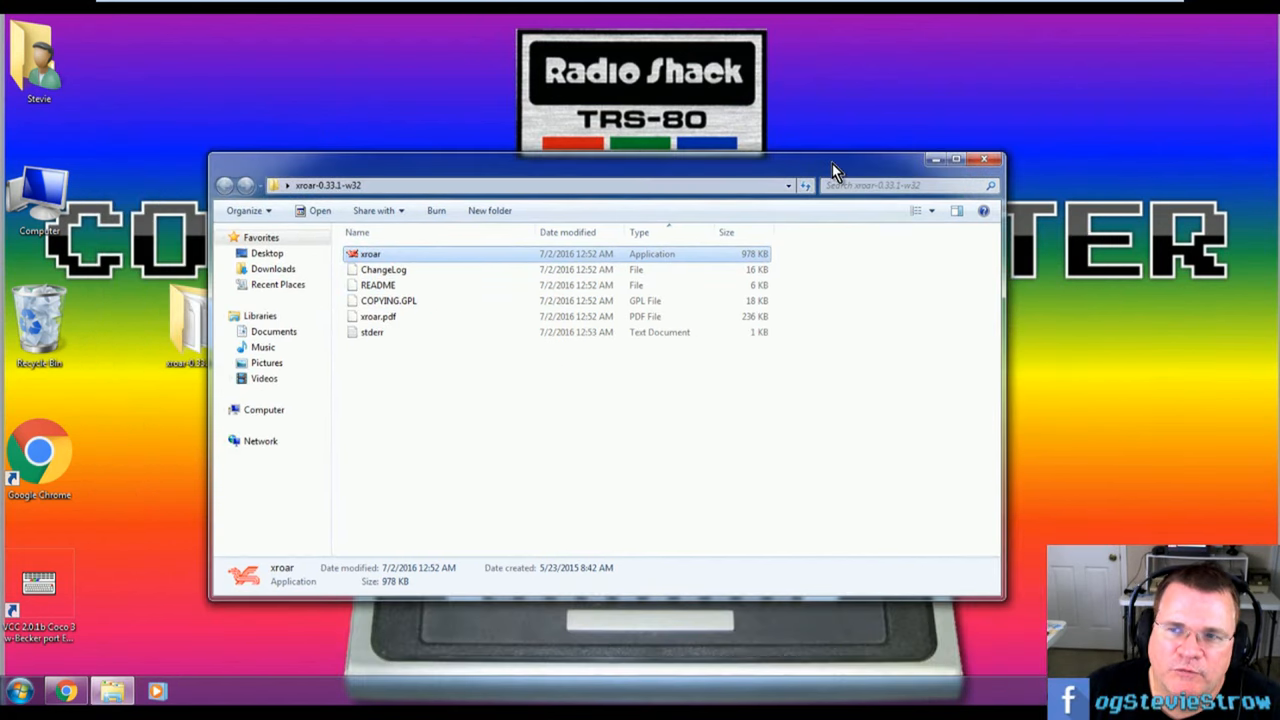
# Step: Close the xroar folder window and move its desktop icon lower down
pyautogui.click(984, 160)
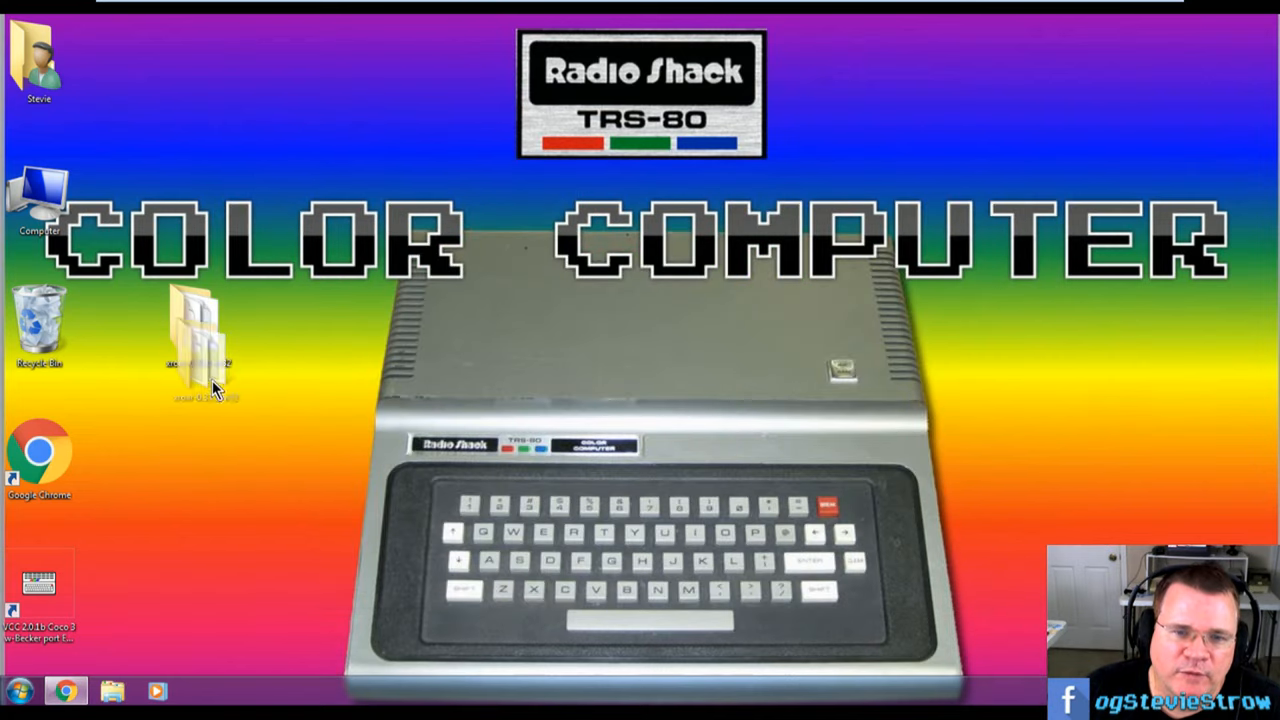
pyautogui.moveTo(196, 340); pyautogui.dragTo(198, 456)
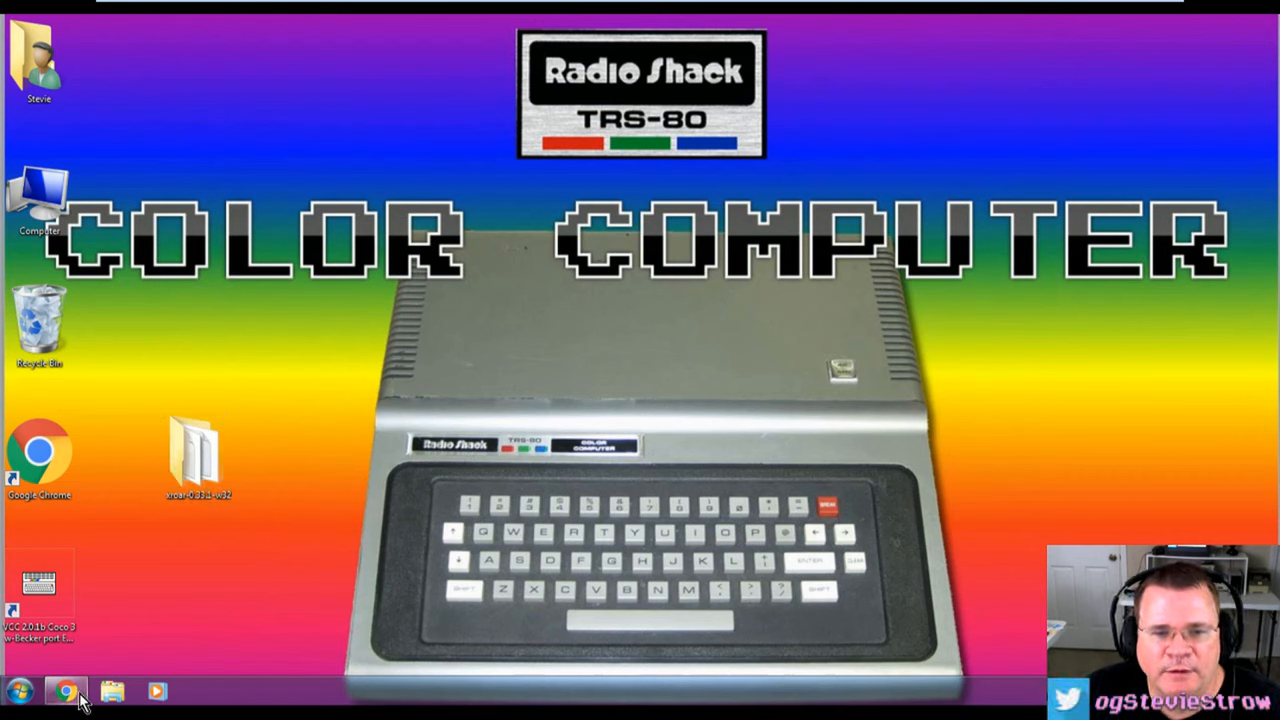
# Step: Return to the CoCo resources tab in Chrome and scroll to its Downloads section
pyautogui.click(64, 692)
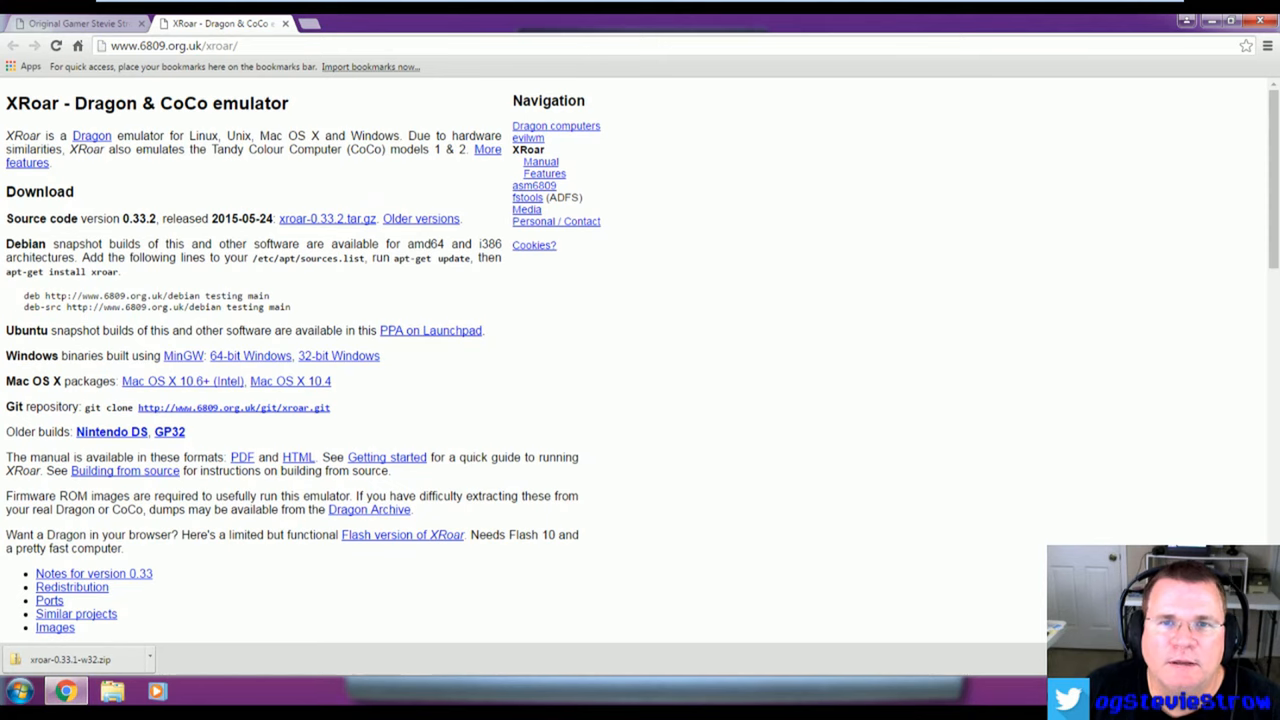
pyautogui.click(76, 24)
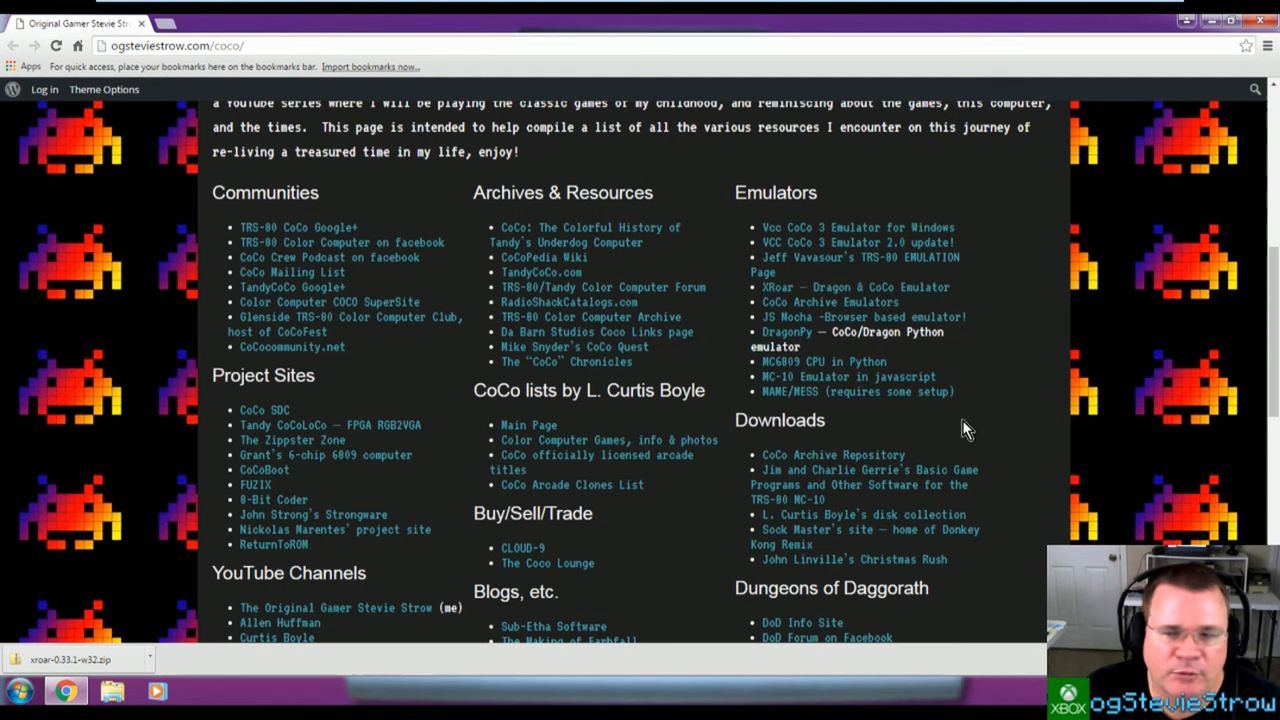
pyautogui.scroll(-3)
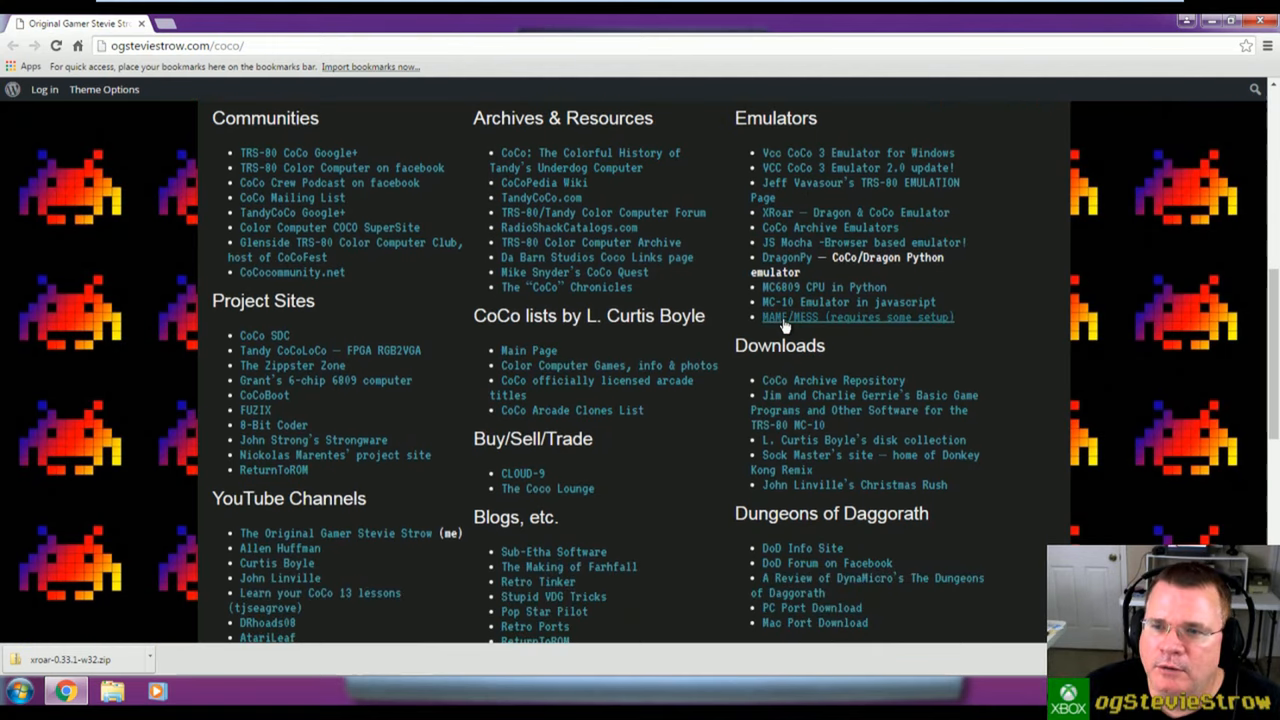
pyautogui.moveTo(832, 380)
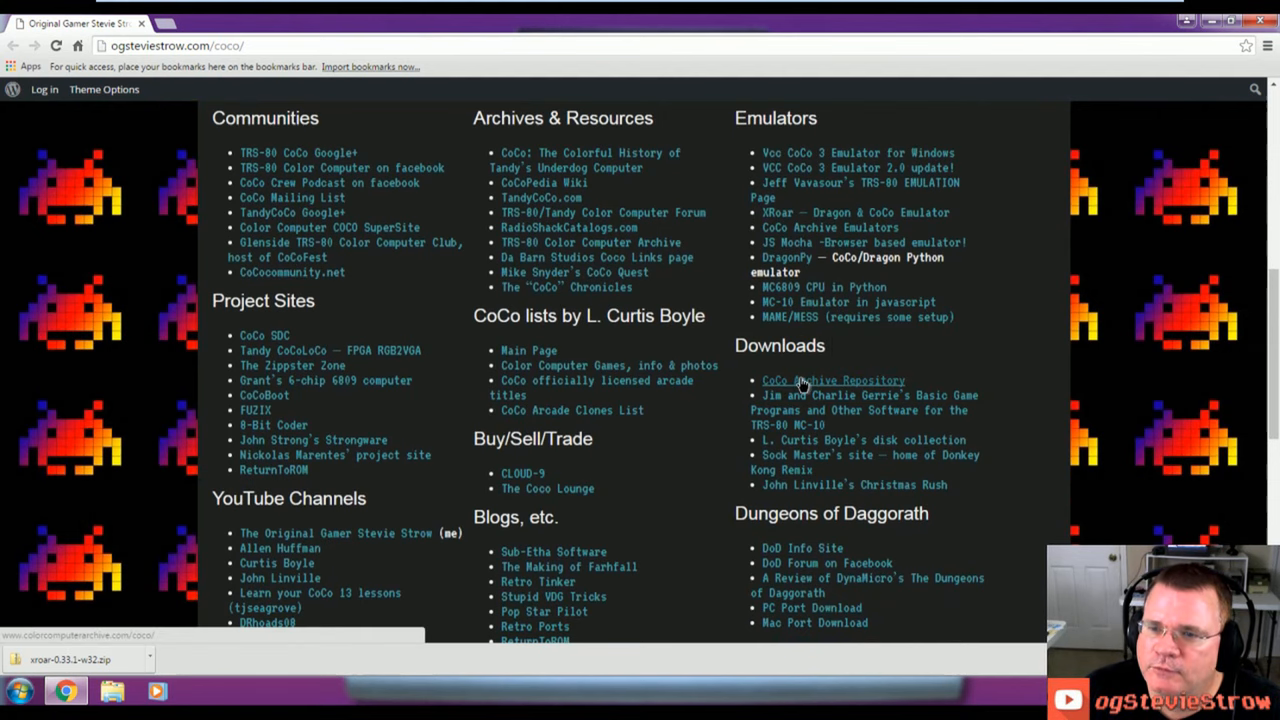
# Step: Browse the CoCo Archive Repository into ROMs > XRoar > CoCo, listing BASIC_OS and DOS
pyautogui.click(832, 380)
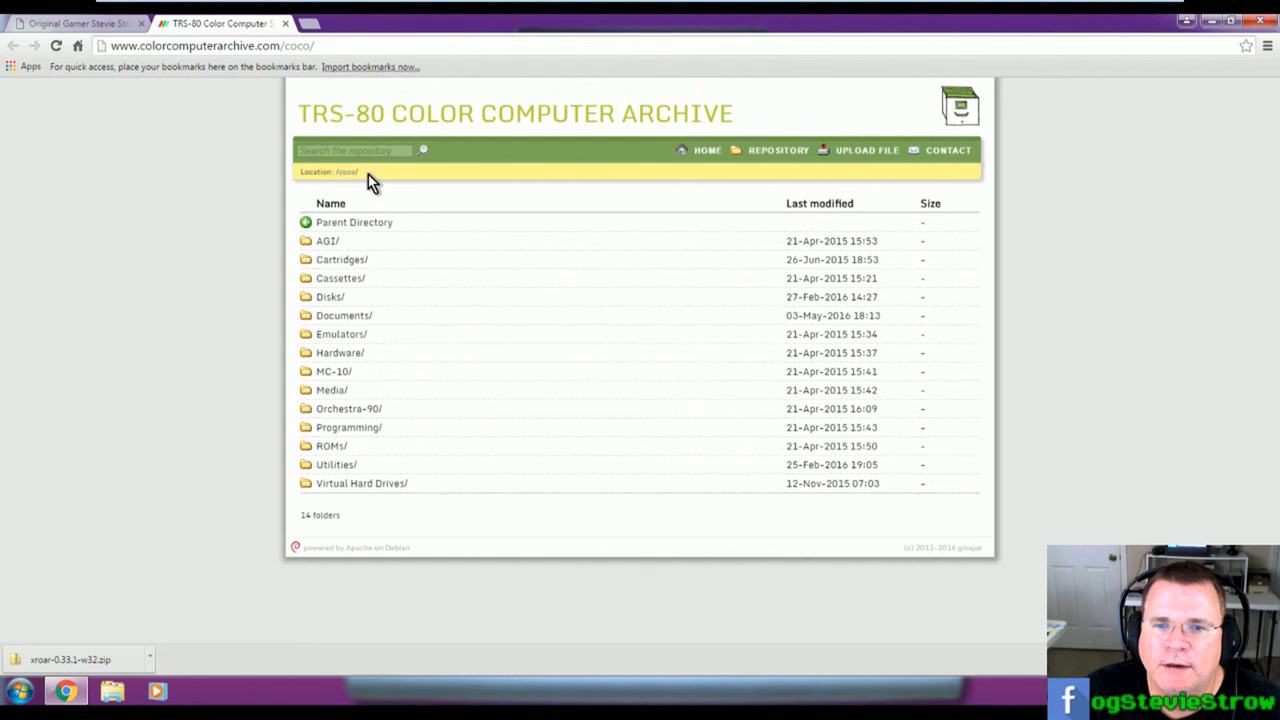
pyautogui.moveTo(332, 444)
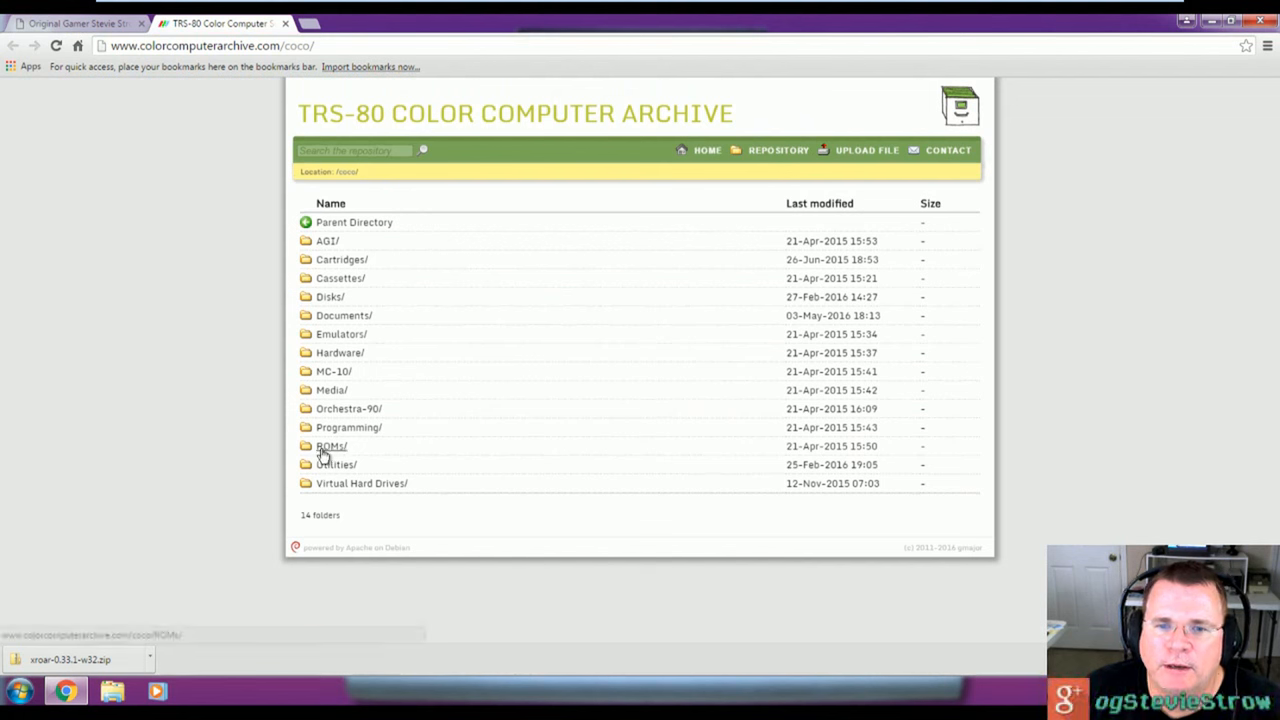
pyautogui.click(330, 446)
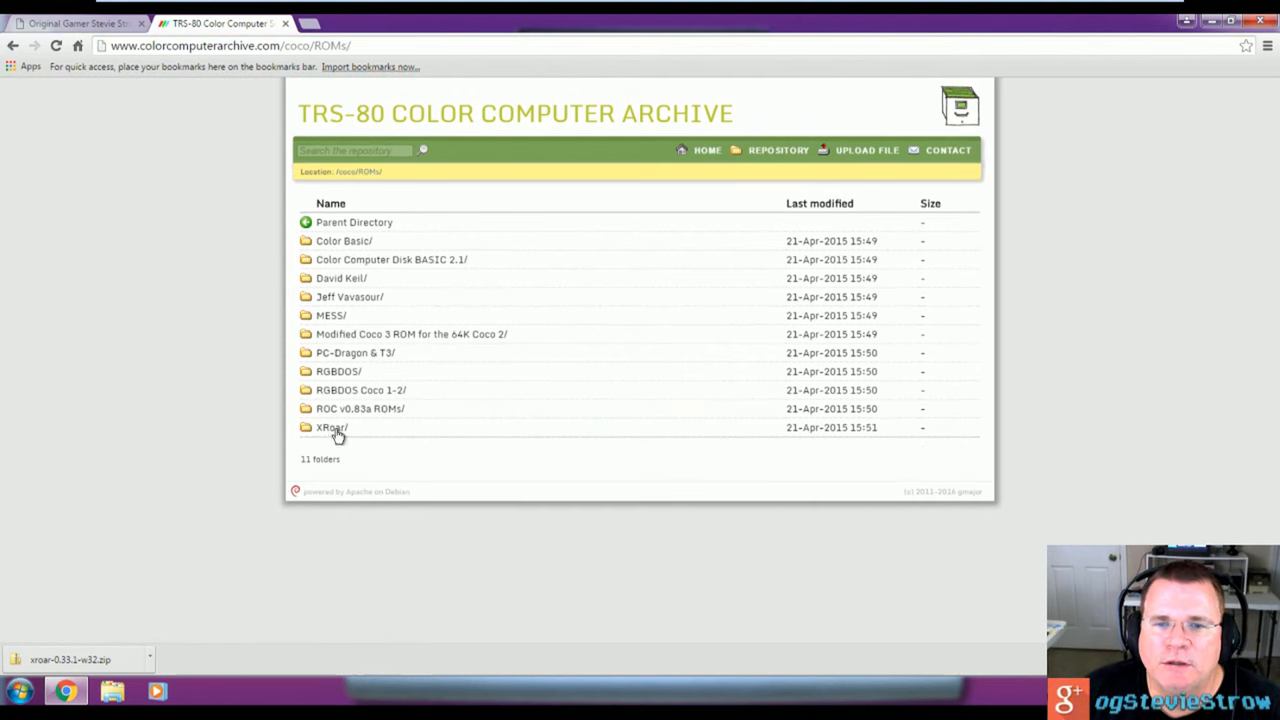
pyautogui.moveTo(360, 444)
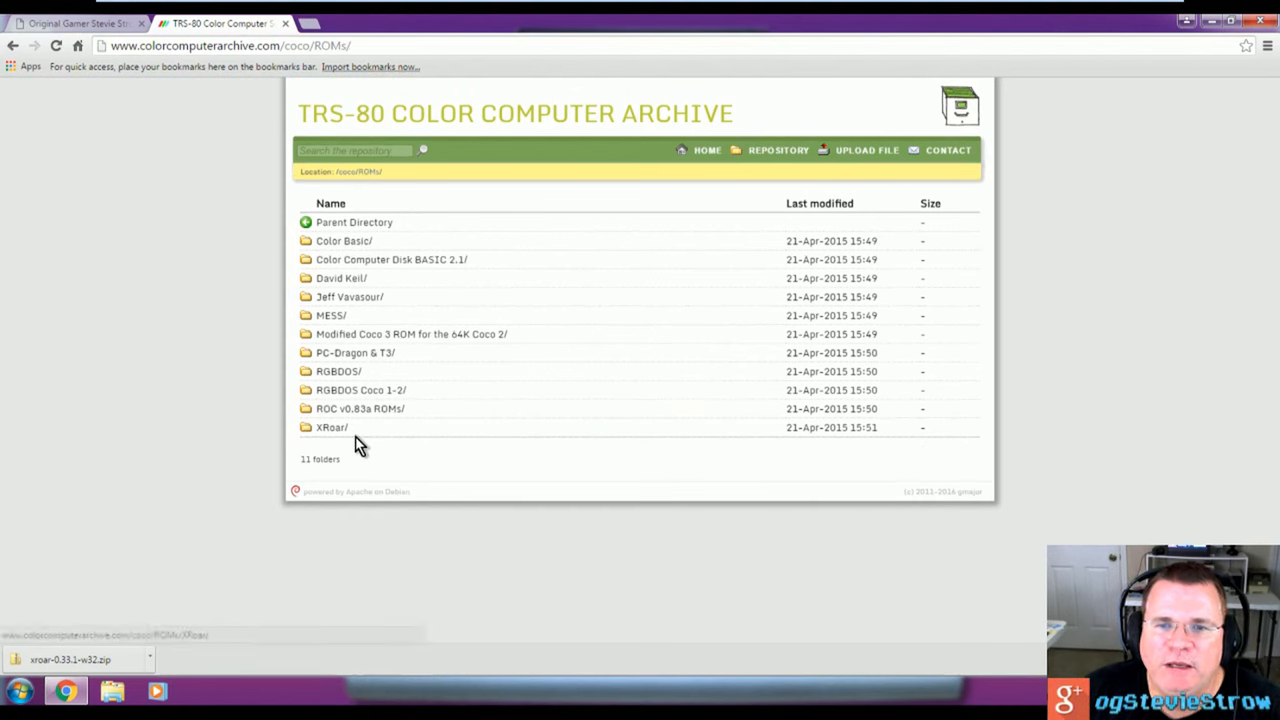
pyautogui.moveTo(332, 428)
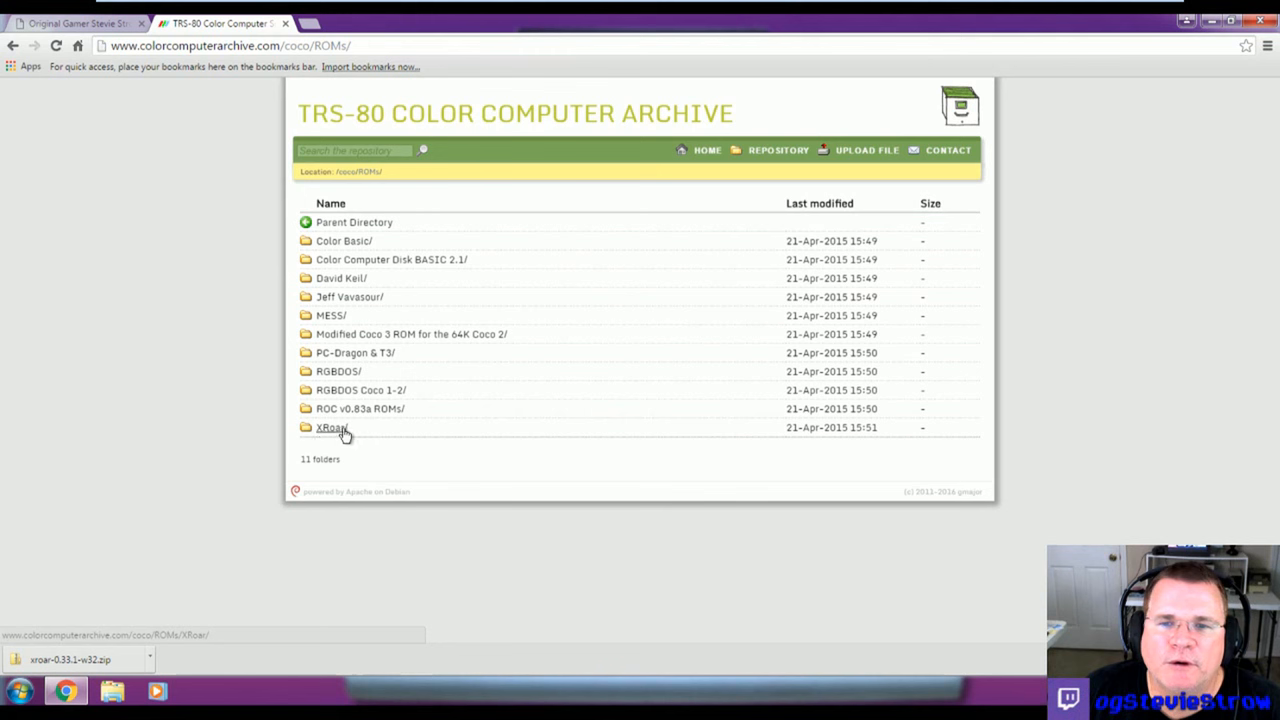
pyautogui.moveTo(332, 436)
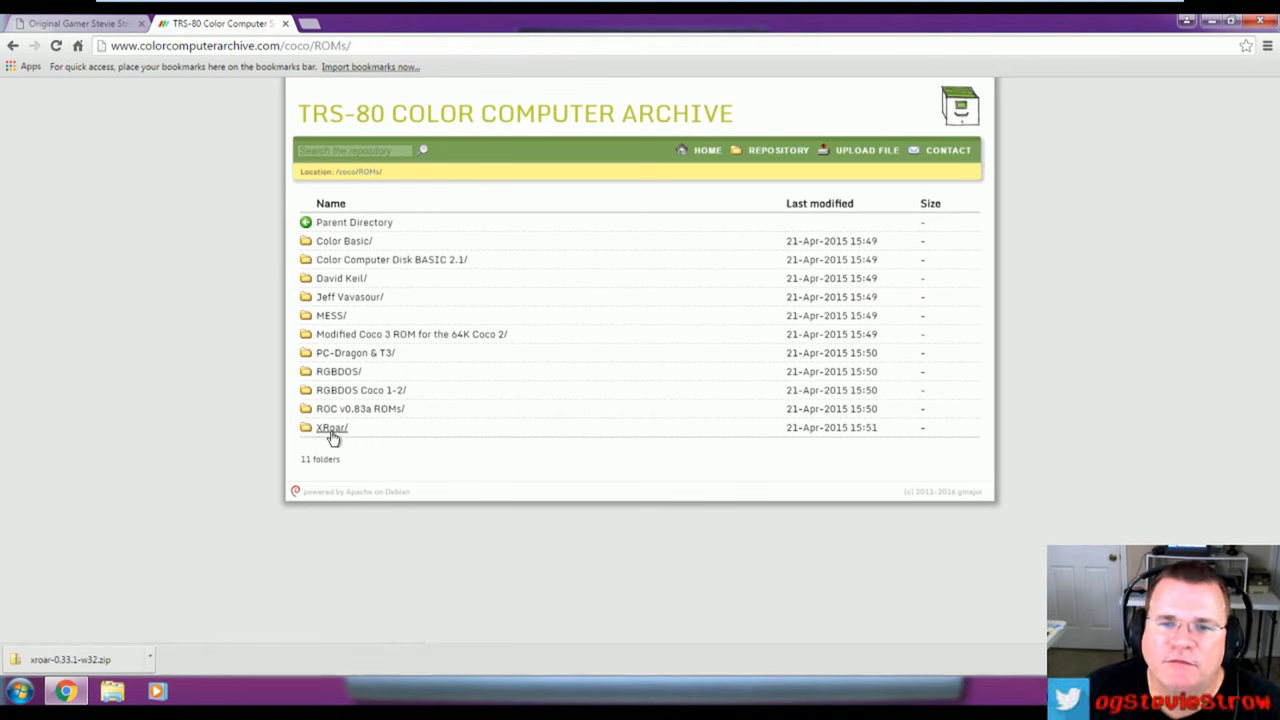
pyautogui.click(330, 428)
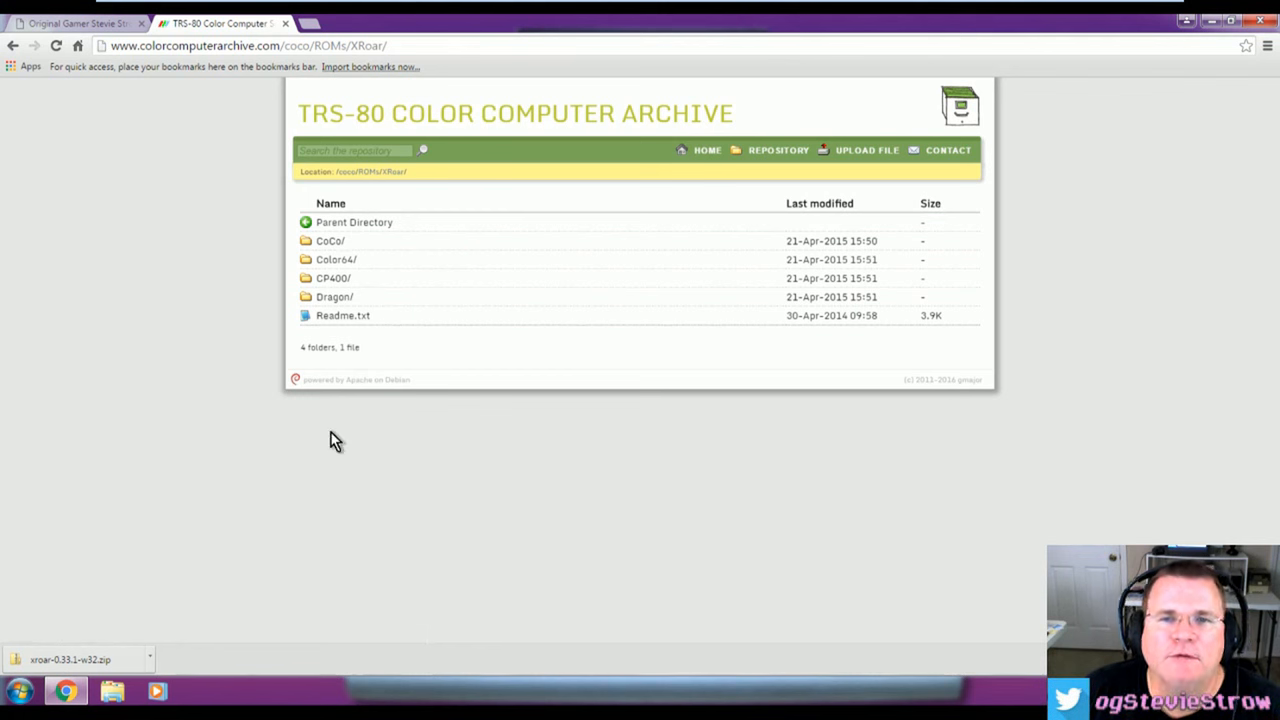
pyautogui.moveTo(418, 348)
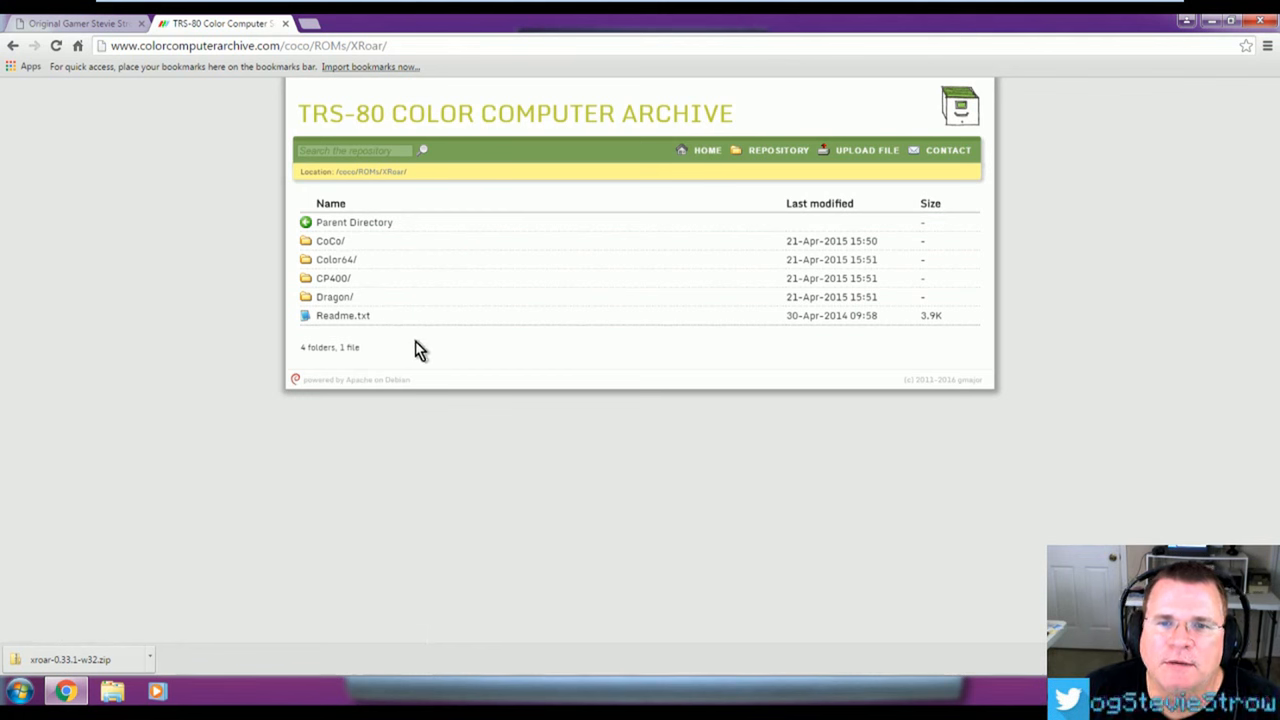
pyautogui.moveTo(330, 240)
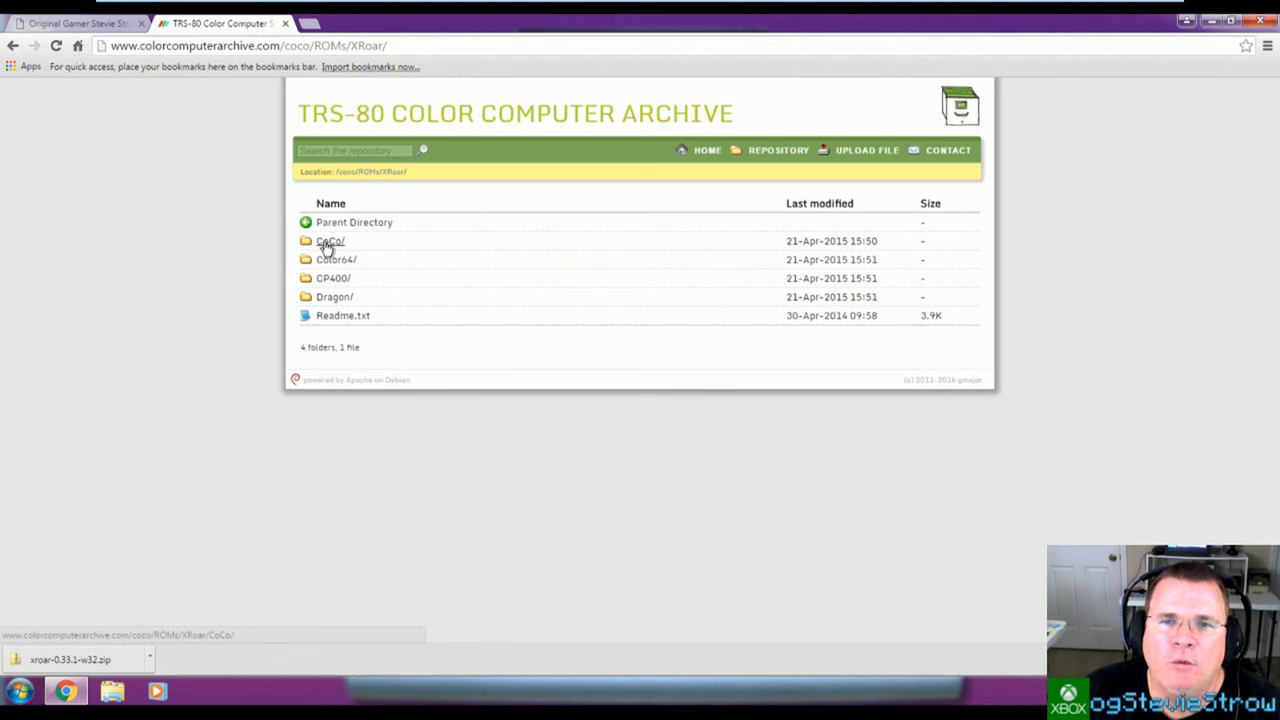
pyautogui.click(330, 240)
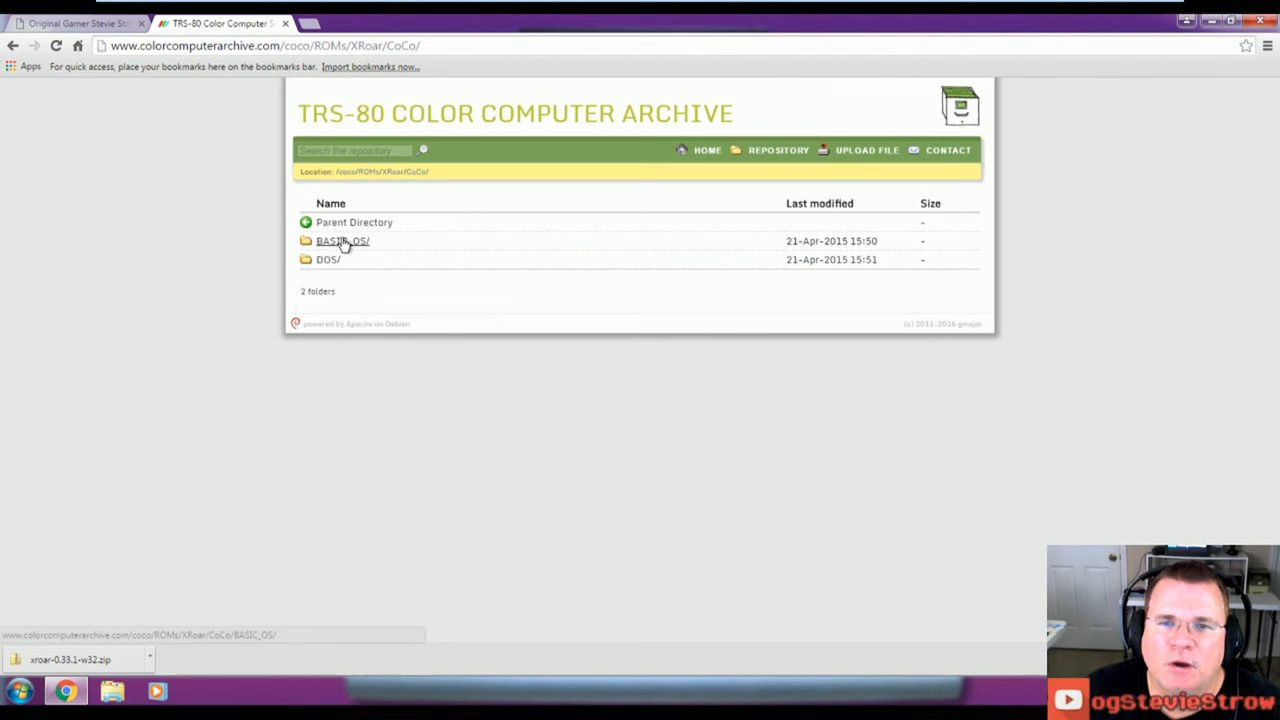
# Step: Enter the BASIC_OS folder listing the bas and extbas ROM files
pyautogui.click(342, 240)
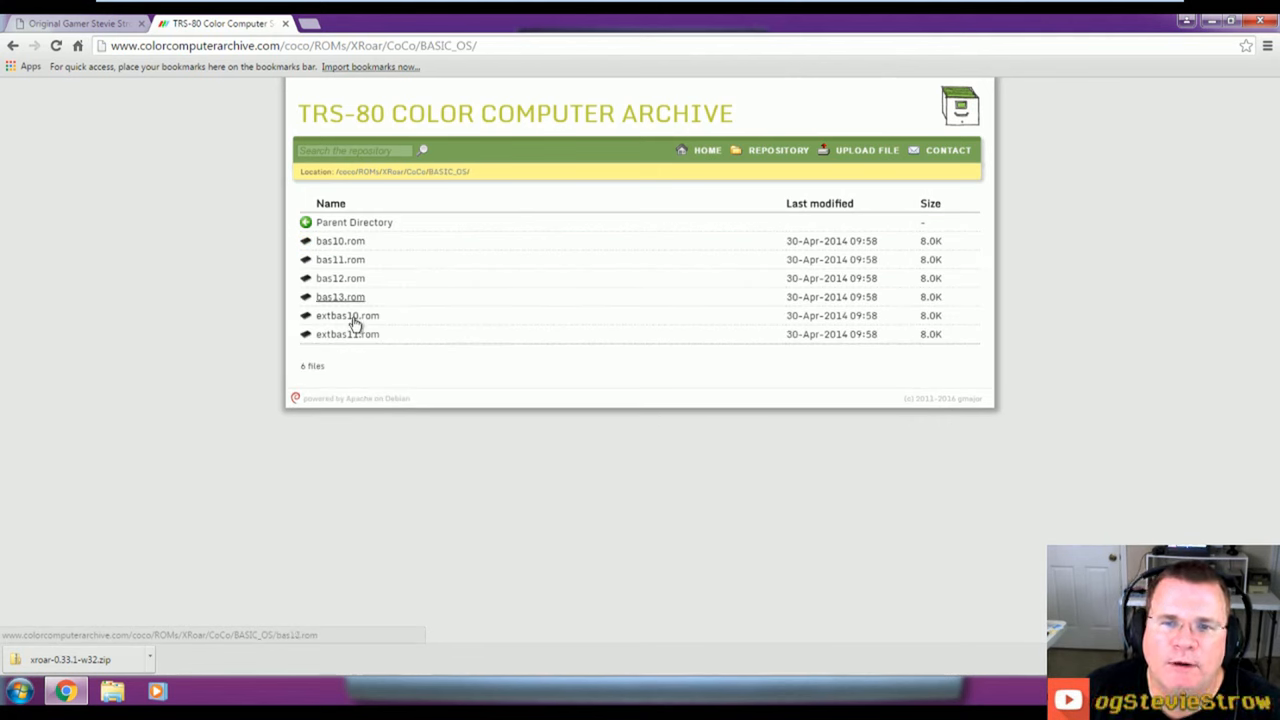
pyautogui.moveTo(340, 240)
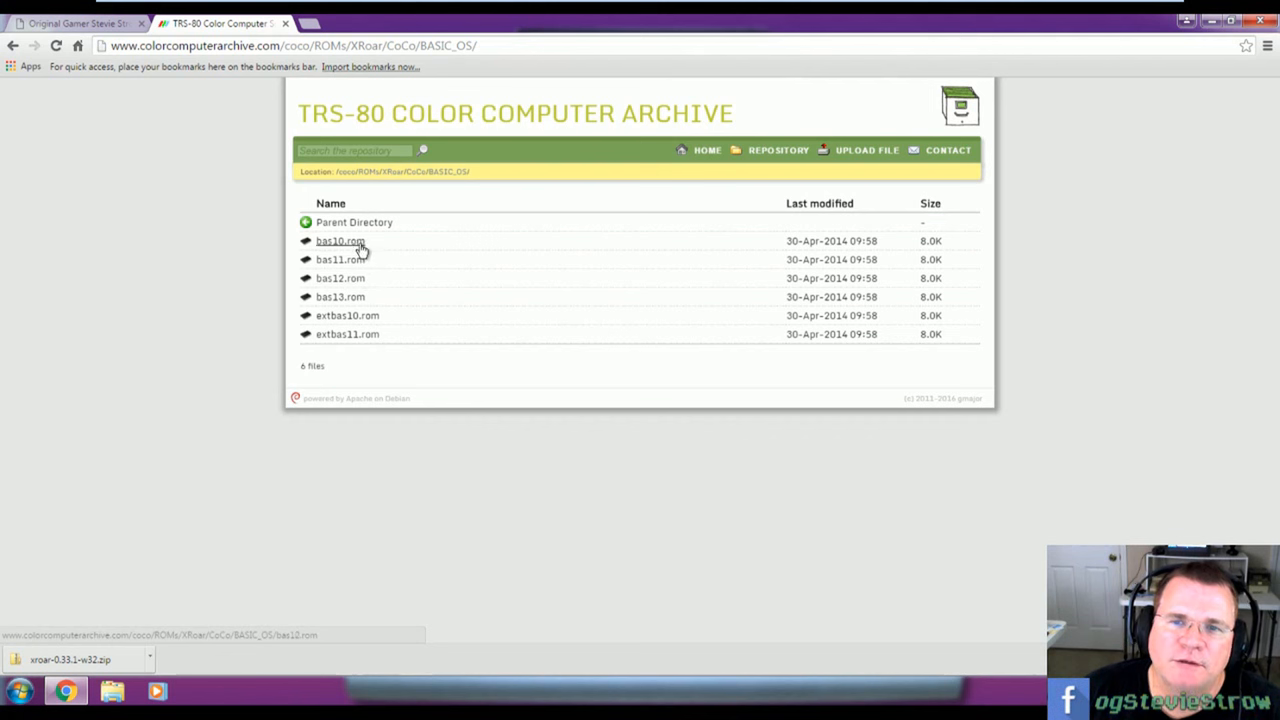
pyautogui.moveTo(362, 302)
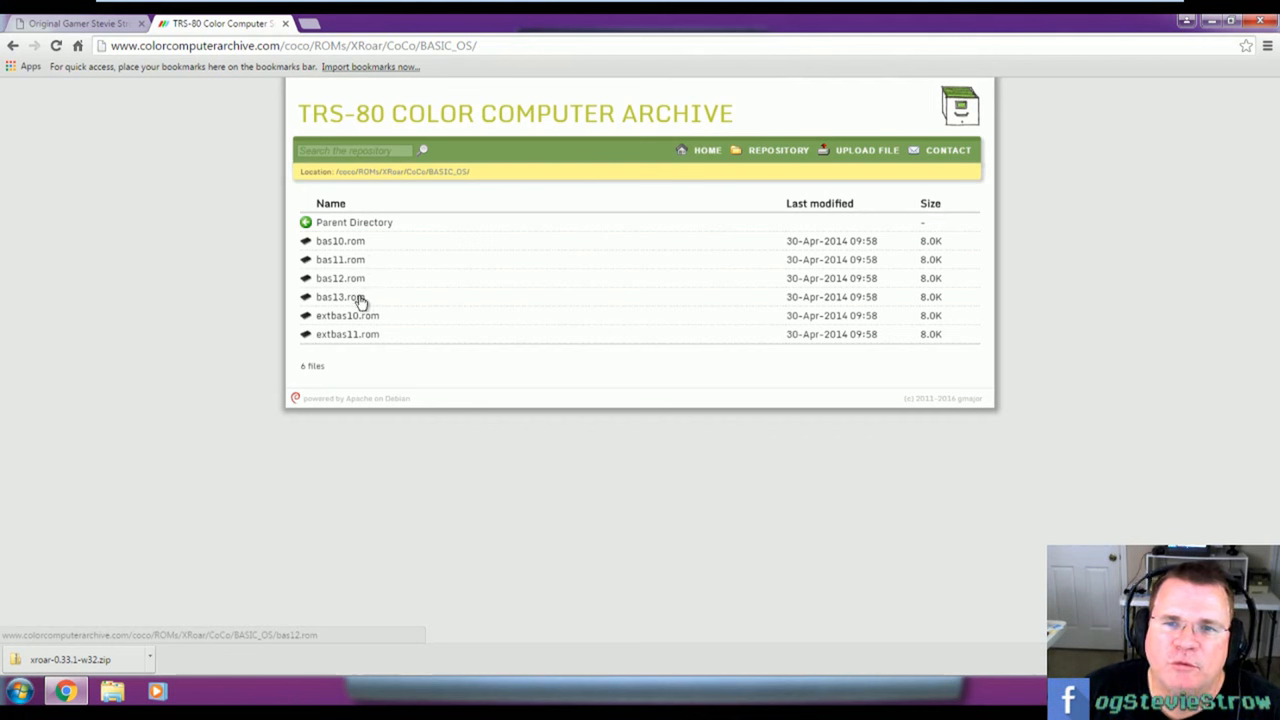
pyautogui.moveTo(340, 296)
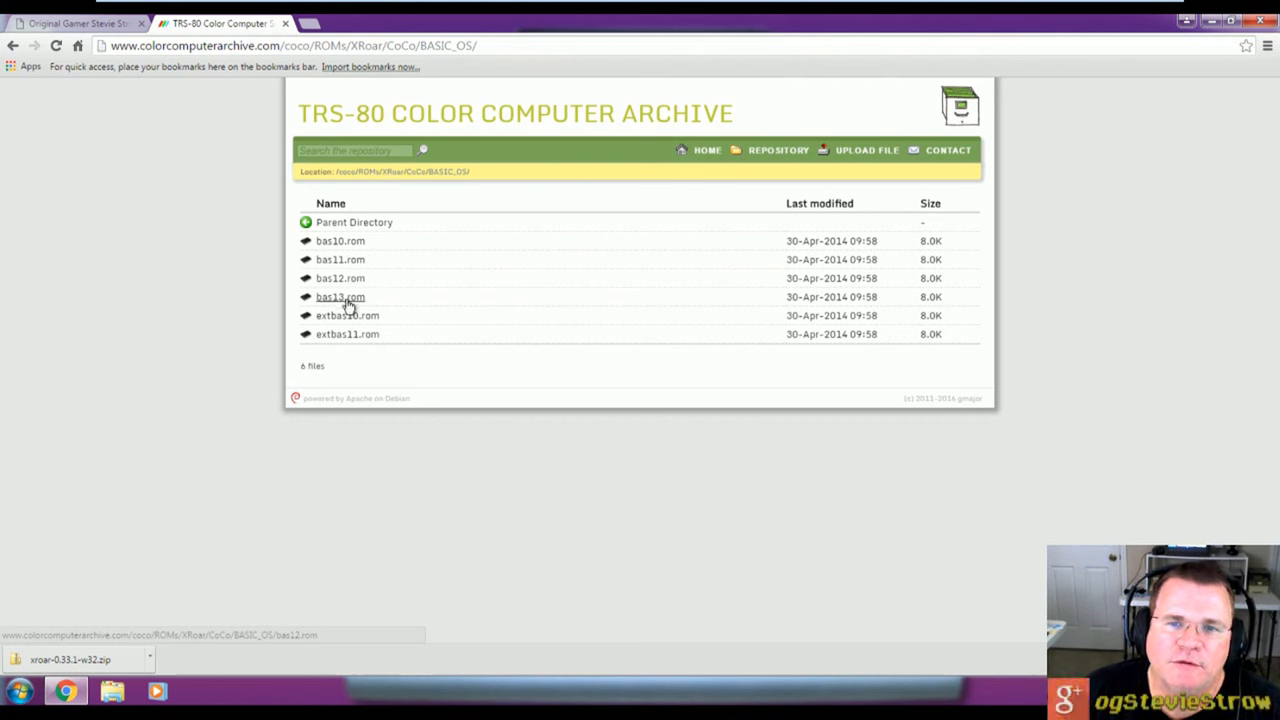
pyautogui.moveTo(348, 316)
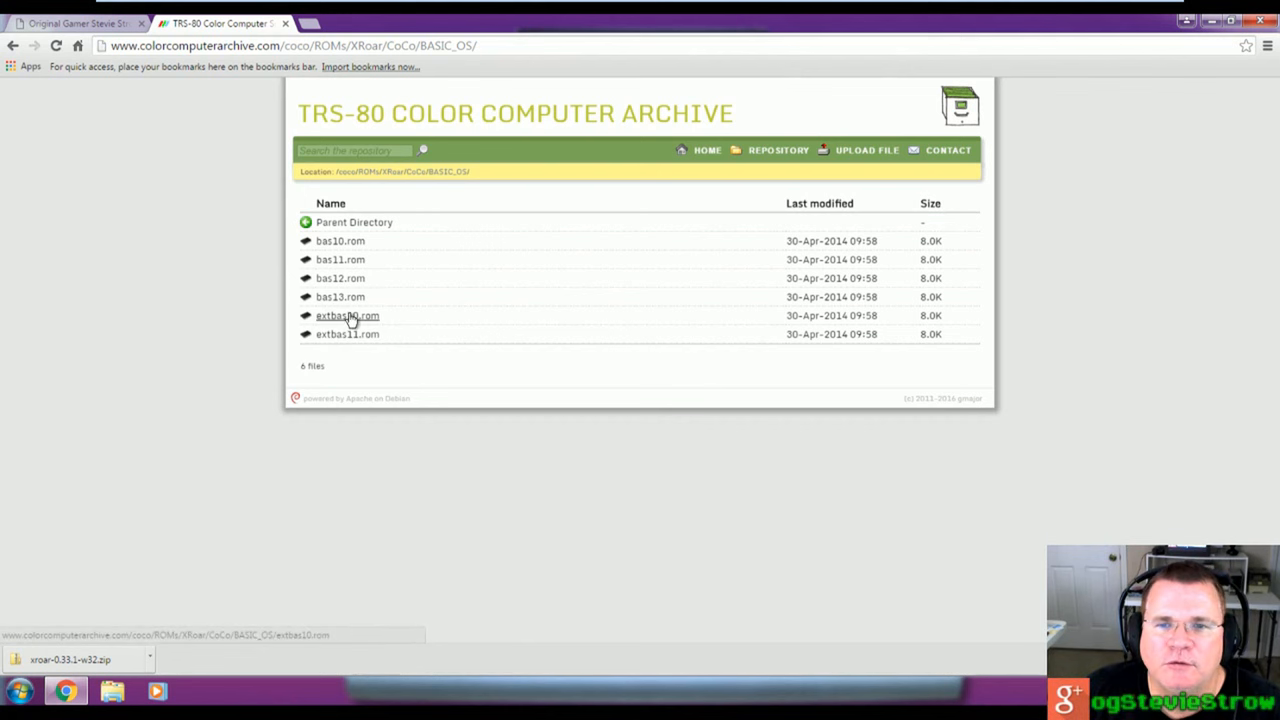
pyautogui.moveTo(292, 290)
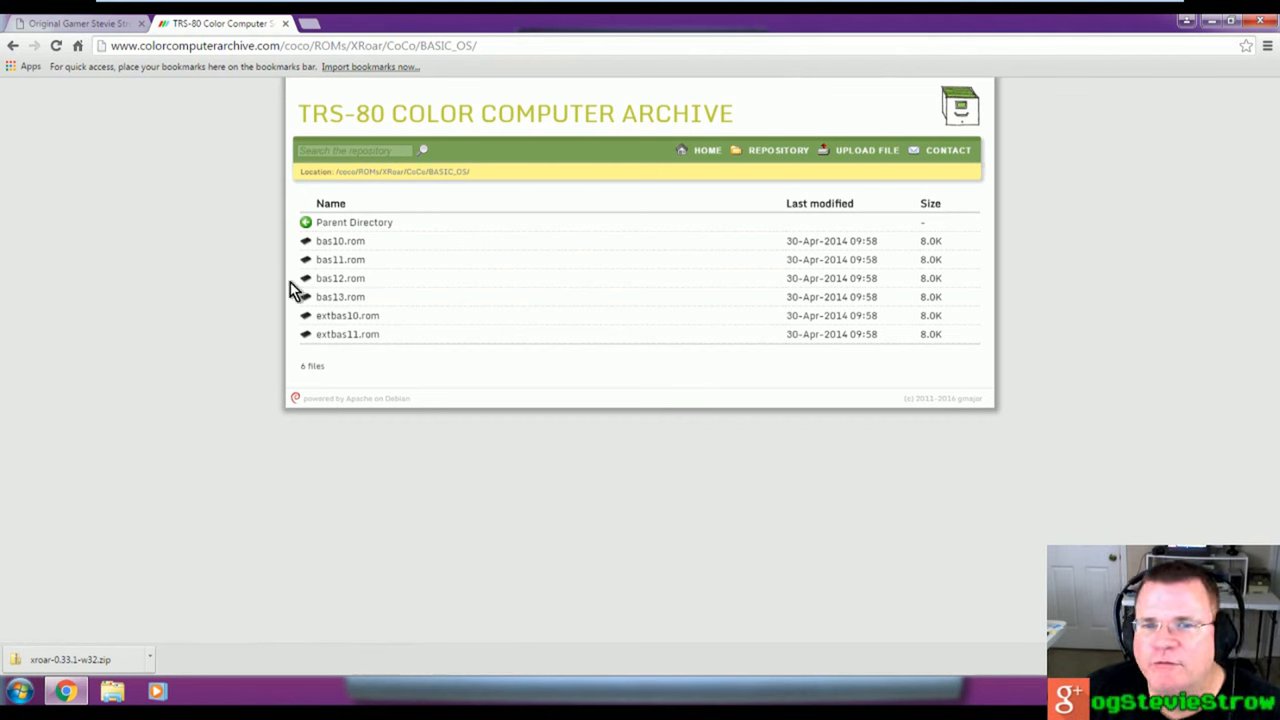
pyautogui.moveTo(372, 268)
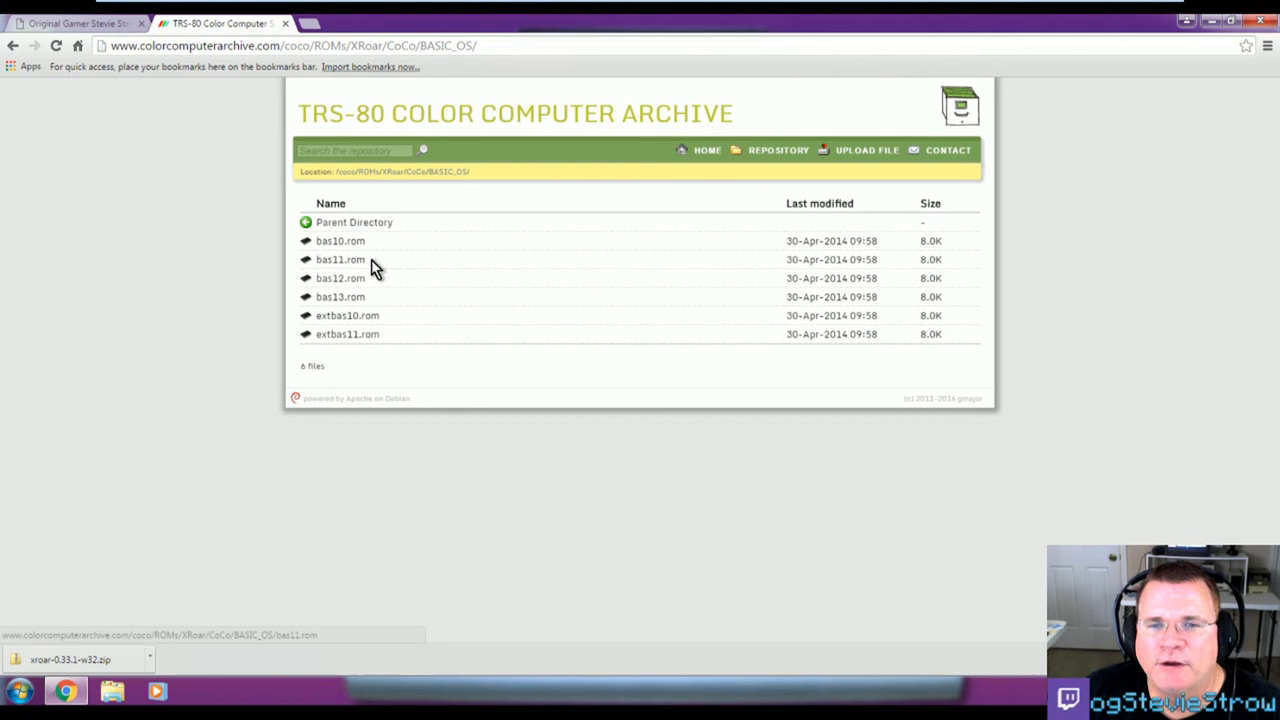
pyautogui.moveTo(340, 278)
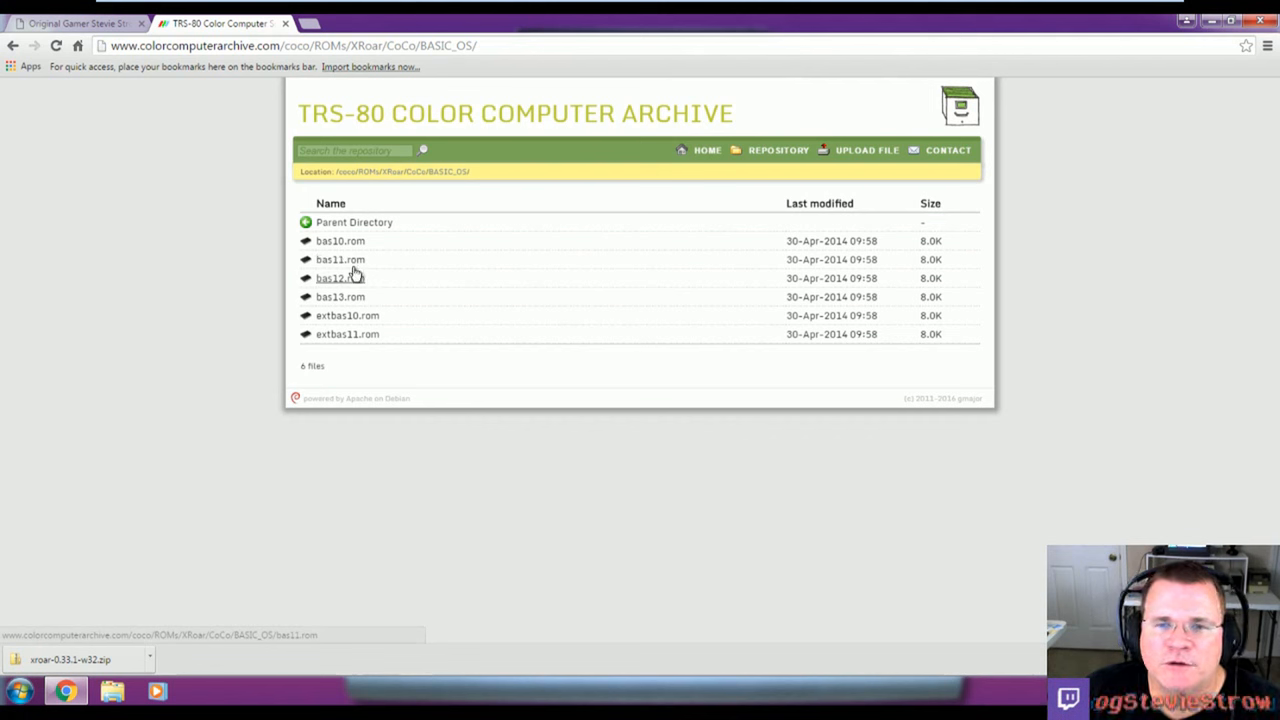
pyautogui.moveTo(420, 274)
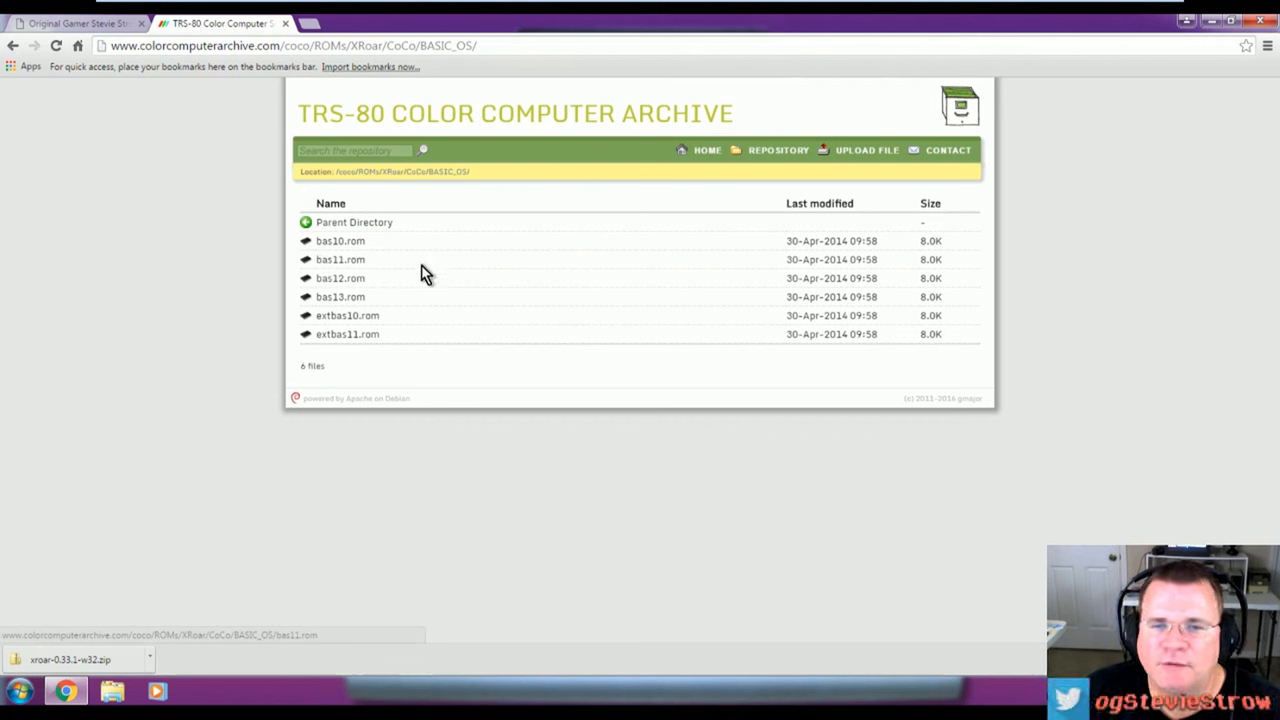
pyautogui.moveTo(330, 264)
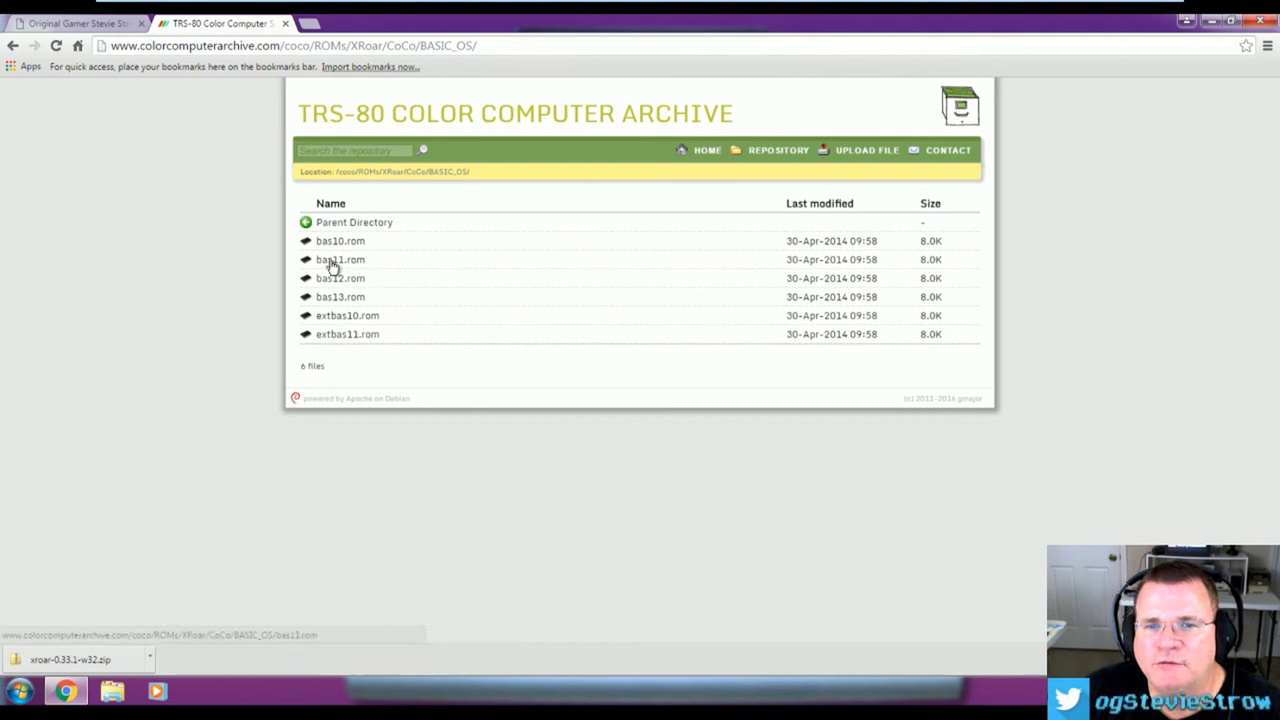
pyautogui.moveTo(340, 260)
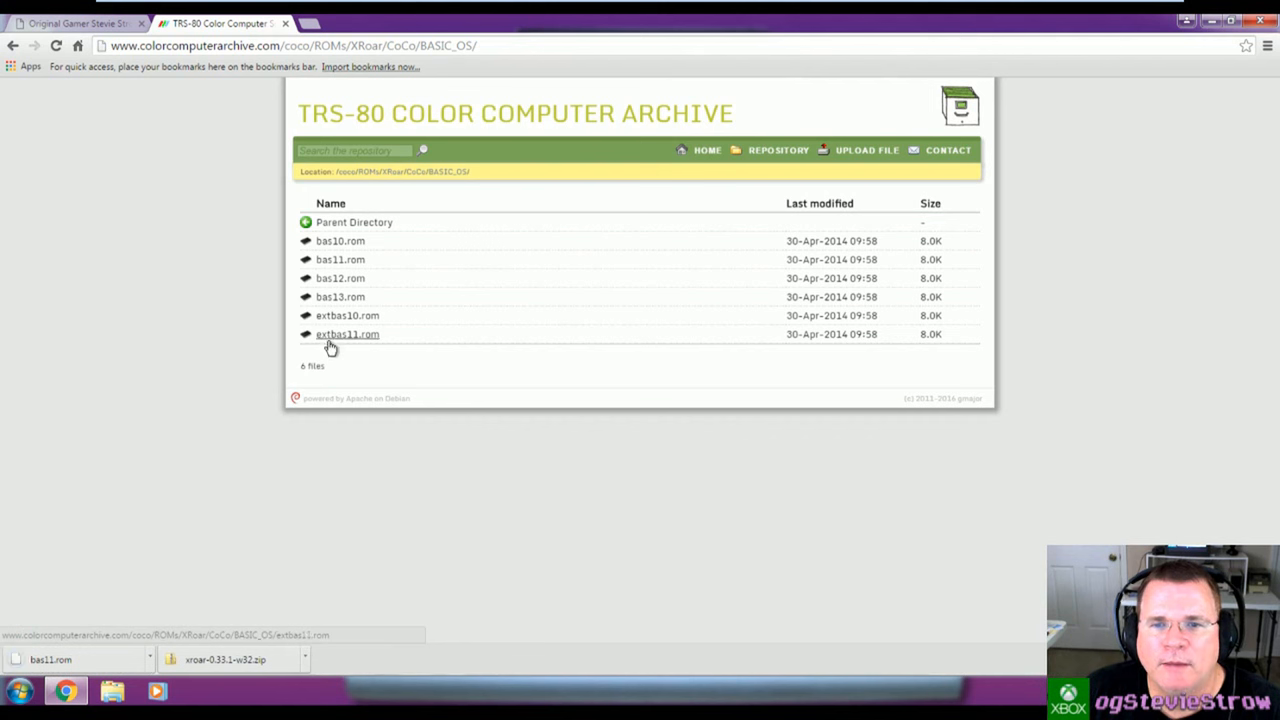
pyautogui.moveTo(338, 348)
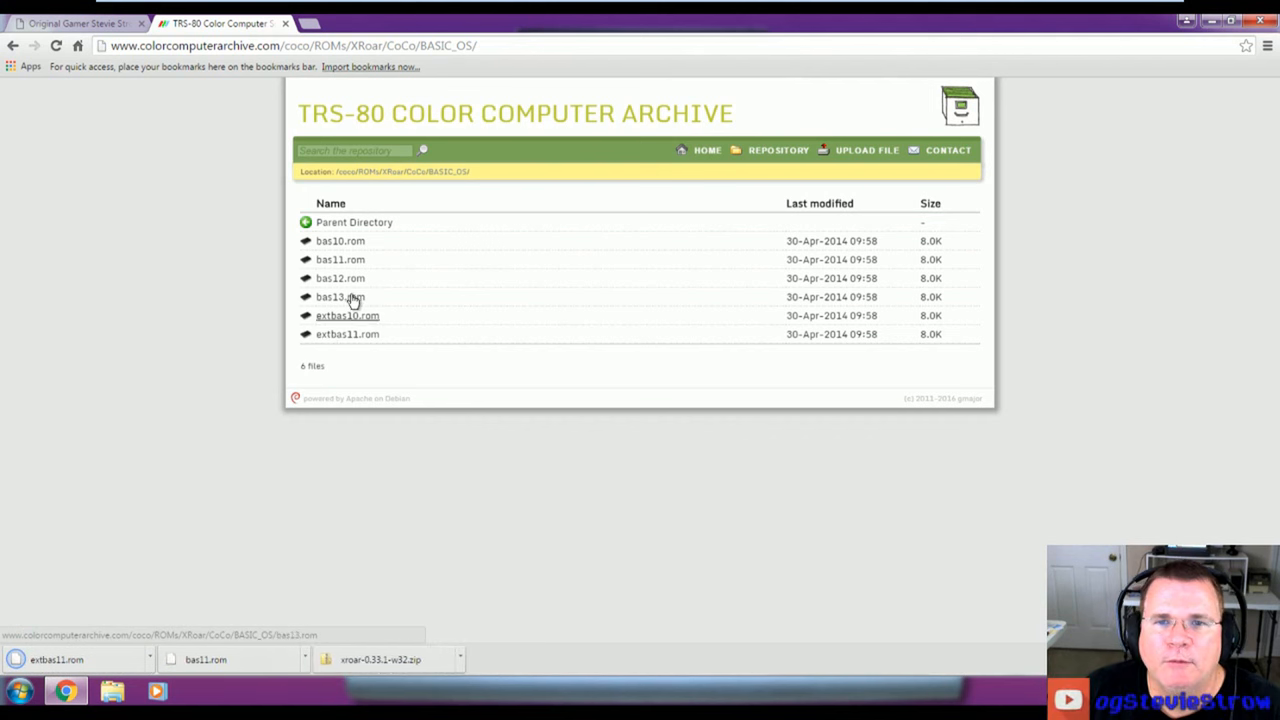
pyautogui.moveTo(308, 222)
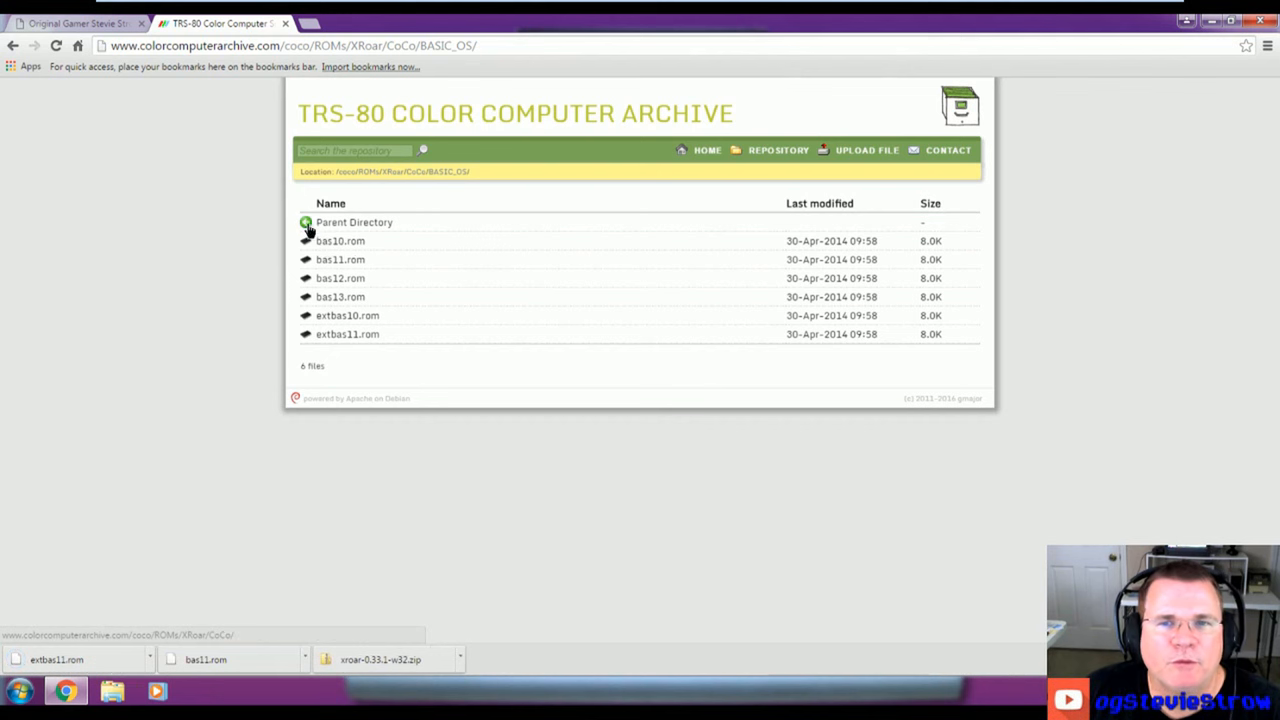
# Step: Go up to the CoCo folder, enter DOS, and download disk11.rom
pyautogui.click(354, 222)
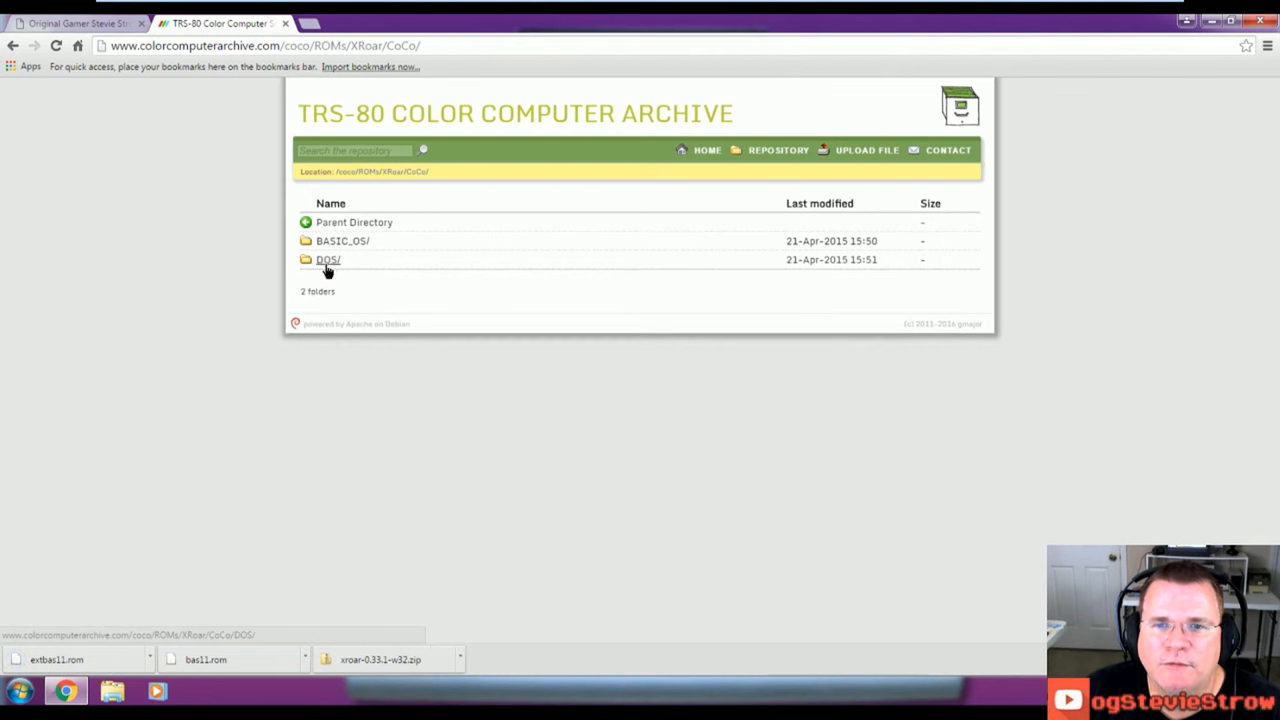
pyautogui.click(328, 260)
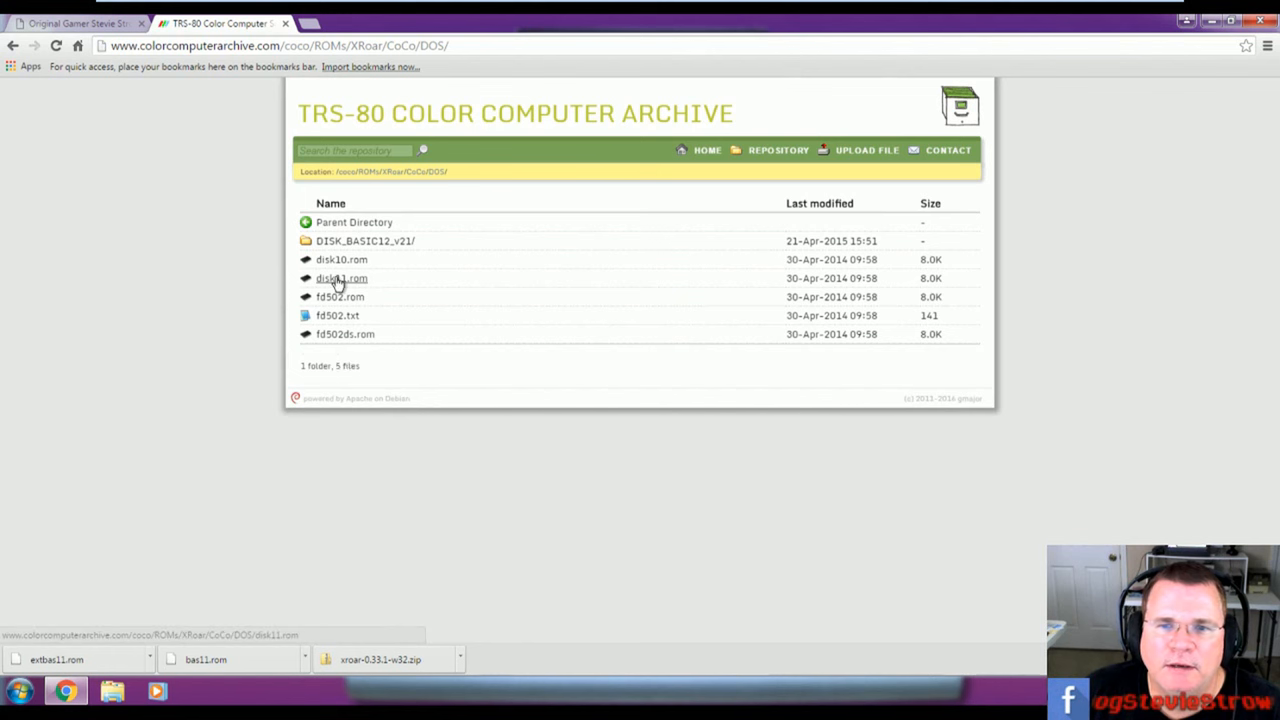
pyautogui.moveTo(334, 282)
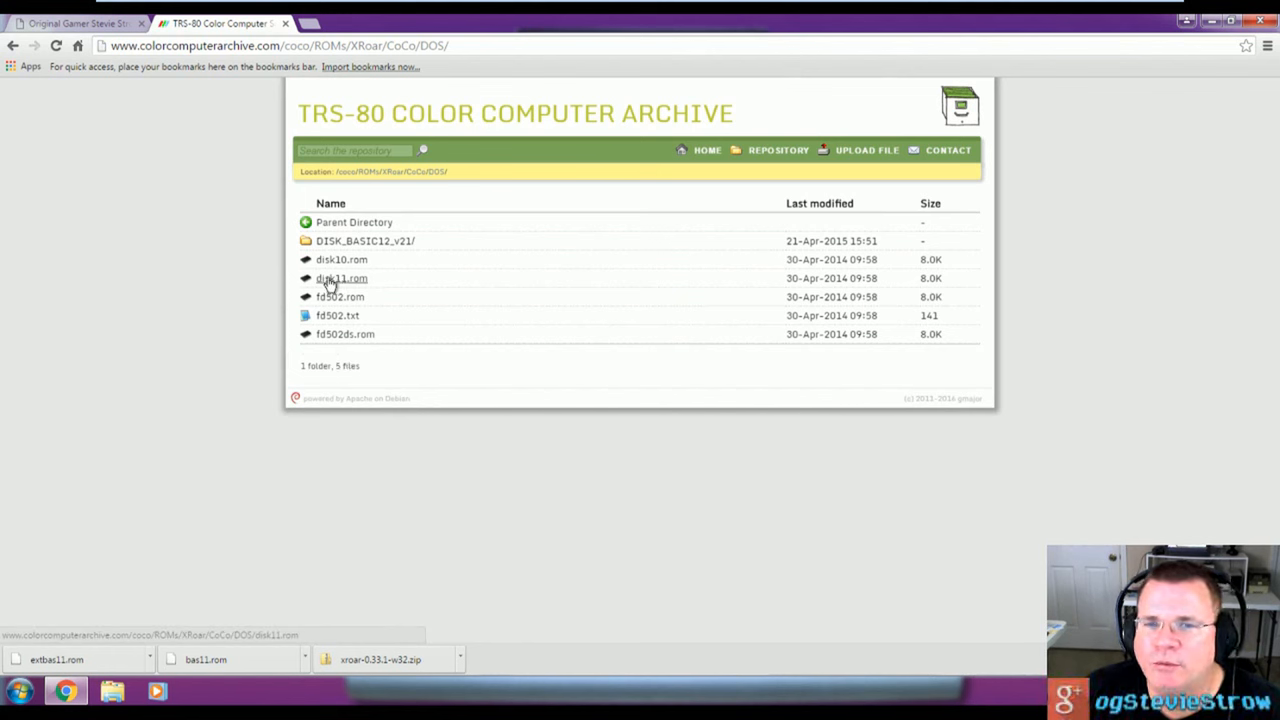
pyautogui.click(340, 278)
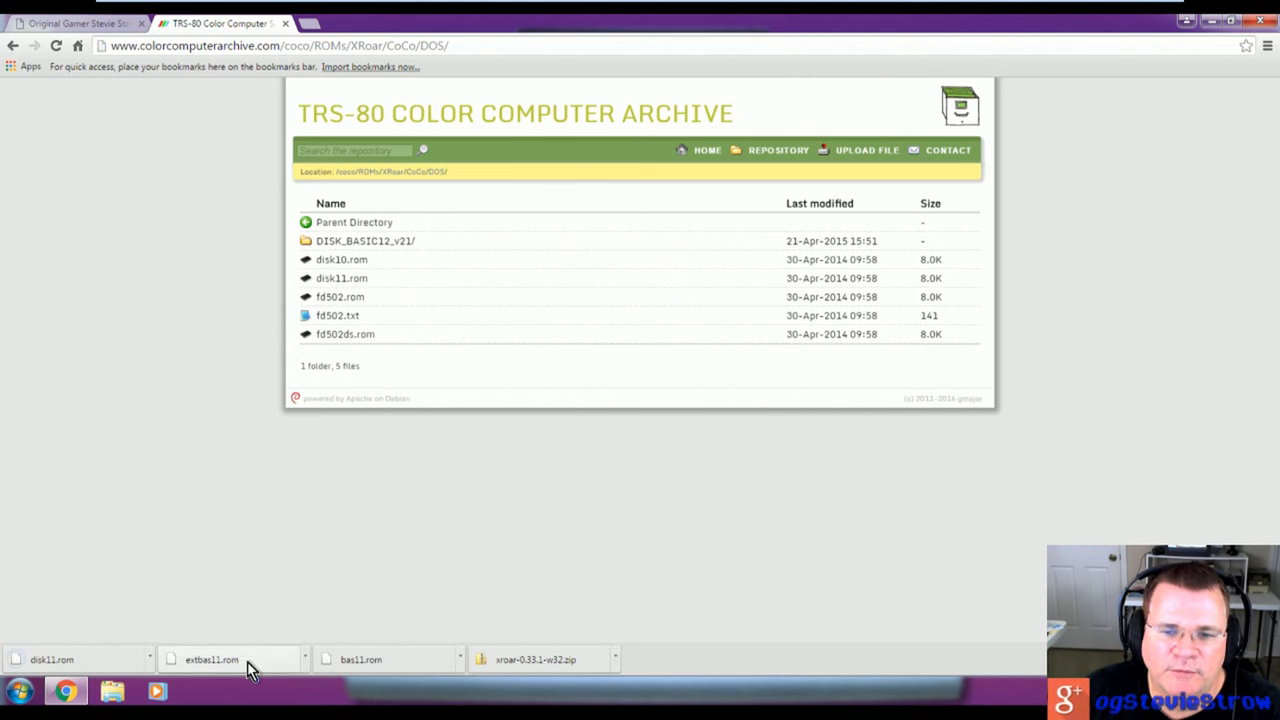
pyautogui.moveTo(84, 670)
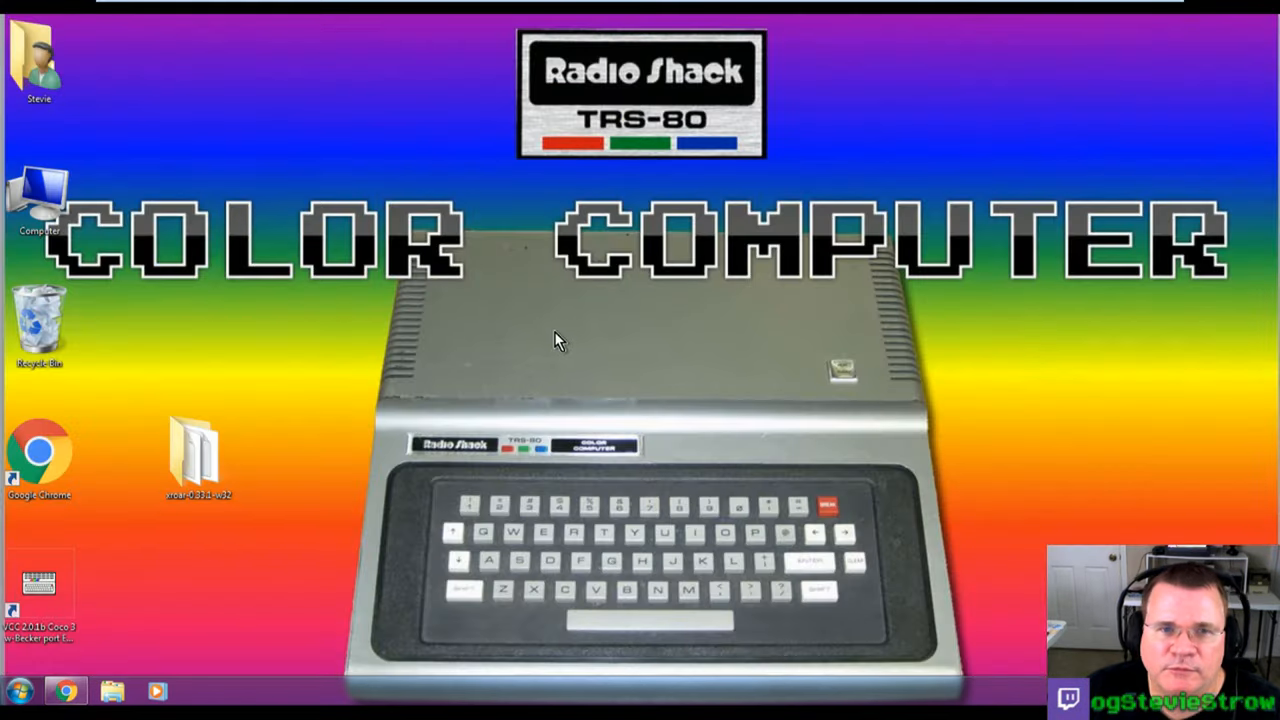
# Step: Move disk11.rom, extbas11.rom and bas11.rom from Downloads into the xroar-0.33.1-w32 folder
pyautogui.doubleClick(40, 56)
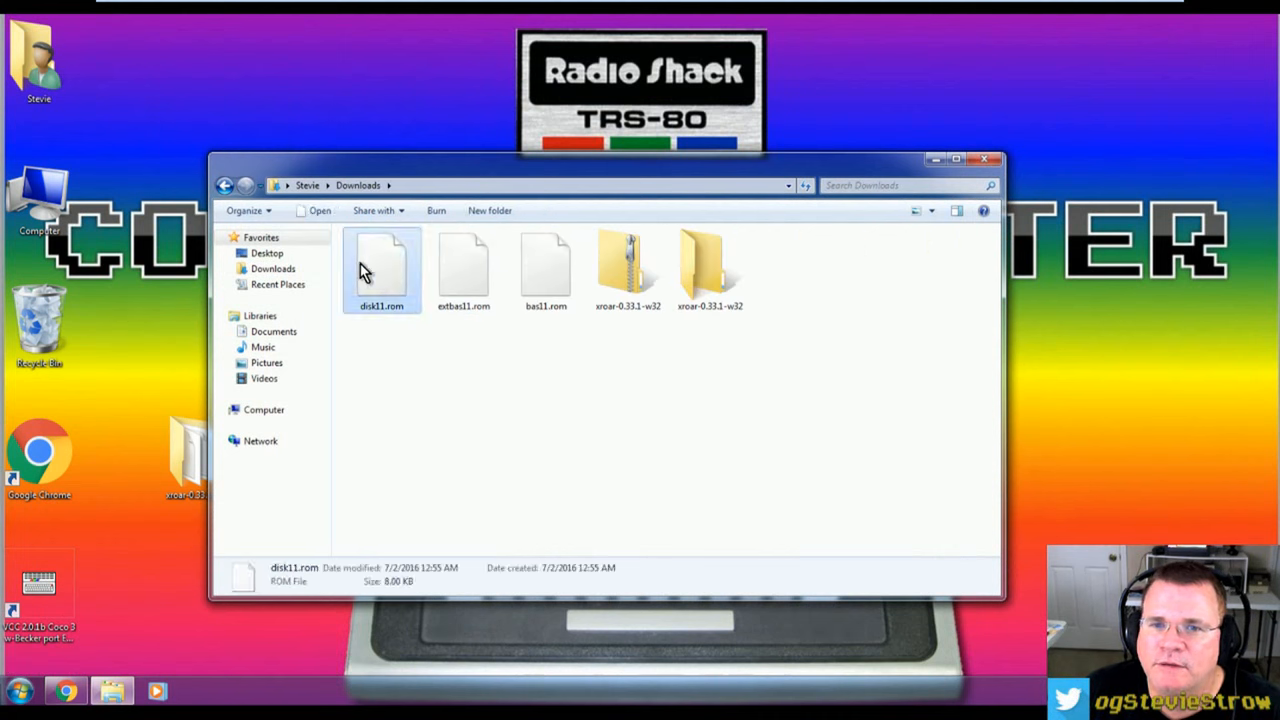
pyautogui.click(464, 270)
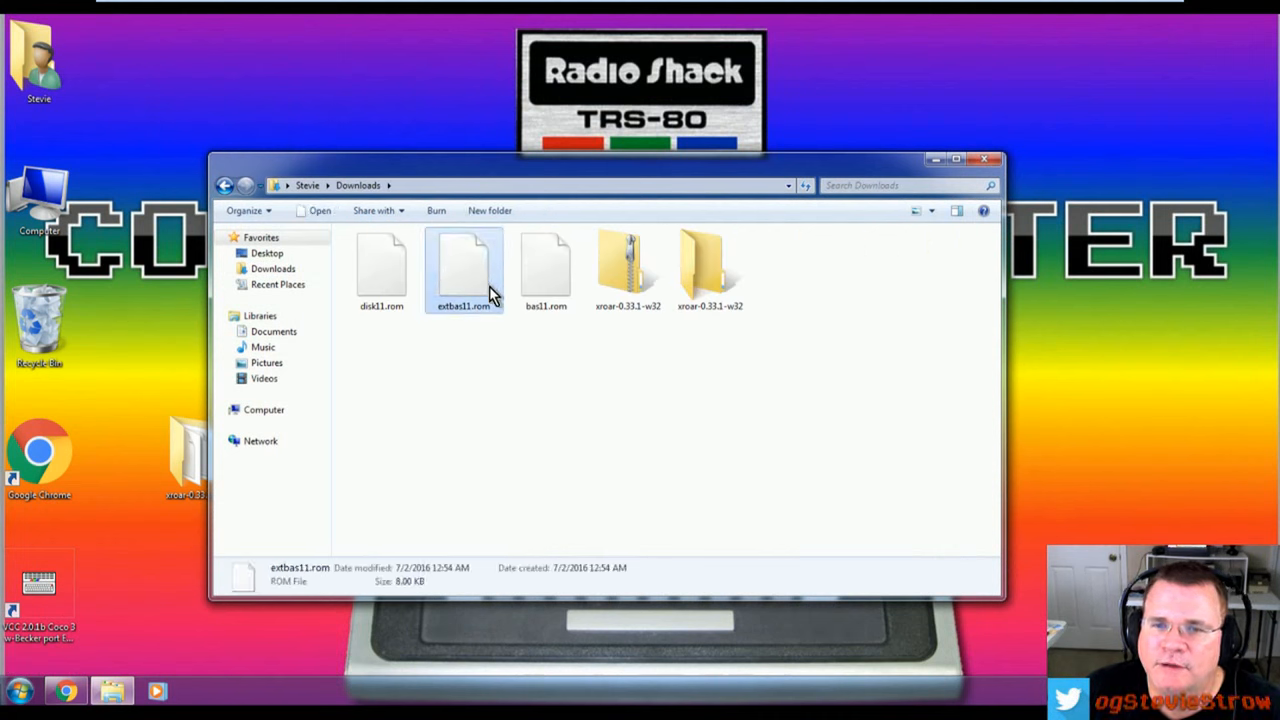
pyautogui.click(544, 264)
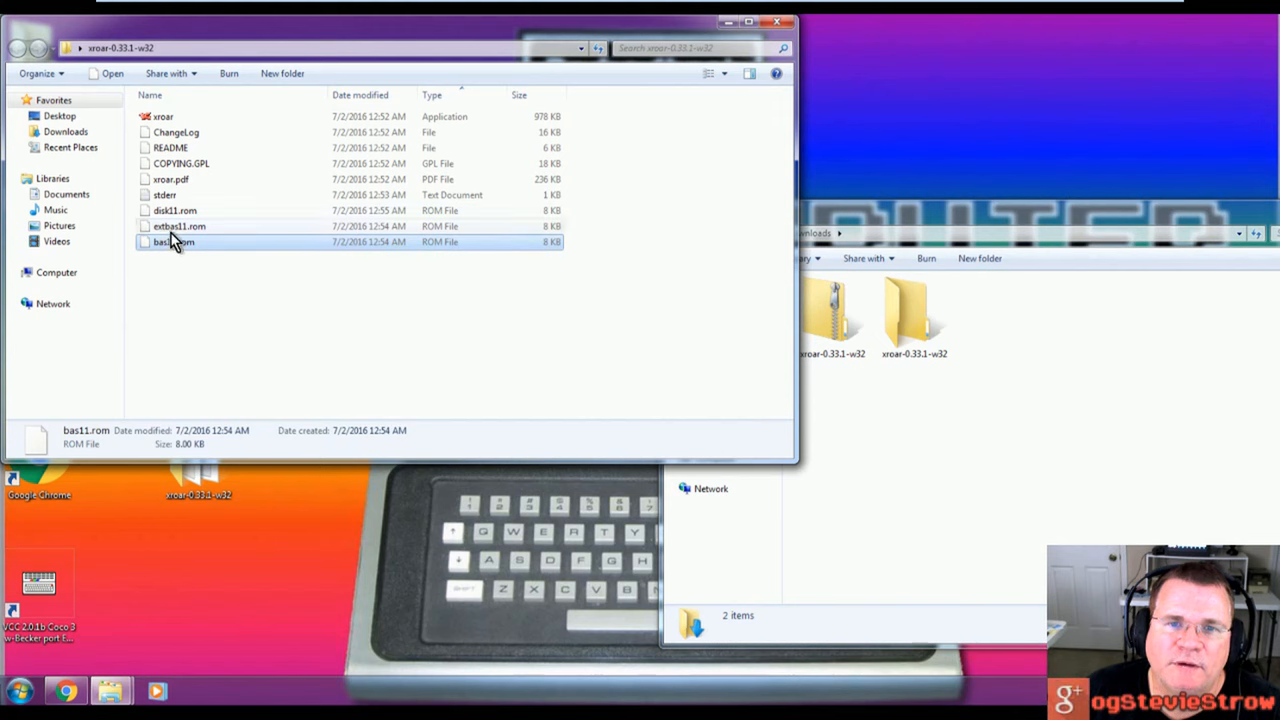
pyautogui.click(176, 210)
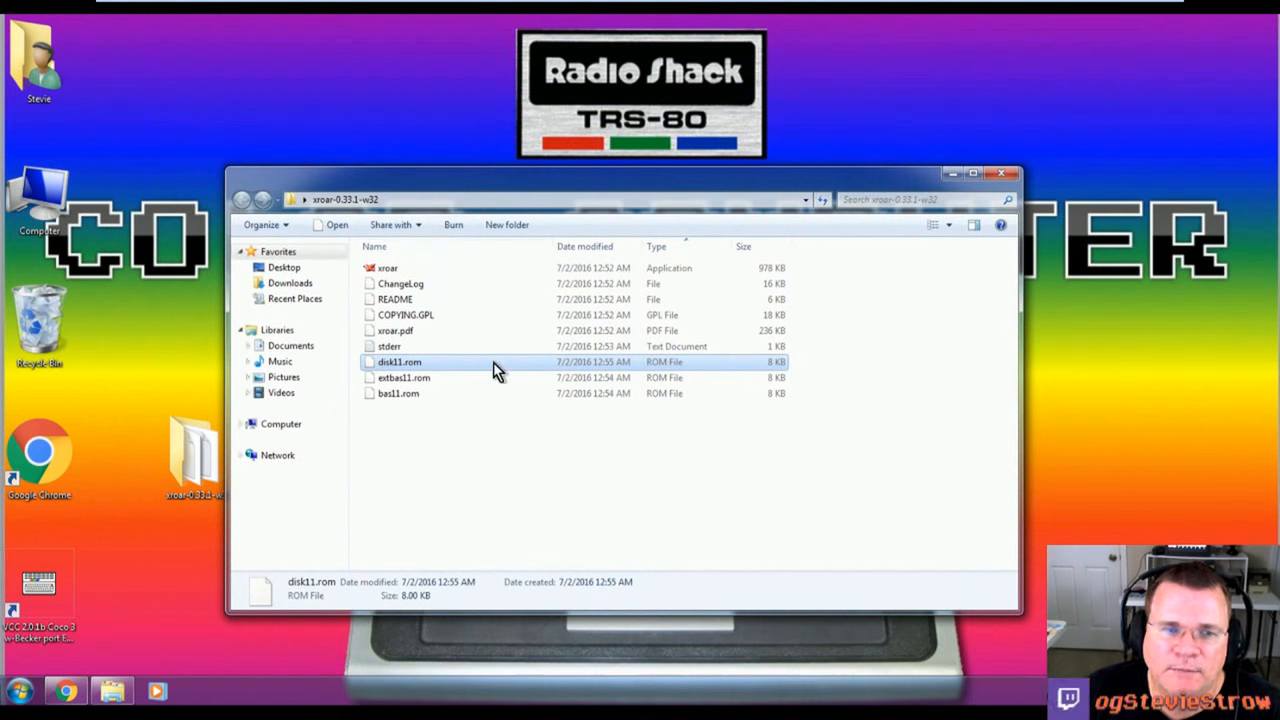
pyautogui.click(388, 268)
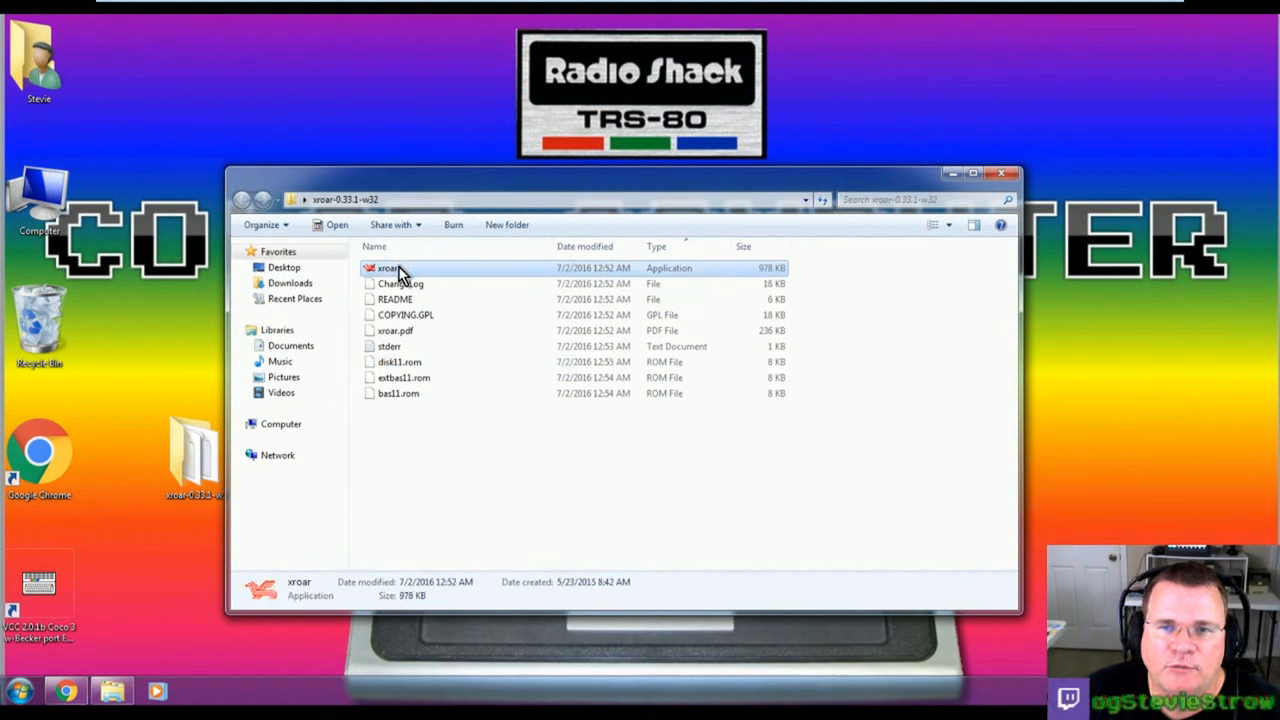
pyautogui.doubleClick(388, 268)
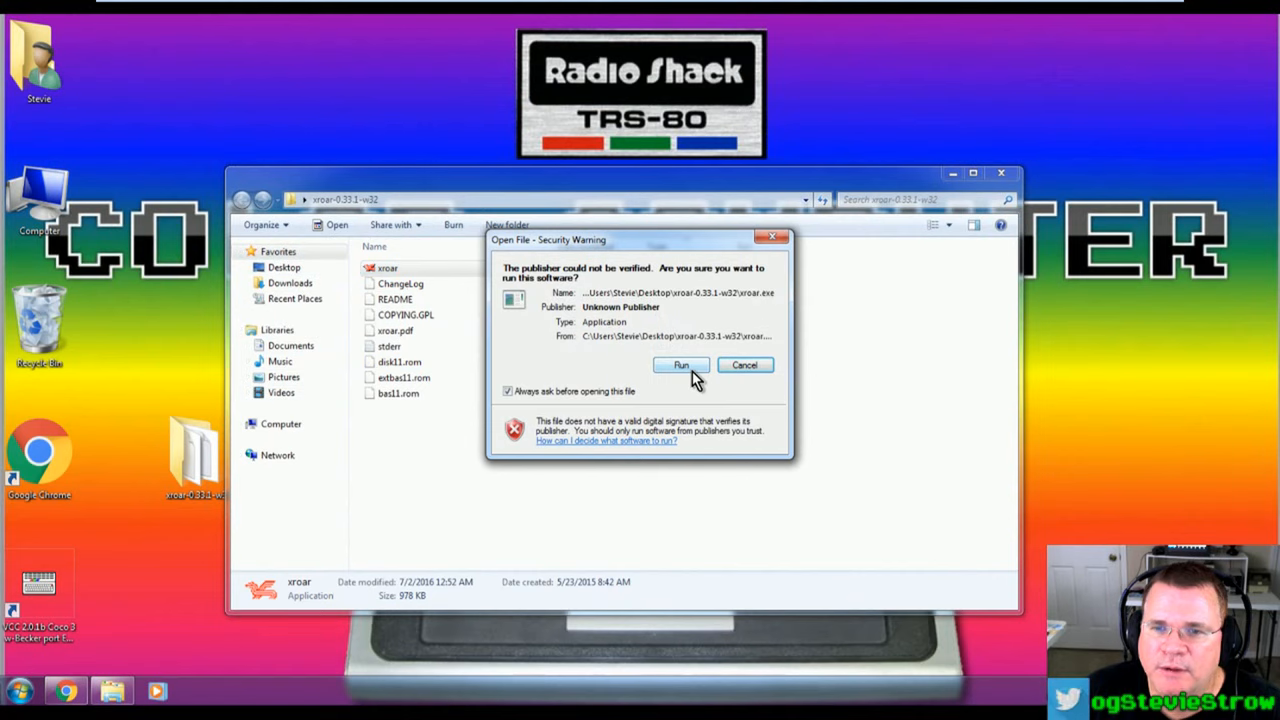
pyautogui.click(680, 364)
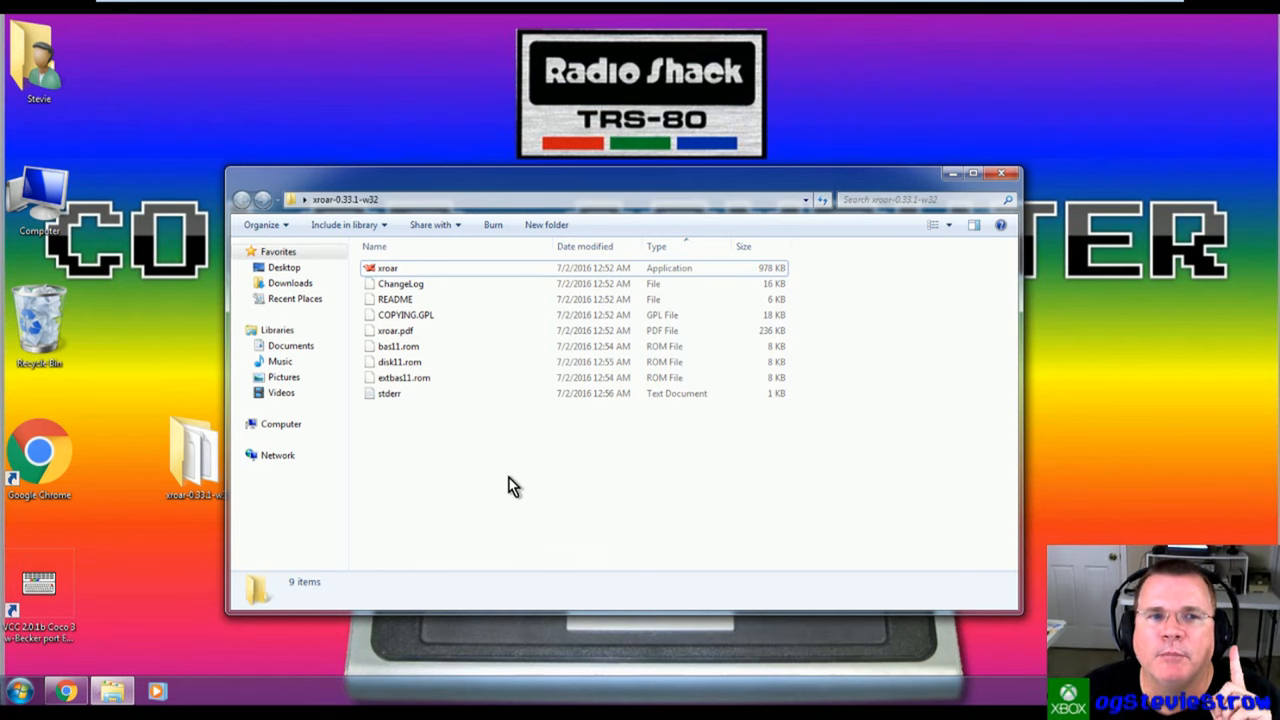
pyautogui.moveTo(558, 480)
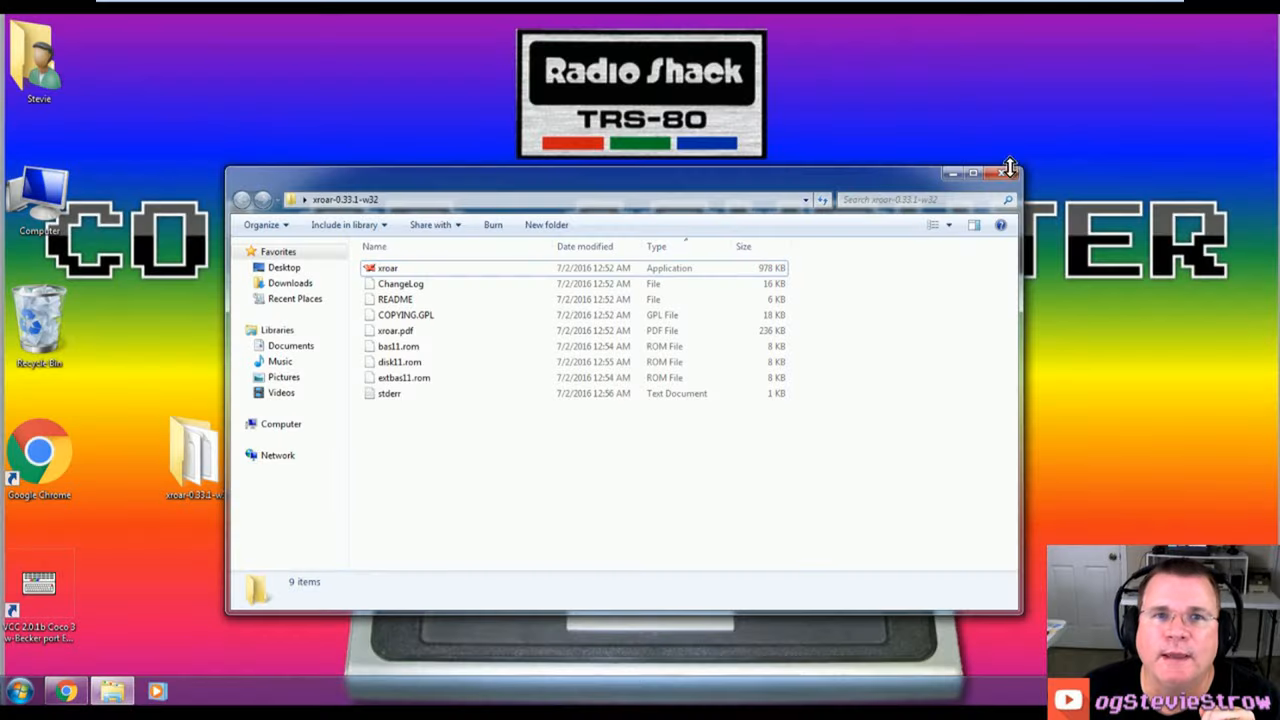
# Step: Close the emulator folder window and reopen Downloads from the Stevie personal folder
pyautogui.click(1004, 172)
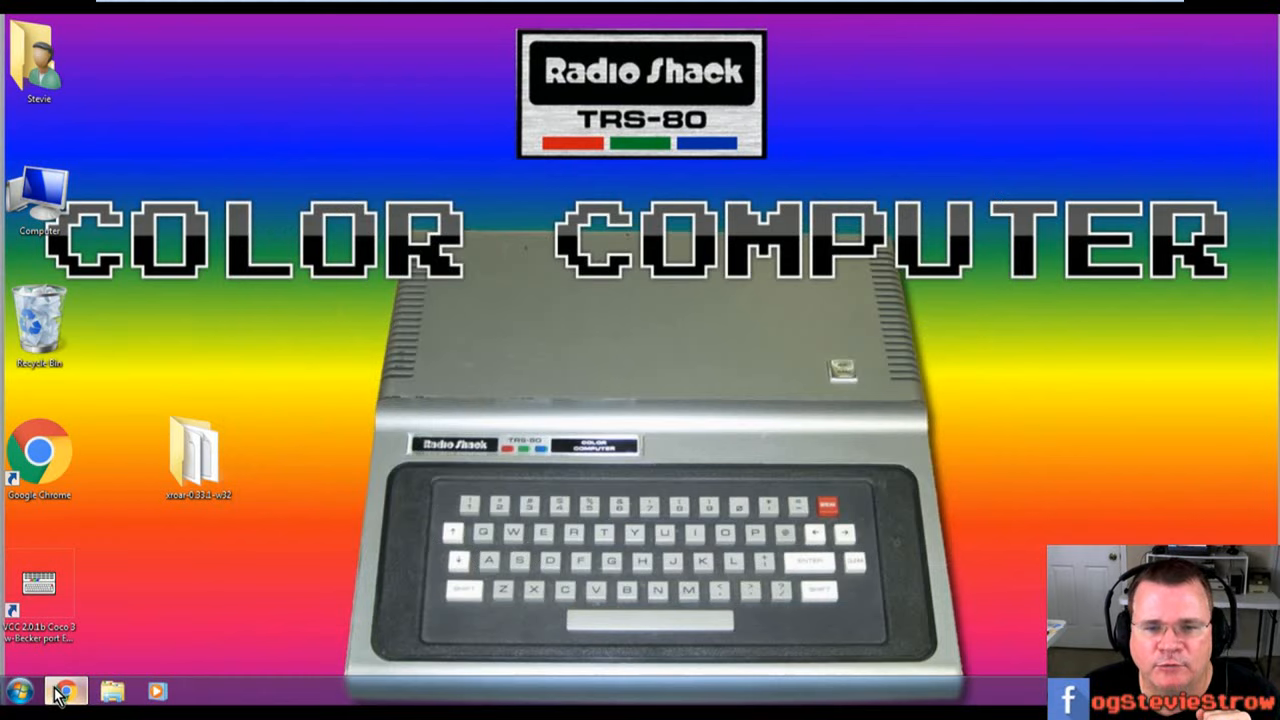
pyautogui.click(64, 690)
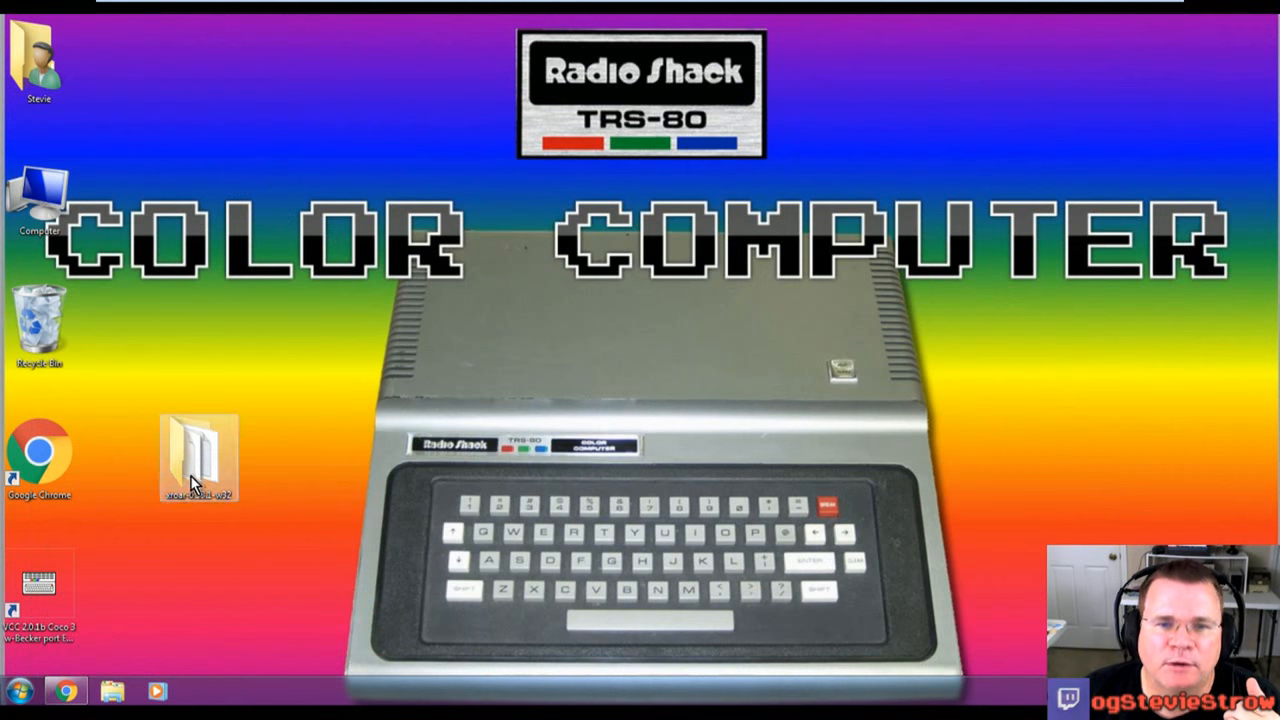
pyautogui.doubleClick(196, 458)
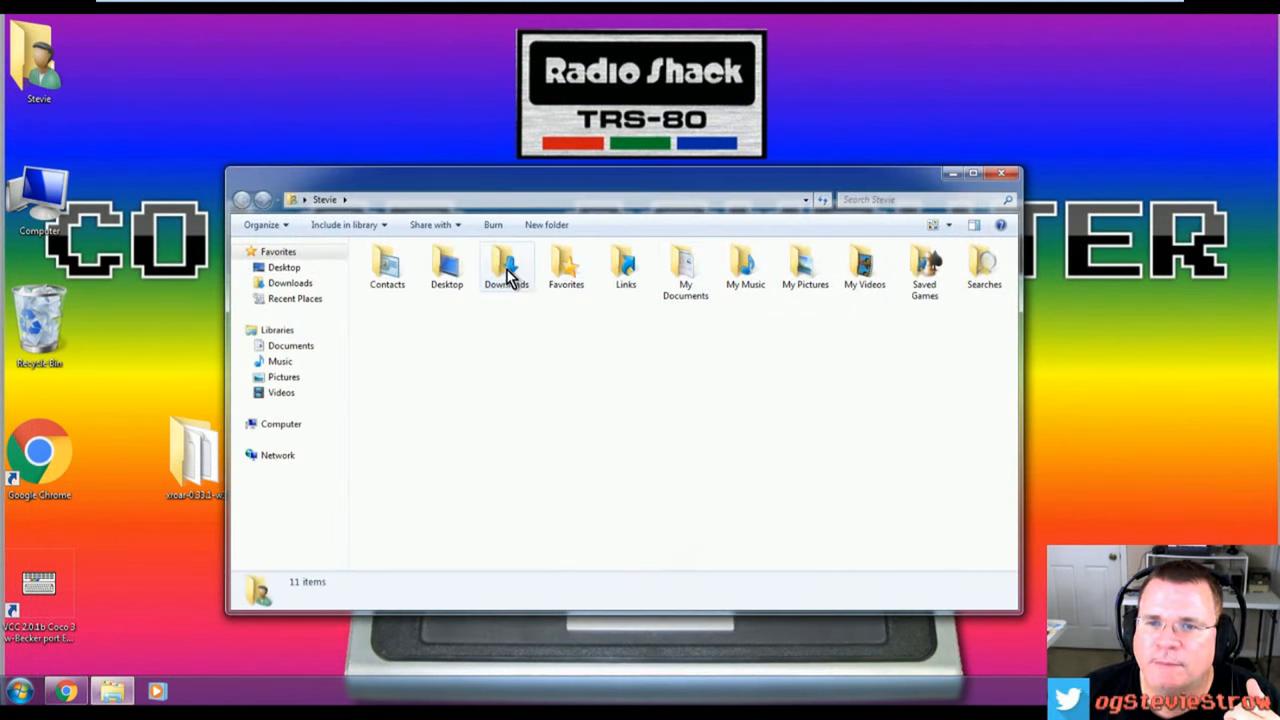
pyautogui.doubleClick(504, 264)
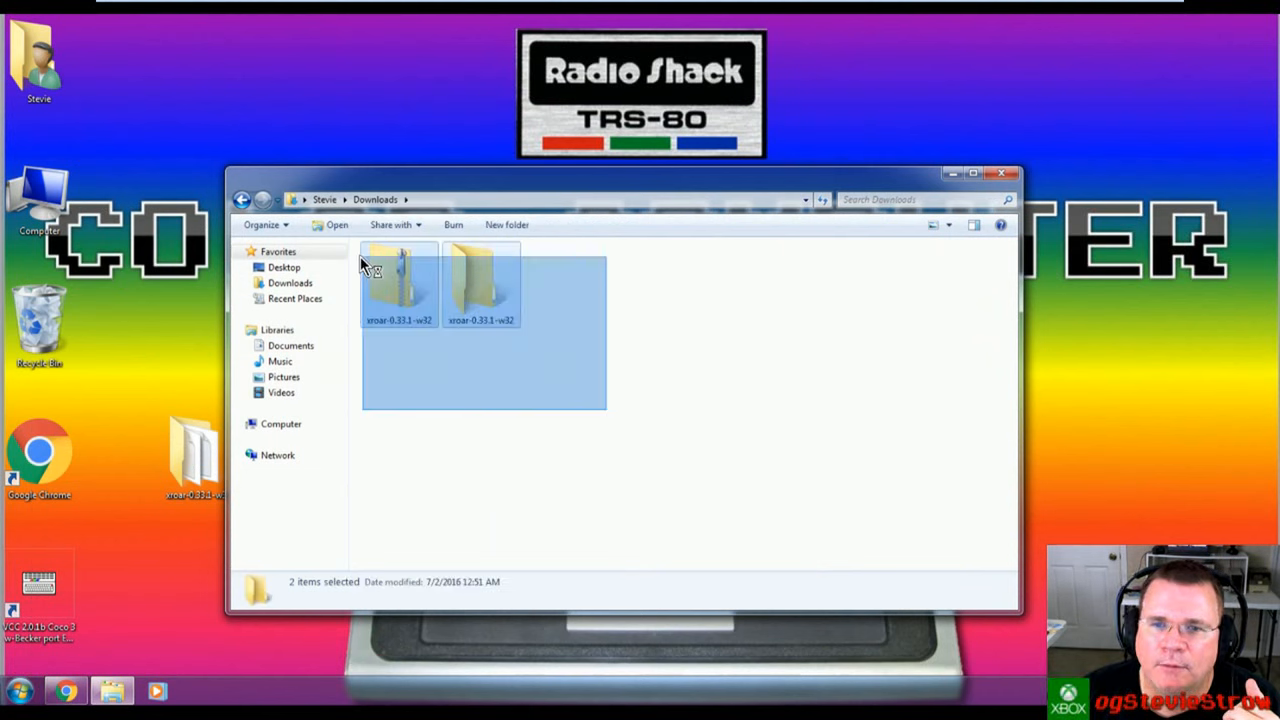
# Step: Delete both leftover xroar items to the Recycle Bin and close the empty Downloads window
pyautogui.press('Delete')
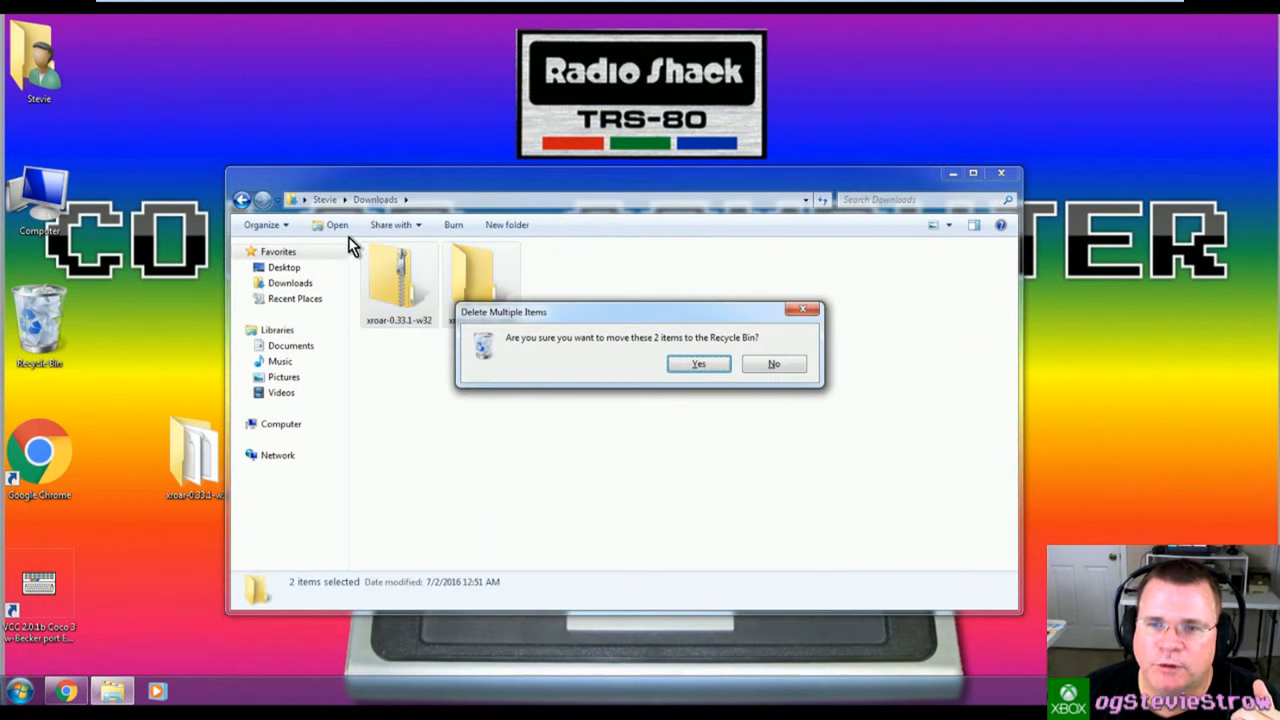
pyautogui.click(698, 364)
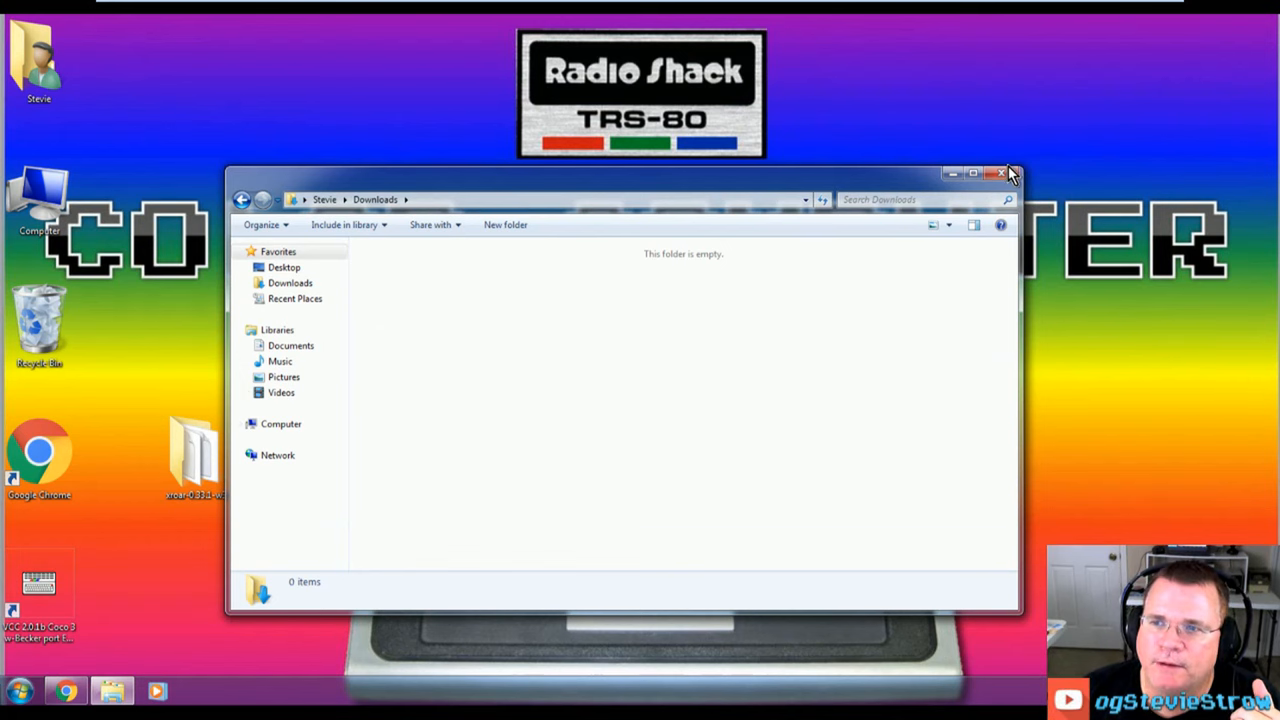
pyautogui.click(1000, 172)
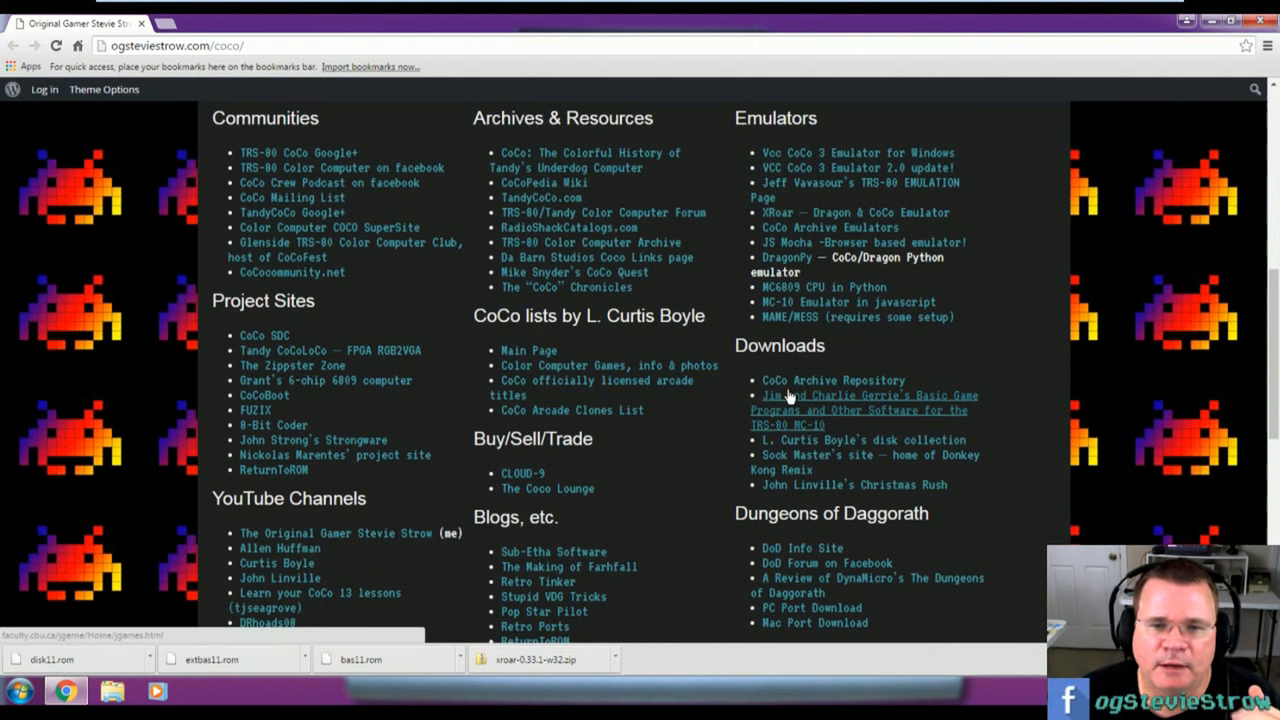
pyautogui.moveTo(832, 380)
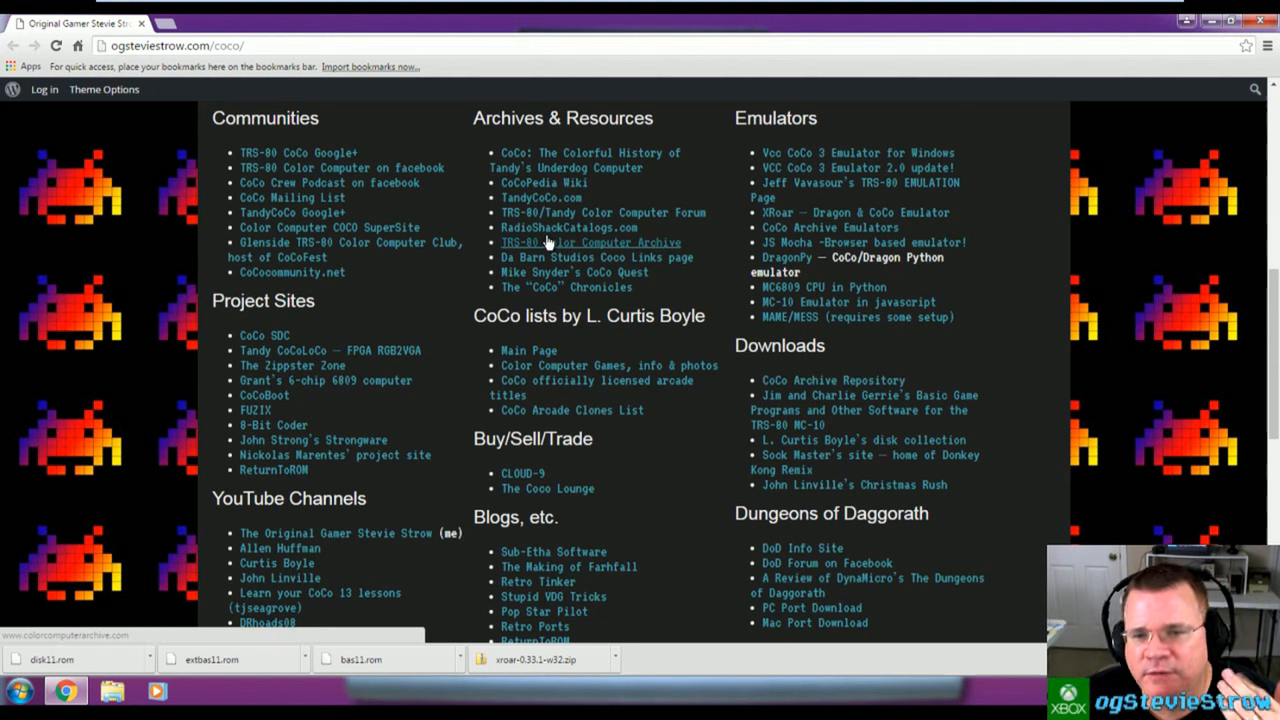
pyautogui.moveTo(724, 374)
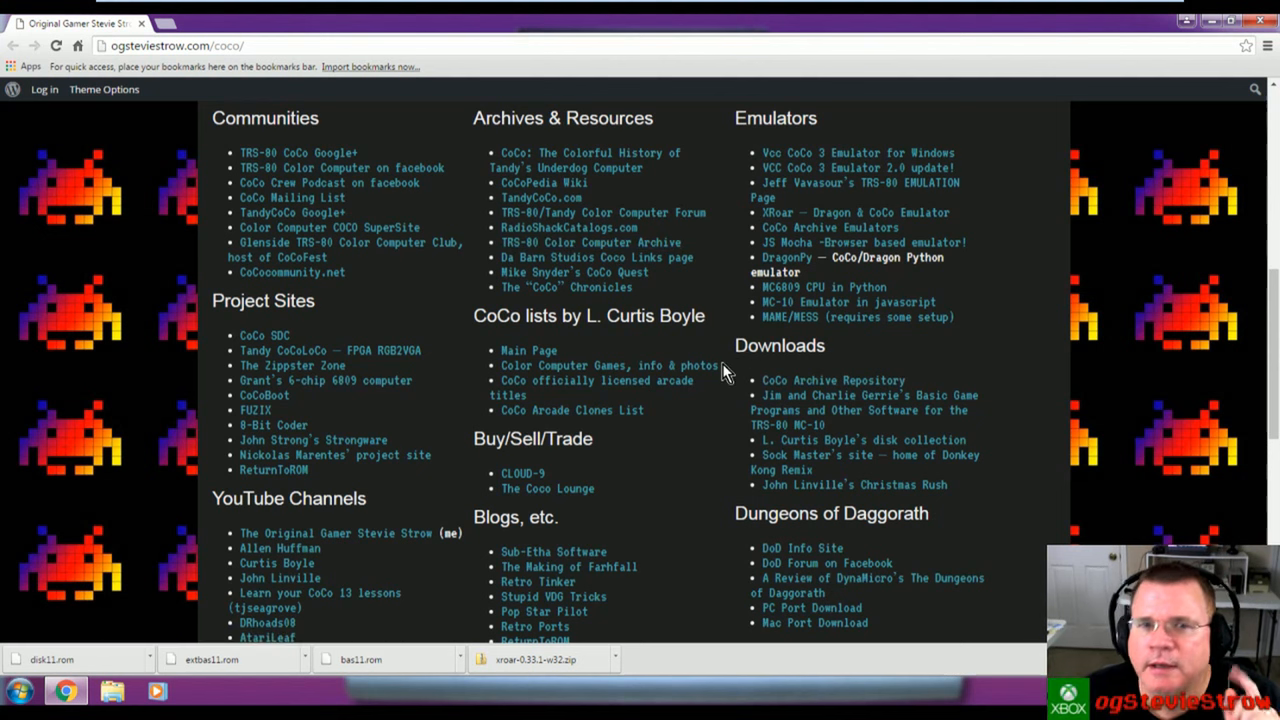
pyautogui.moveTo(718, 368)
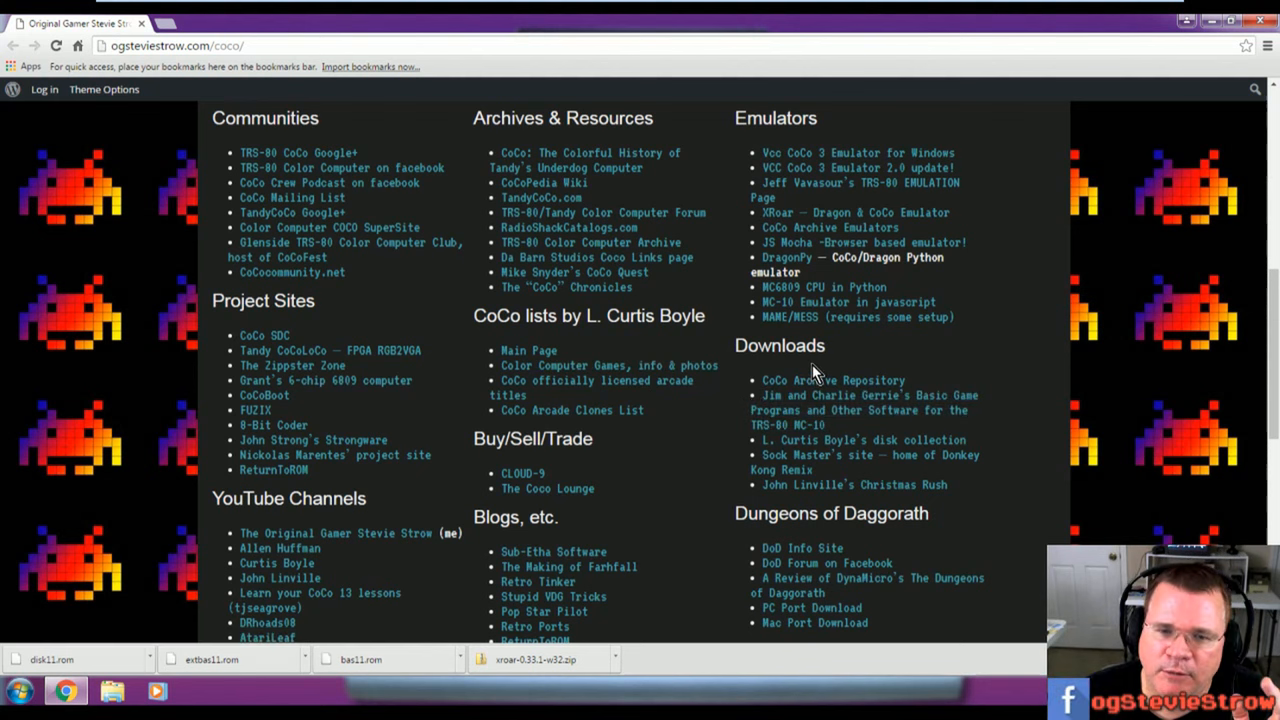
pyautogui.moveTo(860, 410)
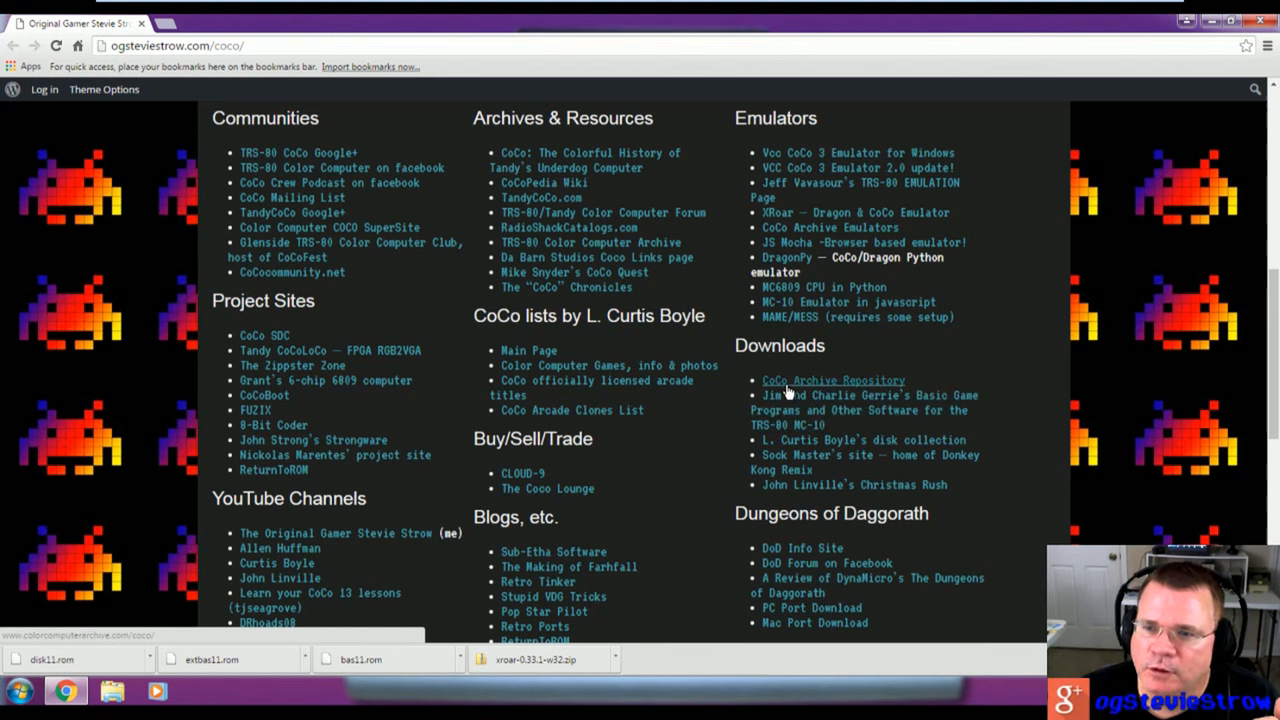
pyautogui.moveTo(808, 390)
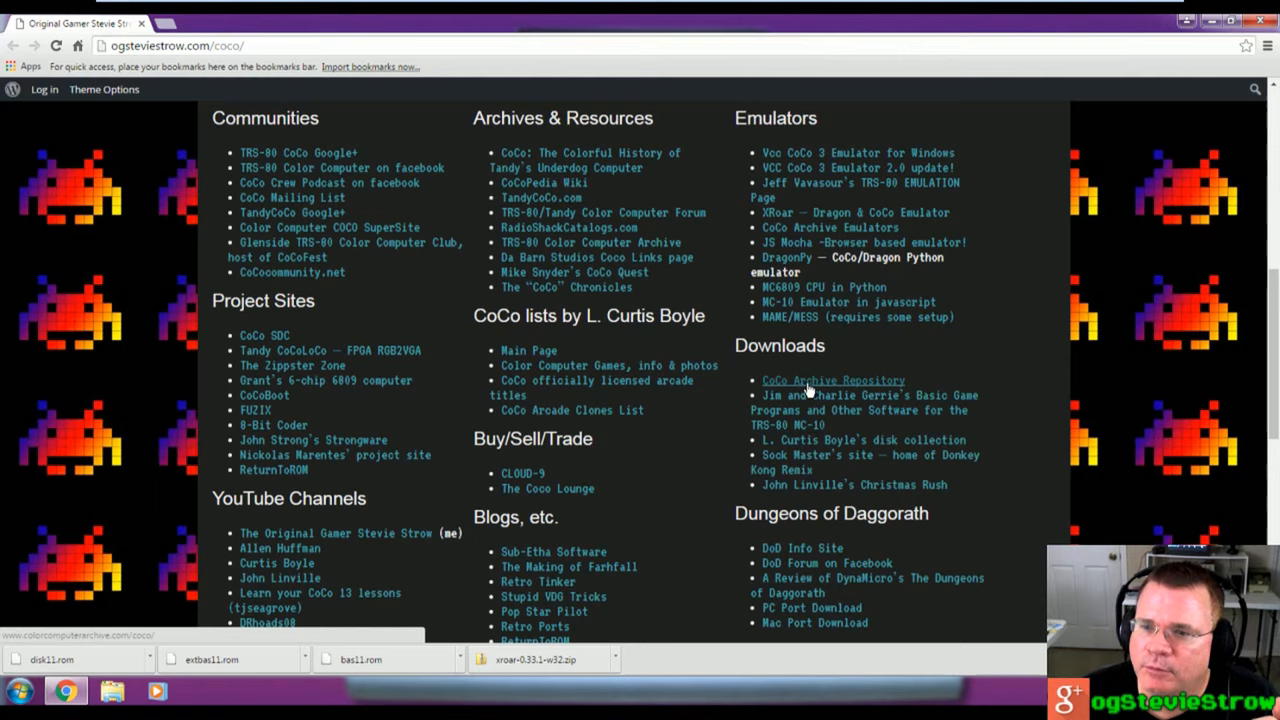
# Step: Browse the CoCo Archive repository into Disks/Games and scroll through the disk images
pyautogui.click(832, 380)
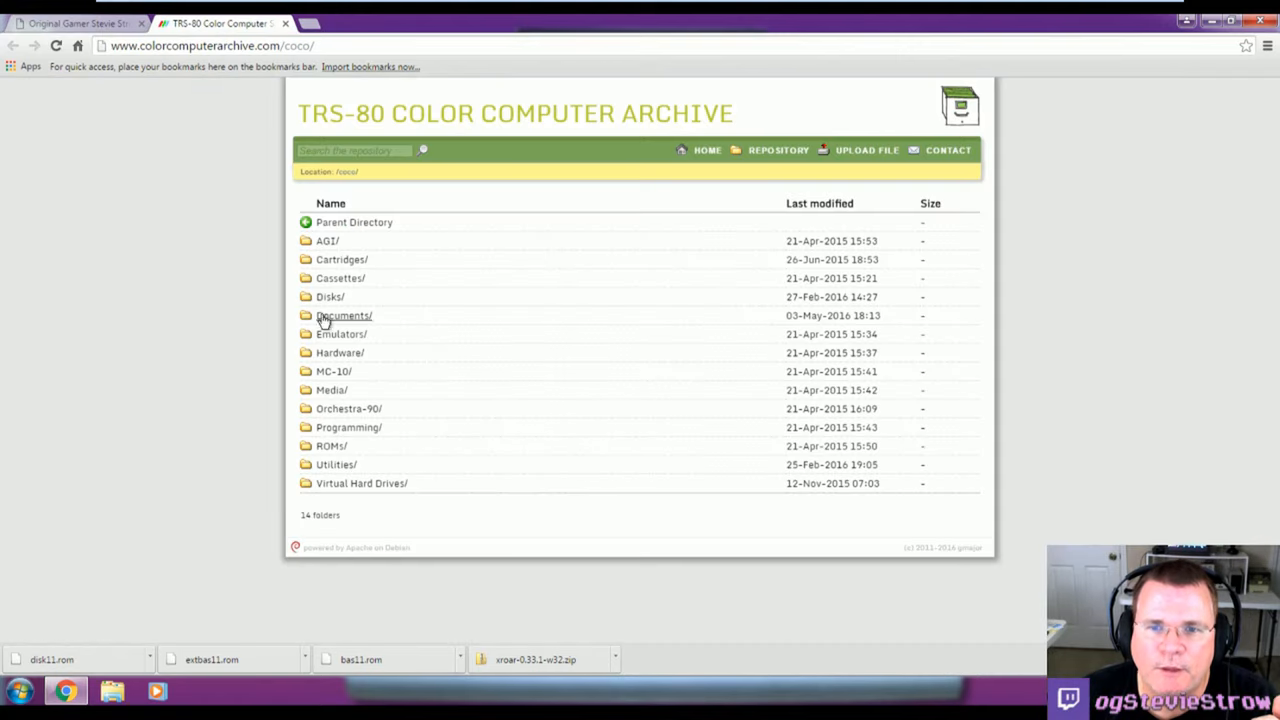
pyautogui.moveTo(330, 296)
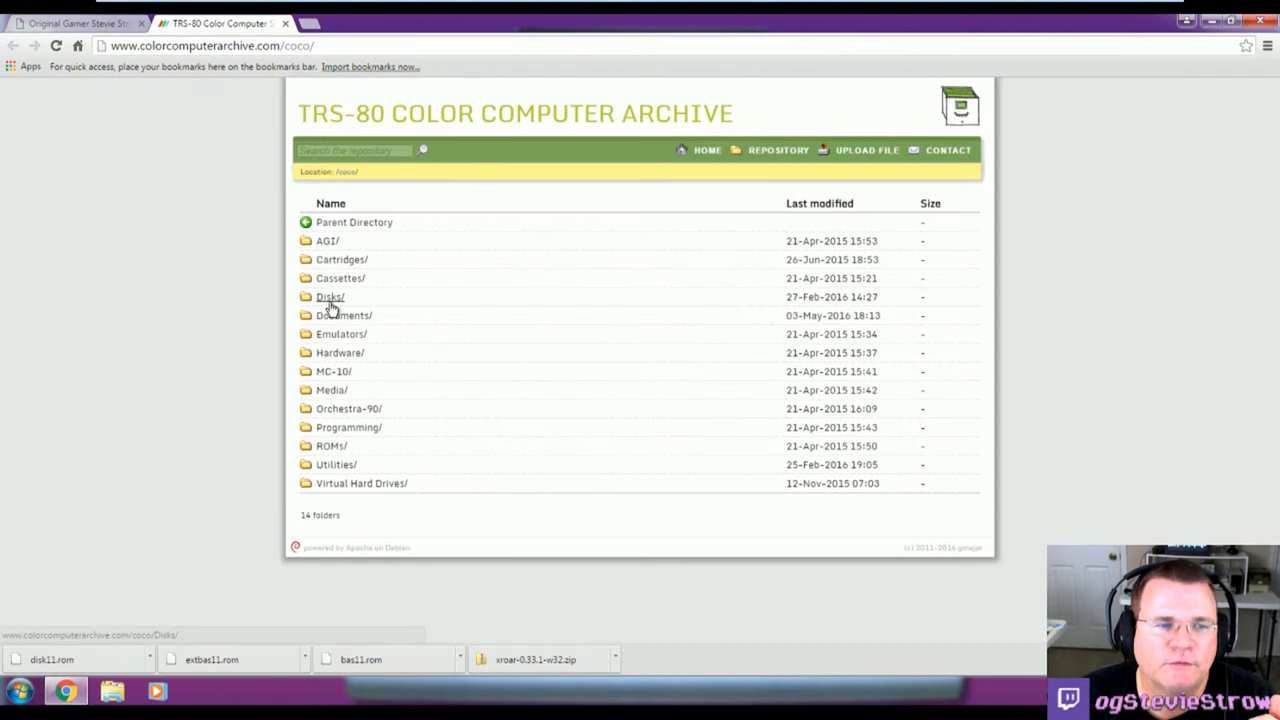
pyautogui.click(328, 296)
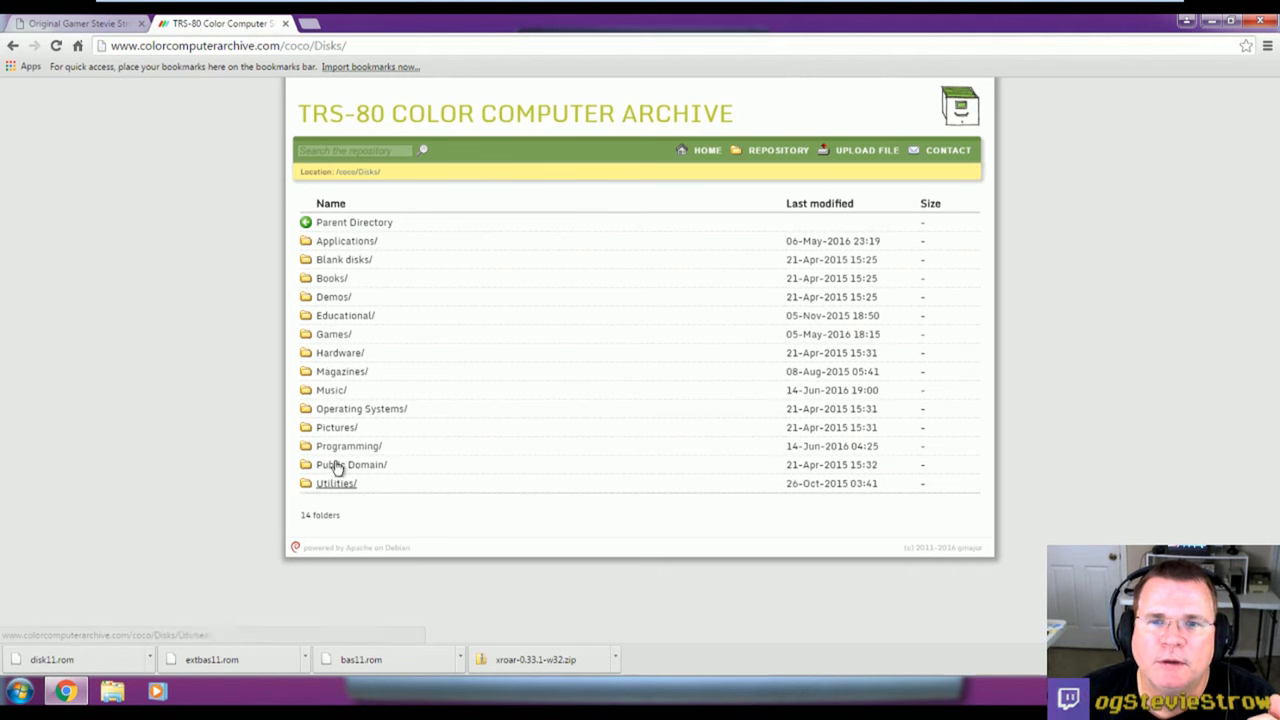
pyautogui.click(332, 334)
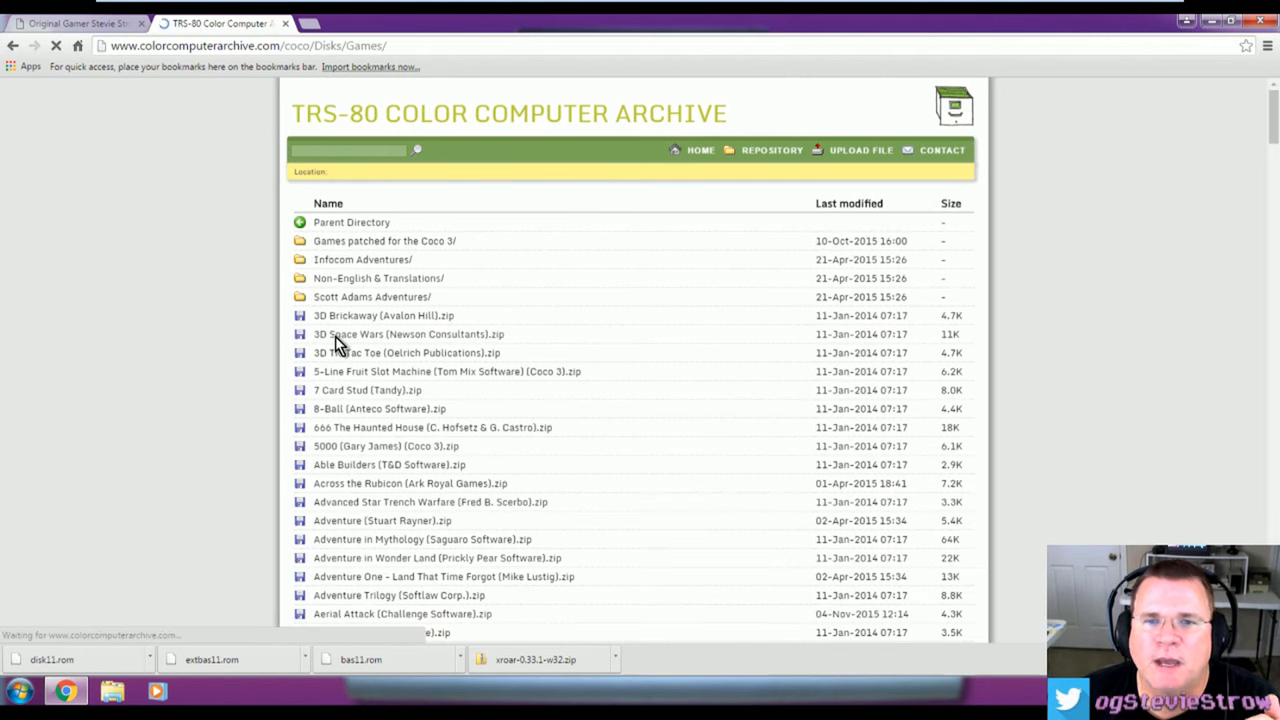
pyautogui.scroll(-3)
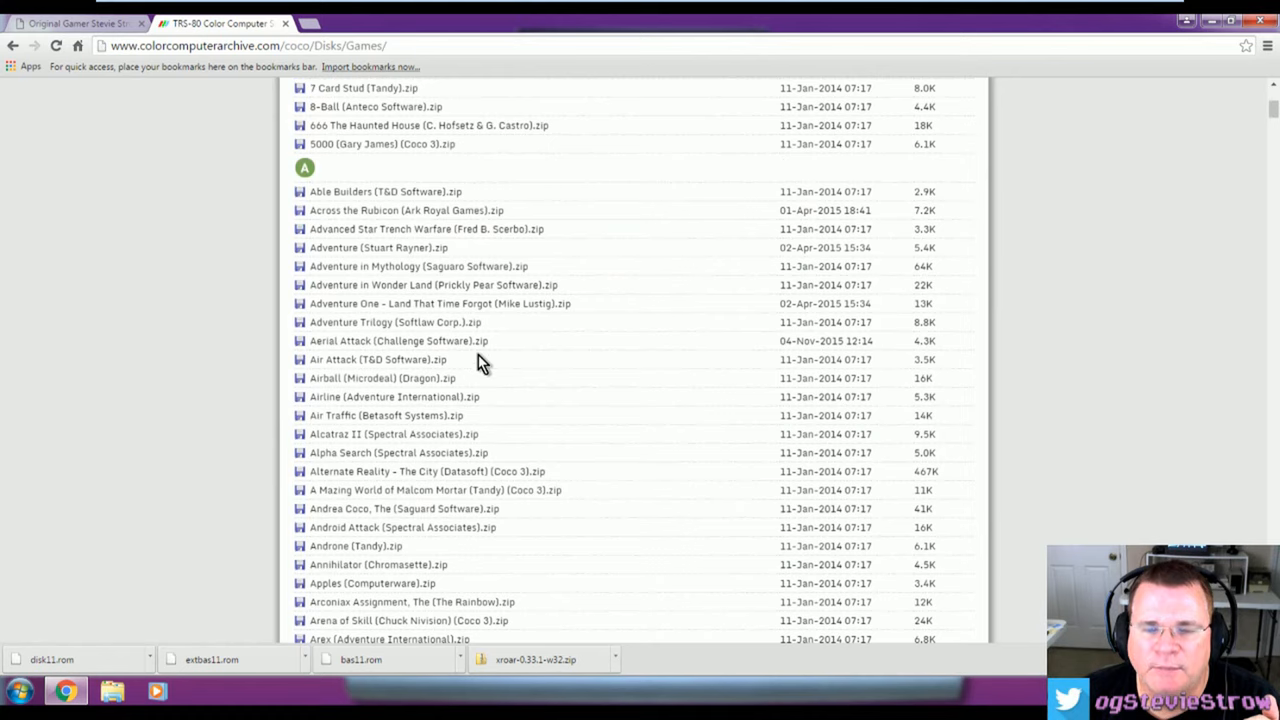
pyautogui.scroll(-3)
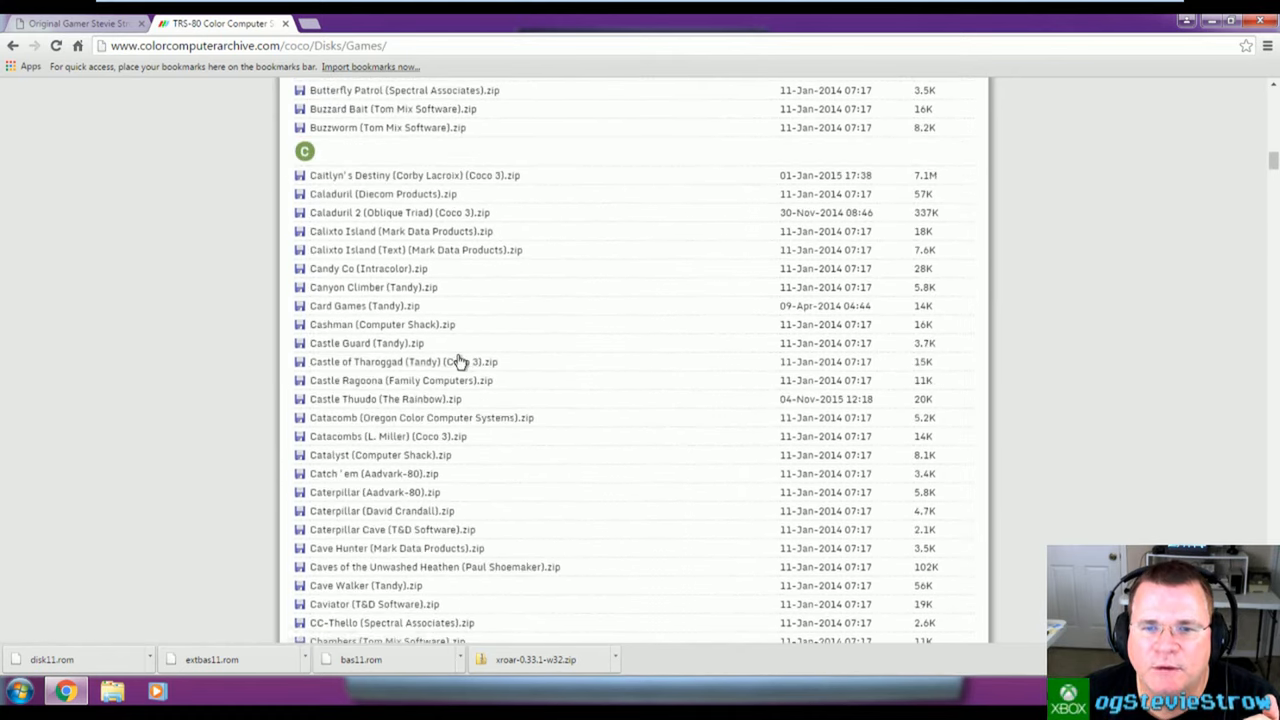
pyautogui.scroll(-3)
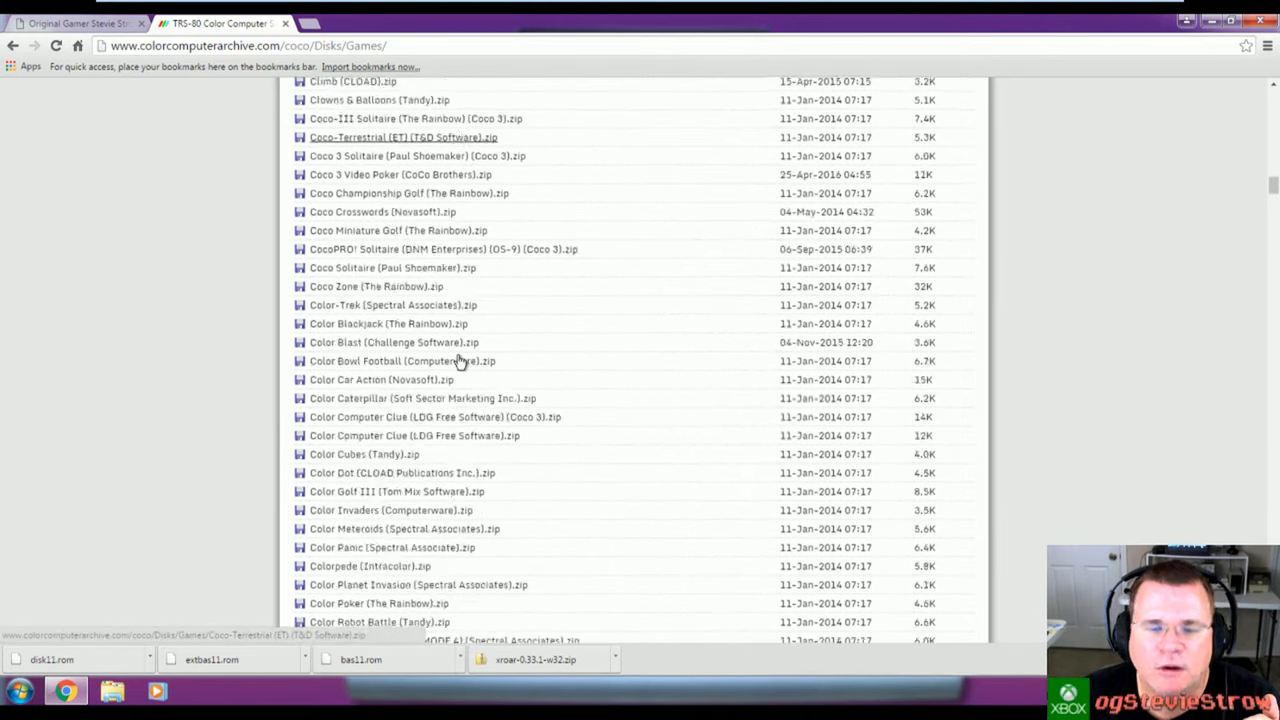
pyautogui.scroll(-3)
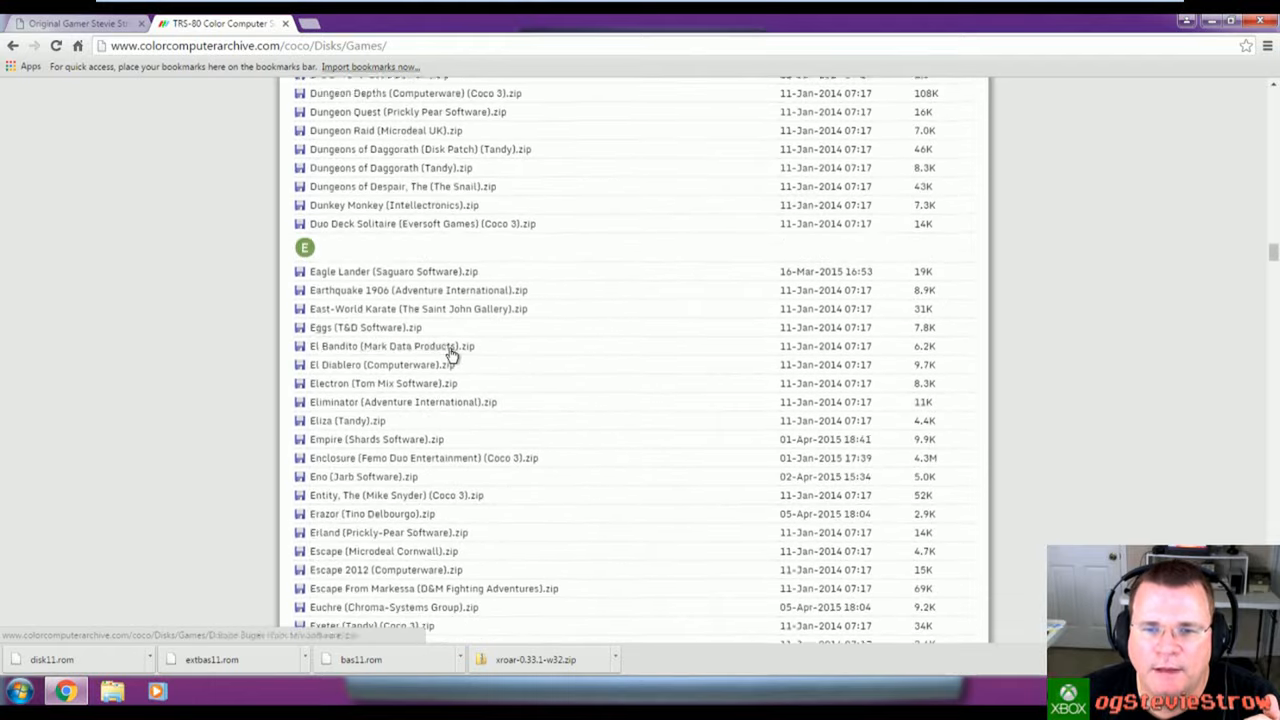
pyautogui.scroll(-3)
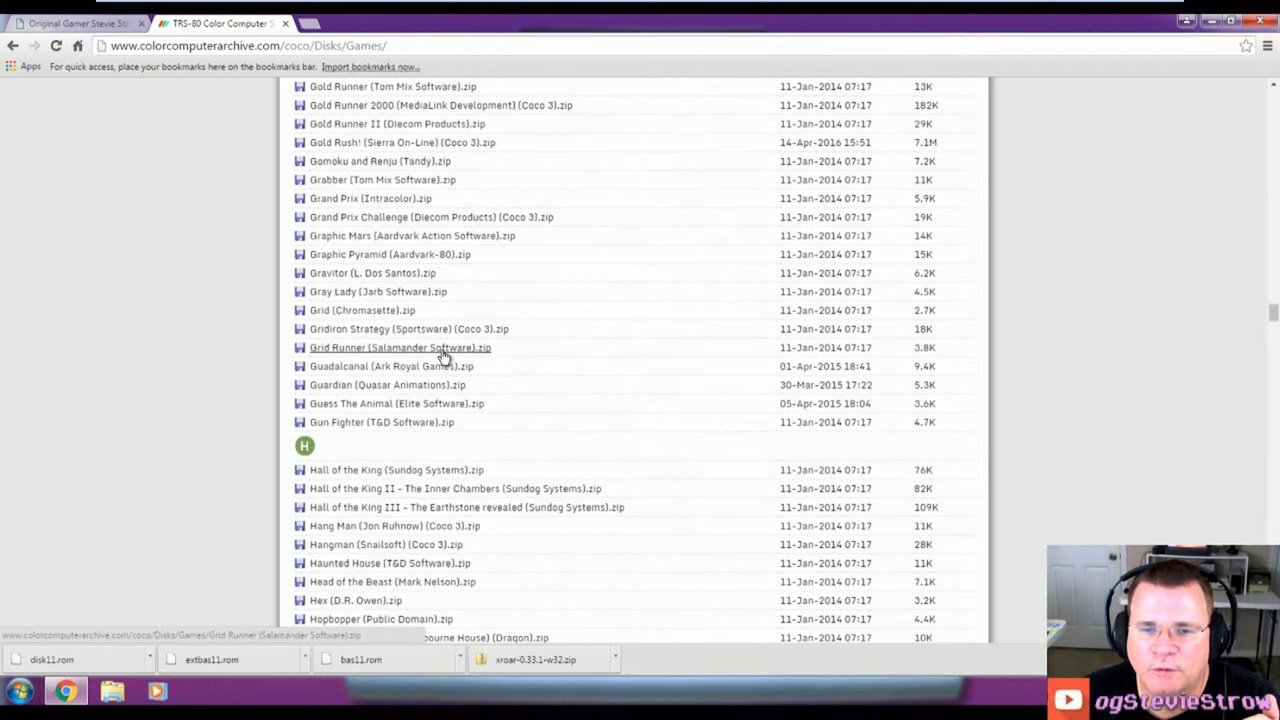
pyautogui.scroll(-3)
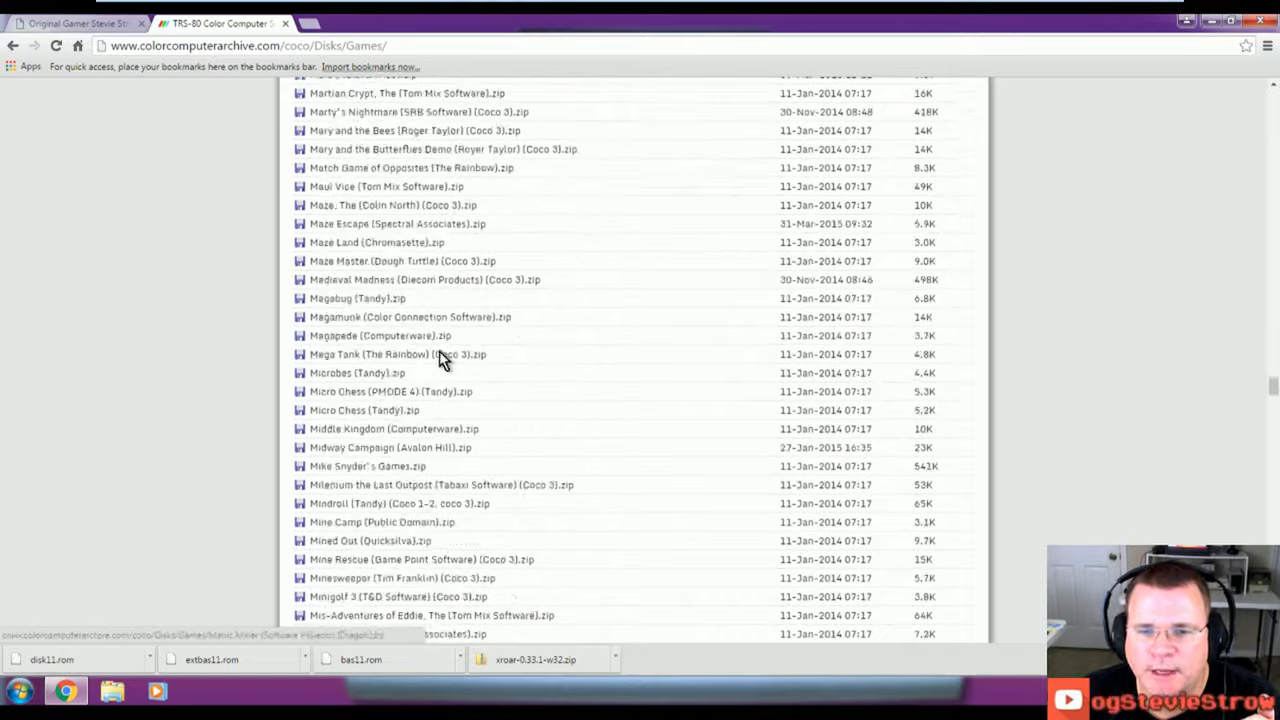
pyautogui.scroll(-3)
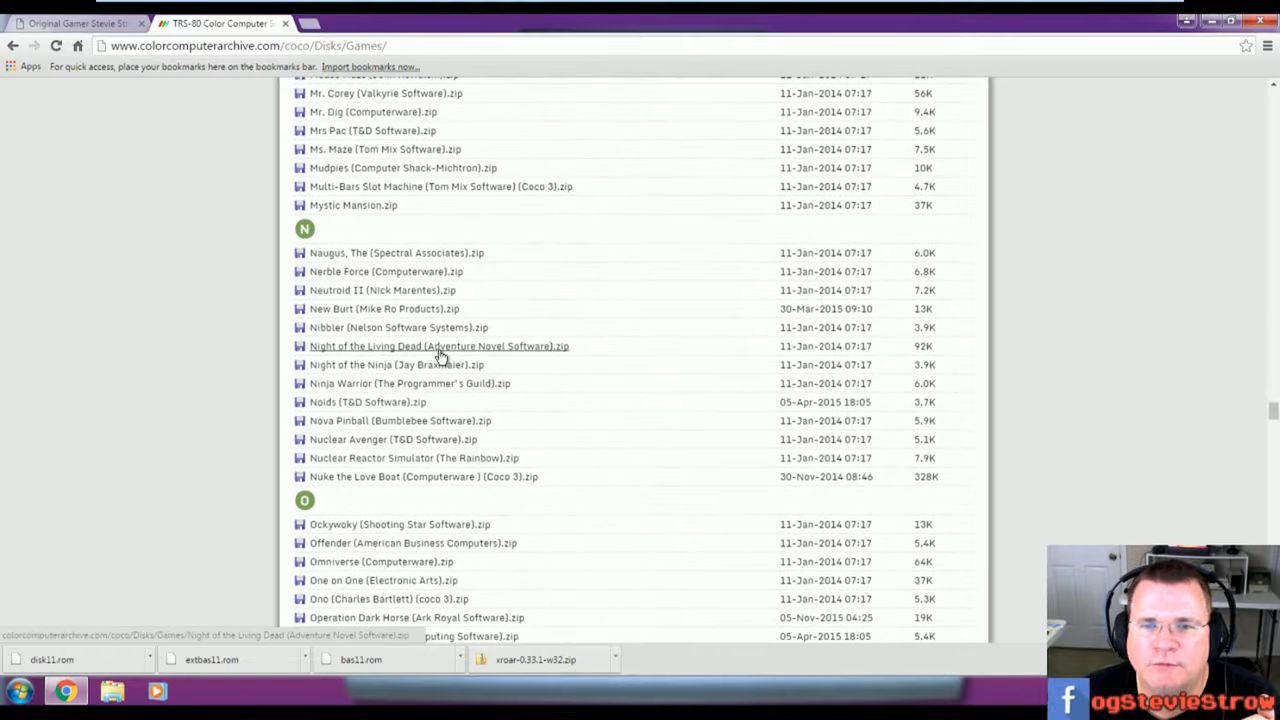
# Step: Download Shooting Gallery (Tandy).zip and return to the CoCo links page
pyautogui.scroll(-3)
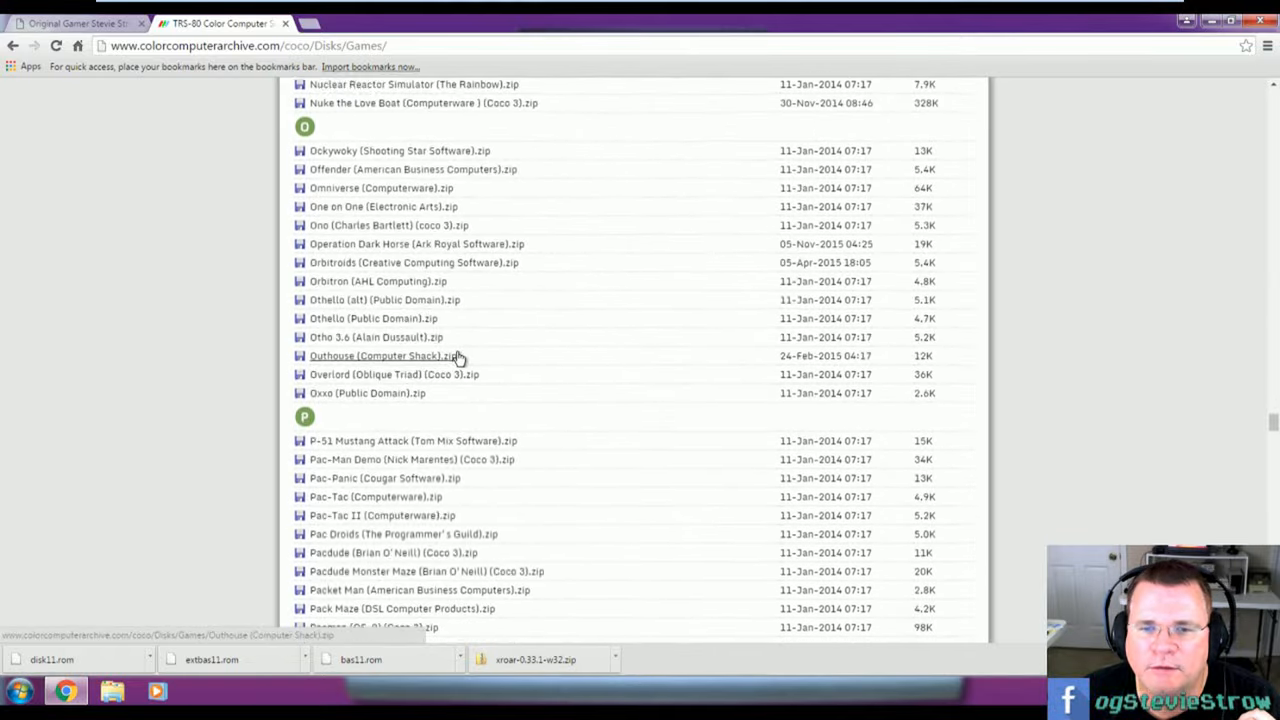
pyautogui.scroll(-3)
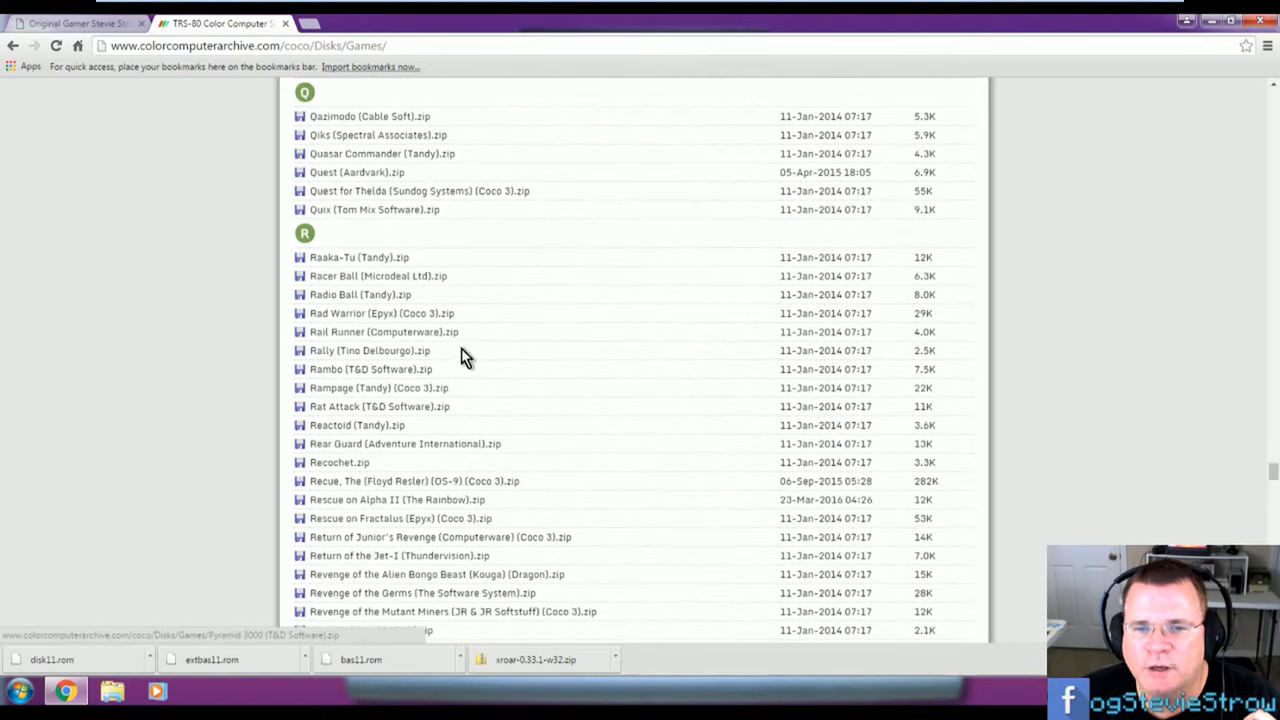
pyautogui.scroll(-3)
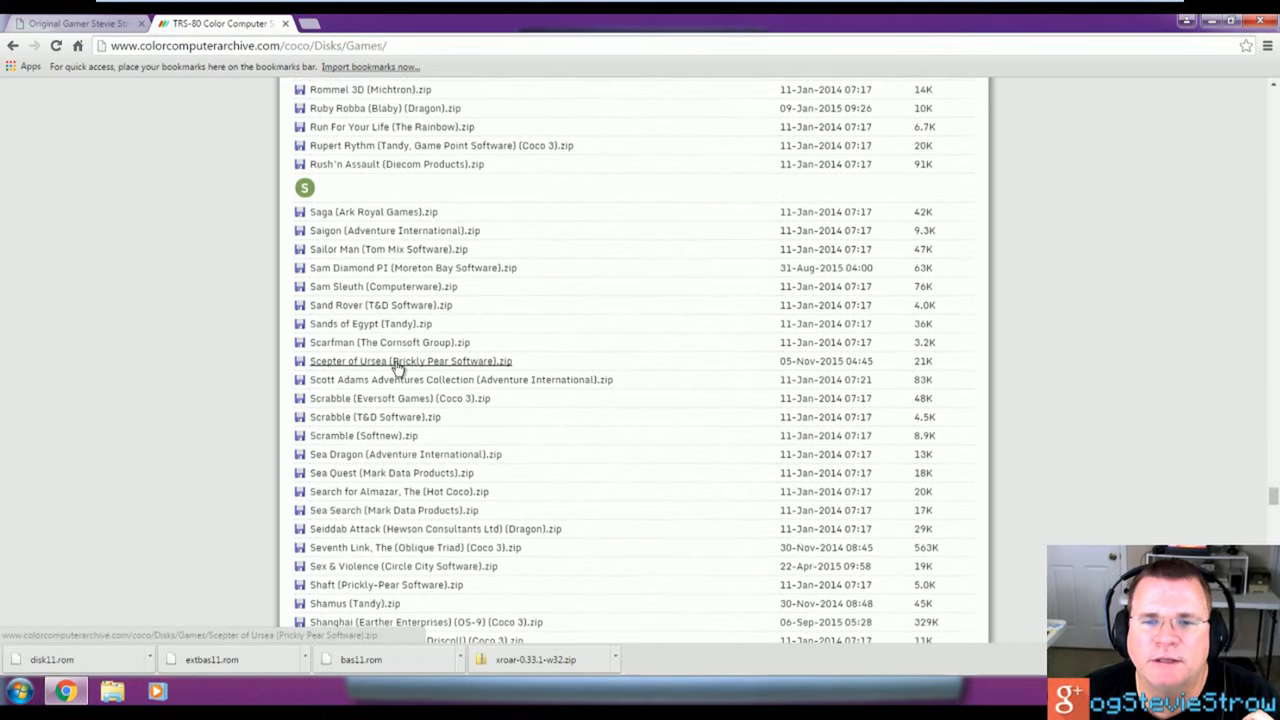
pyautogui.scroll(-3)
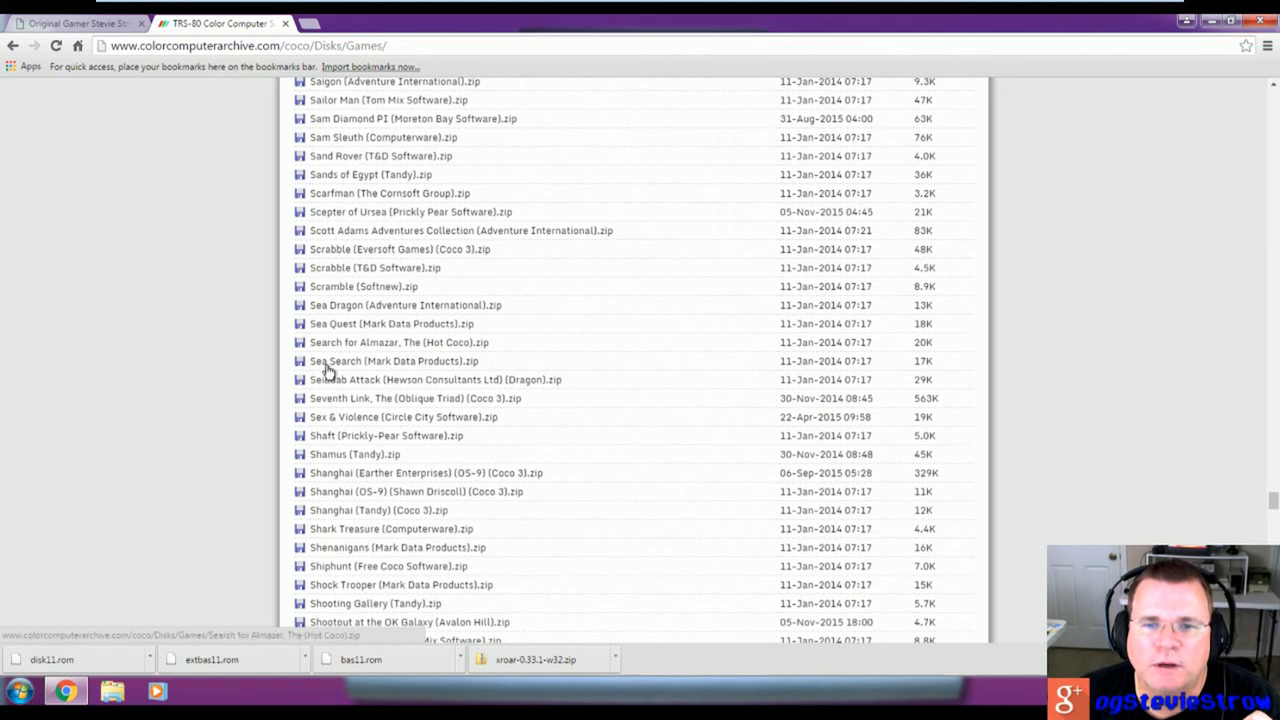
pyautogui.moveTo(338, 448)
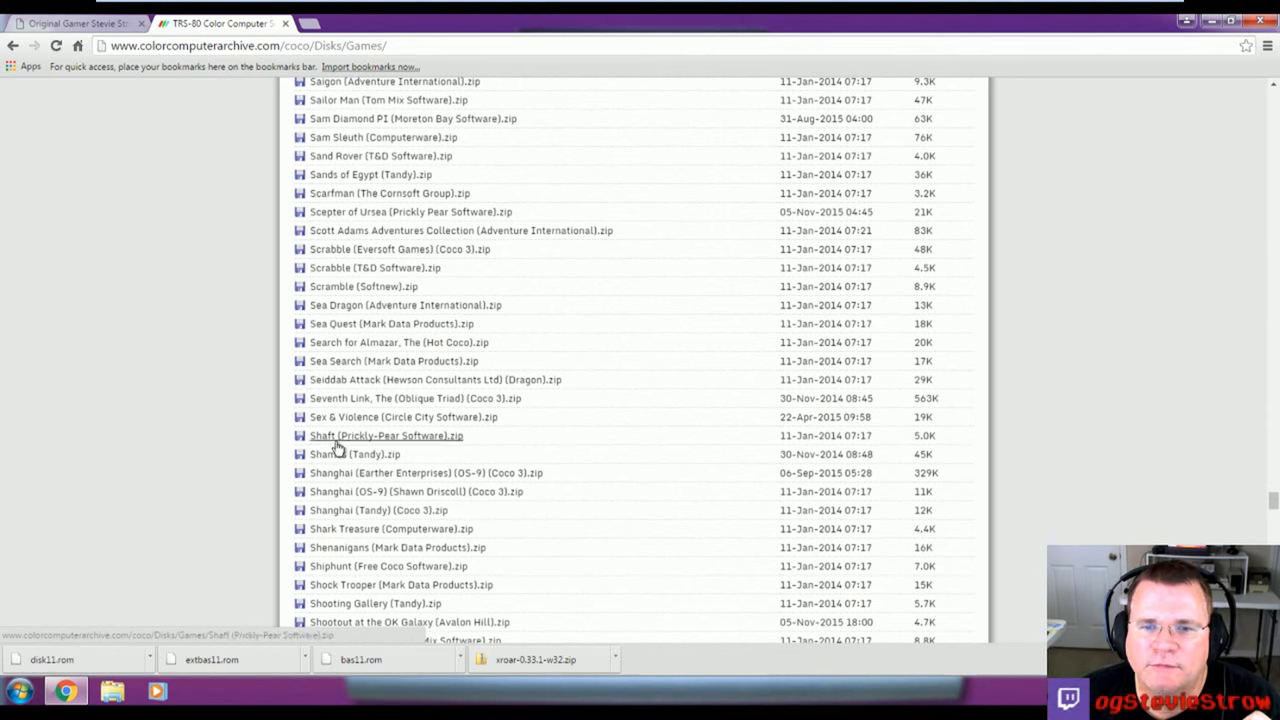
pyautogui.scroll(-3)
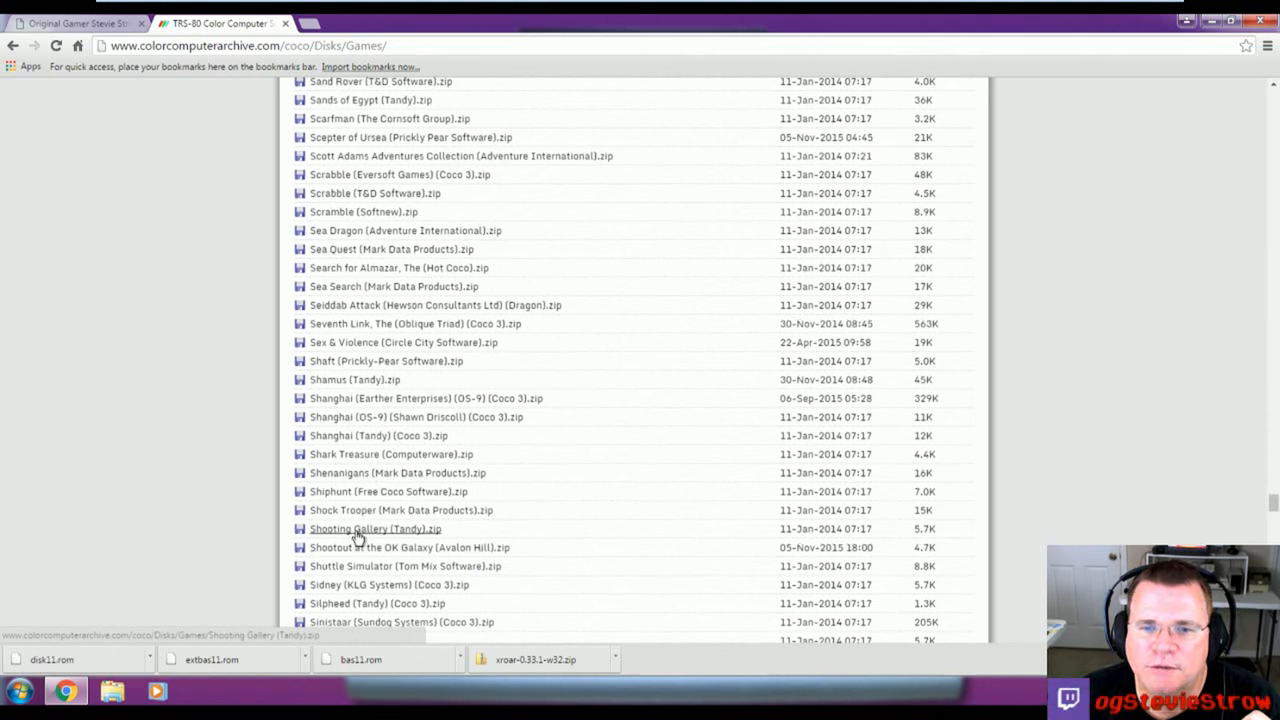
pyautogui.click(376, 528)
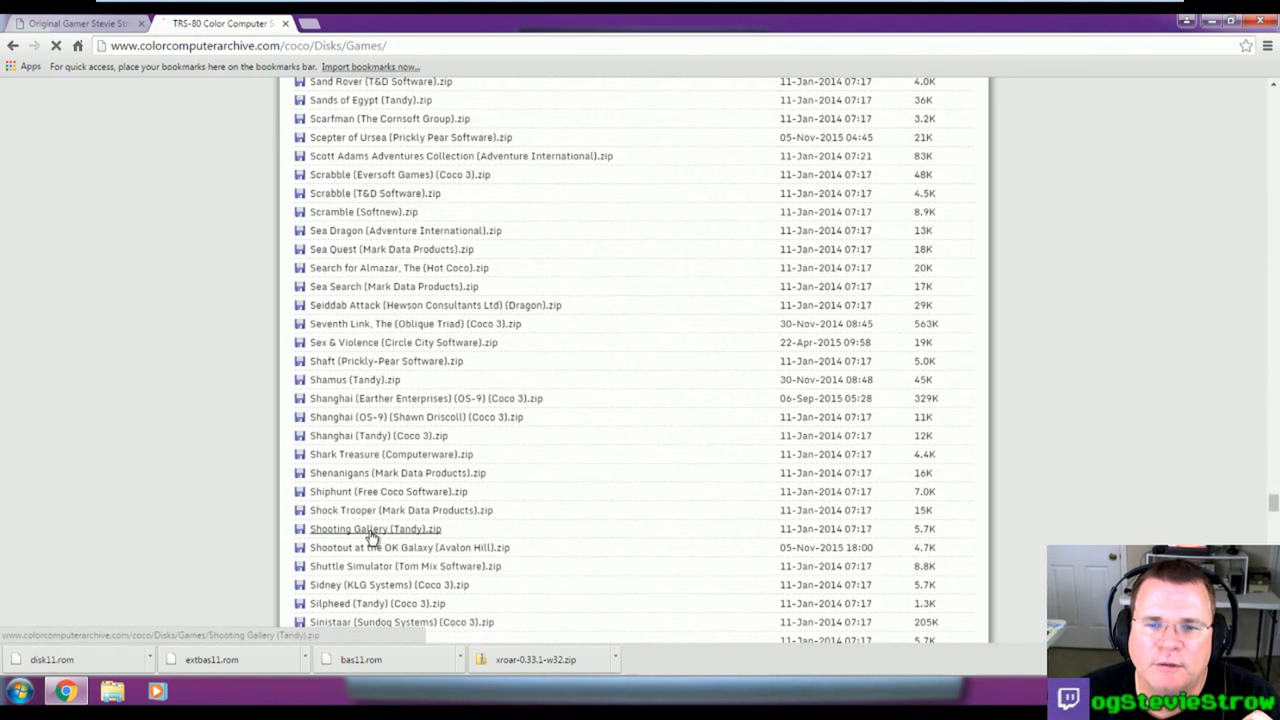
pyautogui.click(374, 528)
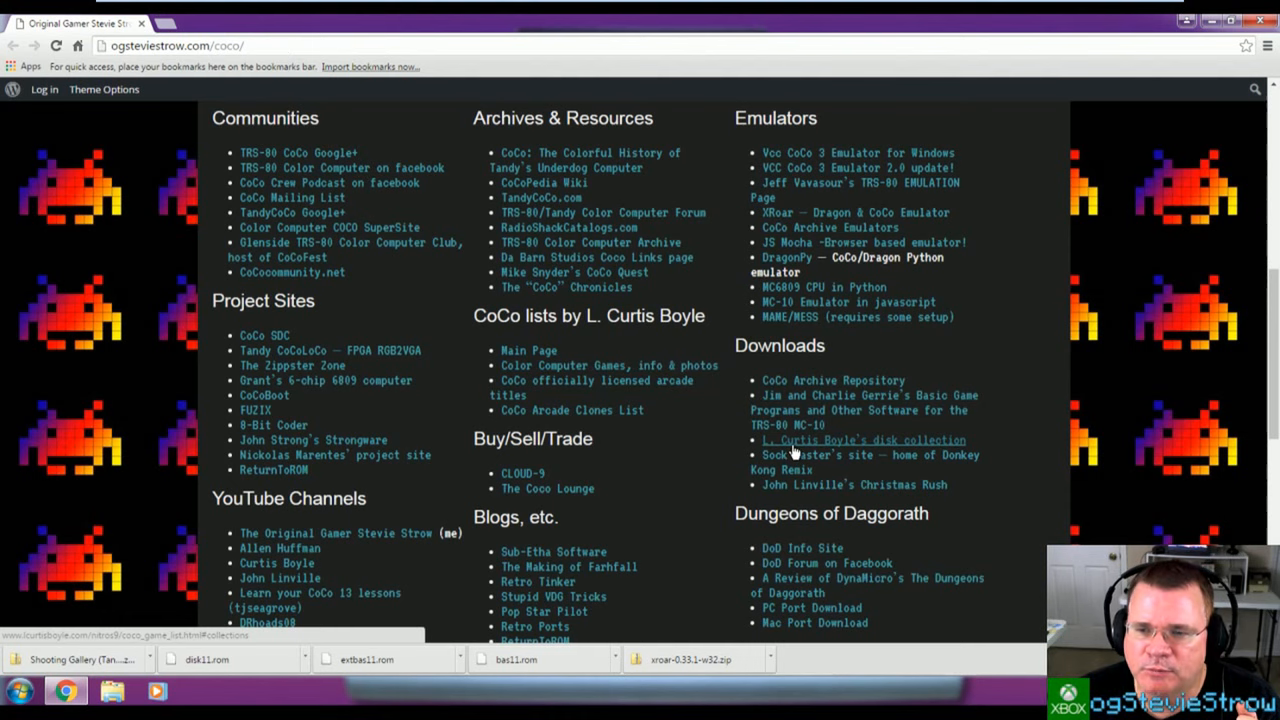
# Step: Find the Temple of ROM game page in L. Curtis Boyle's disk collection
pyautogui.click(862, 440)
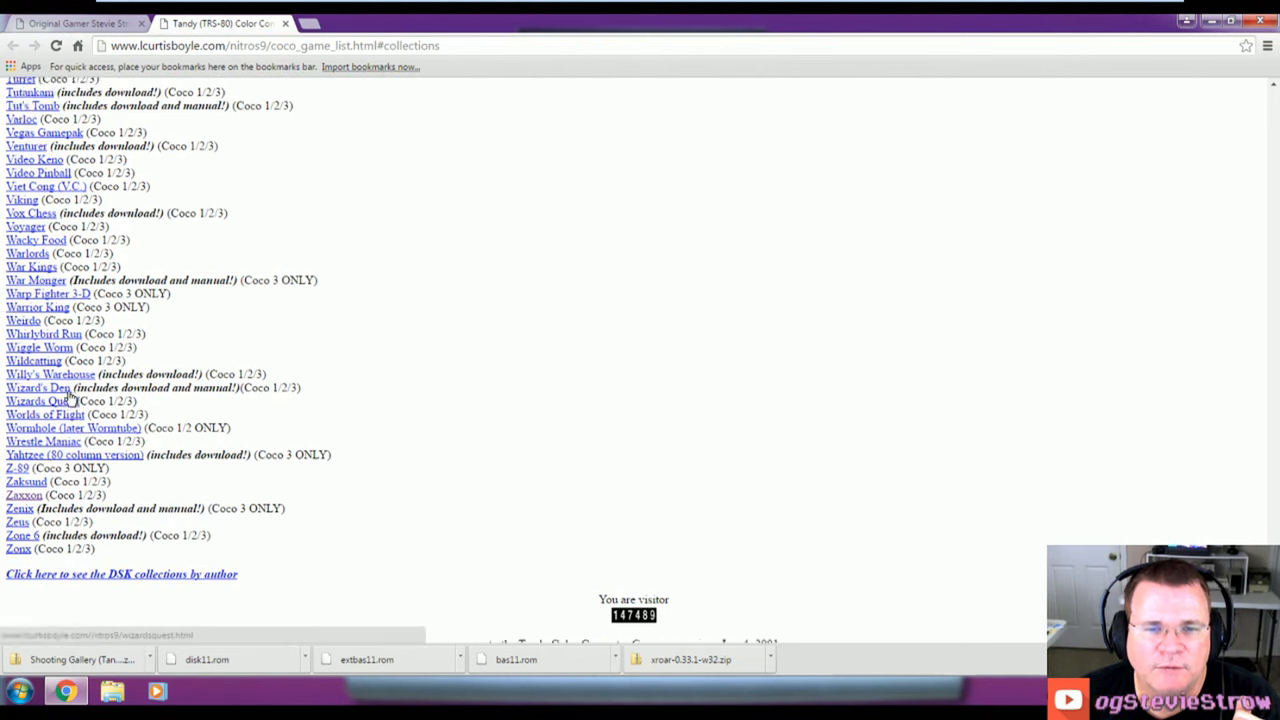
pyautogui.scroll(3)
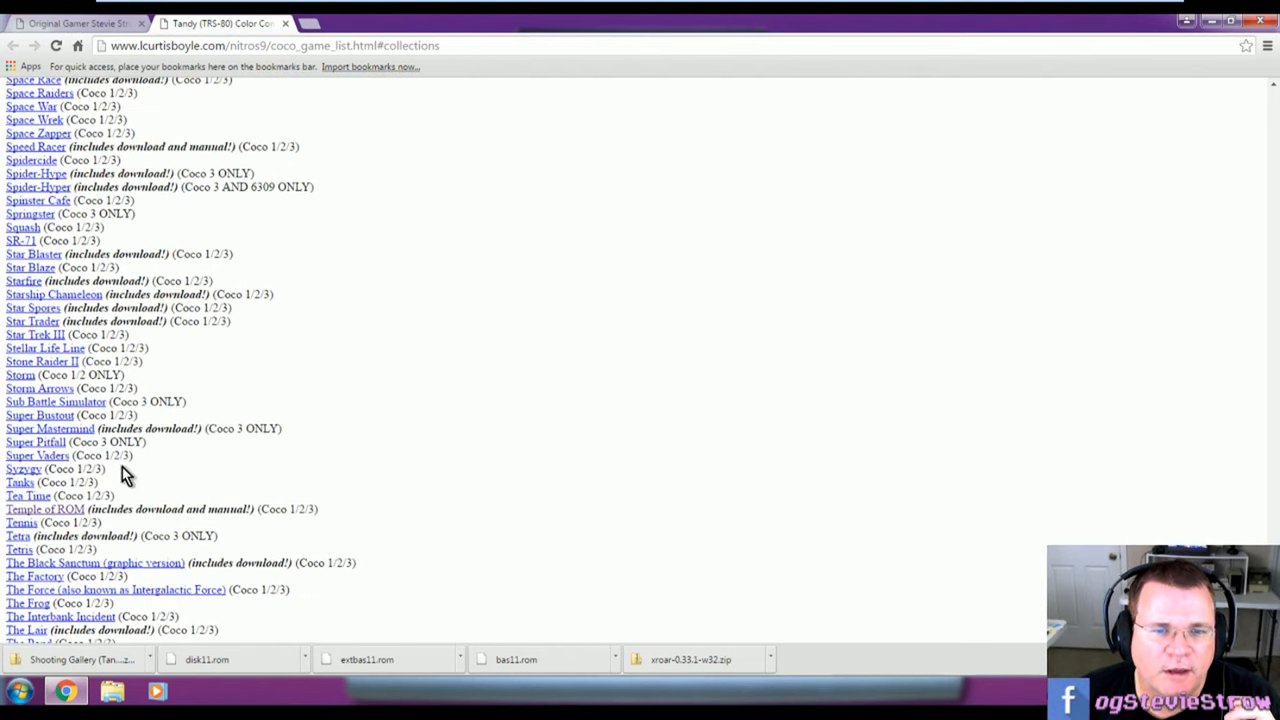
pyautogui.scroll(3)
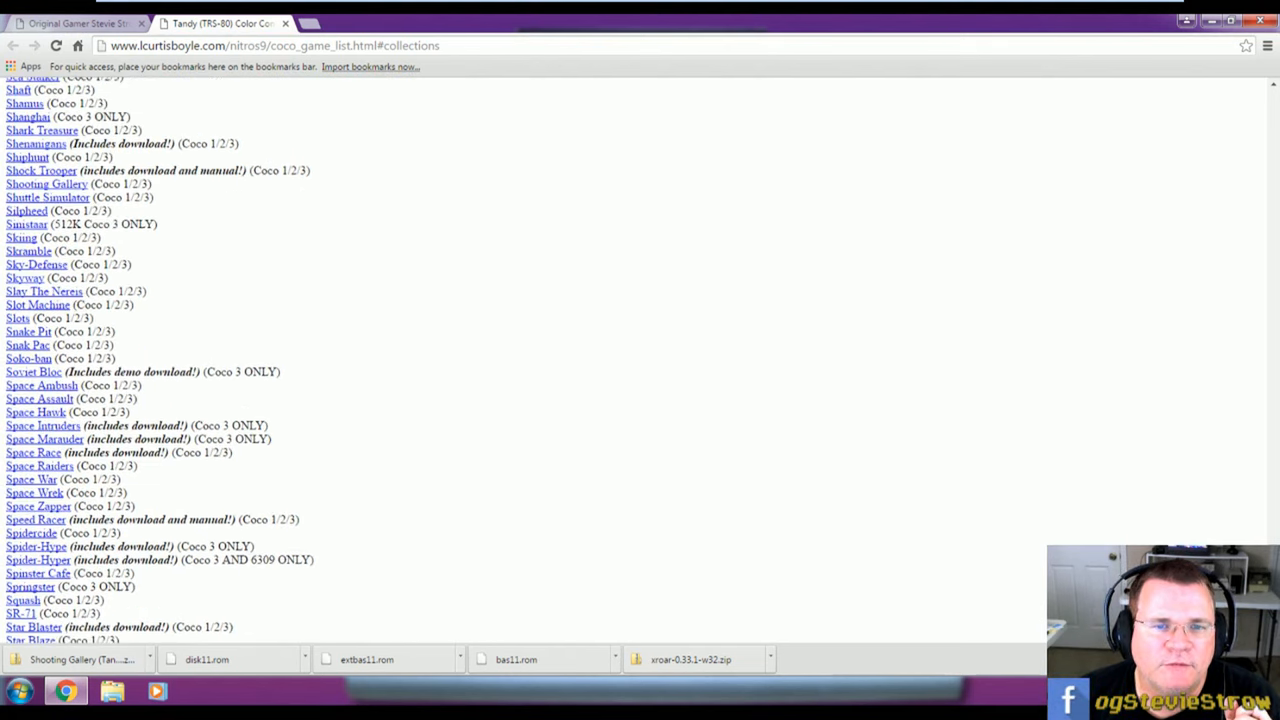
pyautogui.scroll(3)
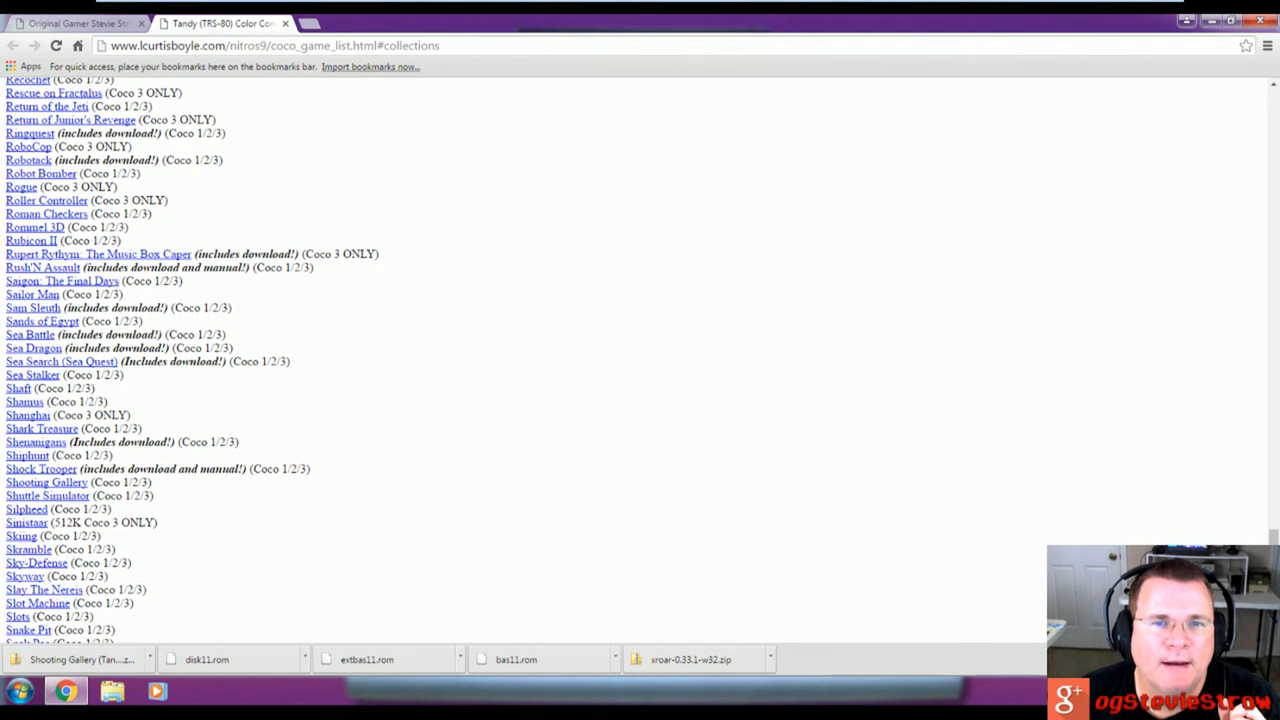
pyautogui.scroll(3)
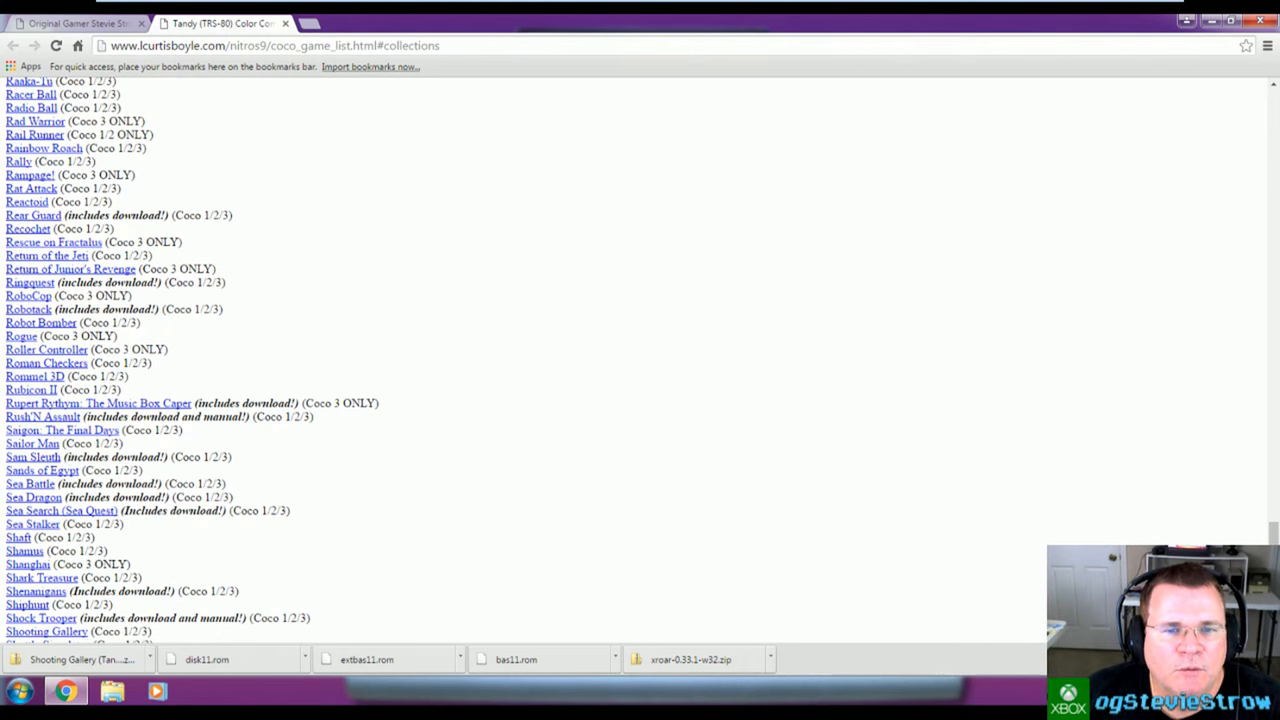
pyautogui.scroll(-3)
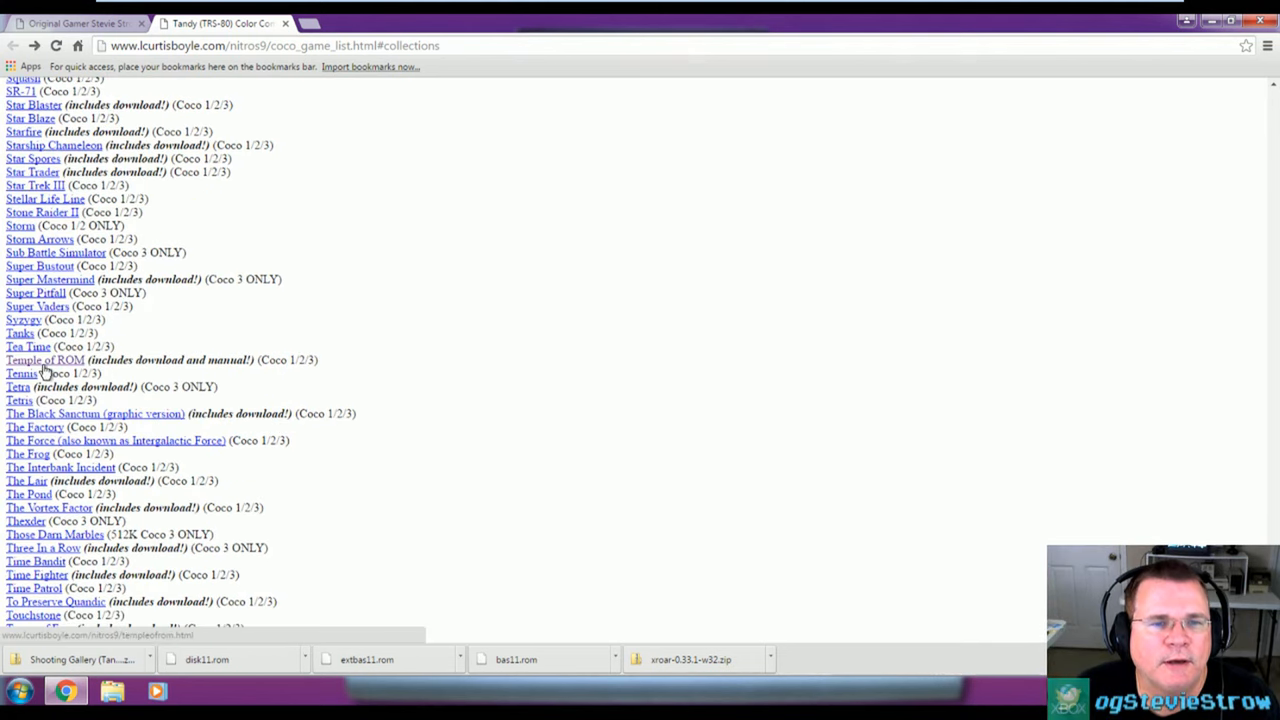
pyautogui.click(44, 360)
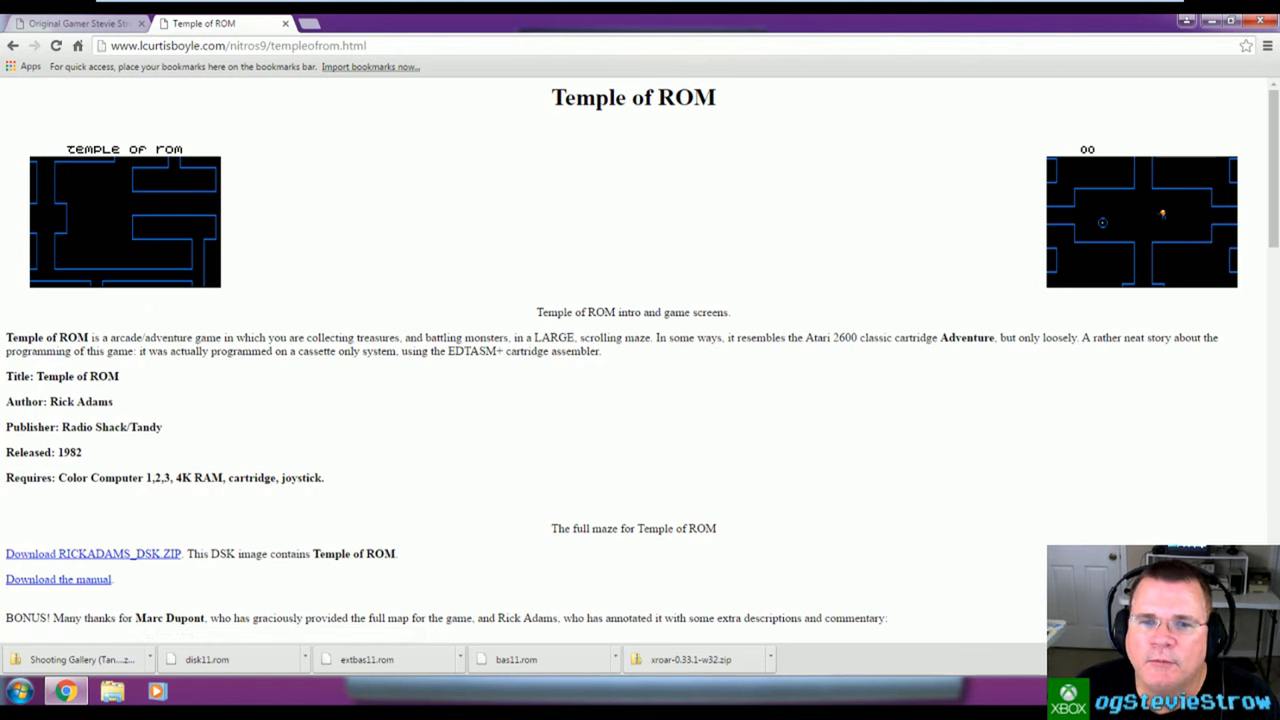
# Step: Download RICKADAMS_DSK.ZIP and minimise Chrome to return to the desktop
pyautogui.scroll(-3)
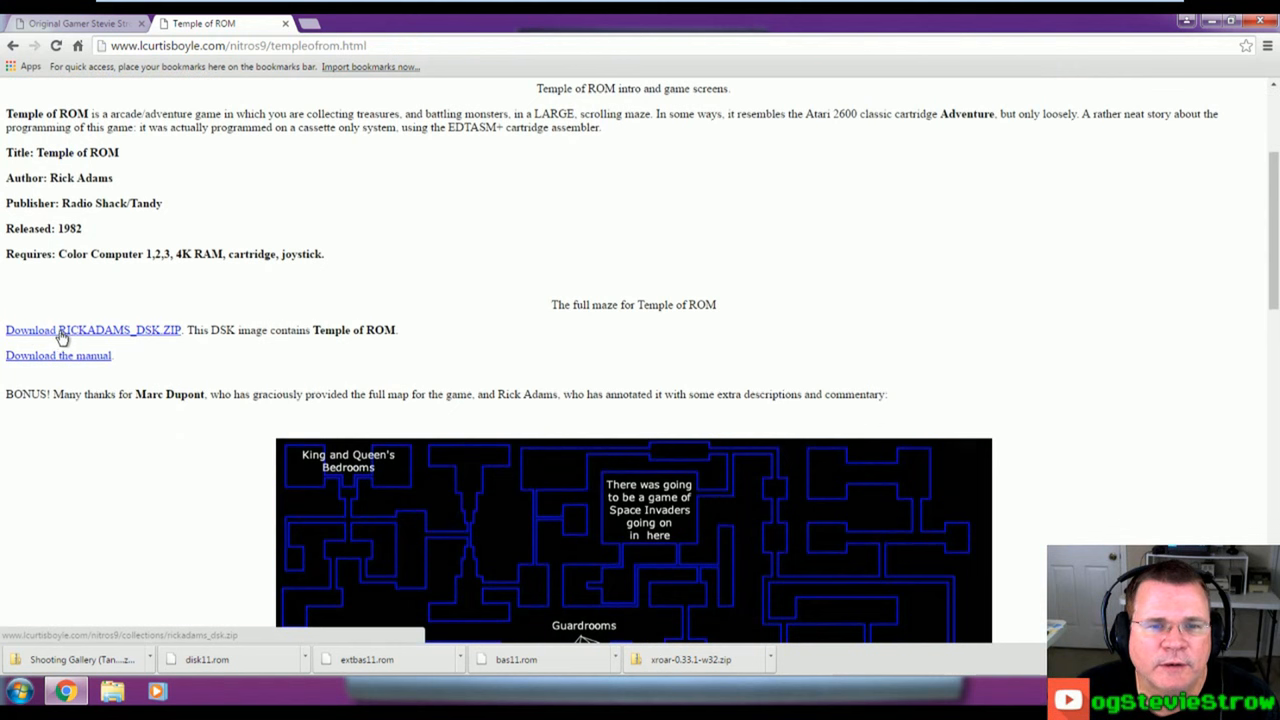
pyautogui.click(62, 338)
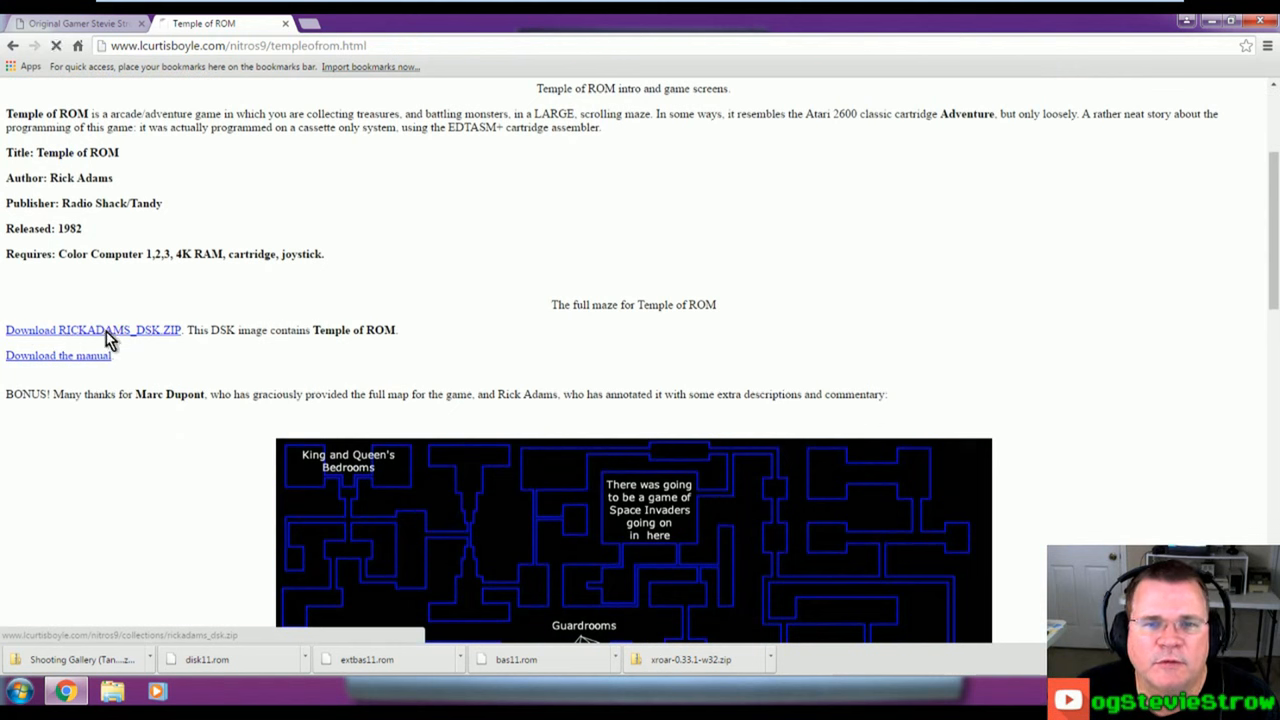
pyautogui.click(92, 330)
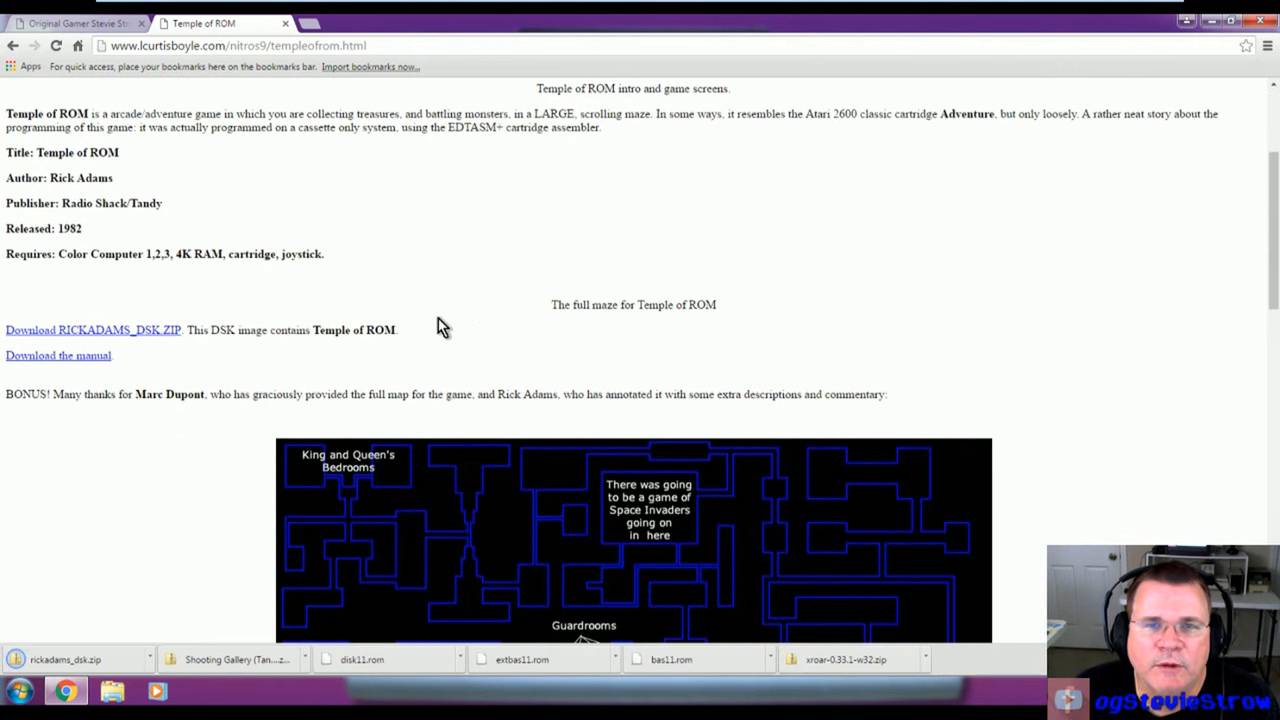
pyautogui.moveTo(812, 82)
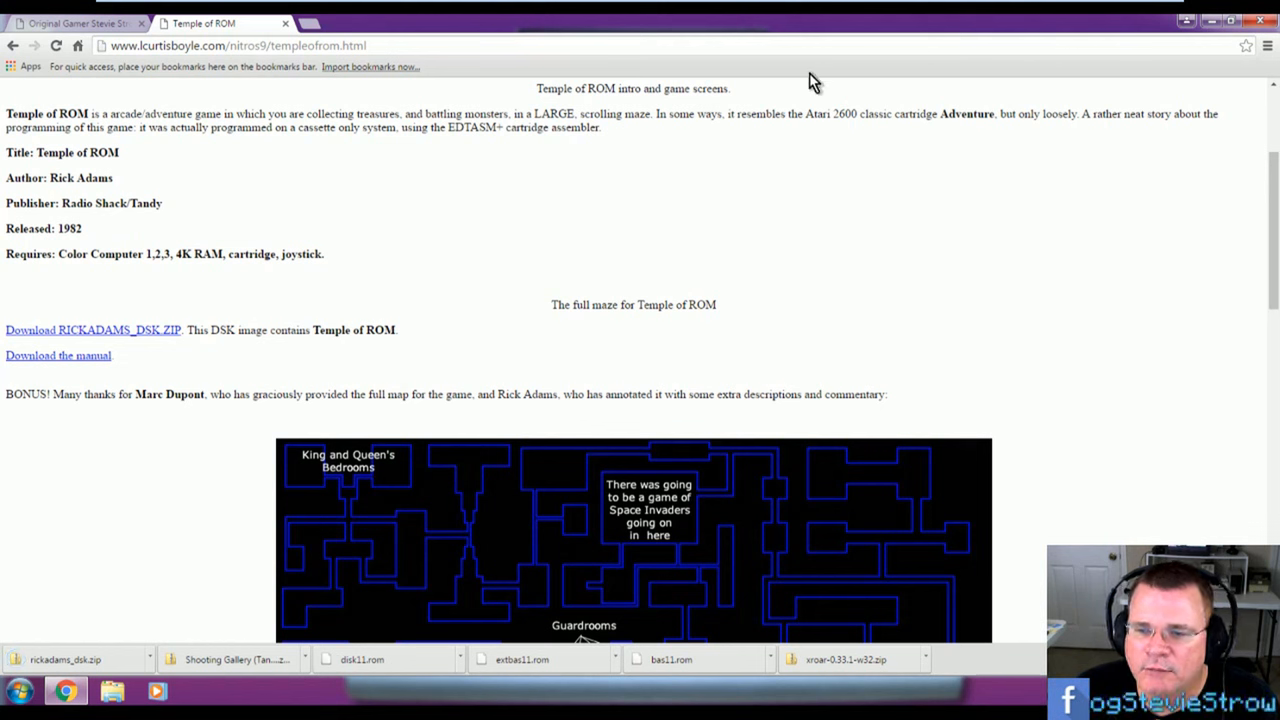
pyautogui.moveTo(868, 146)
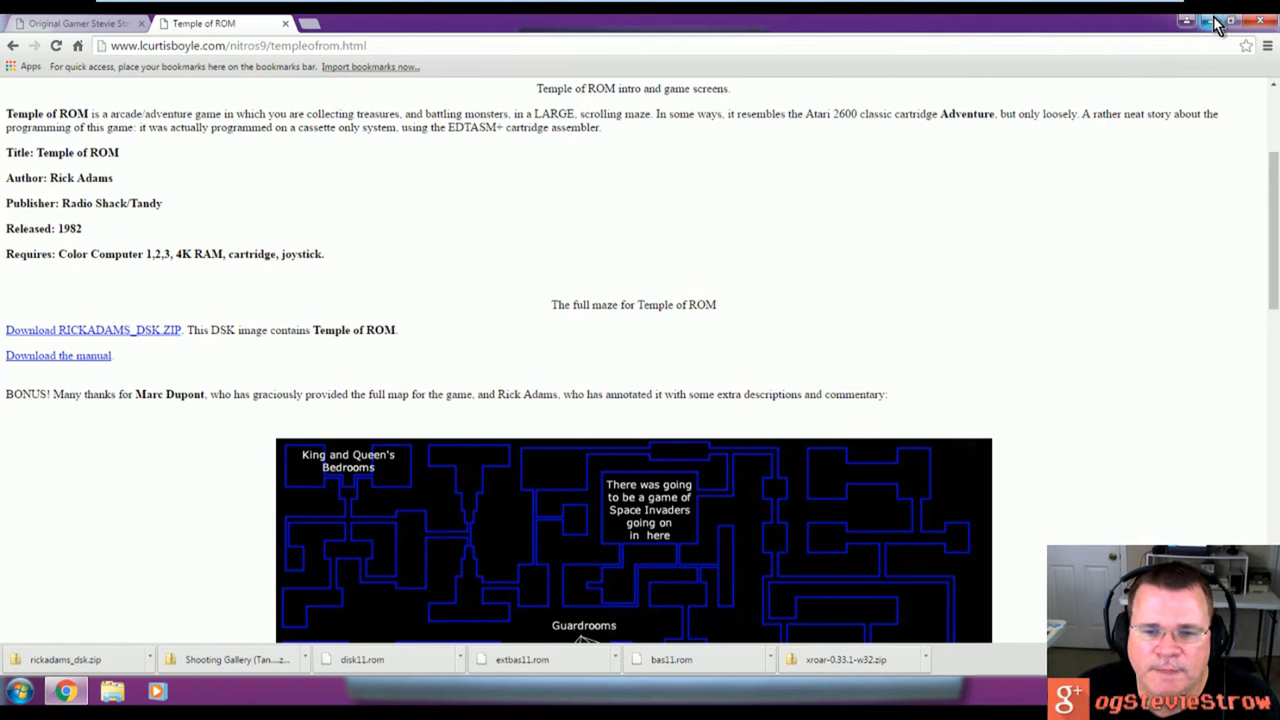
pyautogui.click(1212, 20)
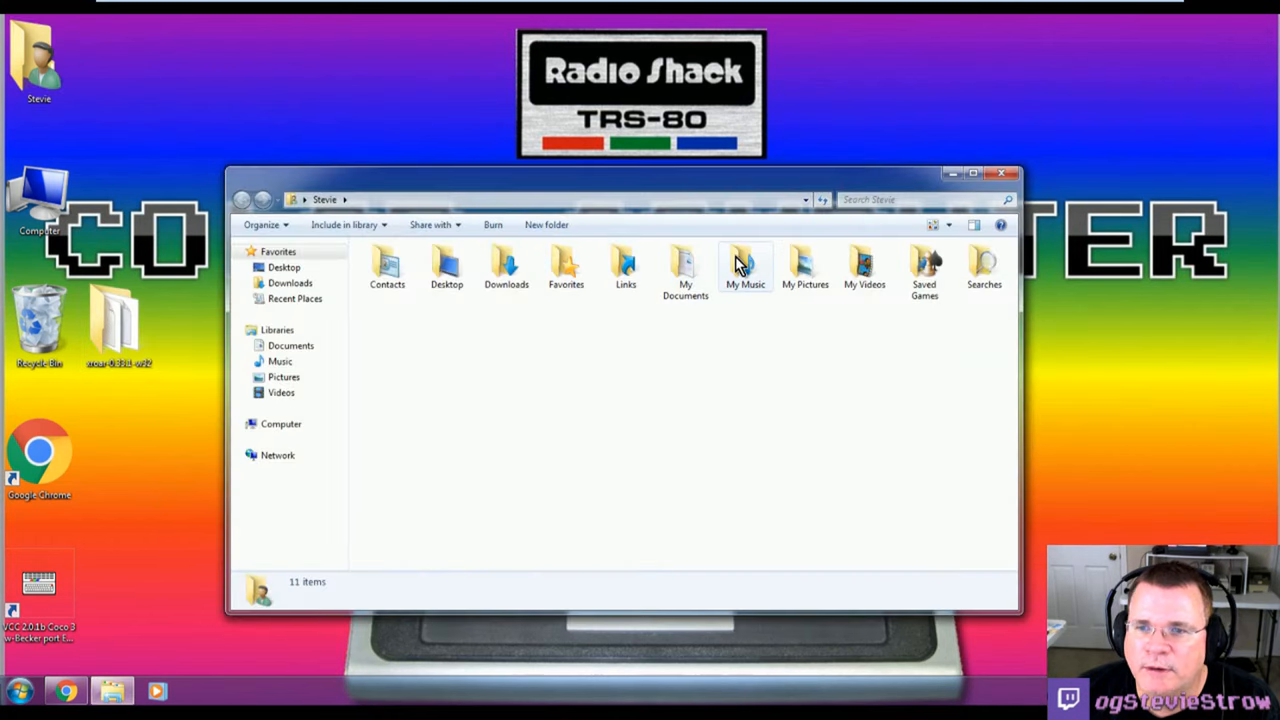
pyautogui.moveTo(692, 290)
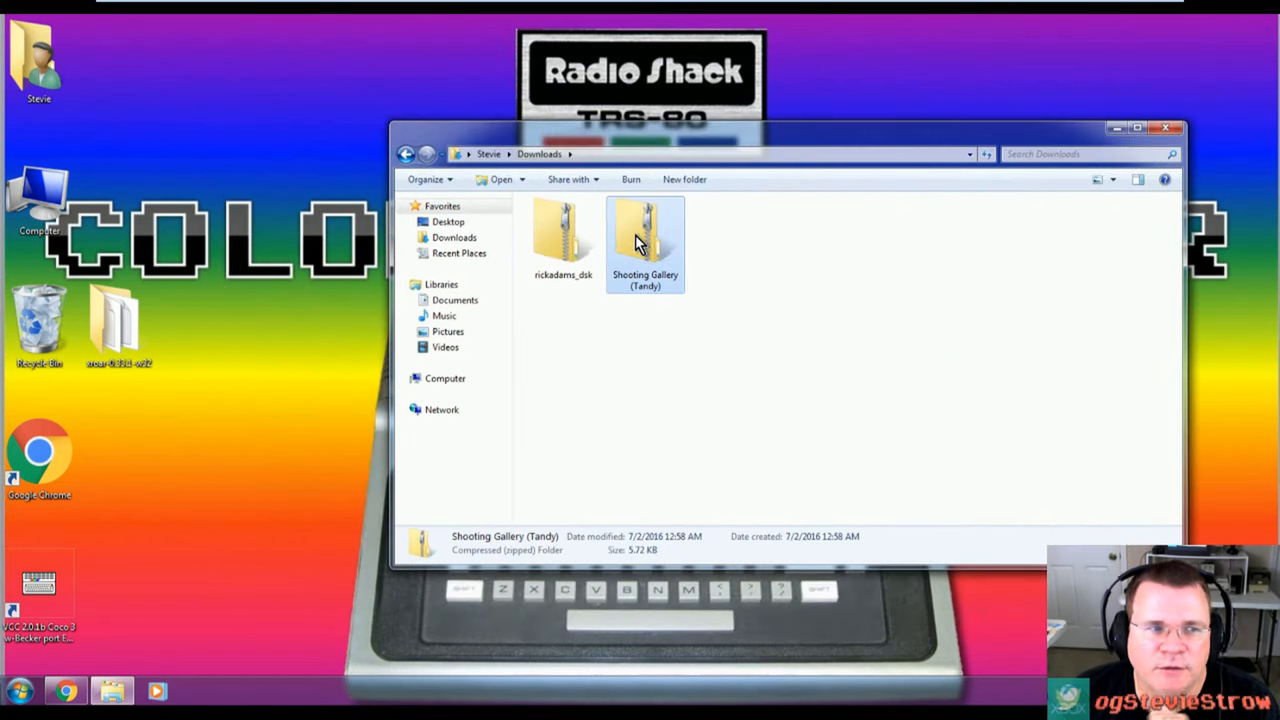
# Step: Extract the Shooting Gallery (Tandy) zip in Downloads and verify its folder holds SHOOT.DSK
pyautogui.click(564, 236)
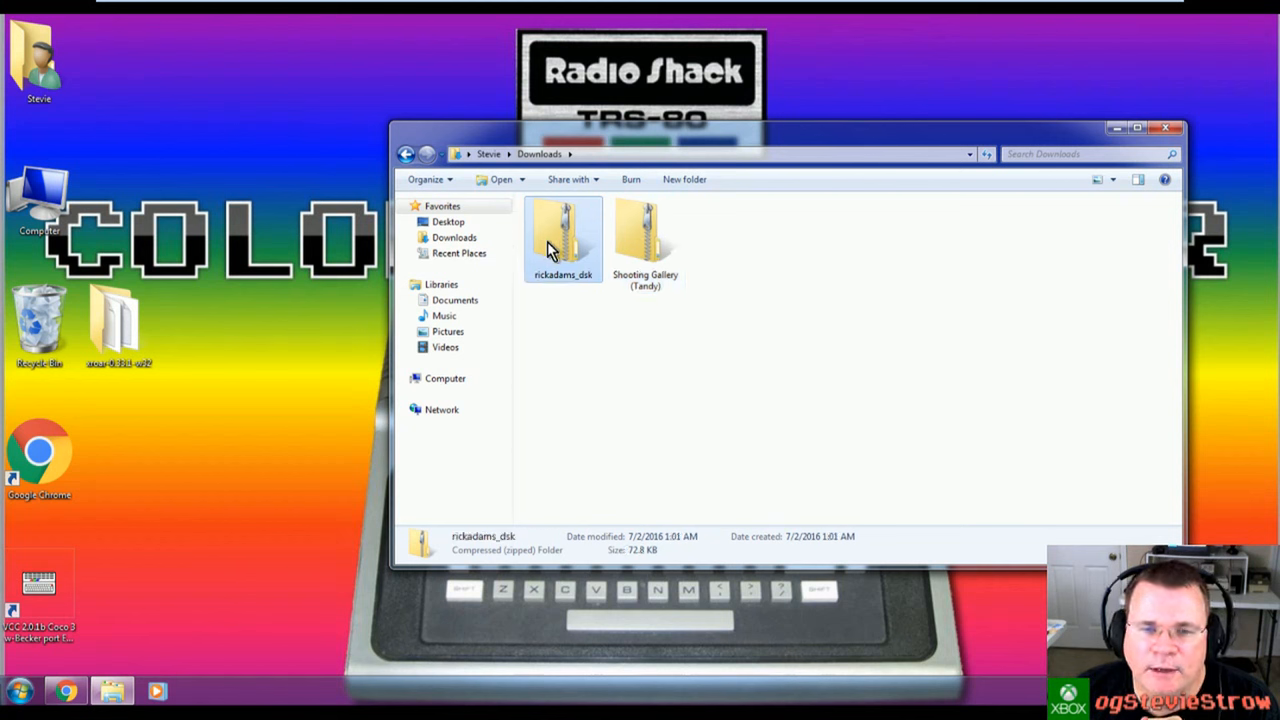
pyautogui.click(644, 240)
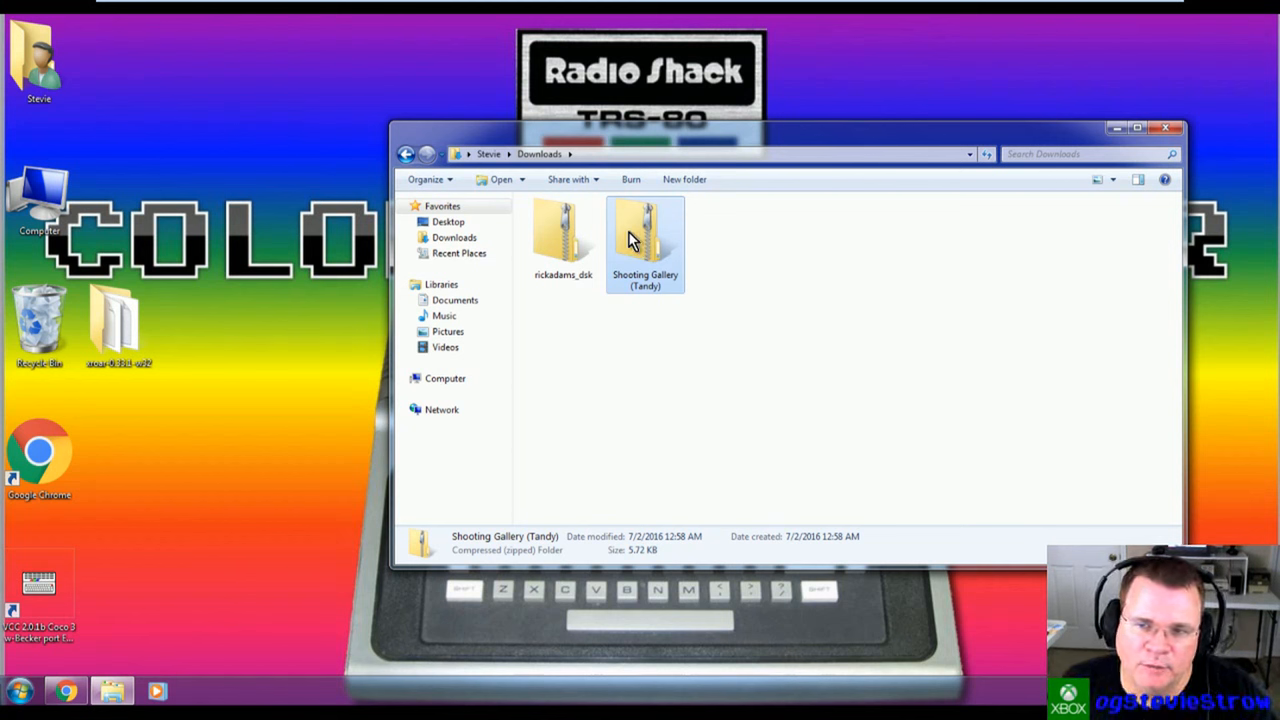
pyautogui.click(564, 240)
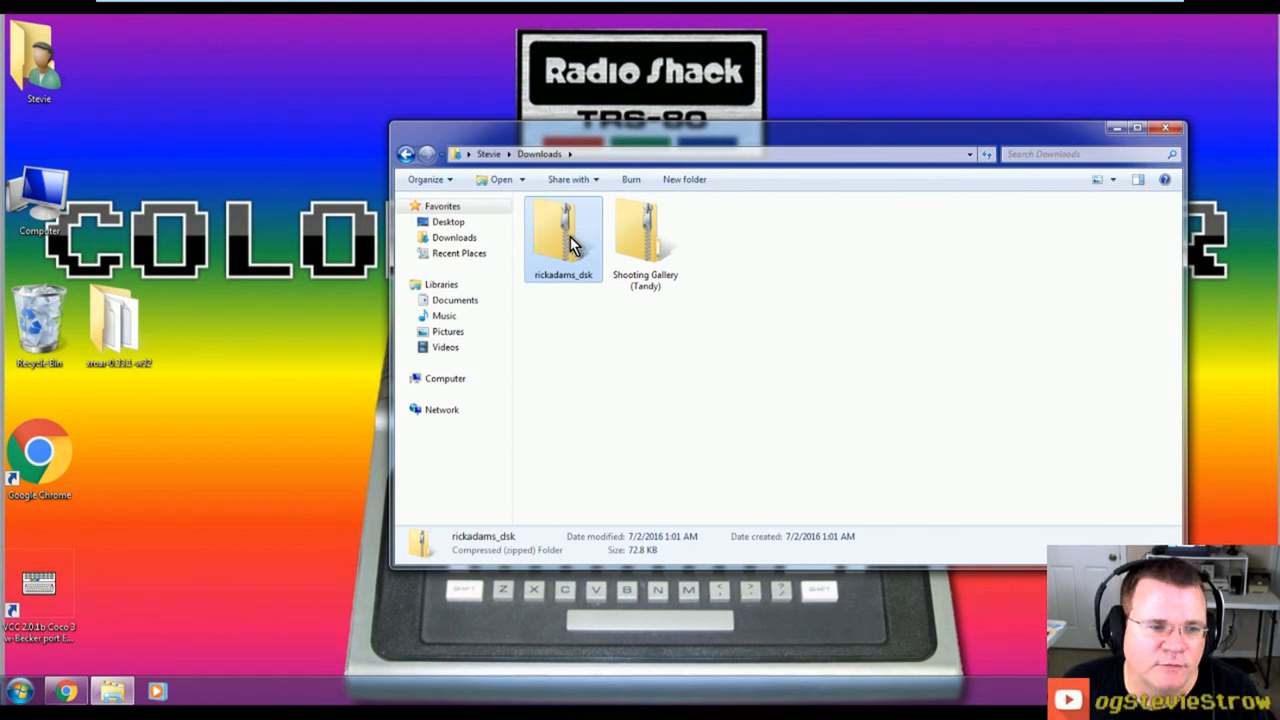
pyautogui.click(644, 240)
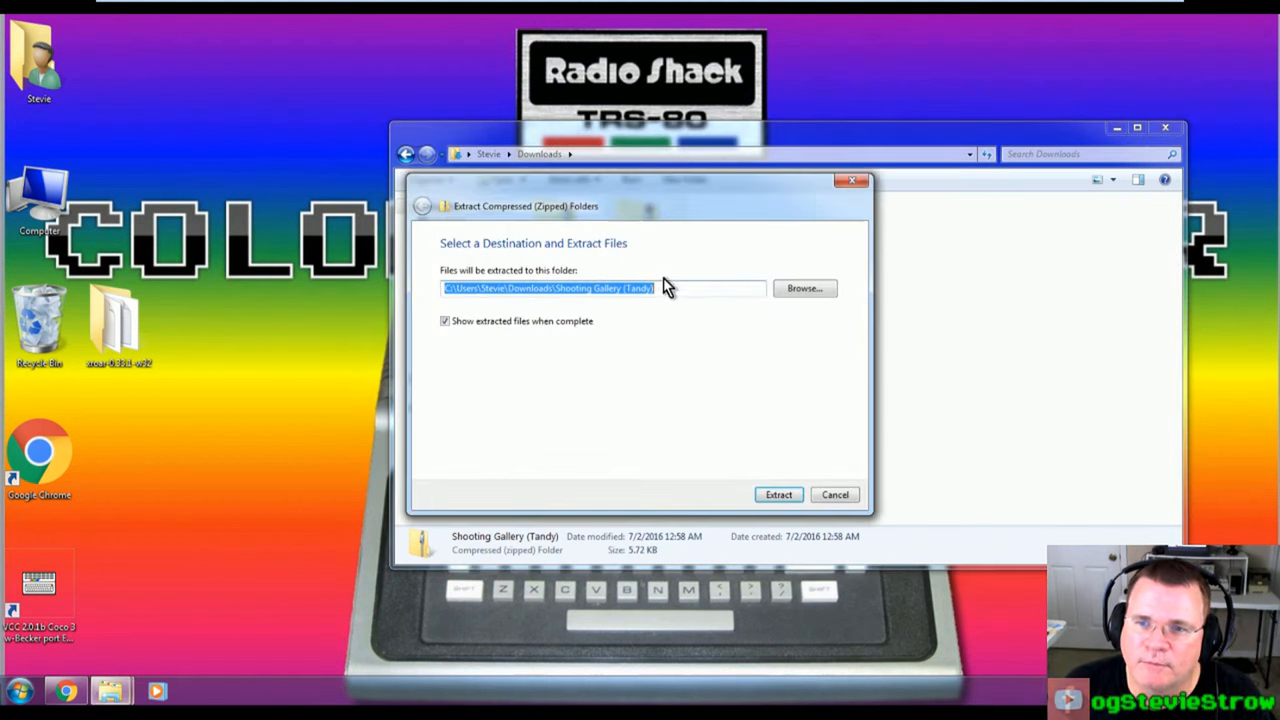
pyautogui.click(778, 494)
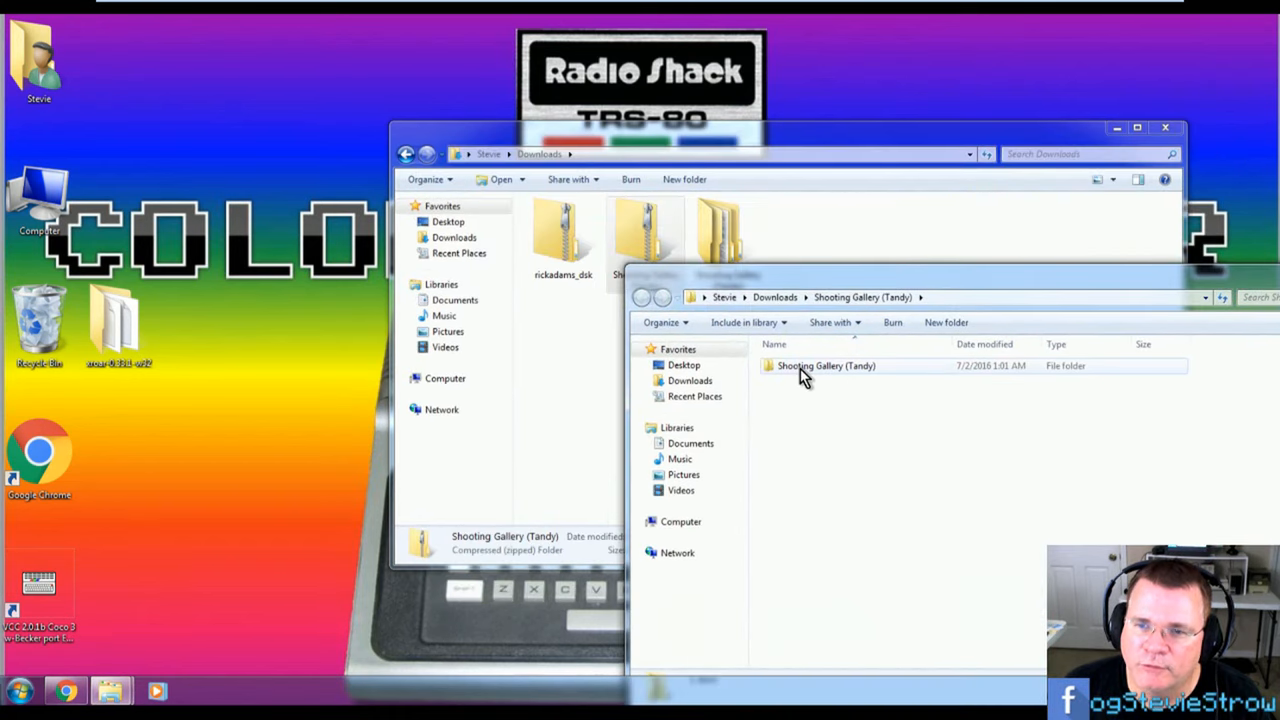
pyautogui.doubleClick(826, 364)
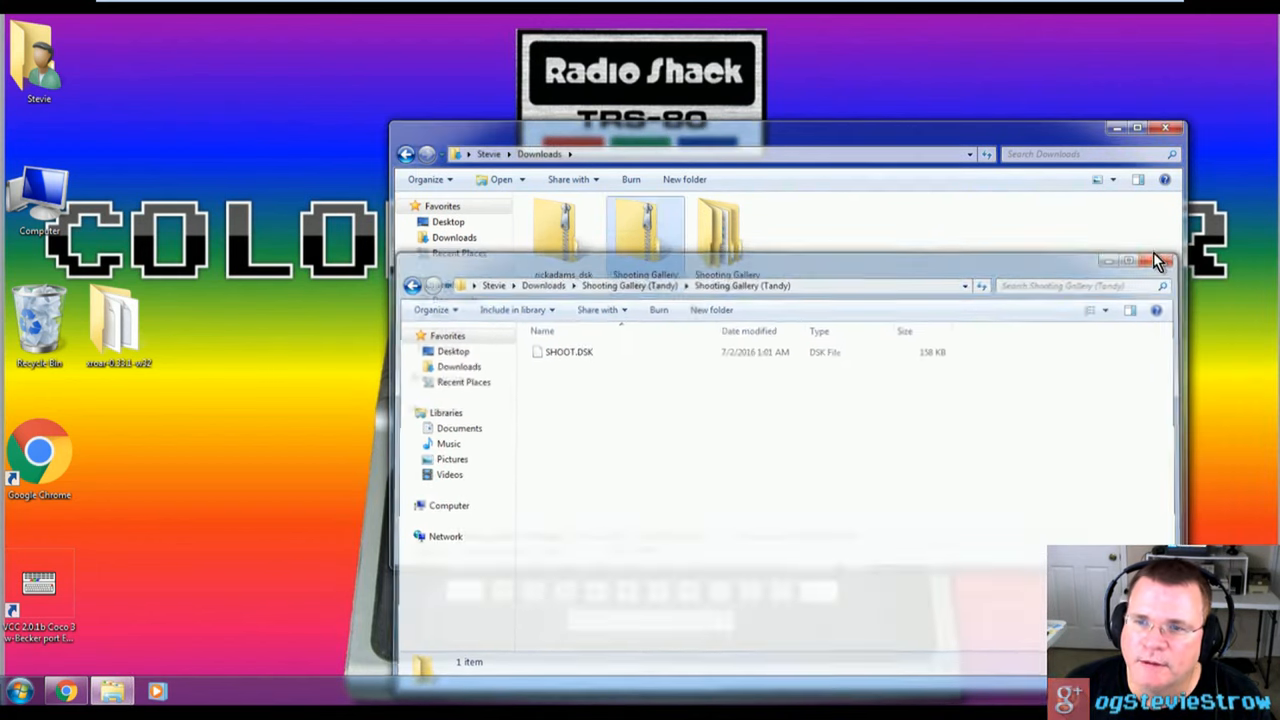
pyautogui.click(1164, 260)
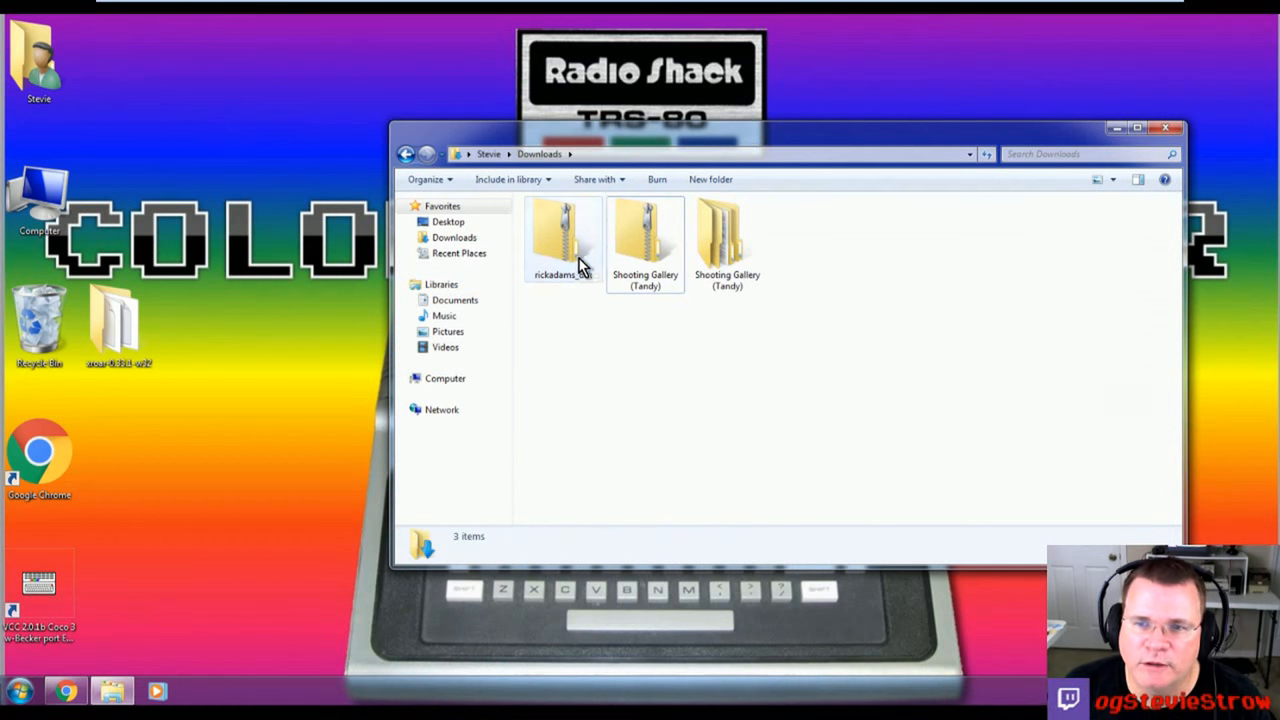
# Step: Extract the rickadams_dsk zip into its own Downloads folder holding rickadams.dsk
pyautogui.rightClick(564, 236)
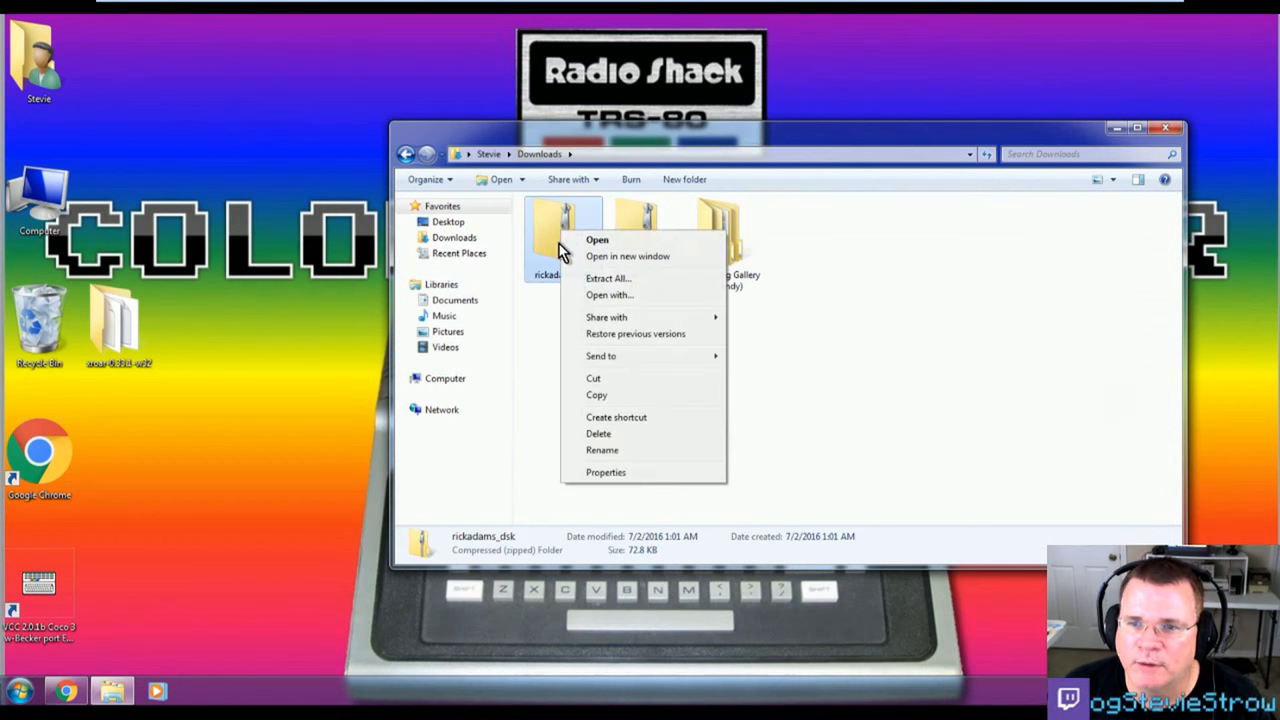
pyautogui.click(608, 278)
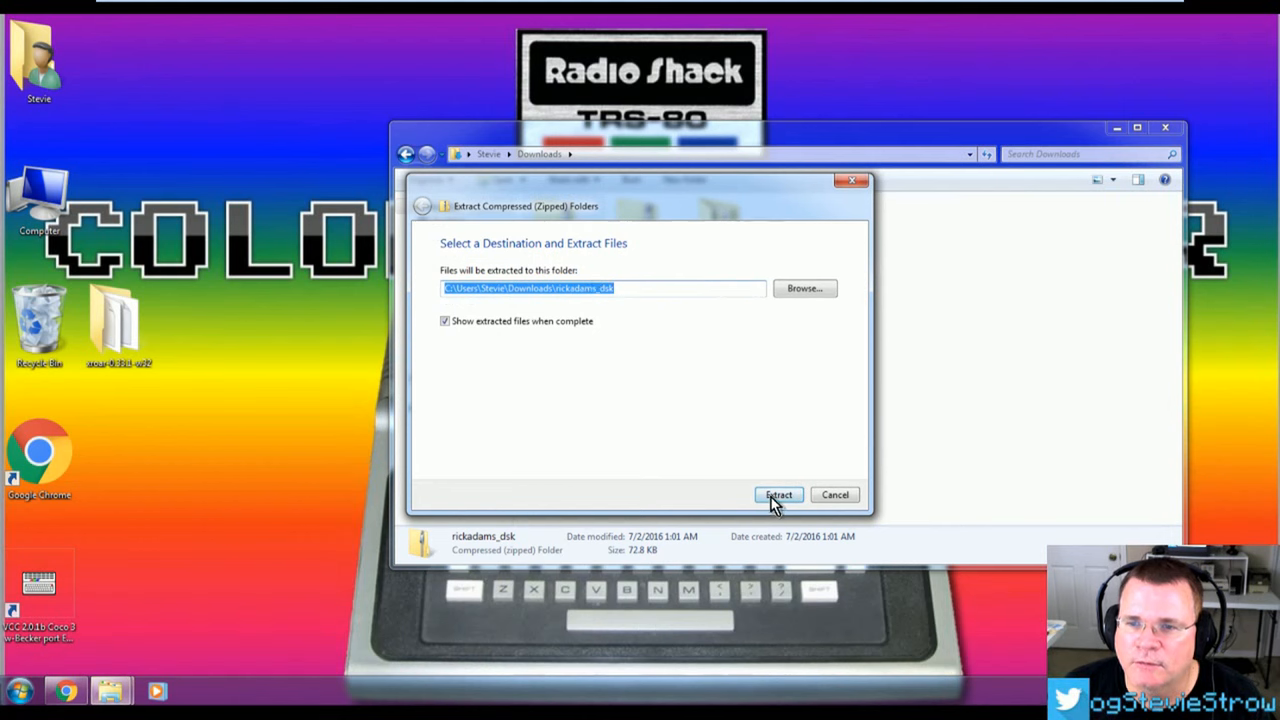
pyautogui.click(778, 494)
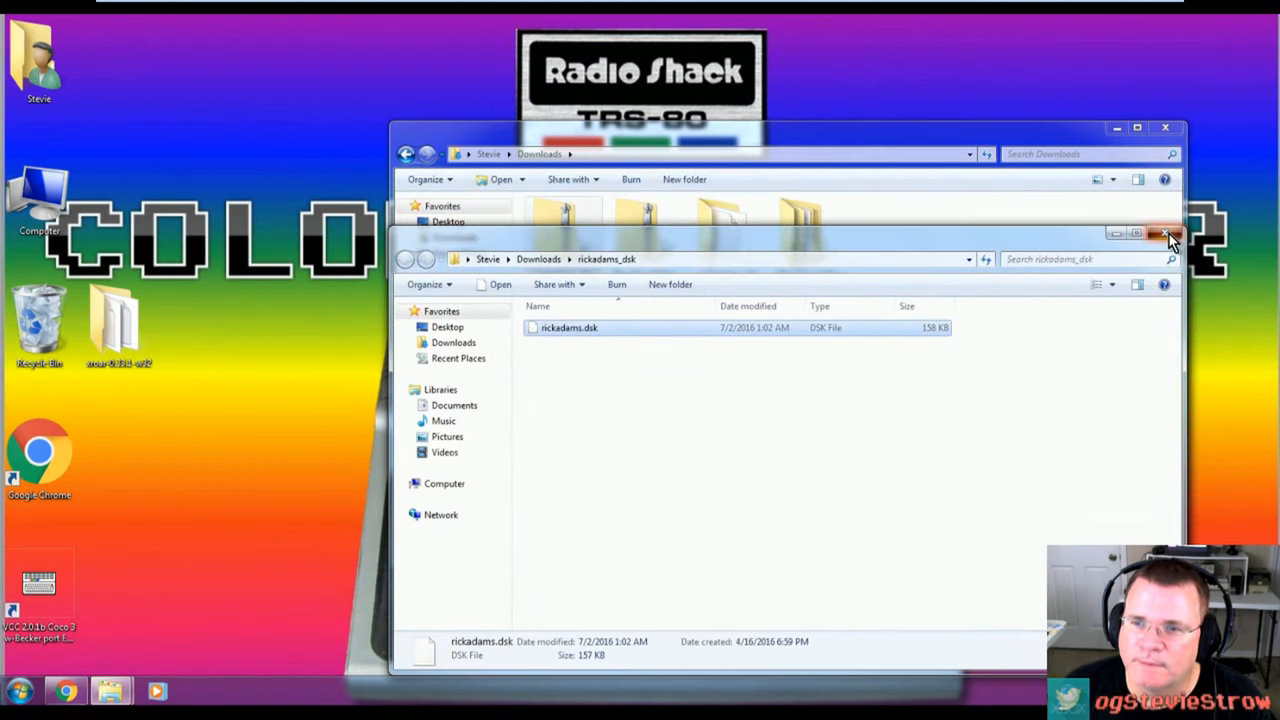
pyautogui.click(1166, 232)
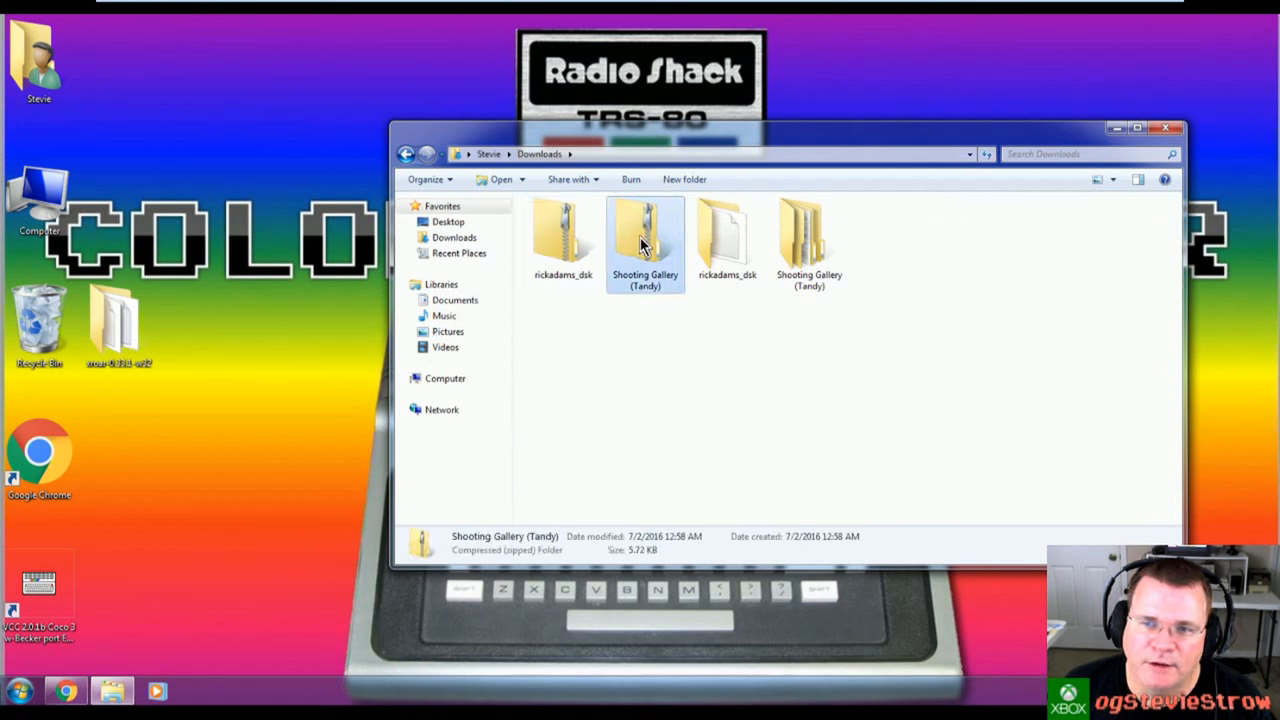
pyautogui.moveTo(756, 224)
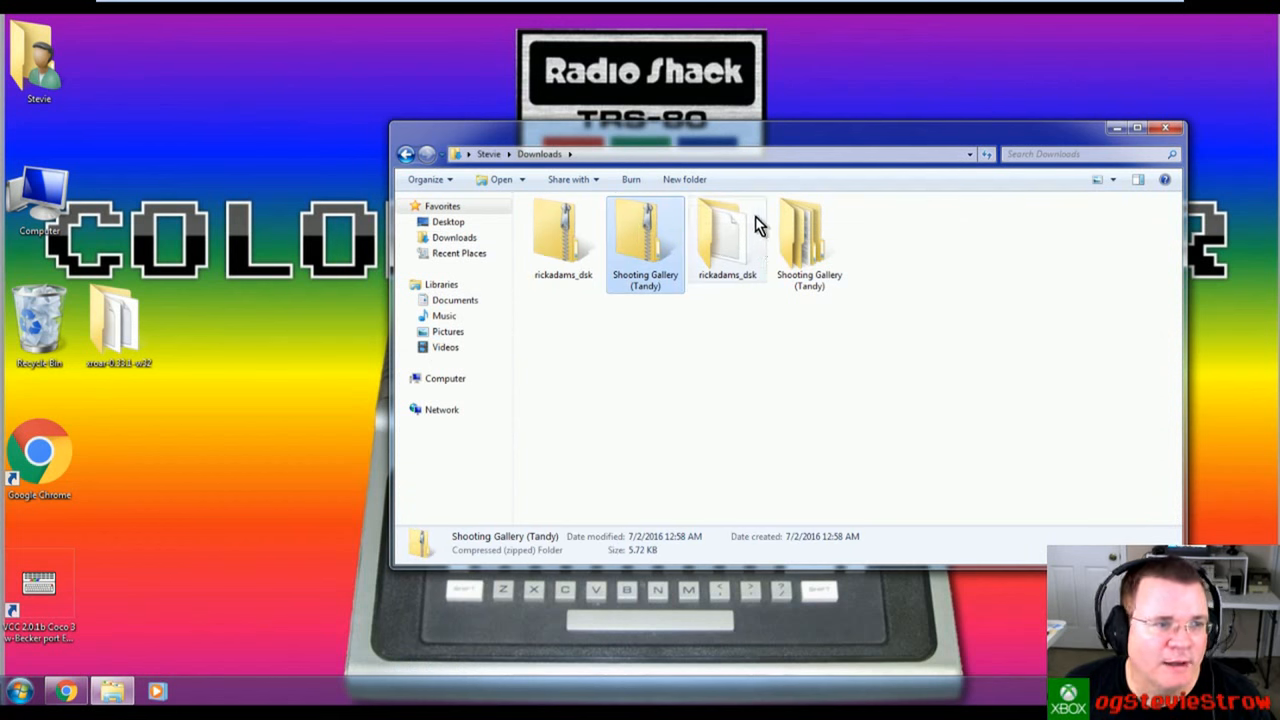
pyautogui.click(808, 236)
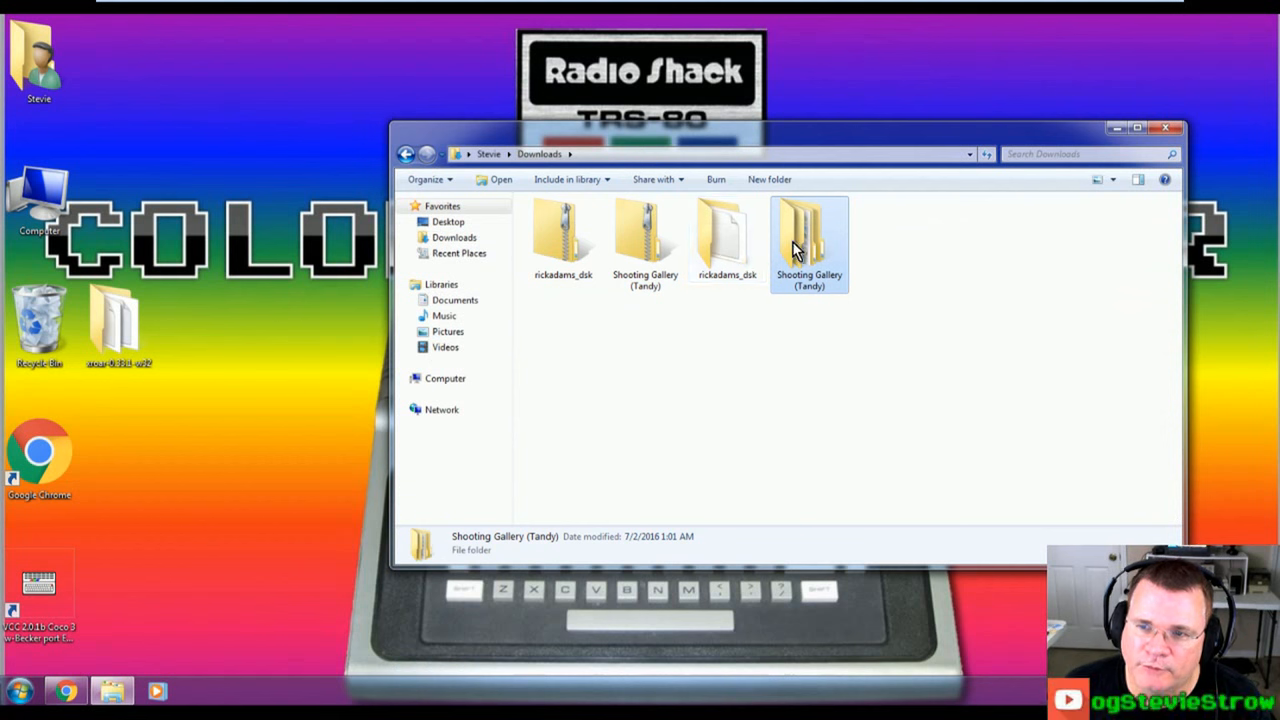
pyautogui.click(564, 236)
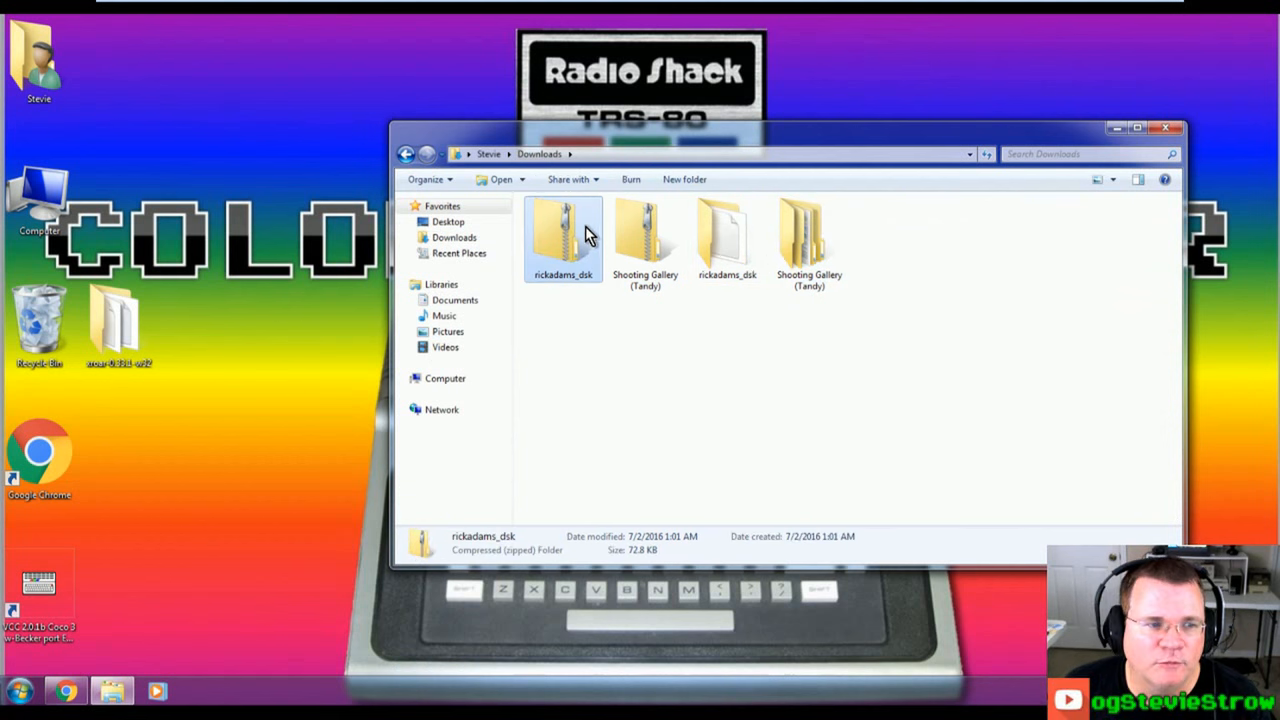
pyautogui.click(644, 240)
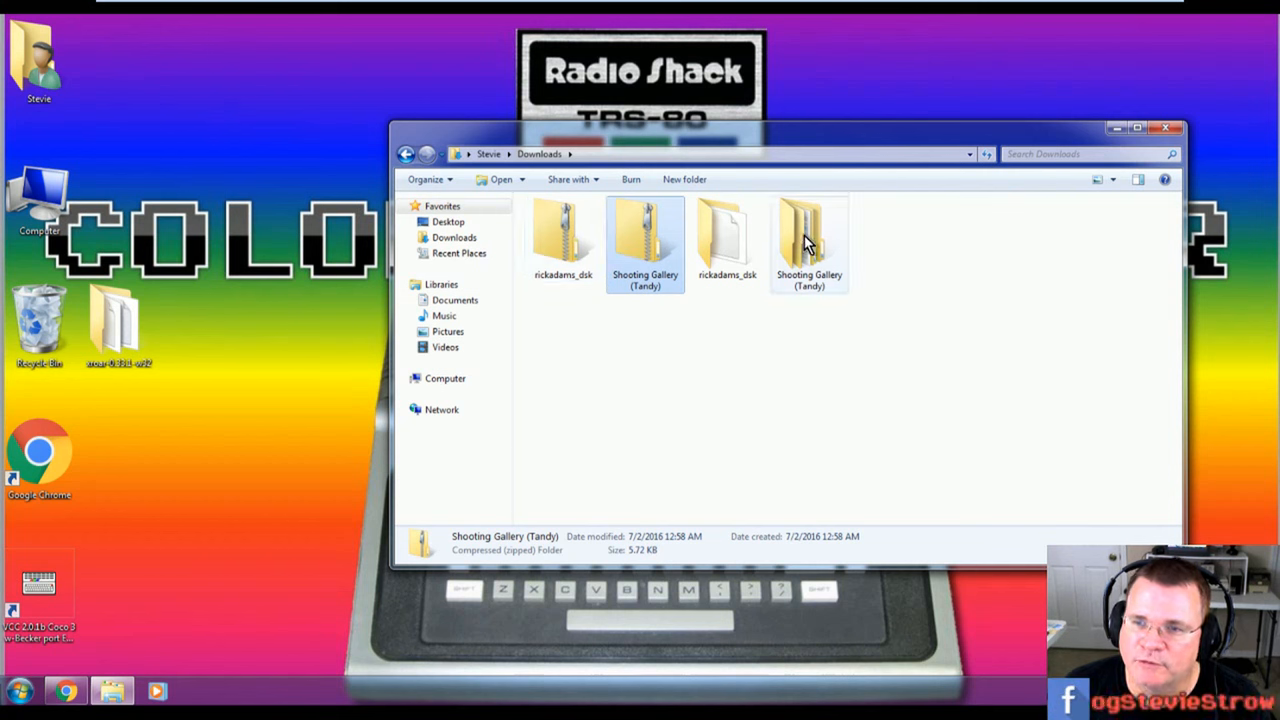
pyautogui.click(564, 236)
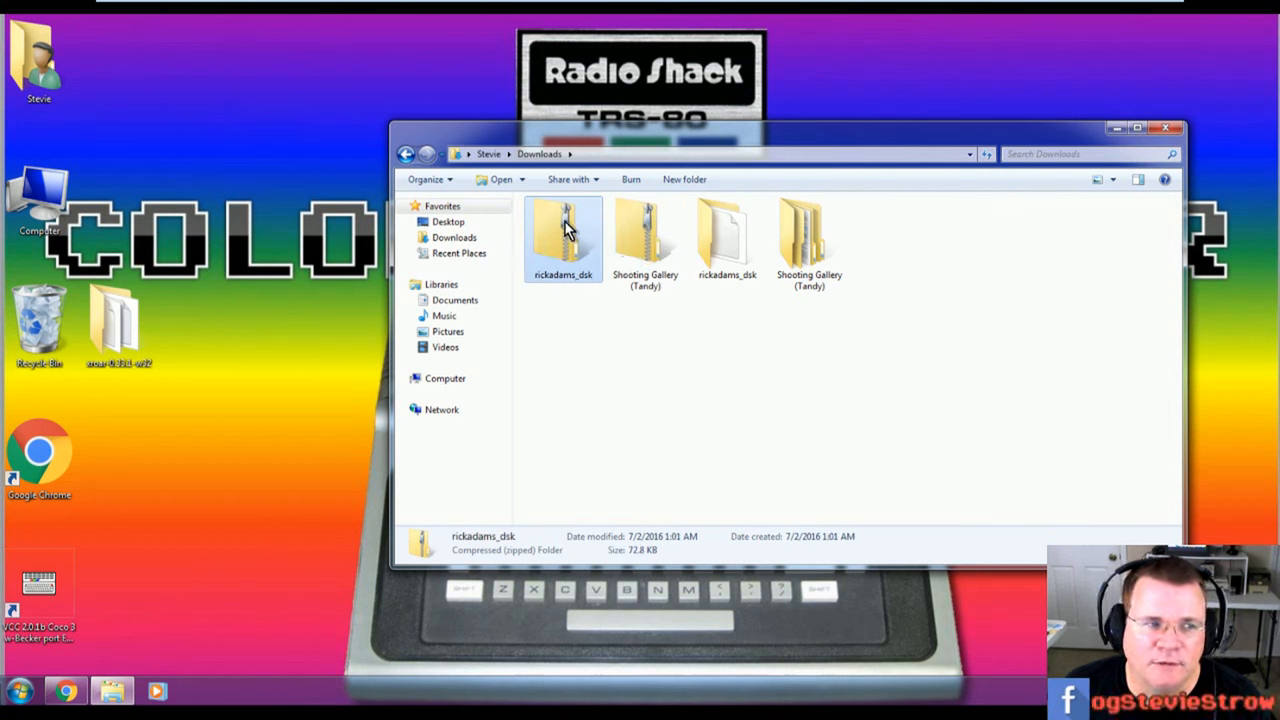
# Step: Delete the rickadams_dsk and Shooting Gallery zips, leaving only the extracted folders, and shift a desktop icon aside
pyautogui.press('Delete')
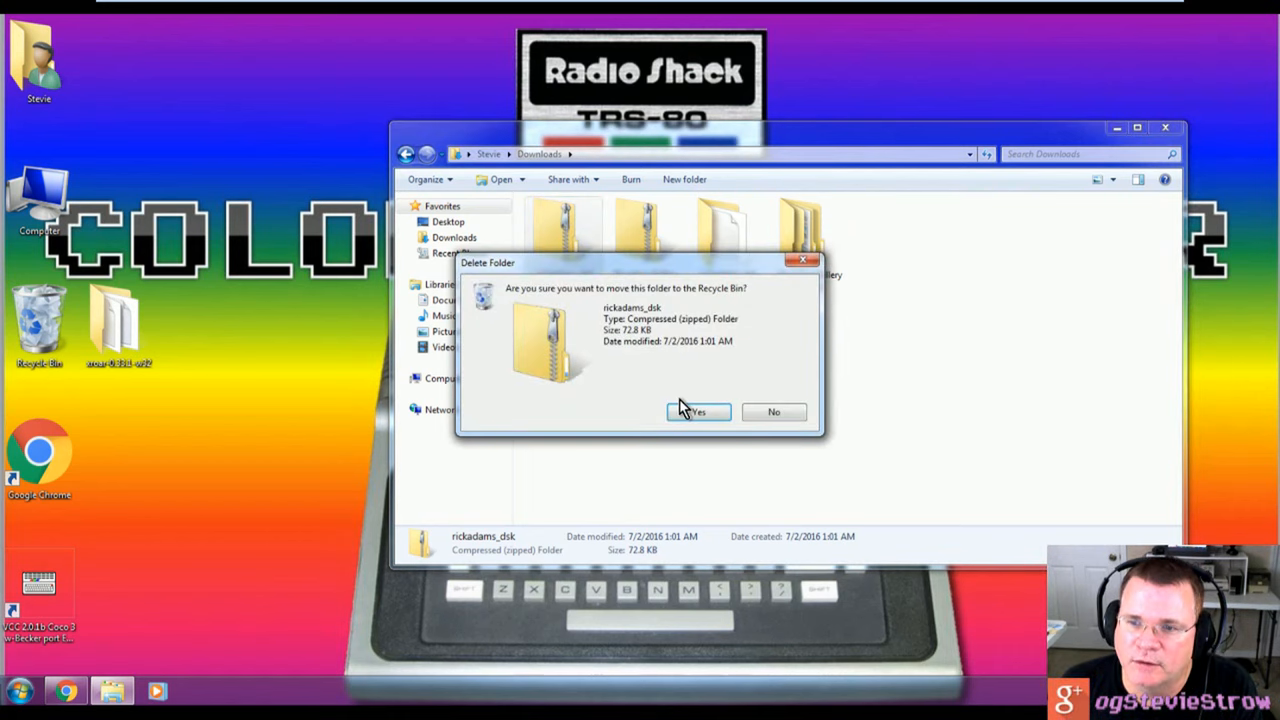
pyautogui.click(696, 412)
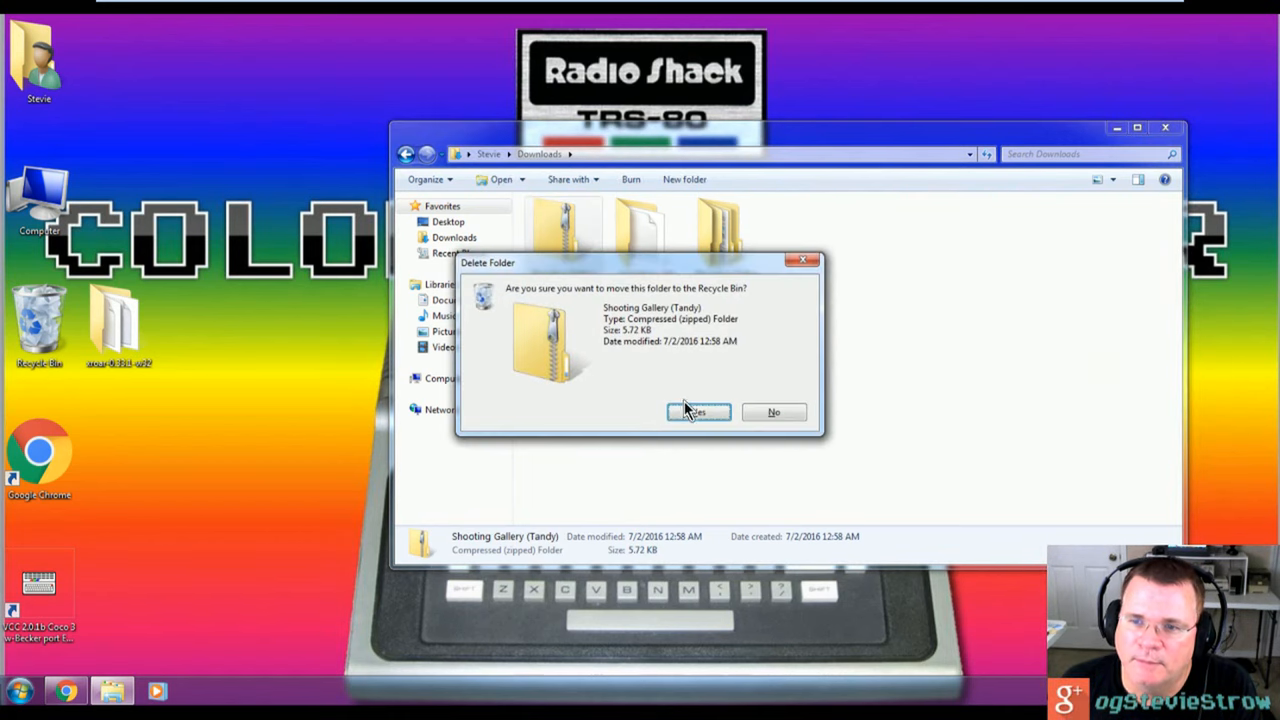
pyautogui.click(696, 412)
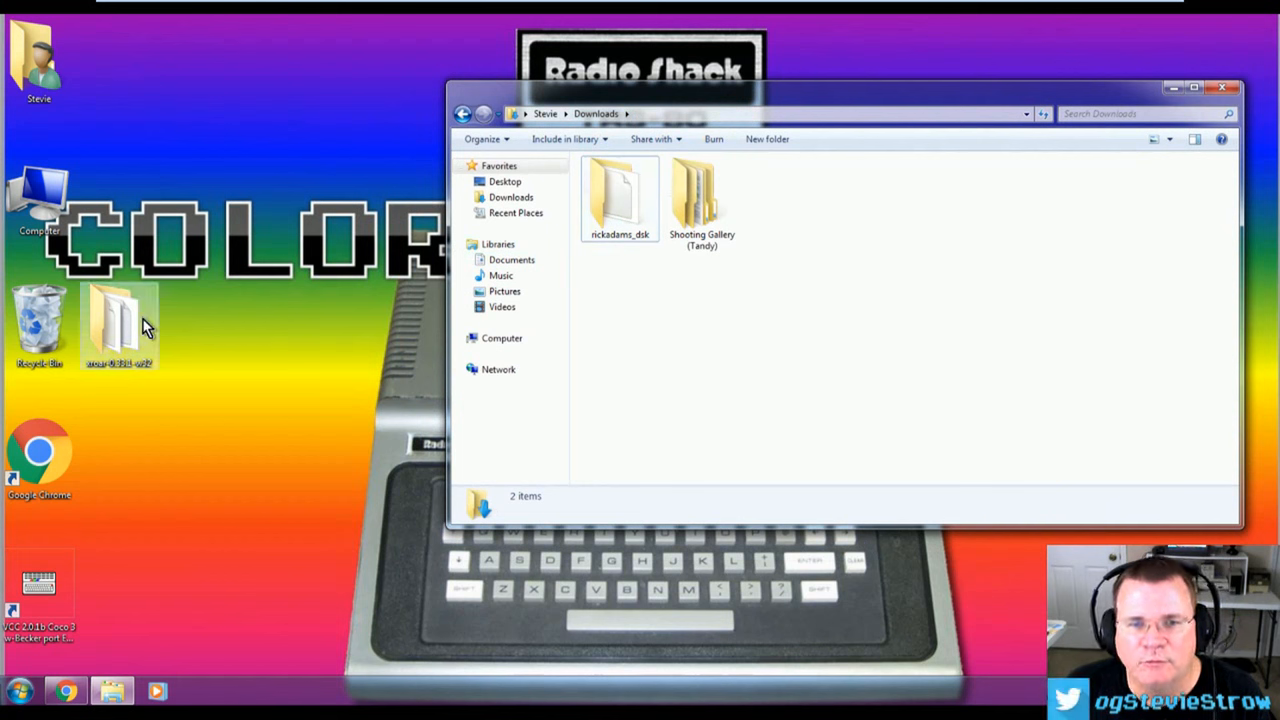
pyautogui.moveTo(120, 324); pyautogui.dragTo(198, 324)
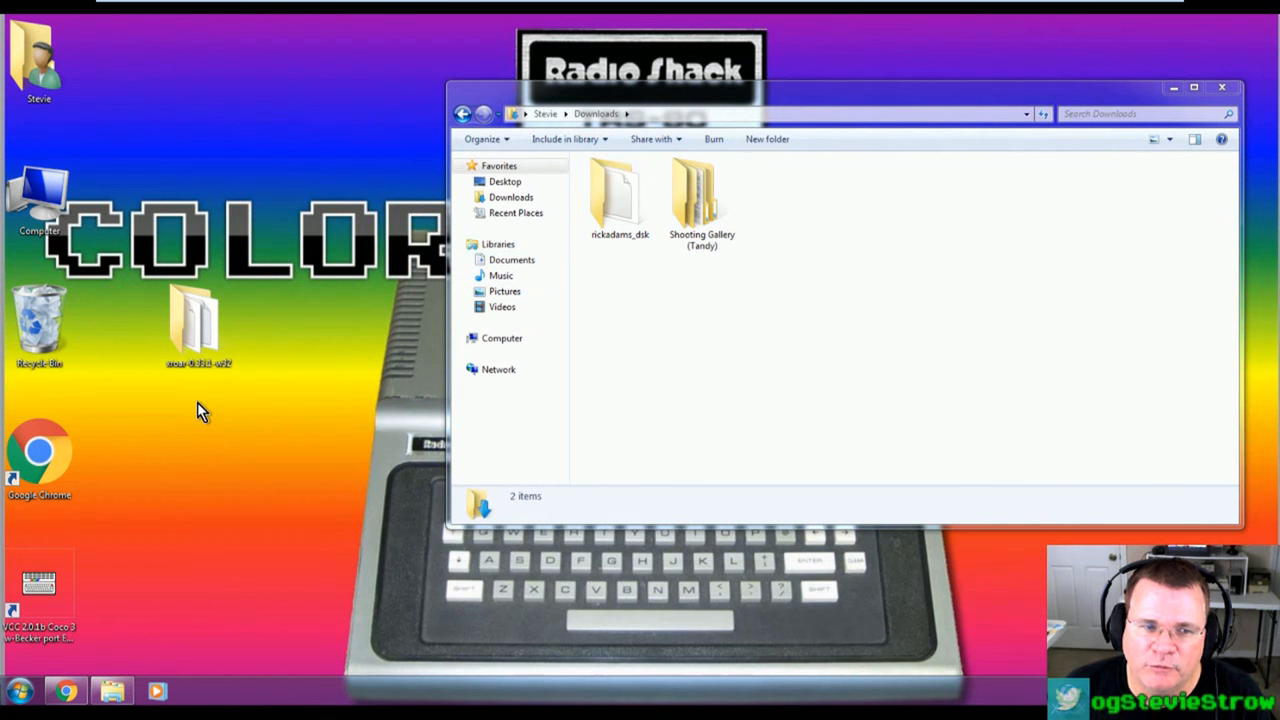
# Step: Create a new desktop folder named CoCo Games and place rickadams.dsk in it
pyautogui.rightClick(200, 410)
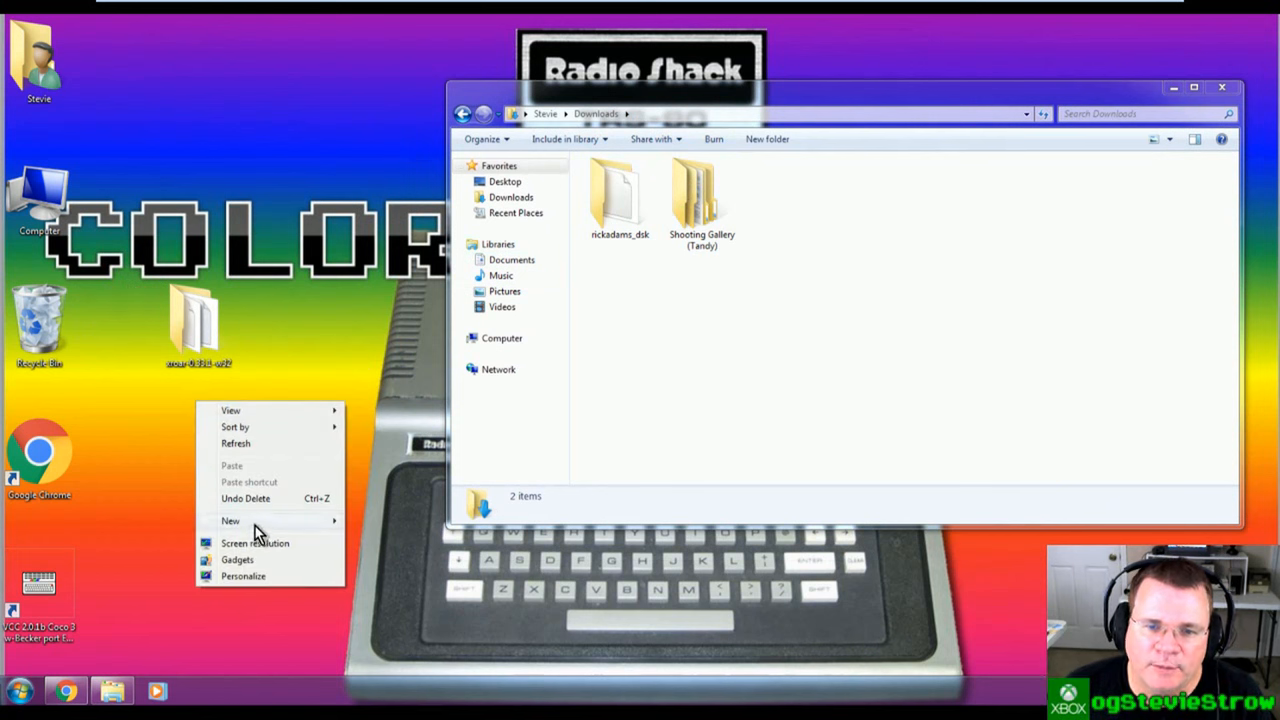
pyautogui.click(230, 520)
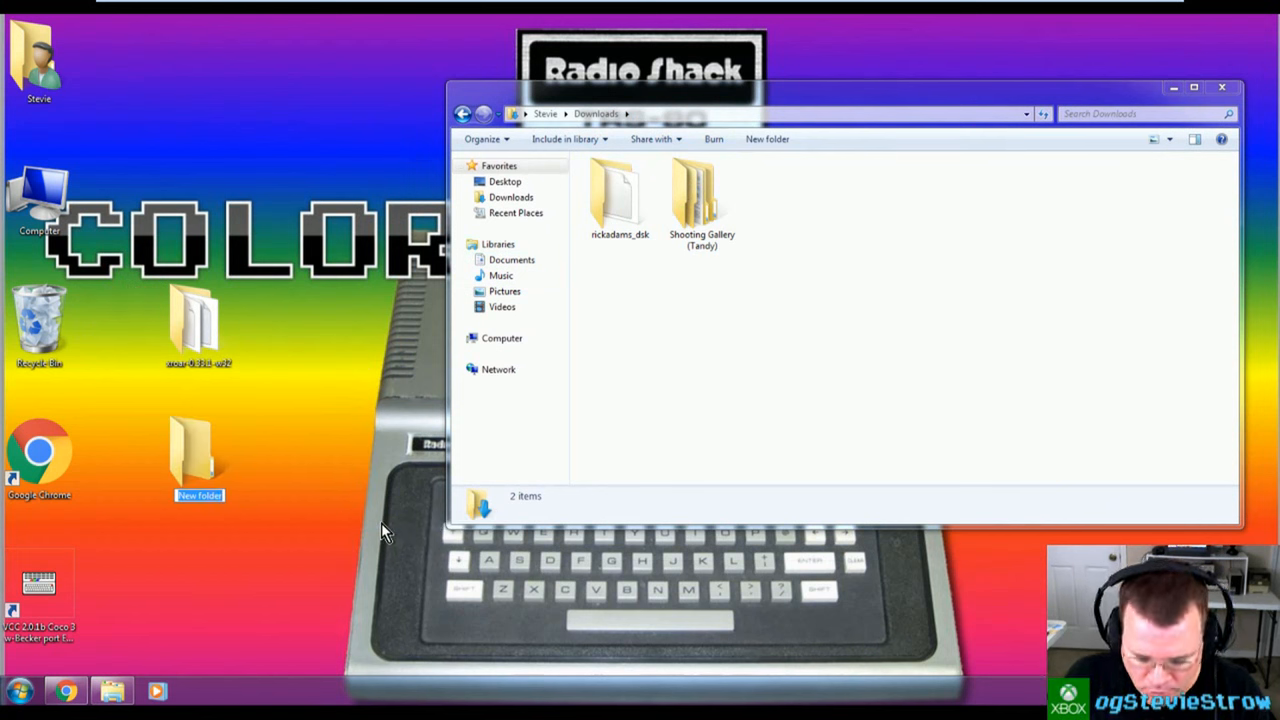
pyautogui.write('CoCo Games')
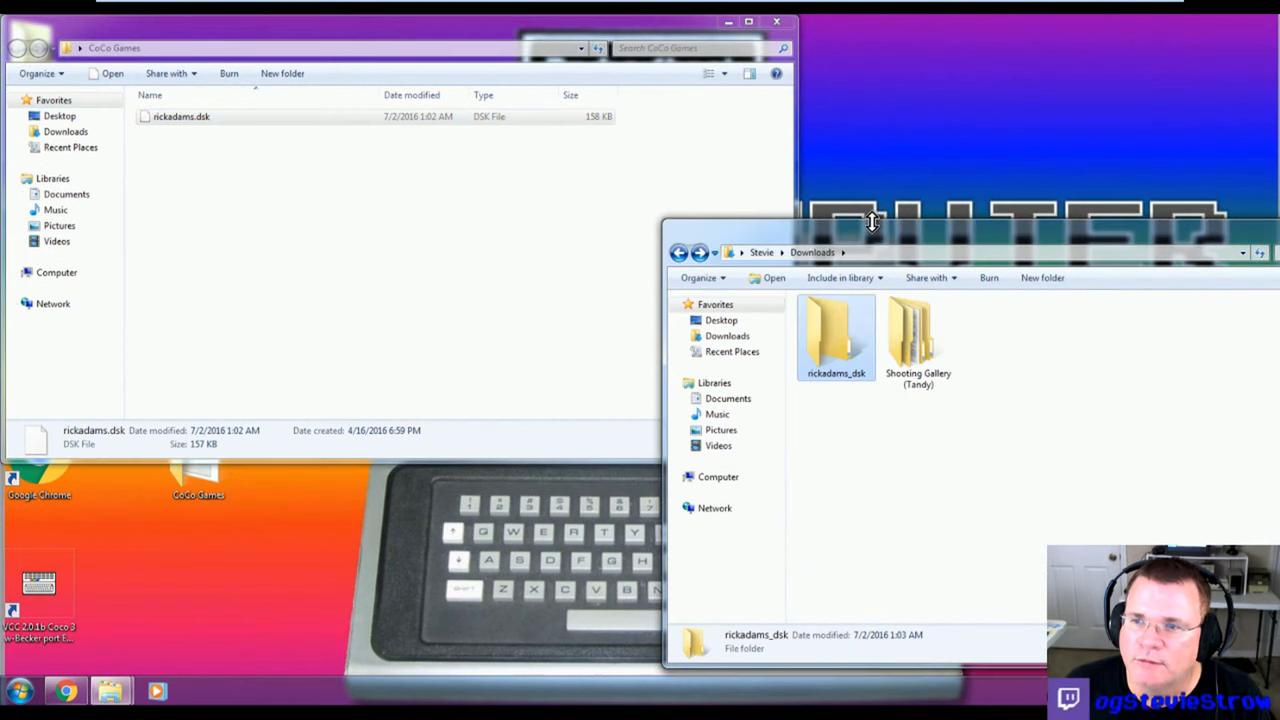
# Step: Move SHOOT.DSK from the extracted Shooting Gallery folder into CoCo Games and return to Downloads
pyautogui.doubleClick(918, 336)
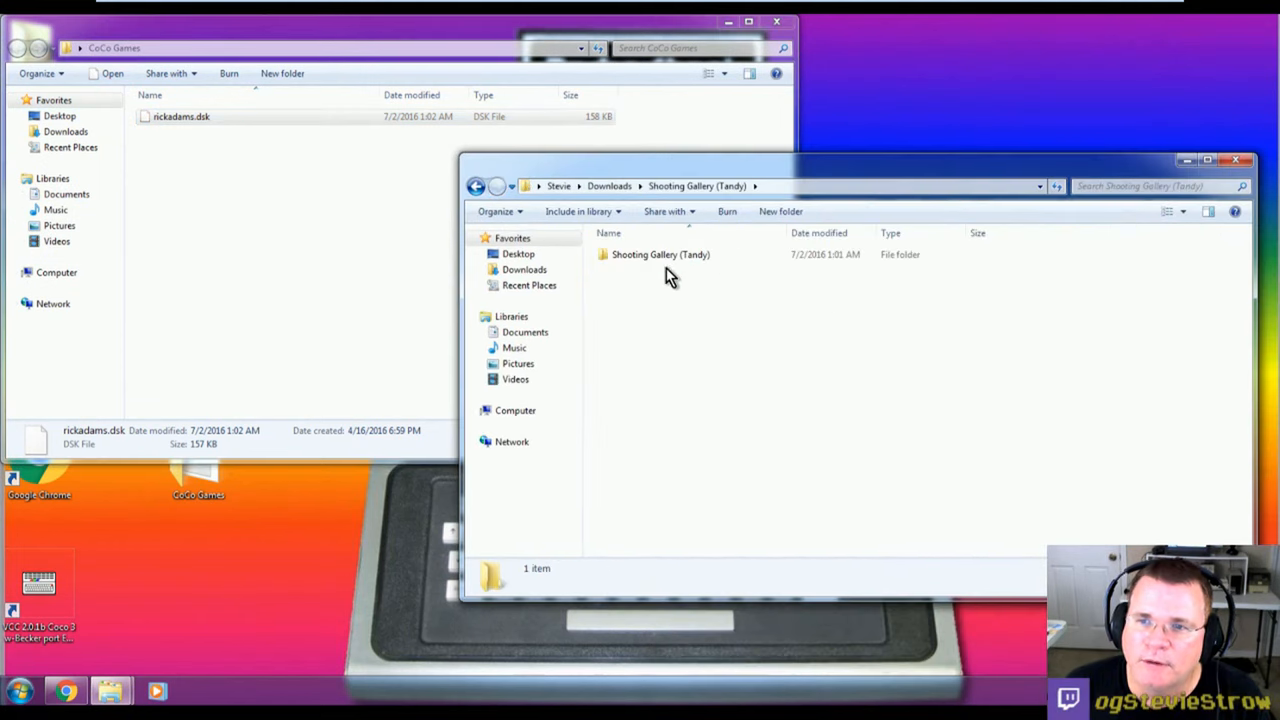
pyautogui.doubleClick(660, 254)
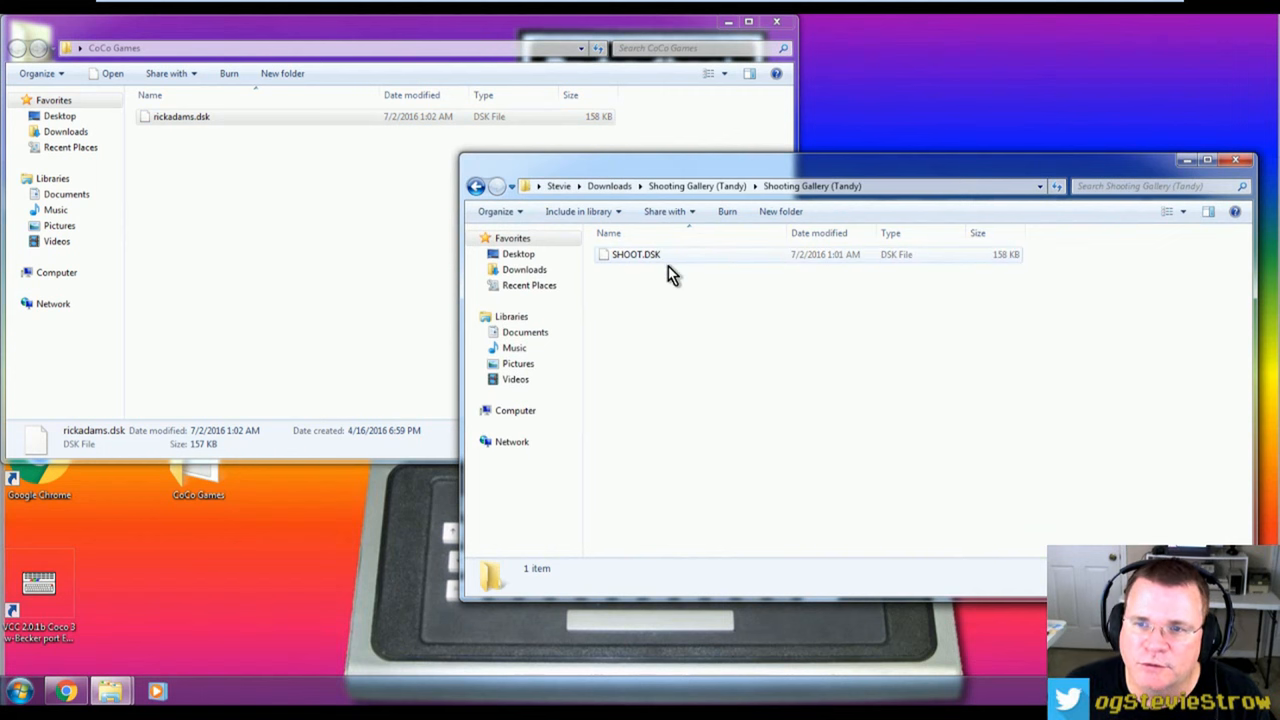
pyautogui.click(636, 254)
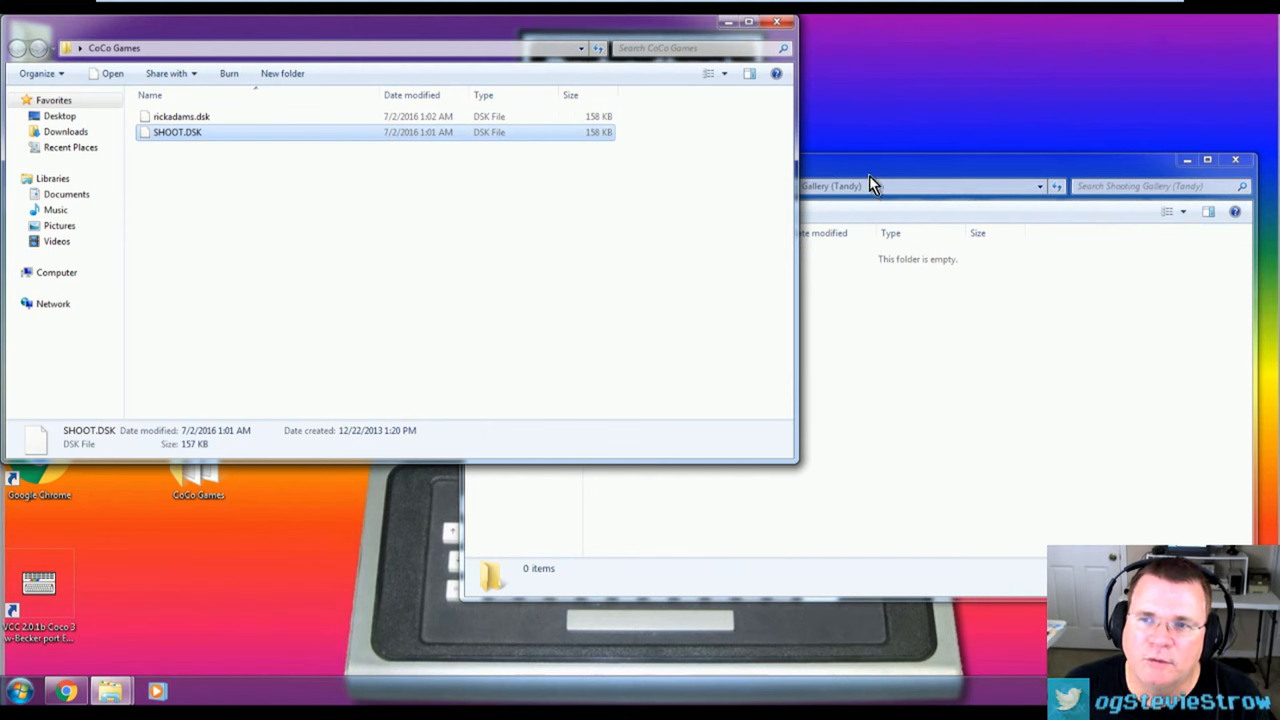
pyautogui.click(480, 188)
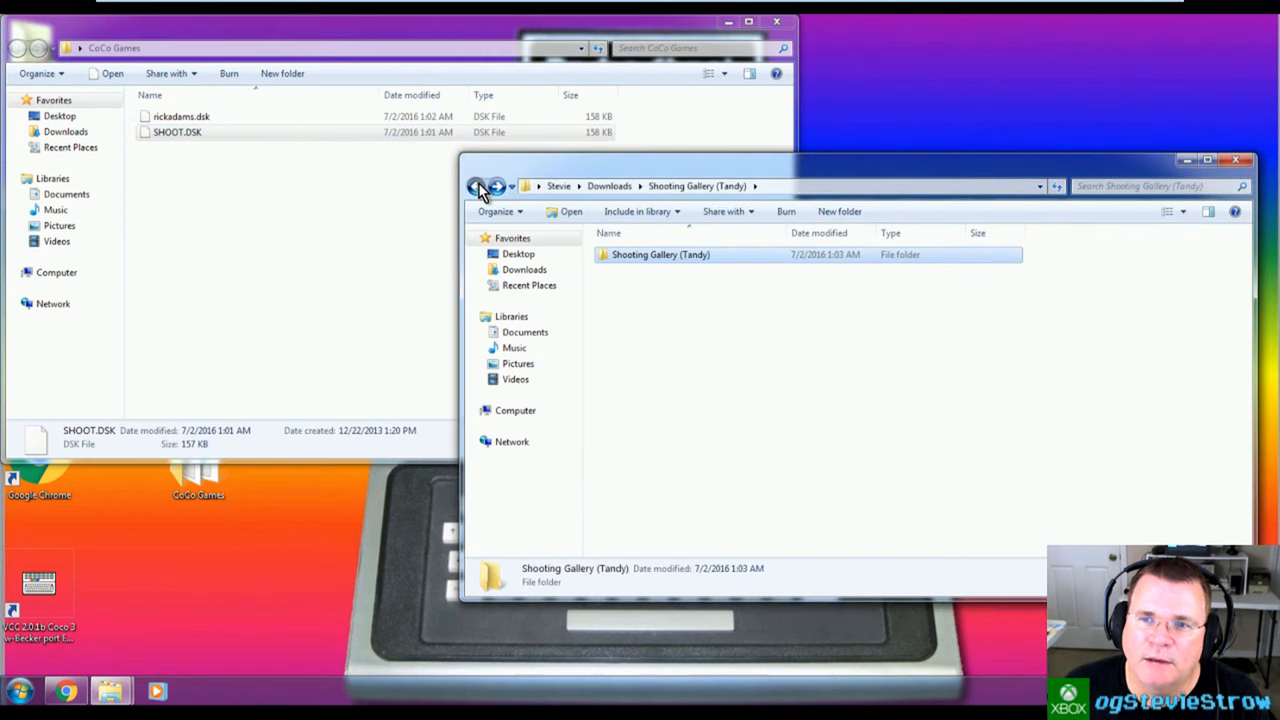
pyautogui.click(476, 186)
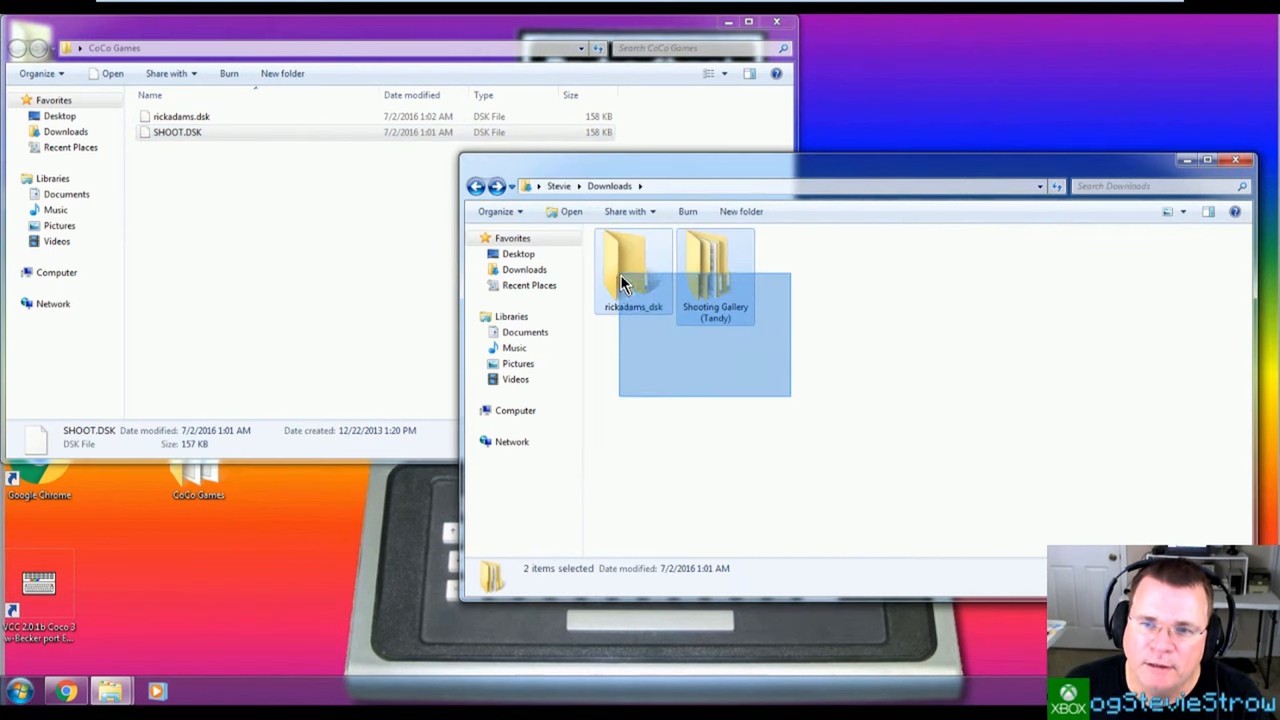
# Step: Delete both extracted game folders from Downloads and close the emptied window
pyautogui.press('Delete')
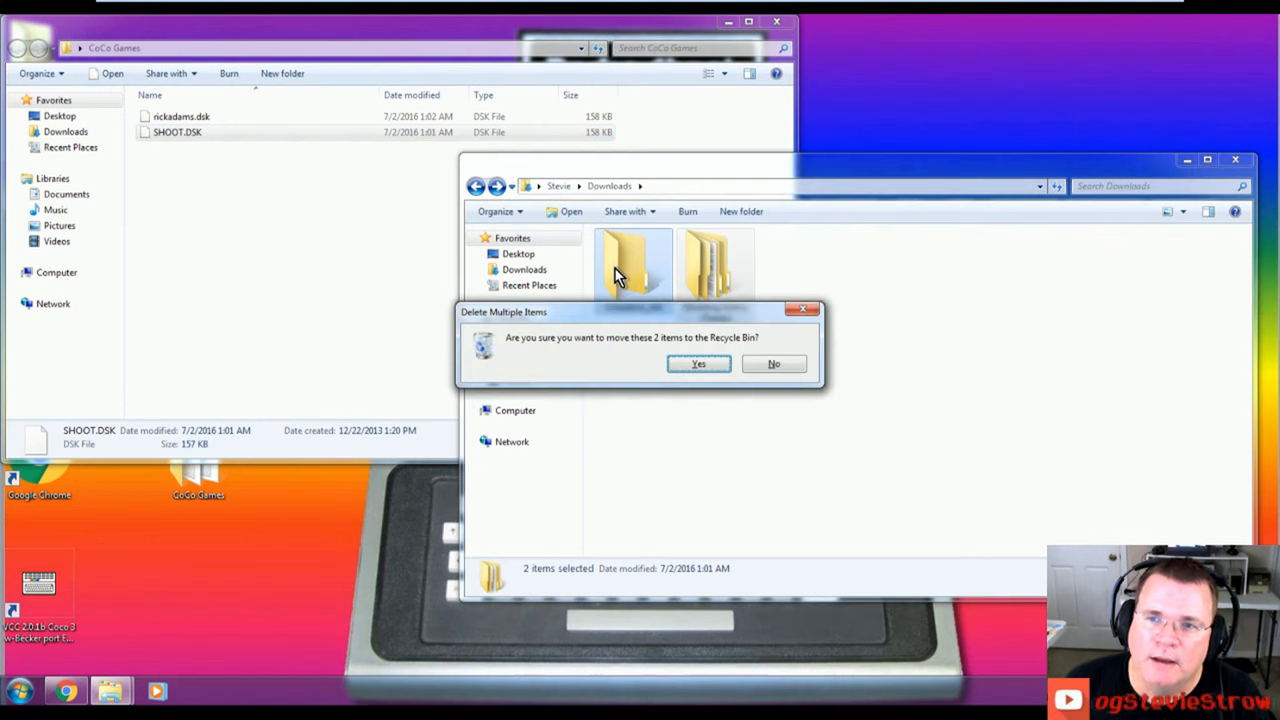
pyautogui.click(698, 364)
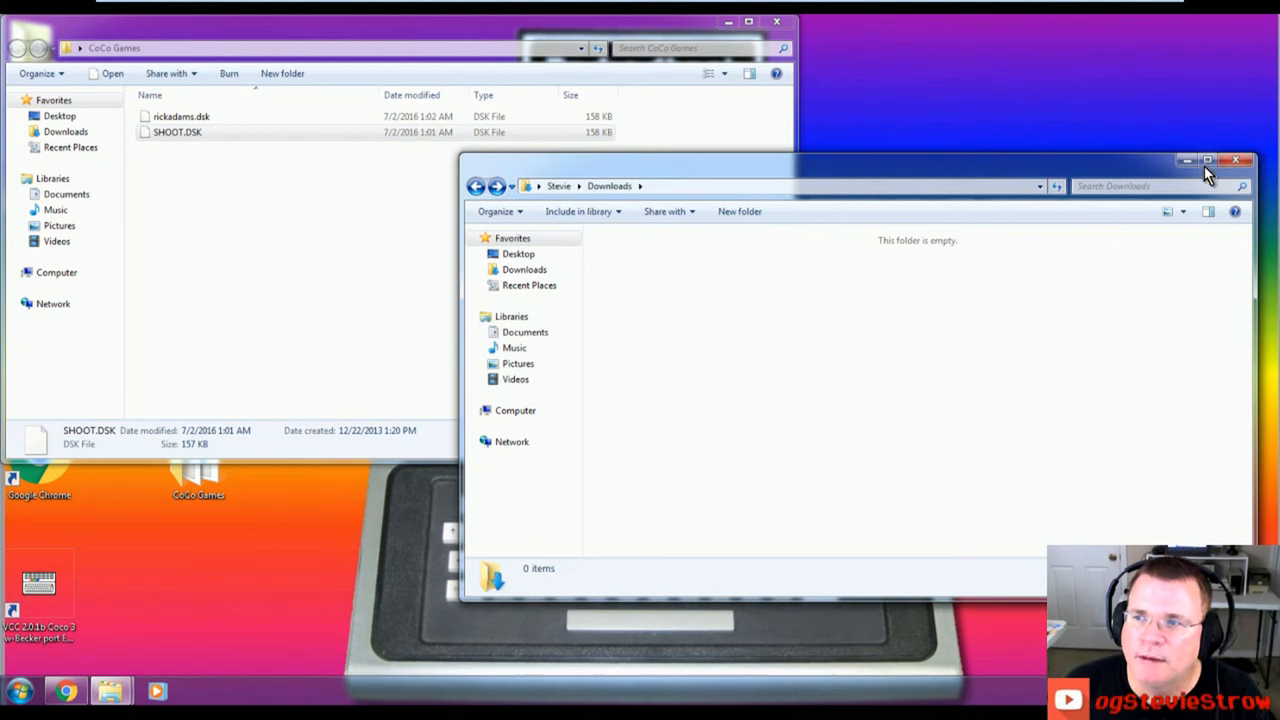
pyautogui.click(1236, 160)
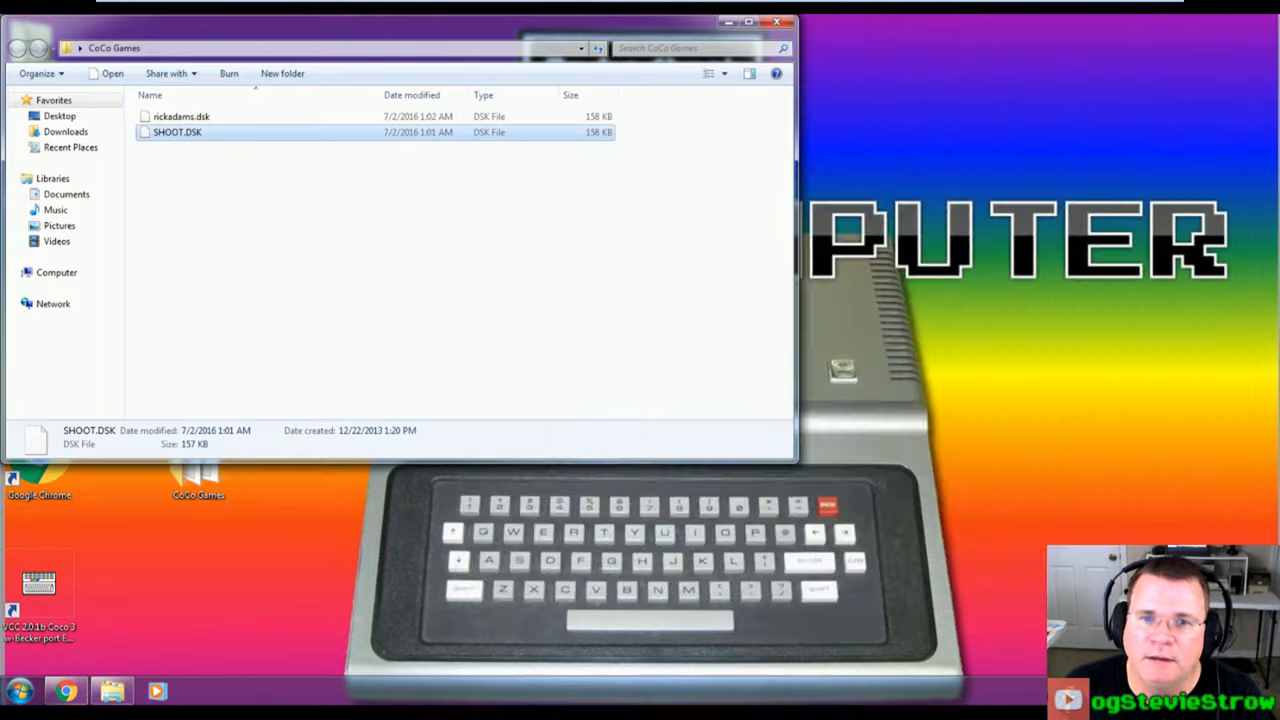